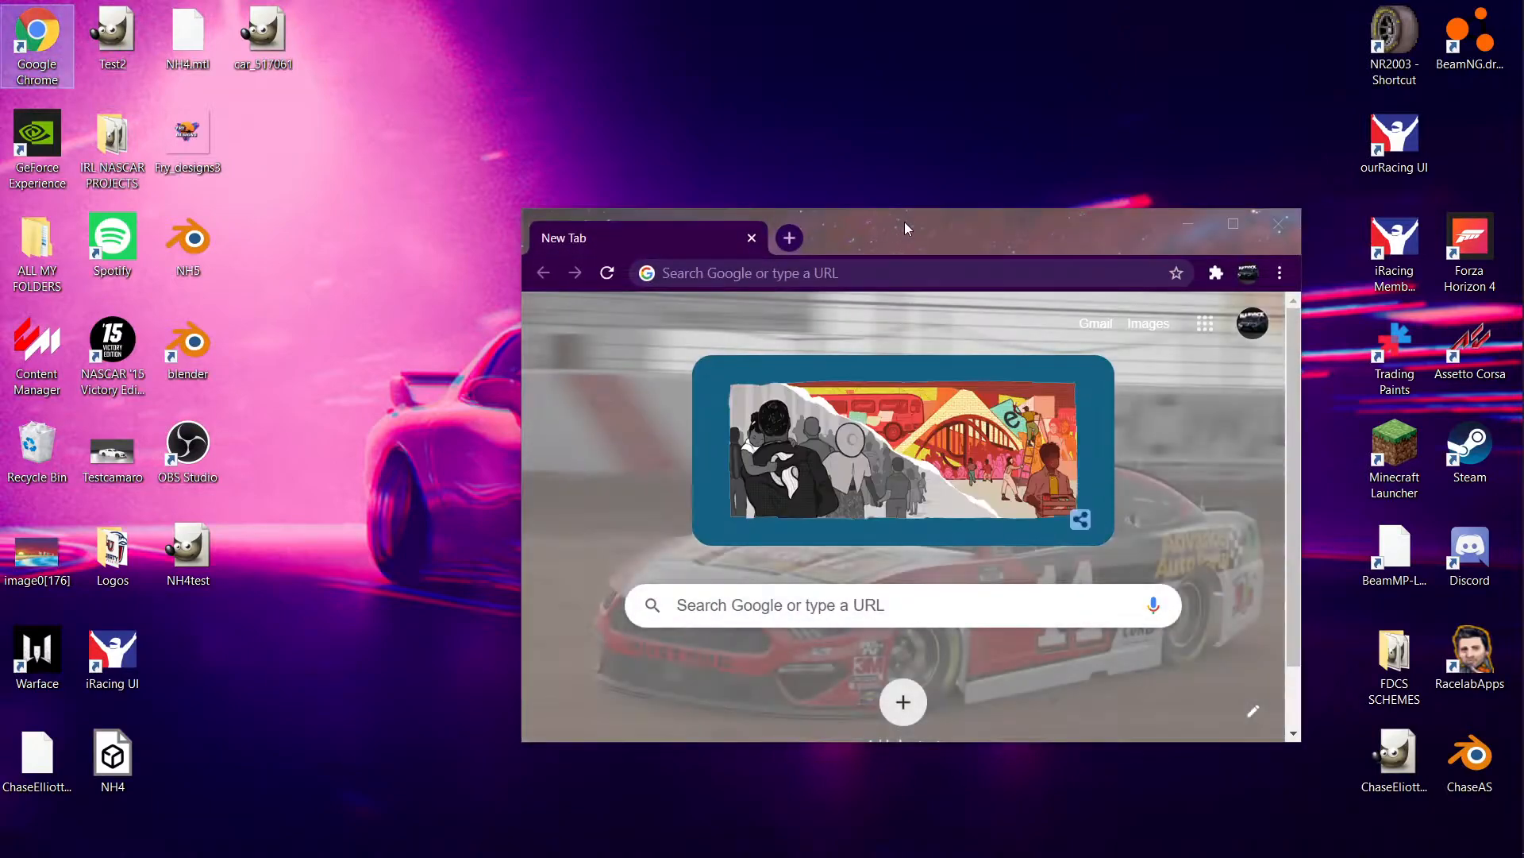
Step: On Stunod Racing, open SNG MENCS 19 and download the Car Viewer X Files zip
{"action": "left_click", "coordinate": [1232, 224]}
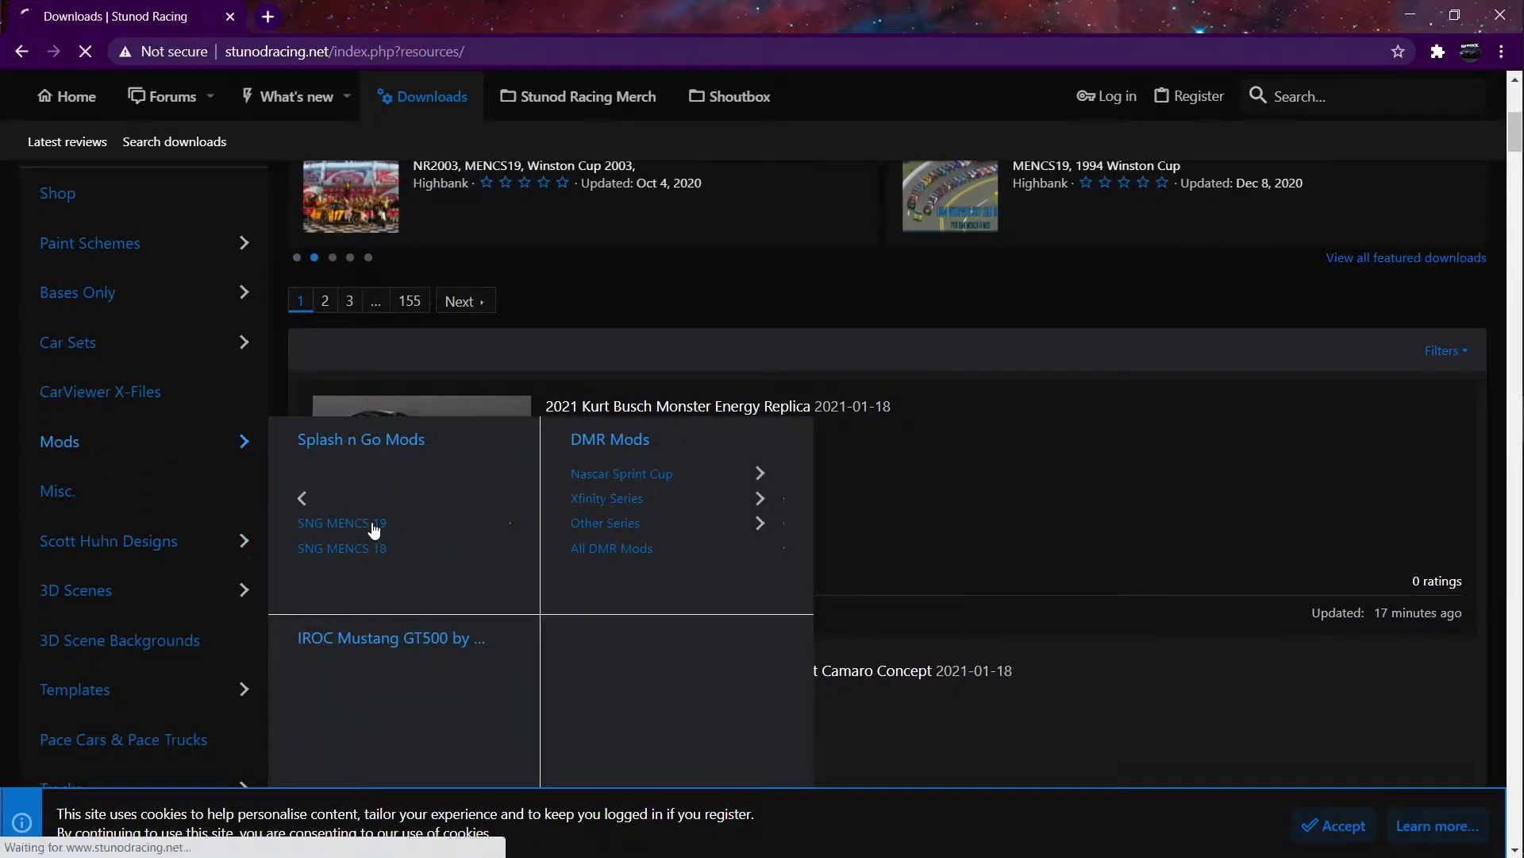
{"action": "left_click", "coordinate": [340, 523]}
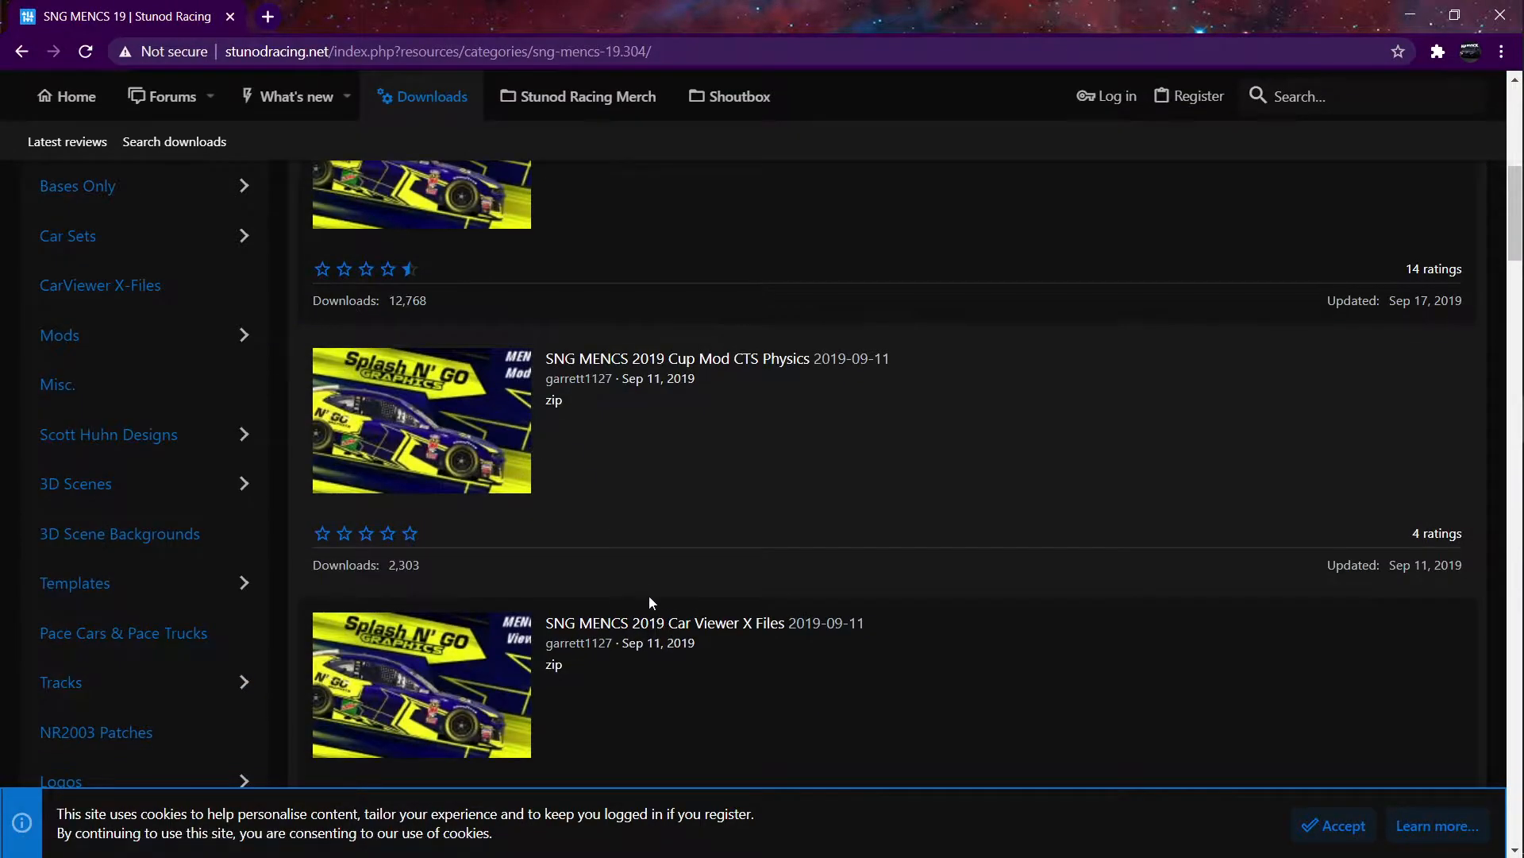
{"action": "left_click", "coordinate": [703, 623]}
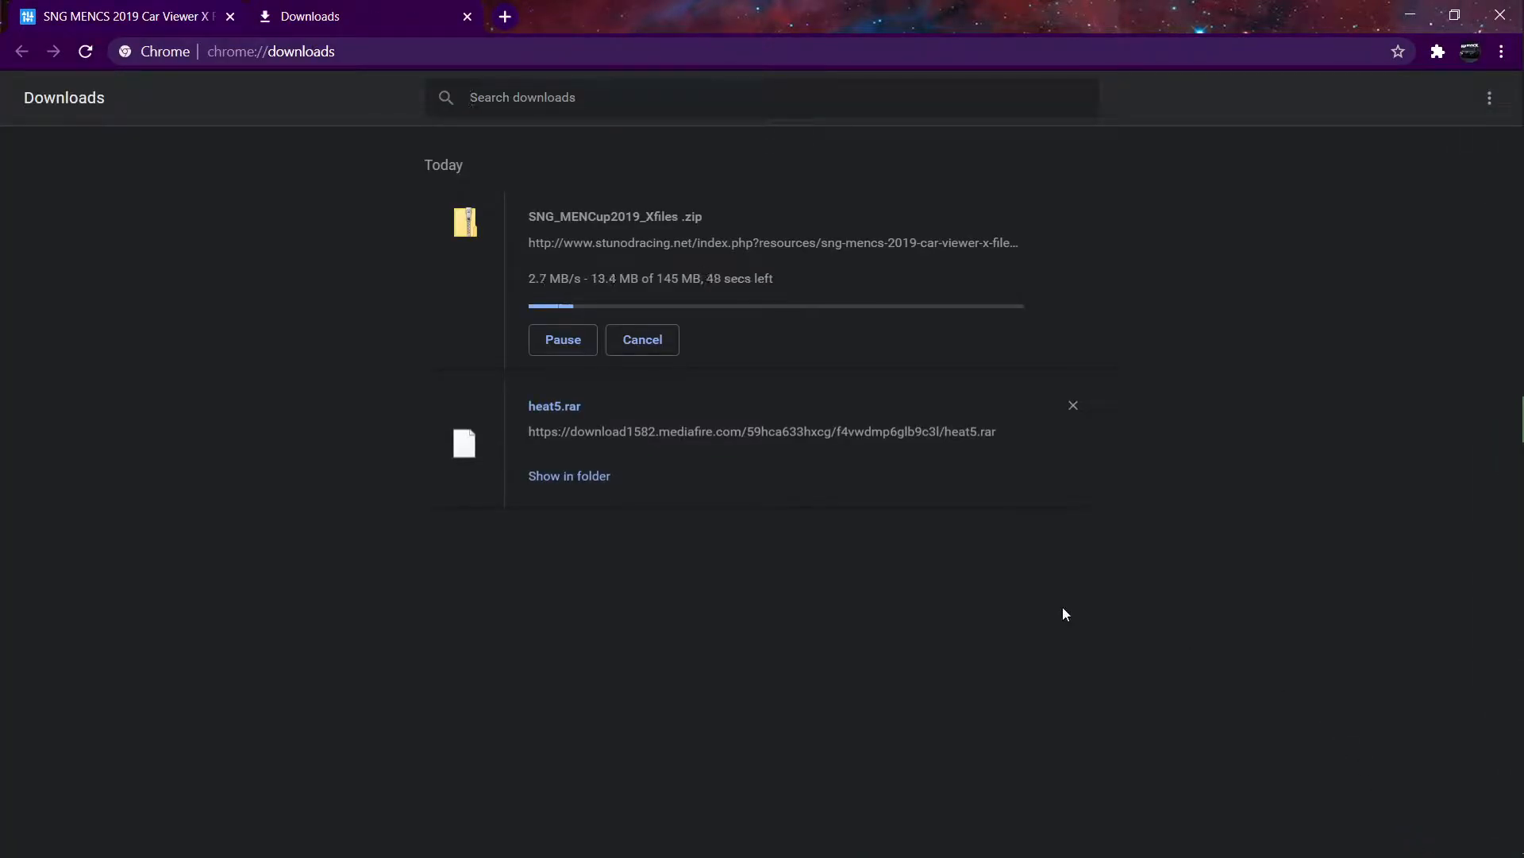
Step: Remove the heat5.rar entry from Chrome's downloads list
{"action": "left_click", "coordinate": [1073, 406]}
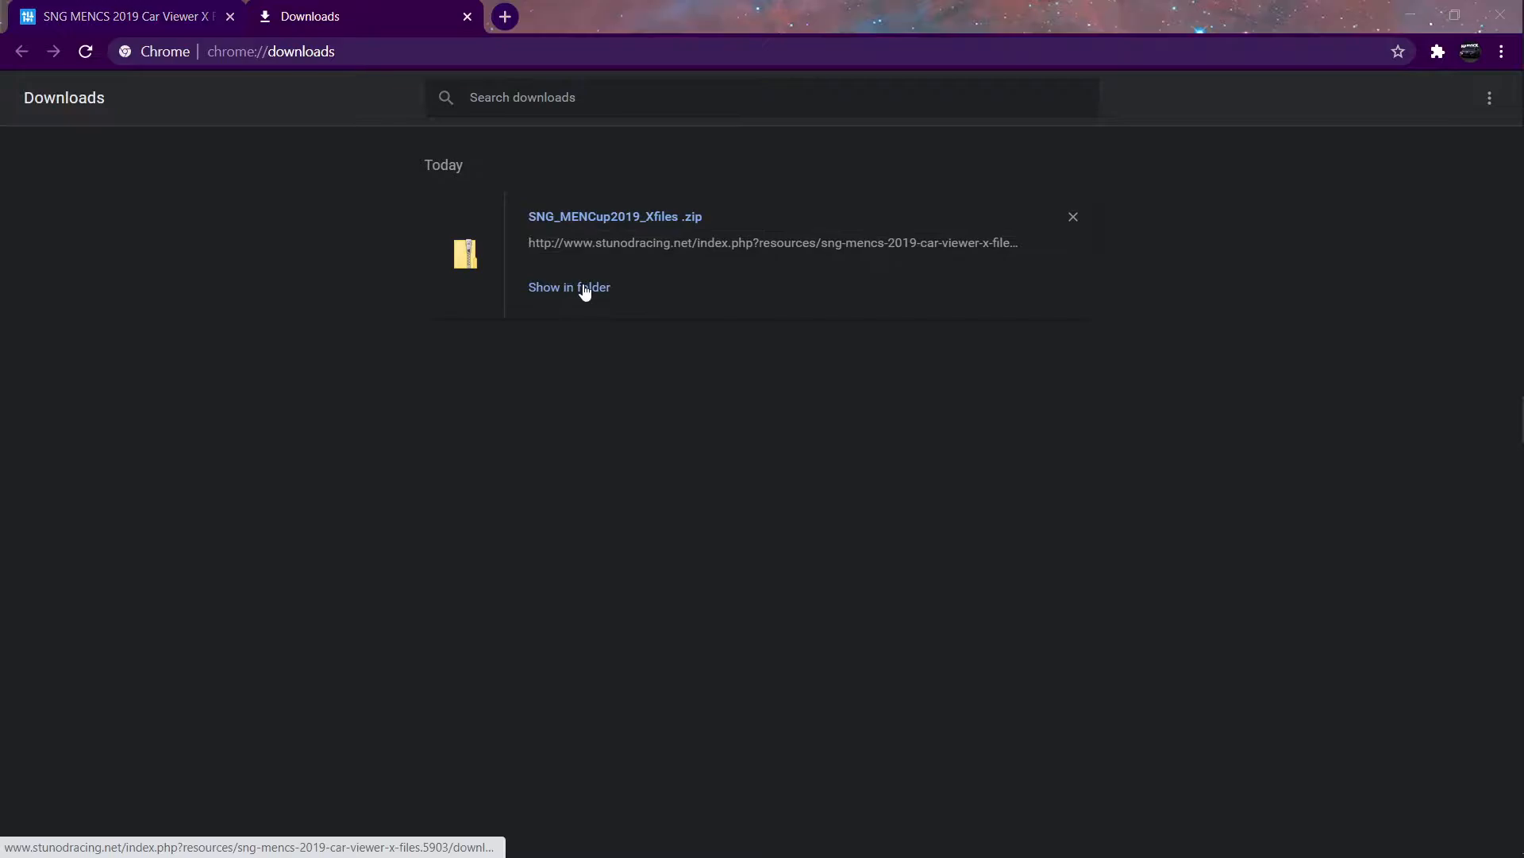
Step: Extract the X Files zip to its default folder, browse the Camaro folder, then close Explorer
{"action": "left_click", "coordinate": [569, 286]}
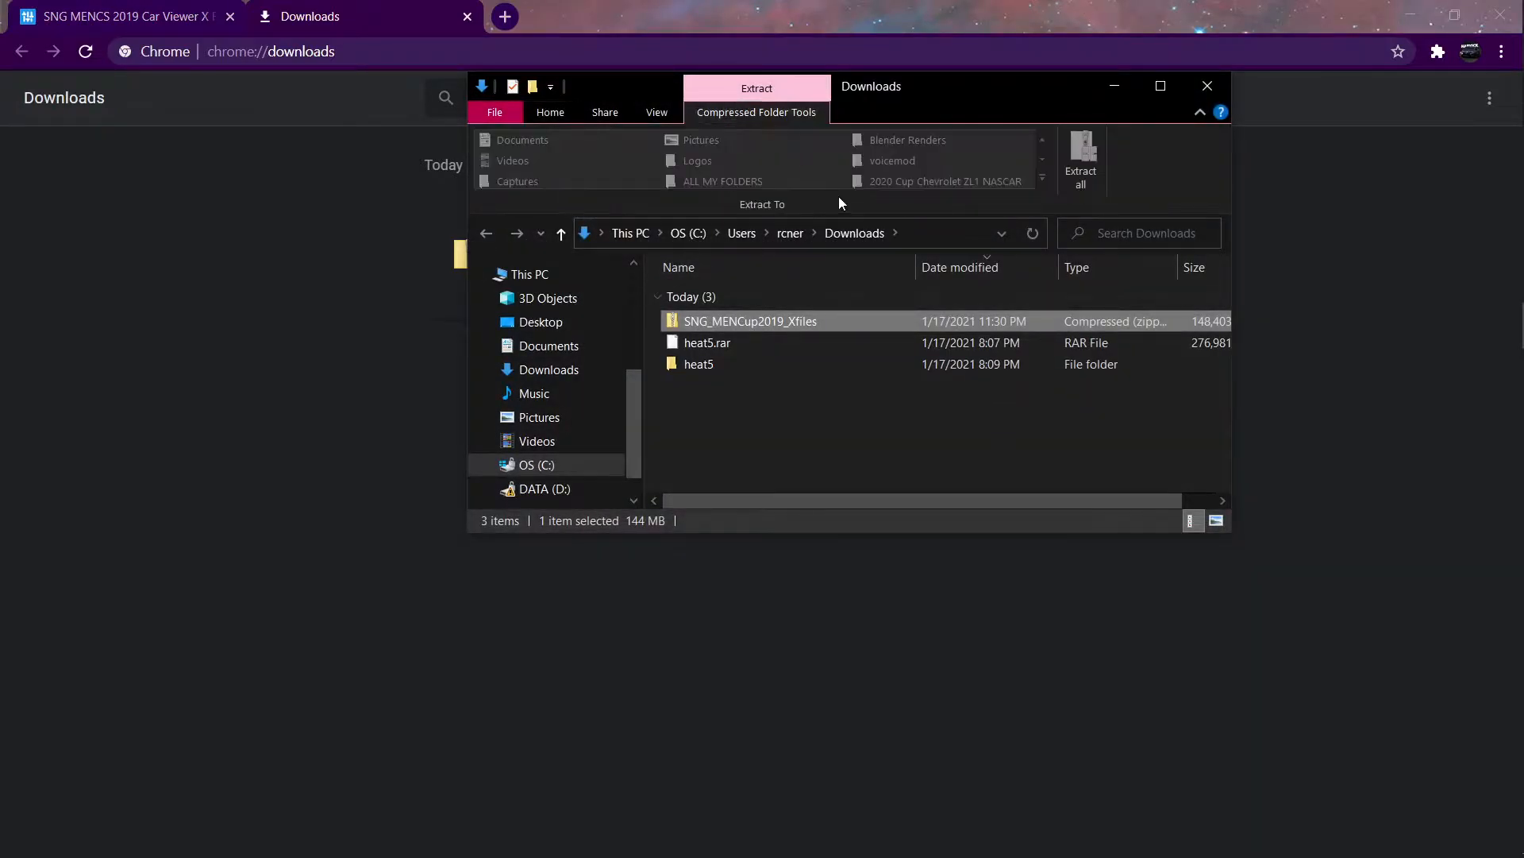
{"action": "left_click", "coordinate": [1081, 160]}
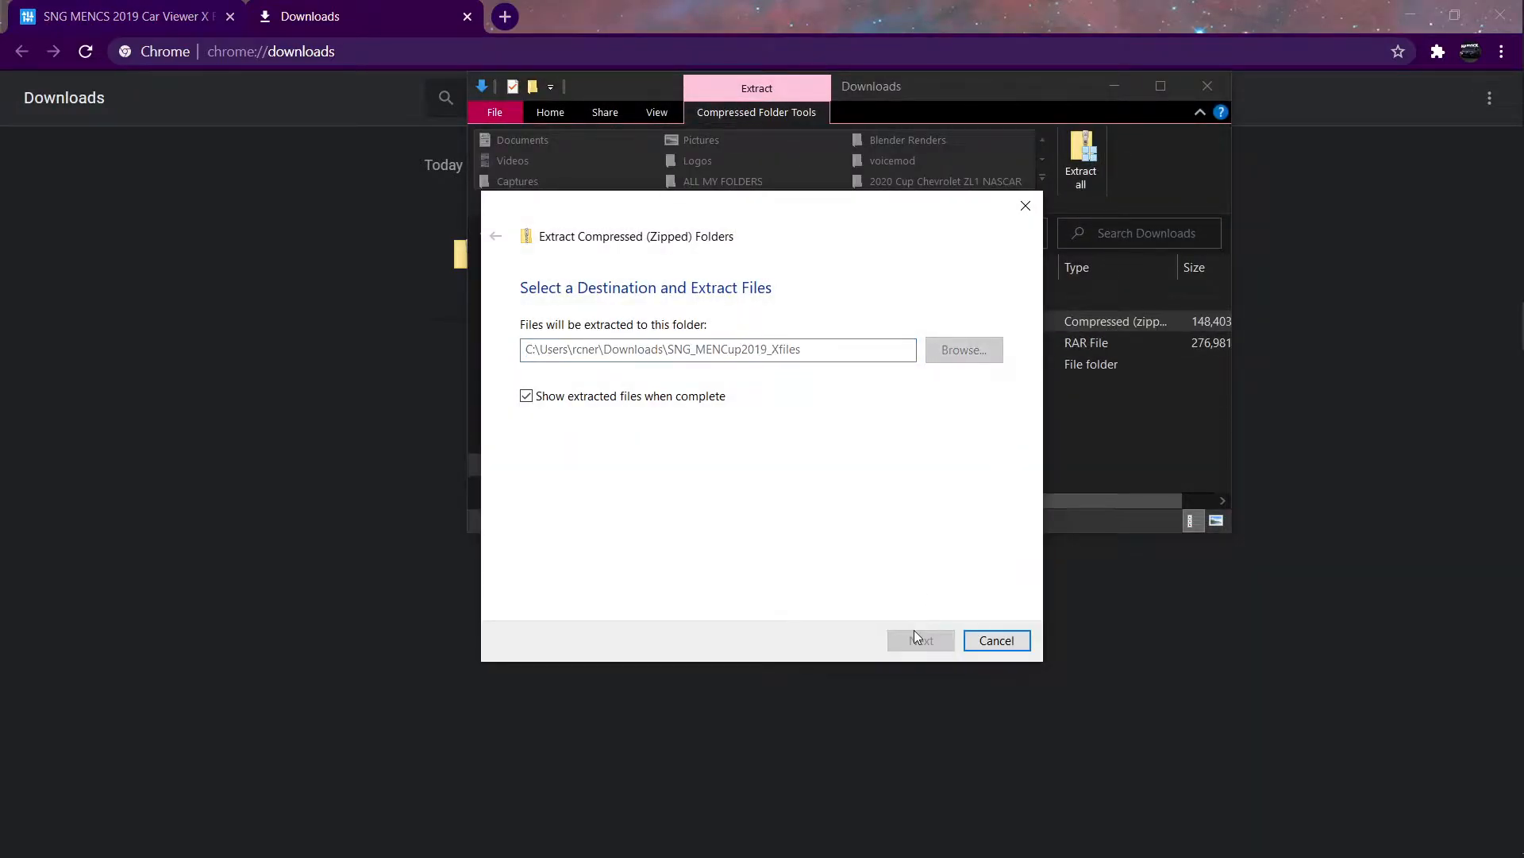
{"action": "left_click", "coordinate": [919, 640]}
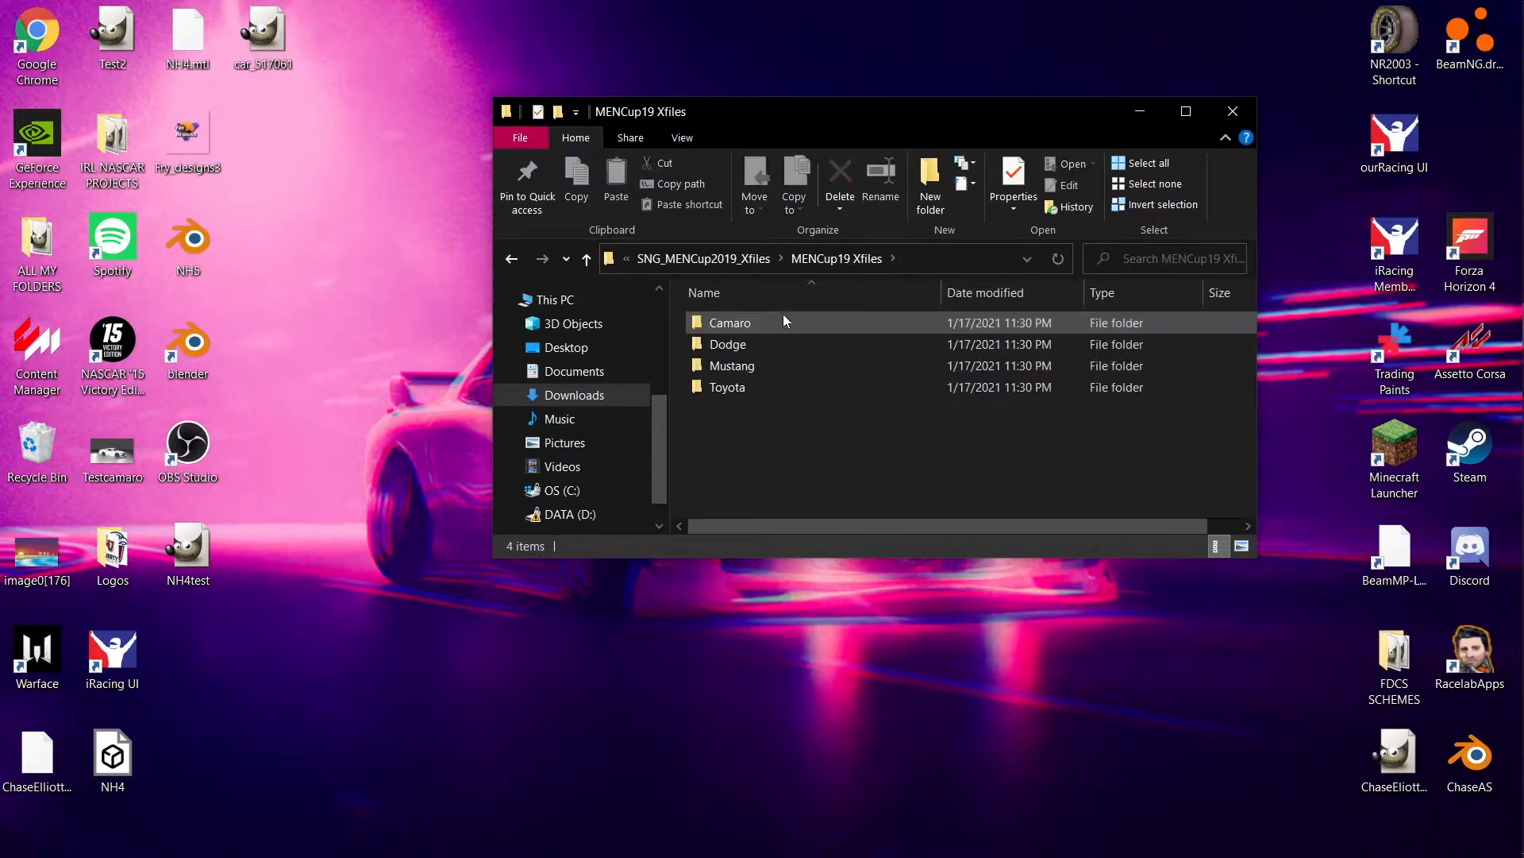
{"action": "mouse_move", "coordinate": [730, 365]}
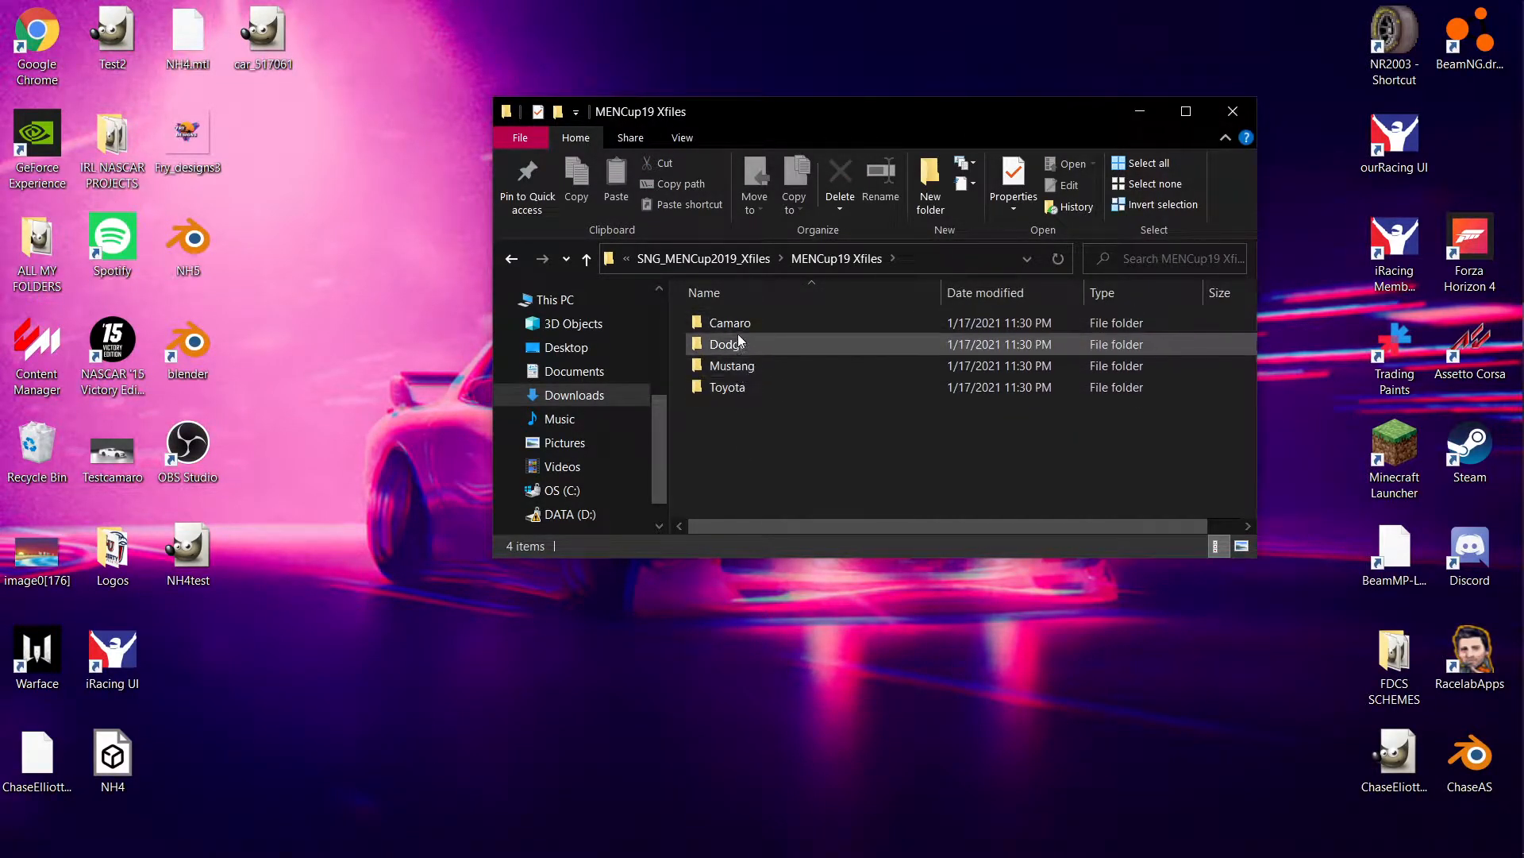
{"action": "double_click", "coordinate": [730, 322]}
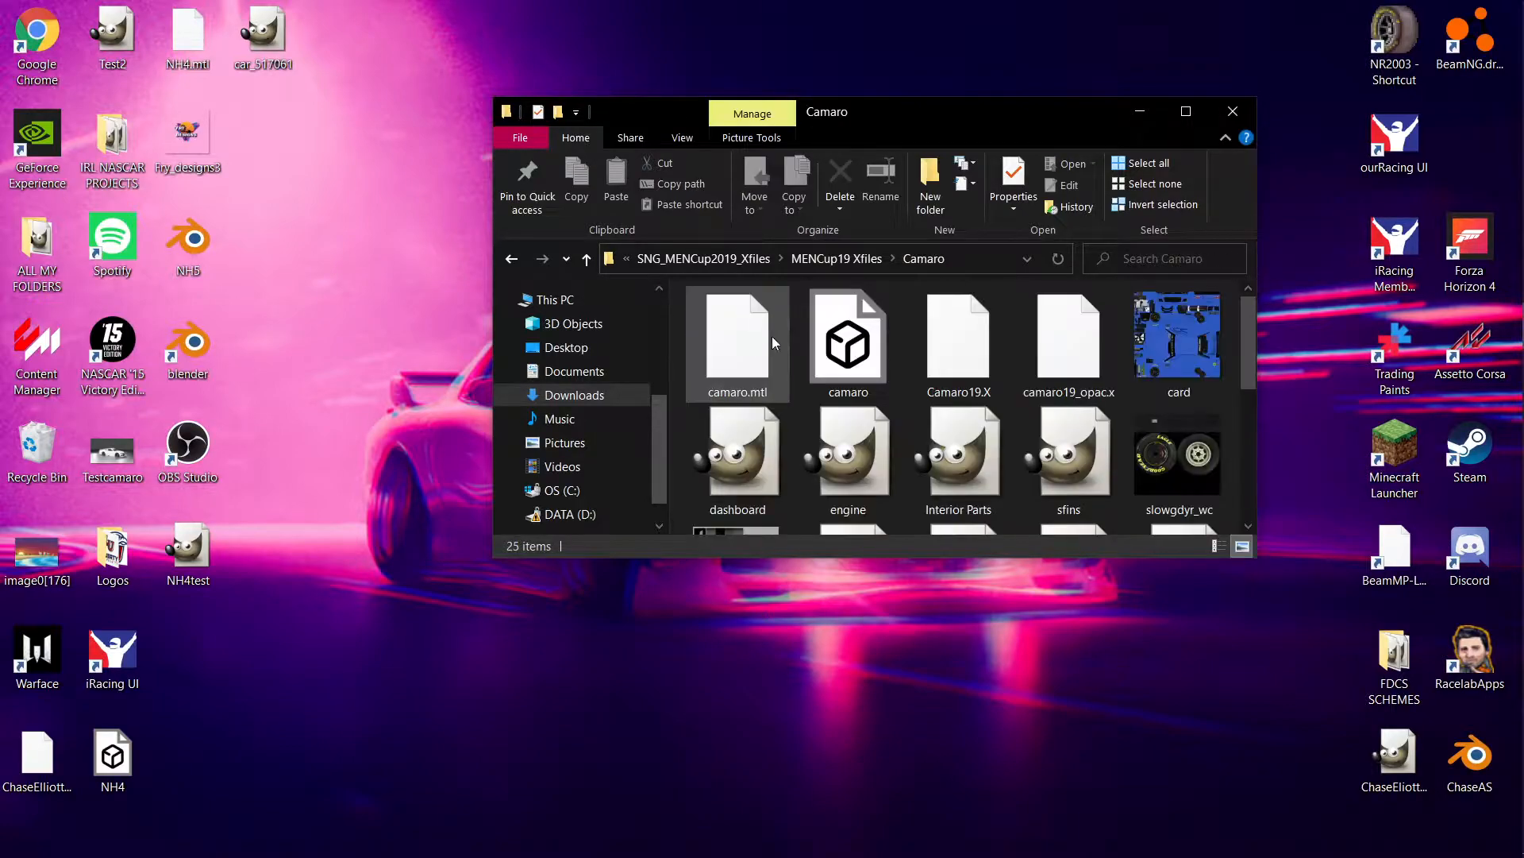
{"action": "mouse_move", "coordinate": [848, 335]}
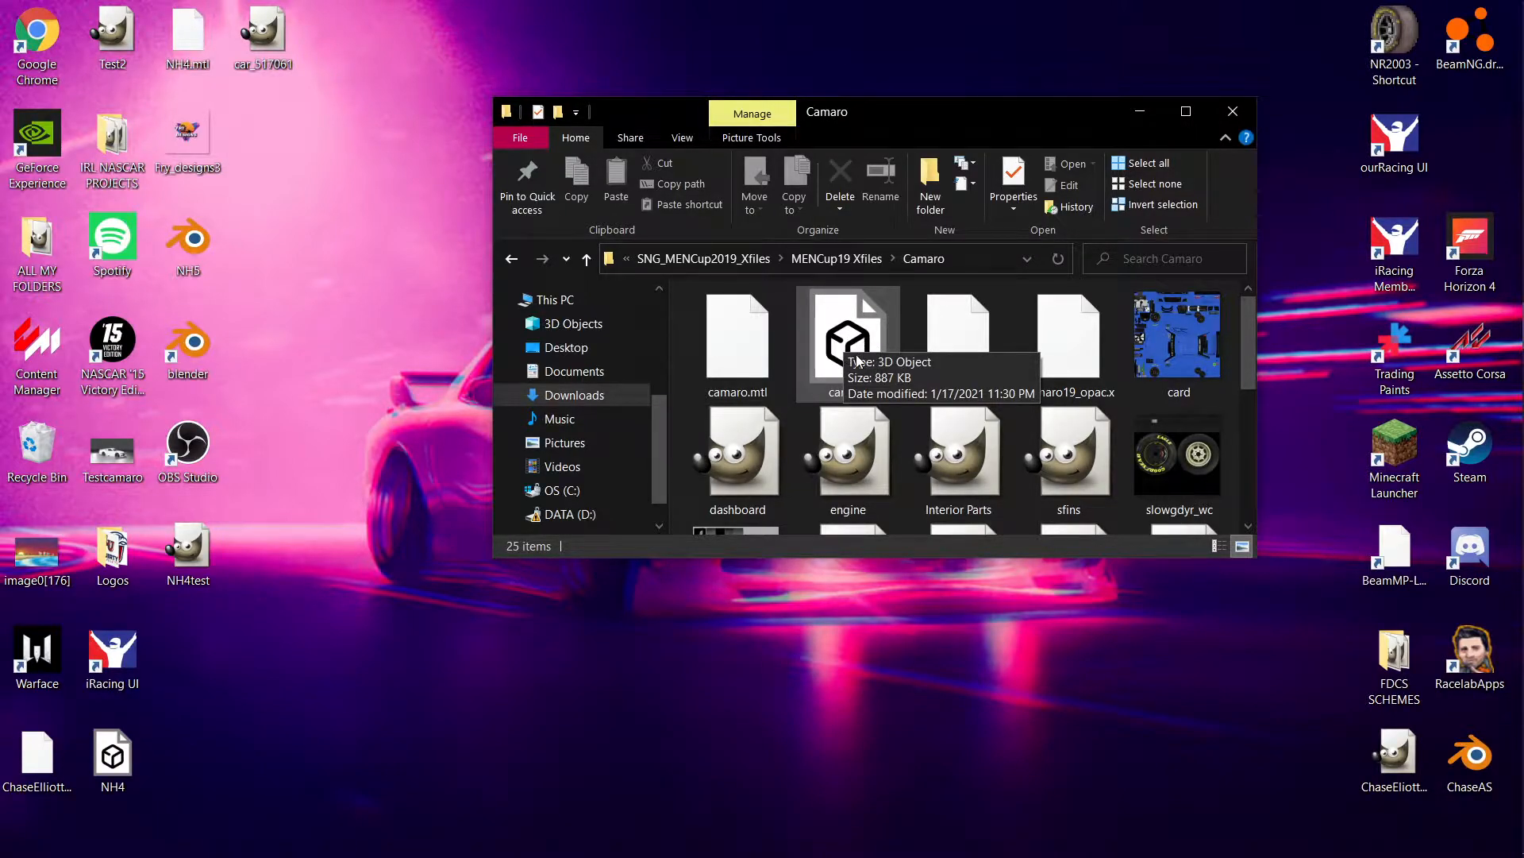
{"action": "mouse_move", "coordinate": [1153, 333]}
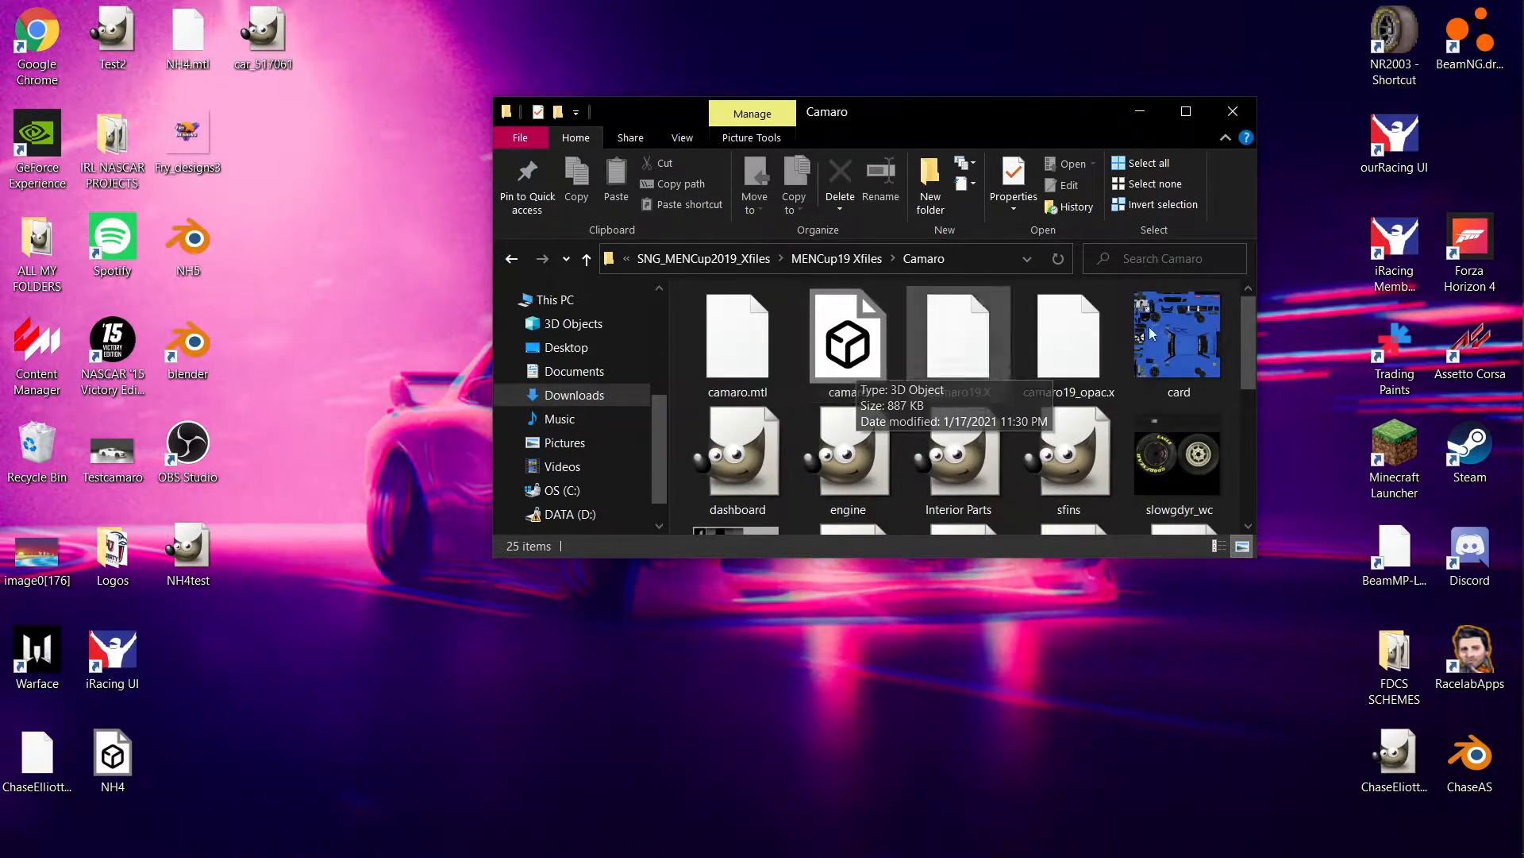
{"action": "left_click", "coordinate": [1231, 111]}
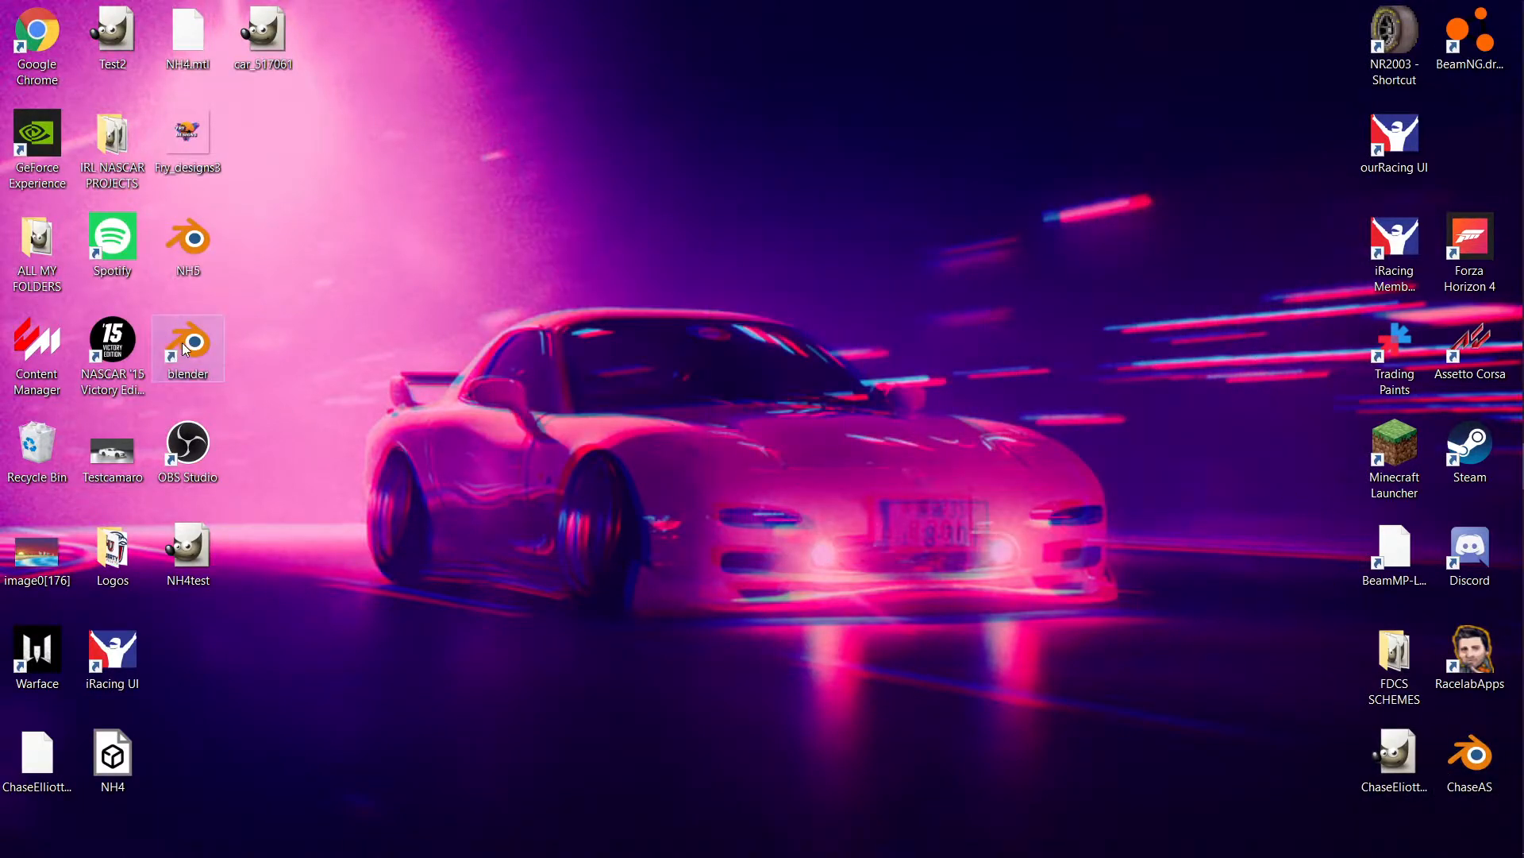
{"action": "double_click", "coordinate": [187, 342]}
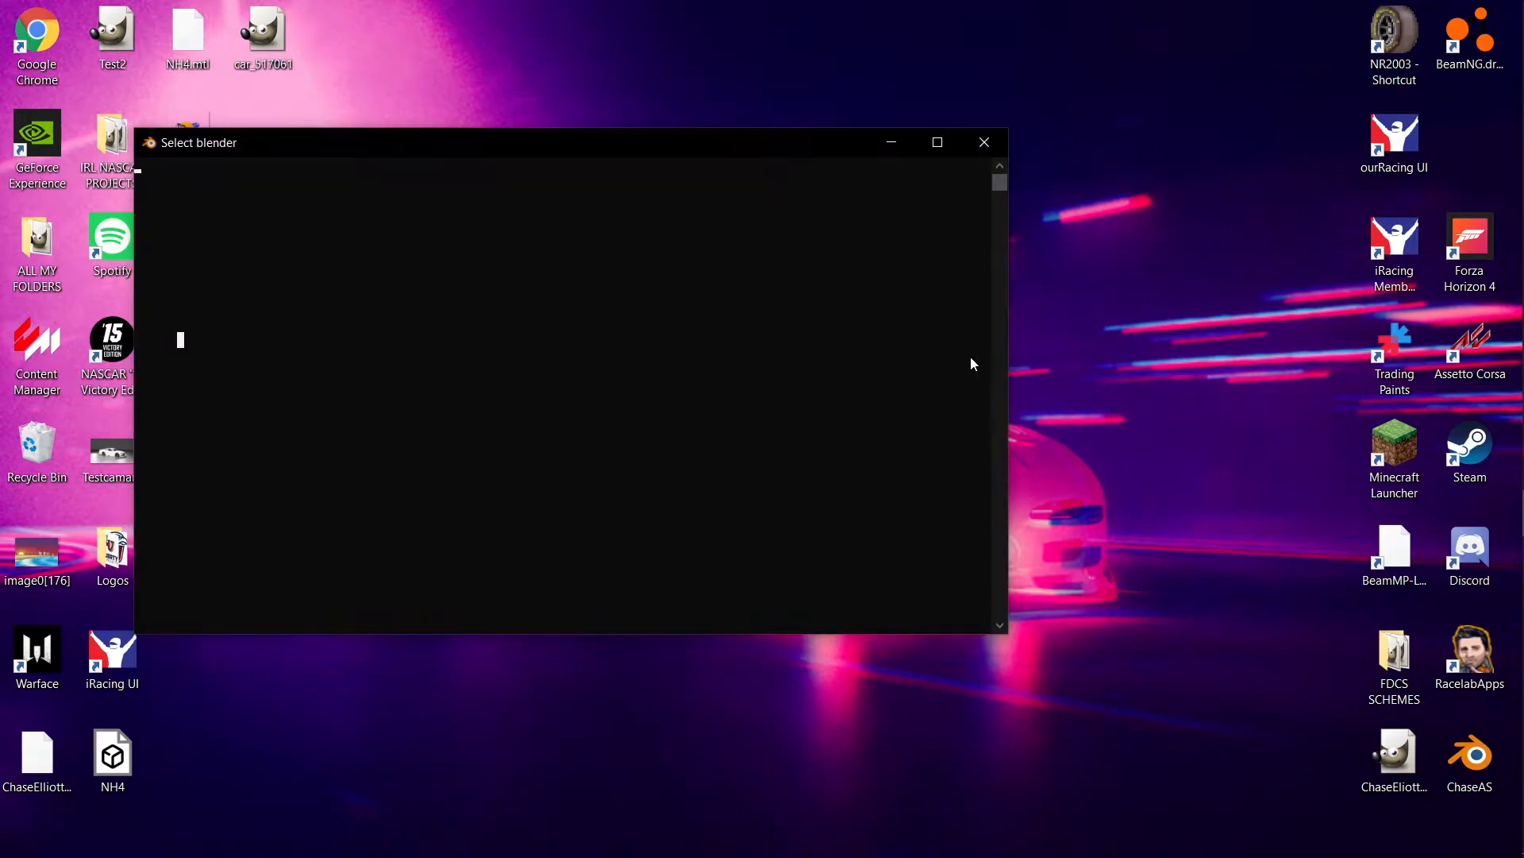
{"action": "mouse_move", "coordinate": [946, 347]}
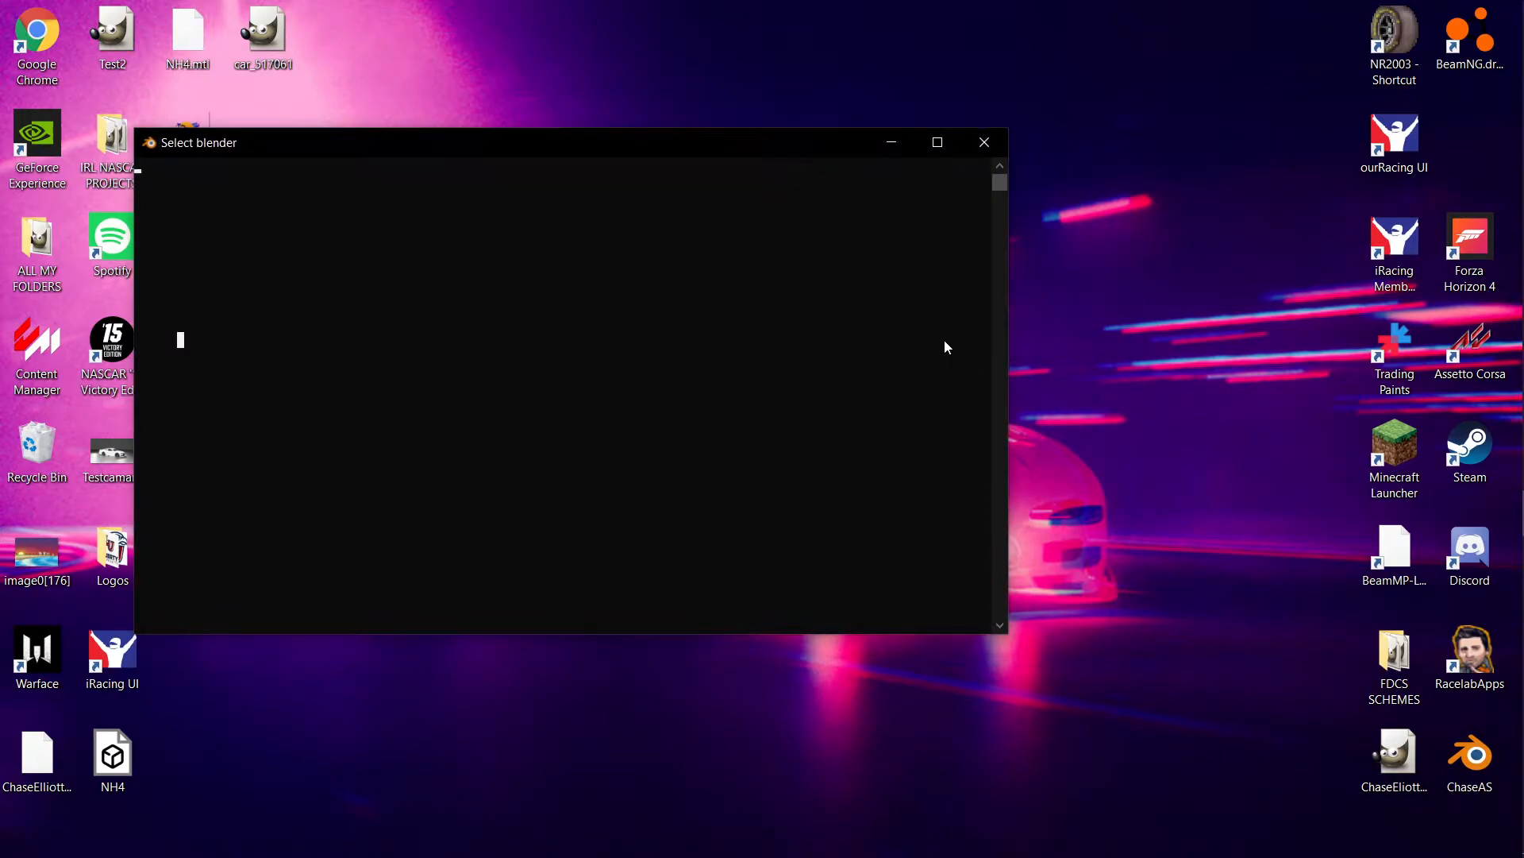
{"action": "left_click", "coordinate": [983, 143]}
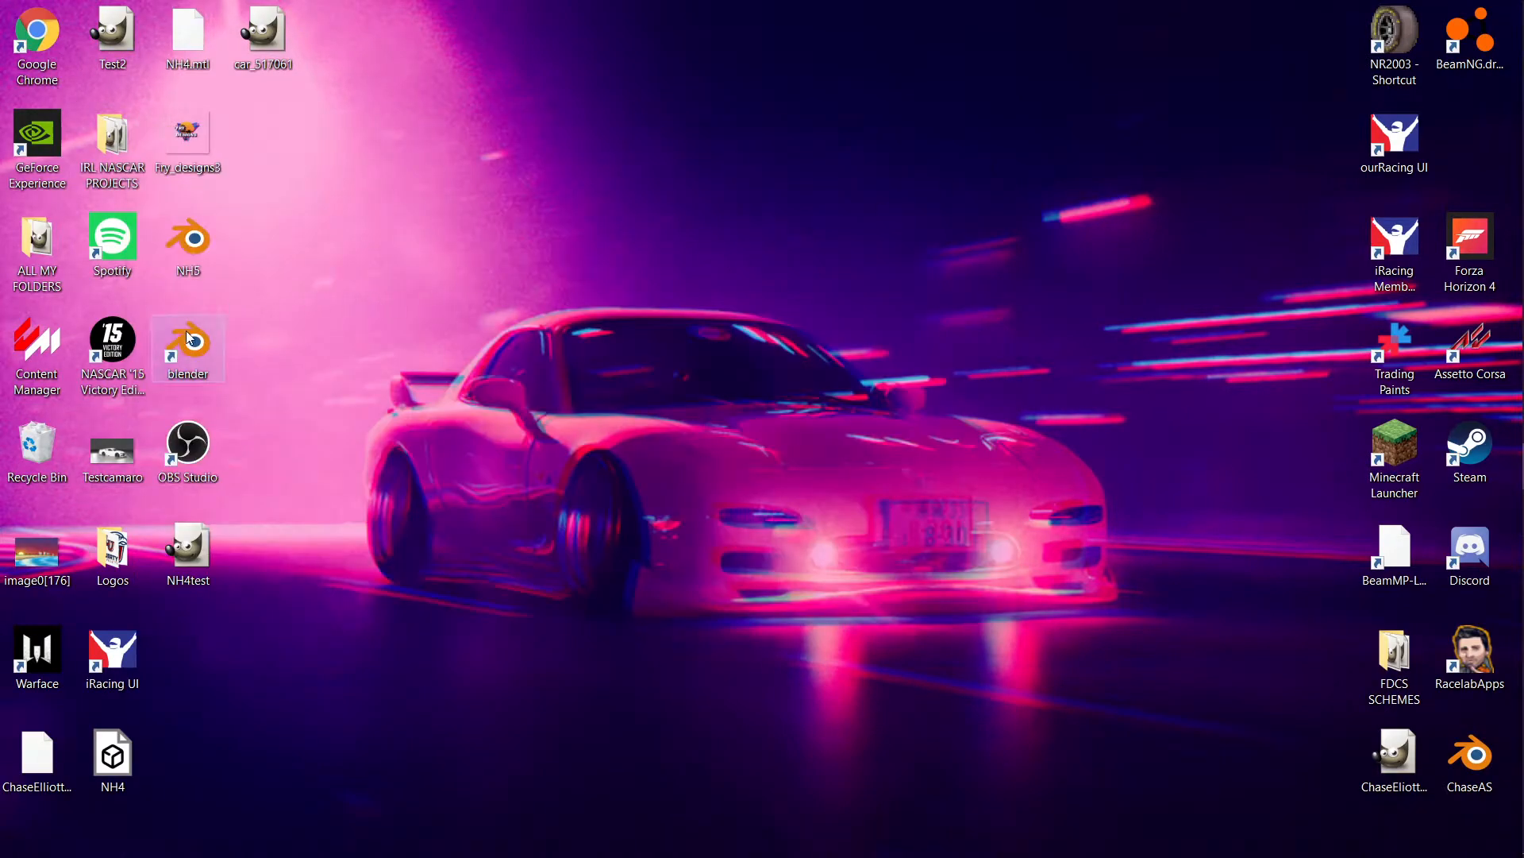
{"action": "double_click", "coordinate": [187, 341]}
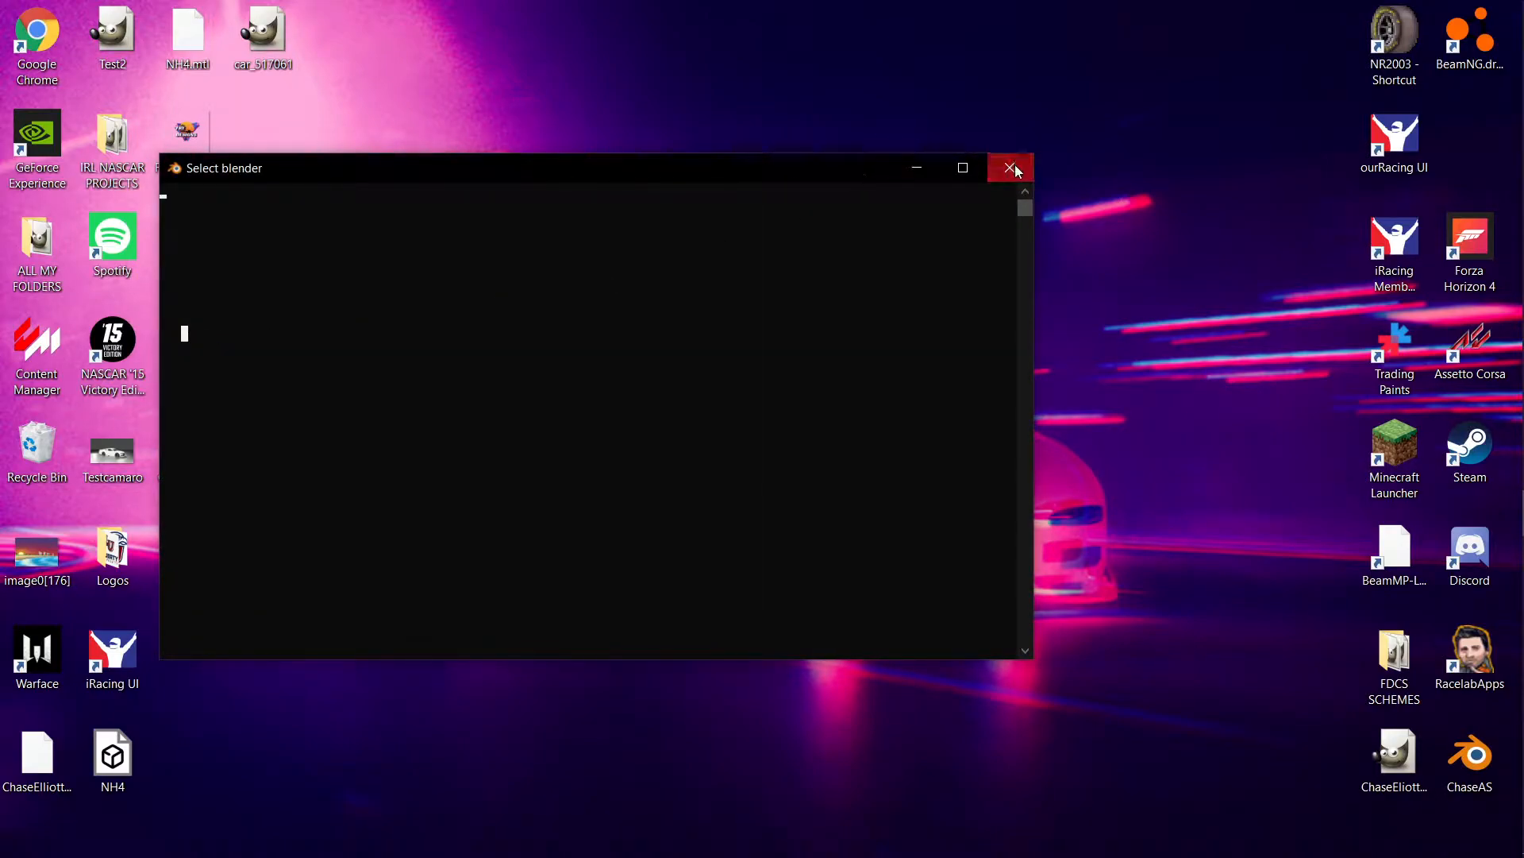
{"action": "left_click", "coordinate": [1011, 168]}
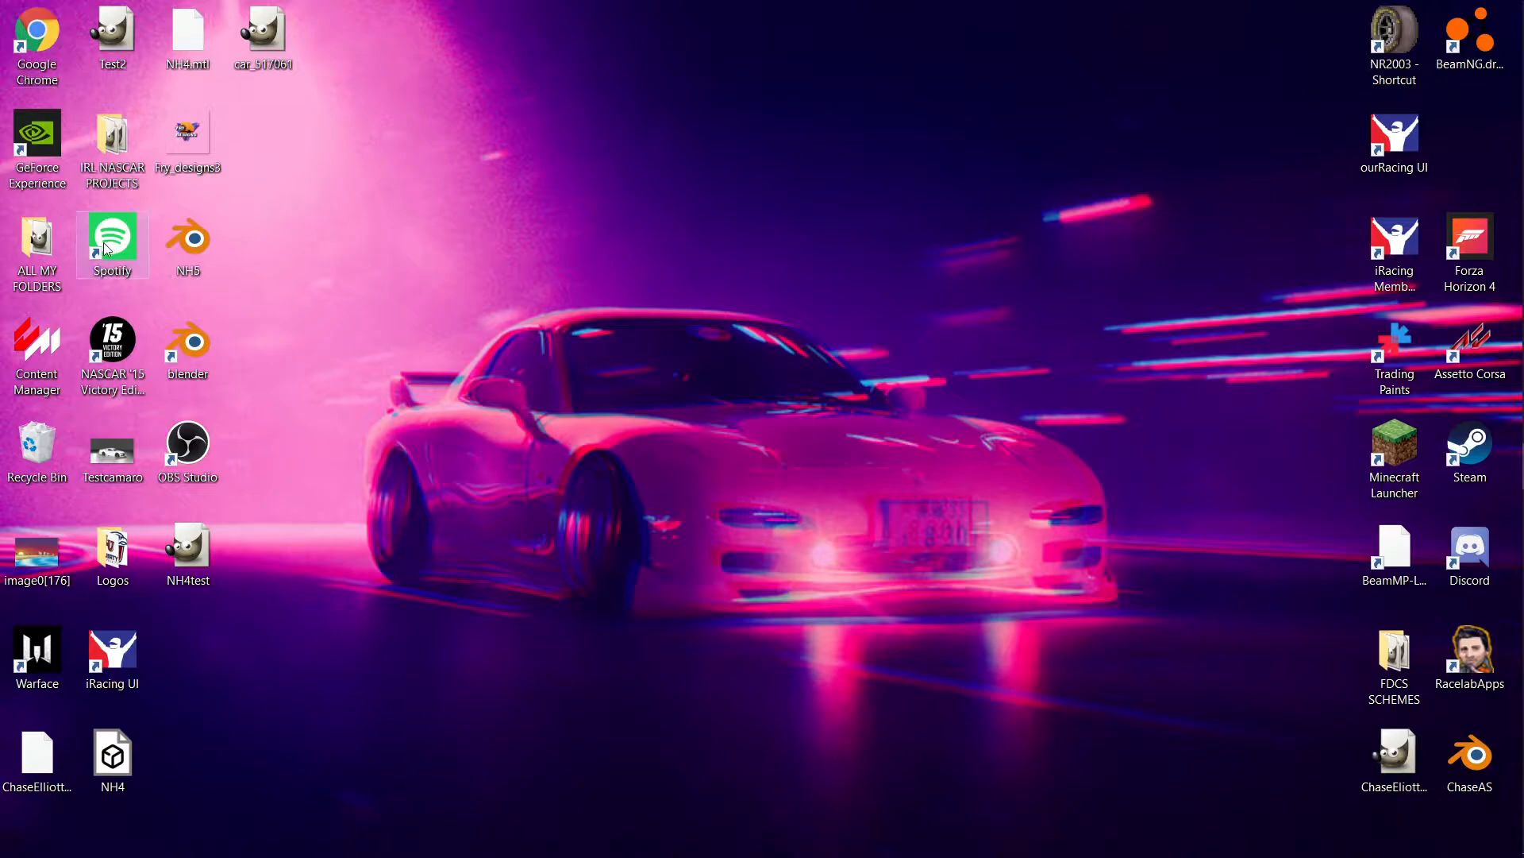
Step: Open NR2003Rend.blend from ALL MY FOLDERS > Blender Renders
{"action": "double_click", "coordinate": [36, 241]}
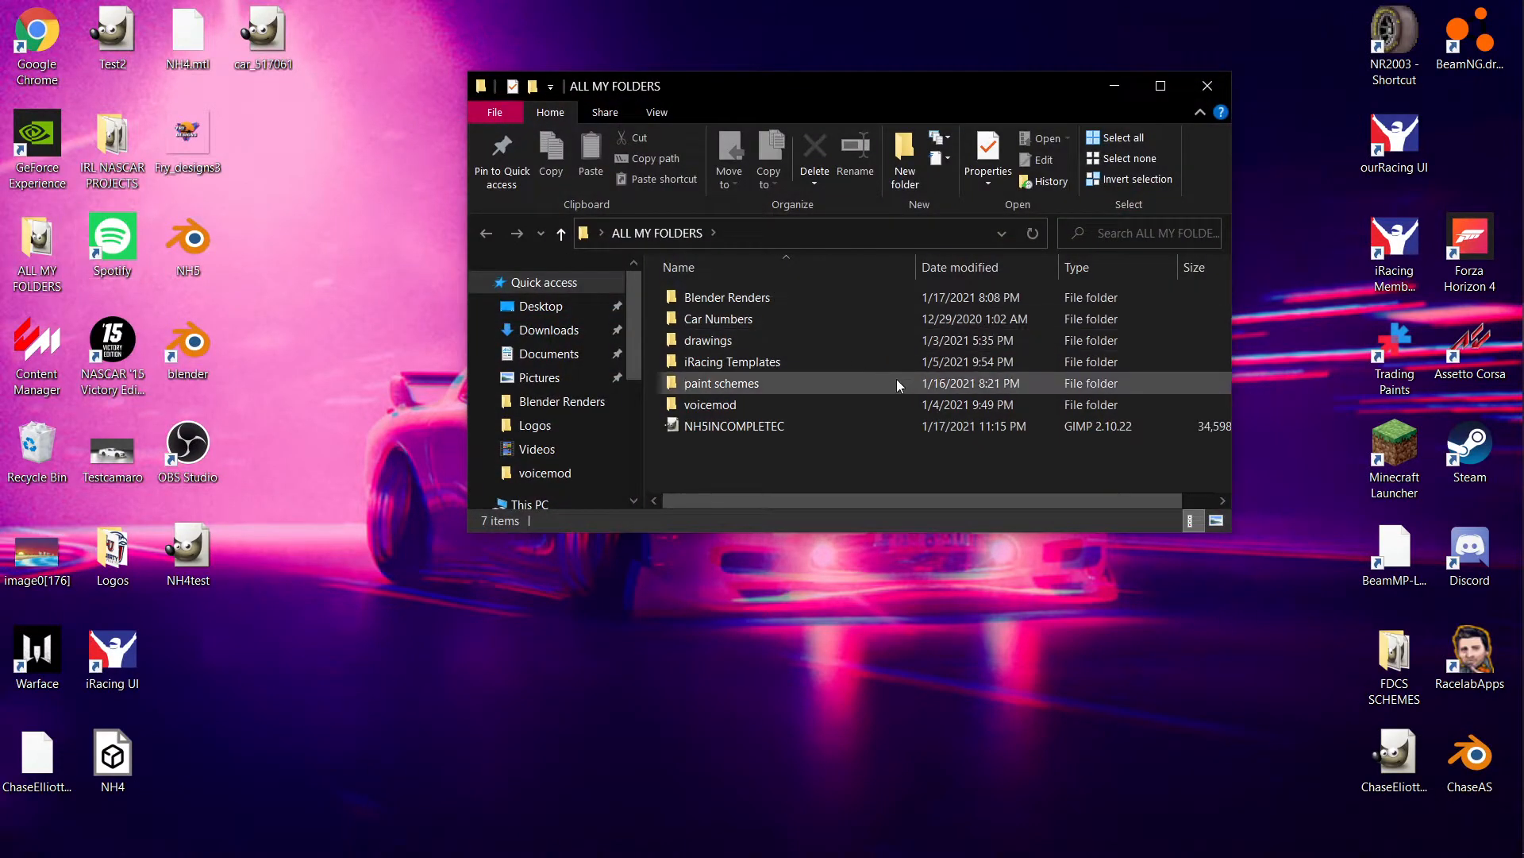
{"action": "left_click", "coordinate": [727, 296]}
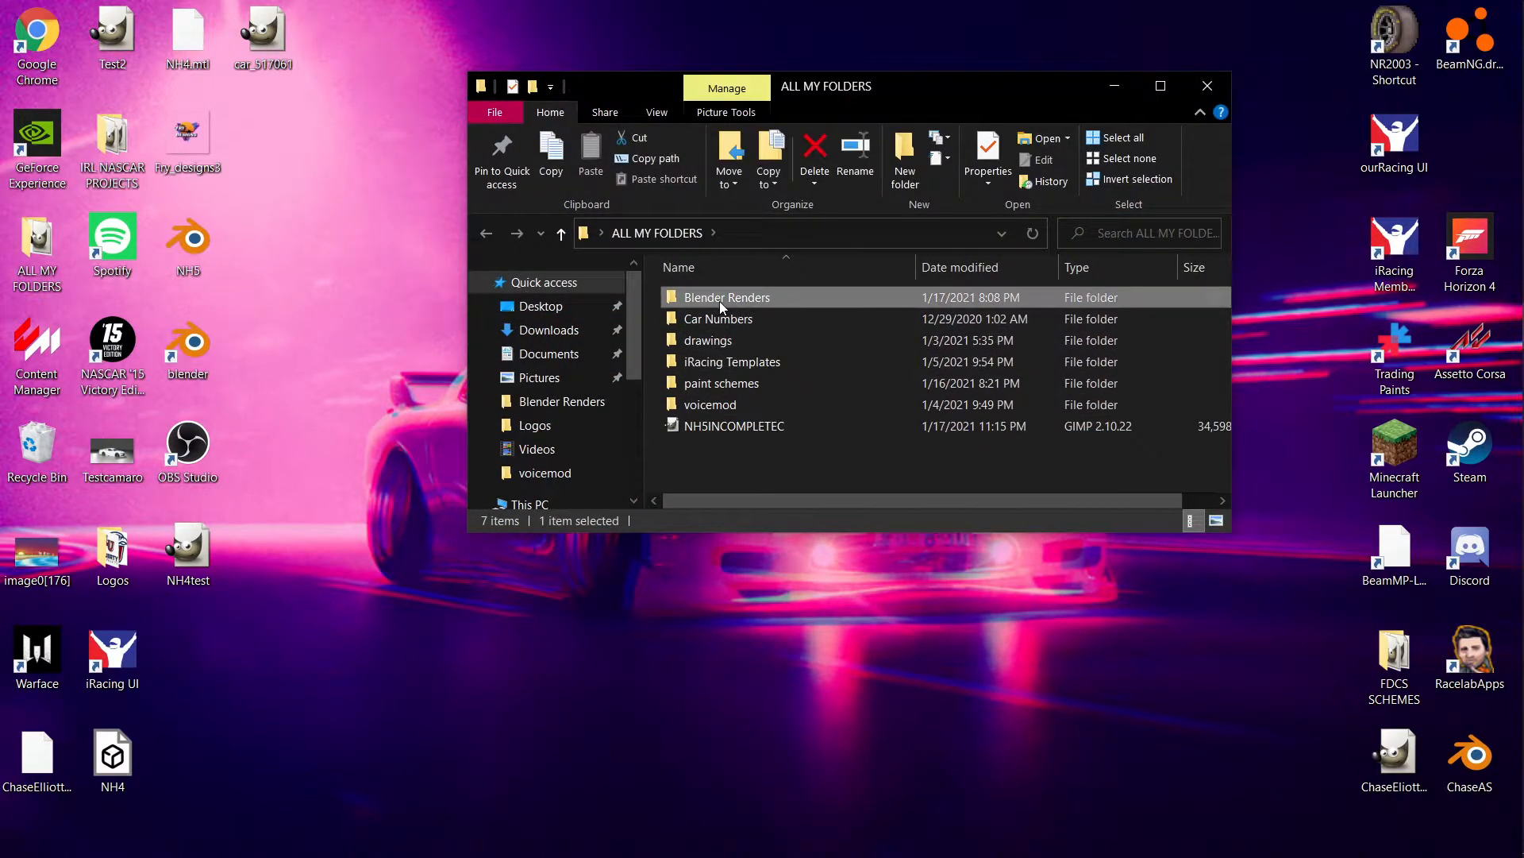
{"action": "double_click", "coordinate": [728, 296]}
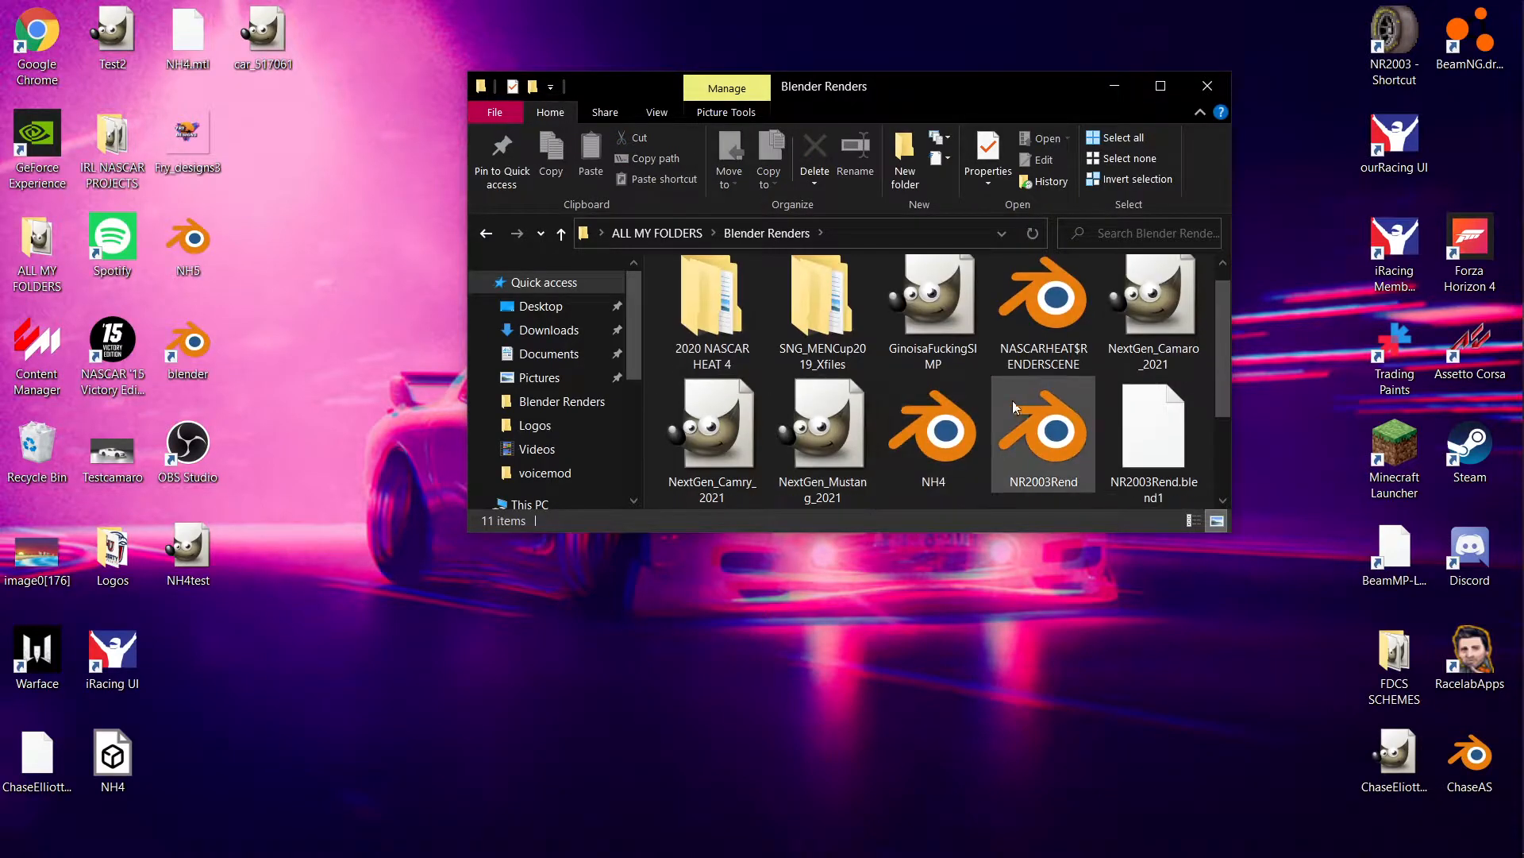
{"action": "double_click", "coordinate": [1043, 434]}
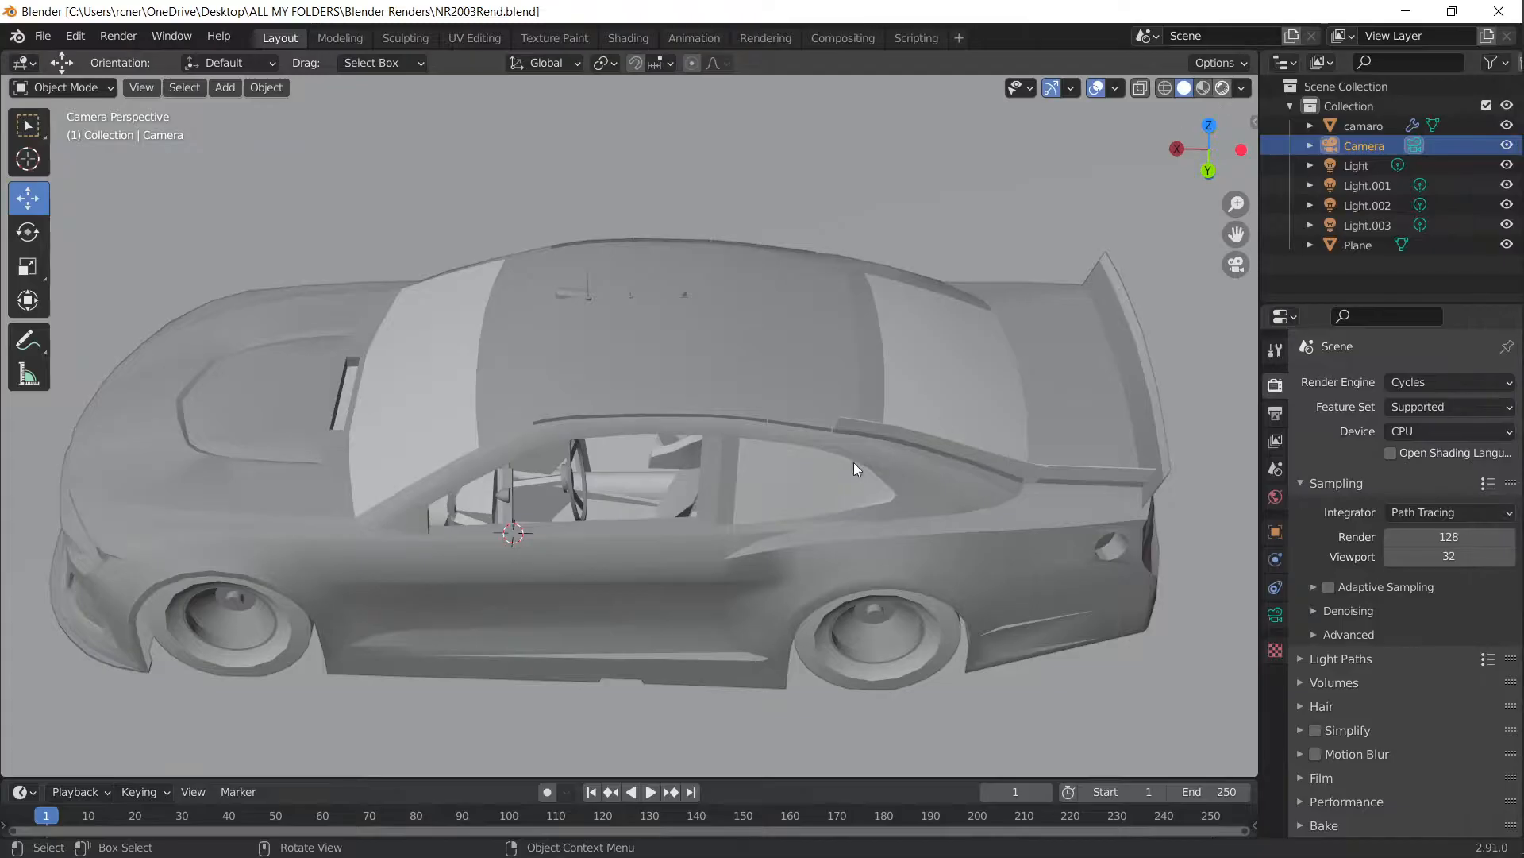
Step: Delete the camaro, extra lights and plane objects, keeping only Camera and Light
{"action": "left_click", "coordinate": [1197, 87]}
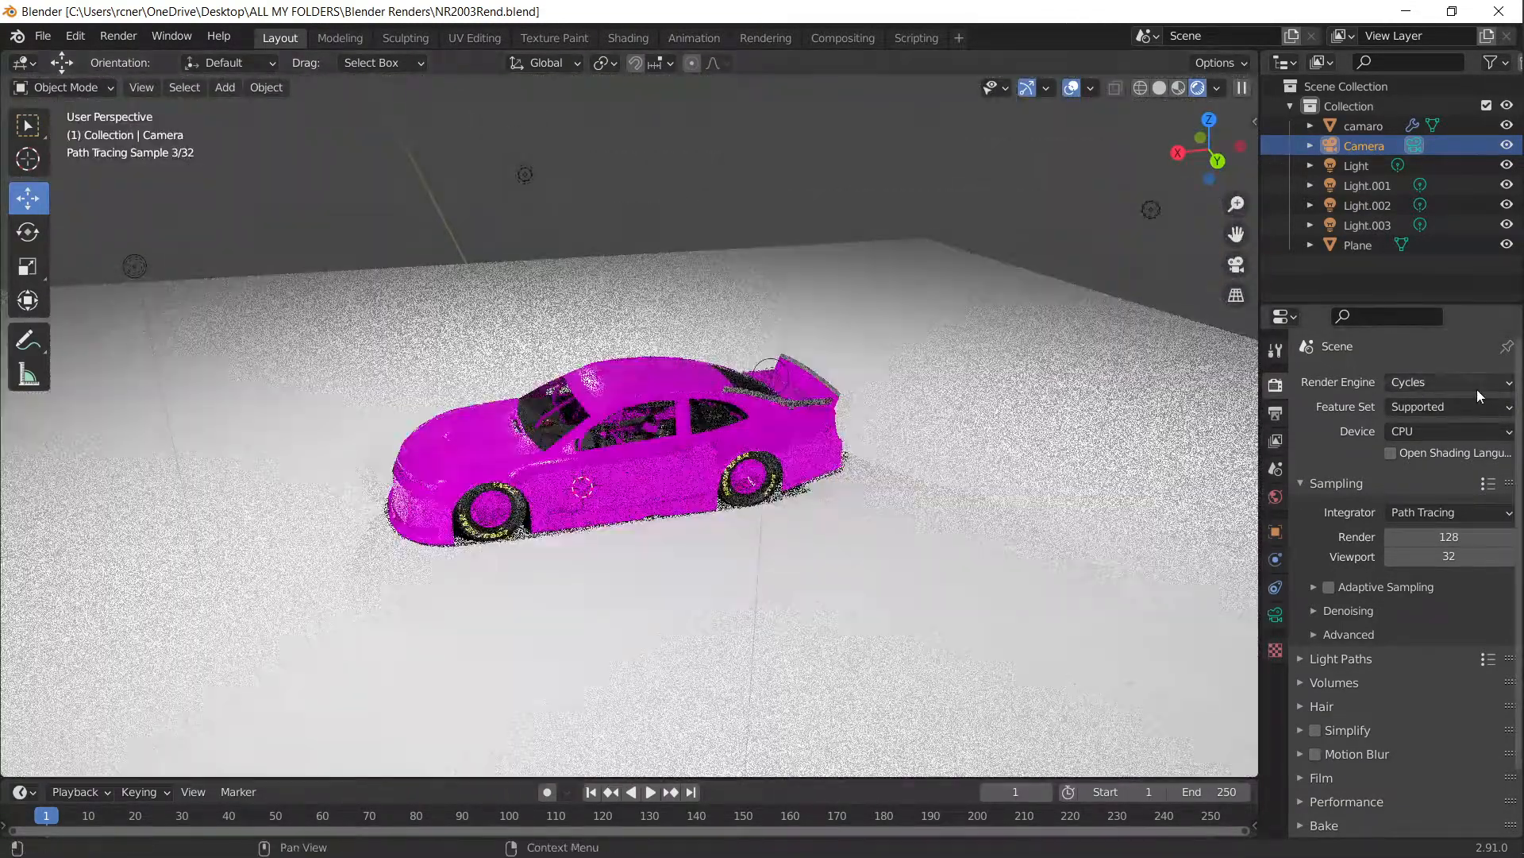
{"action": "left_click", "coordinate": [1447, 381]}
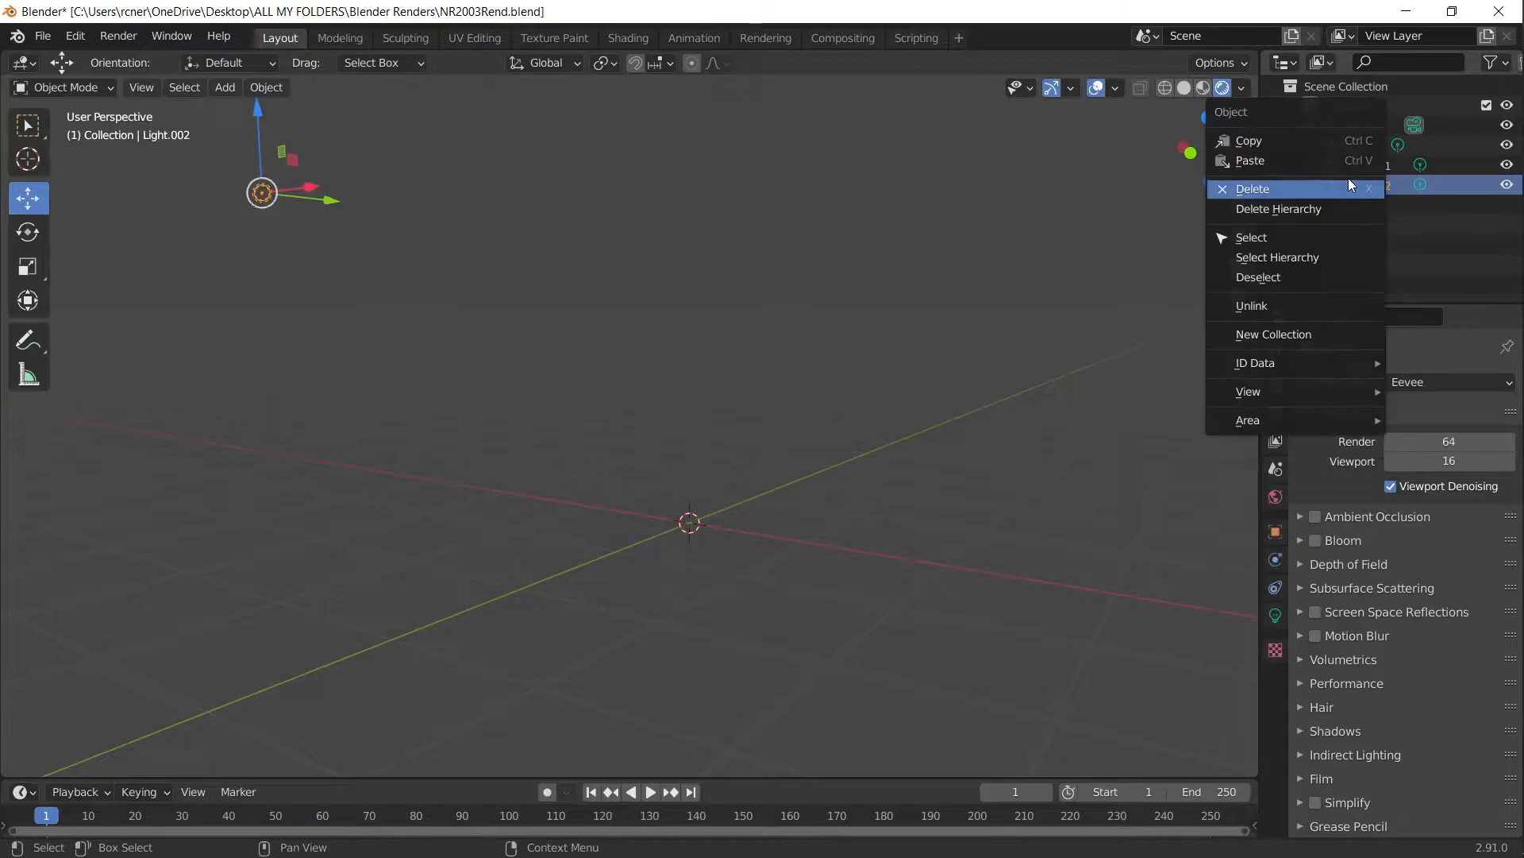
{"action": "left_click", "coordinate": [1253, 189]}
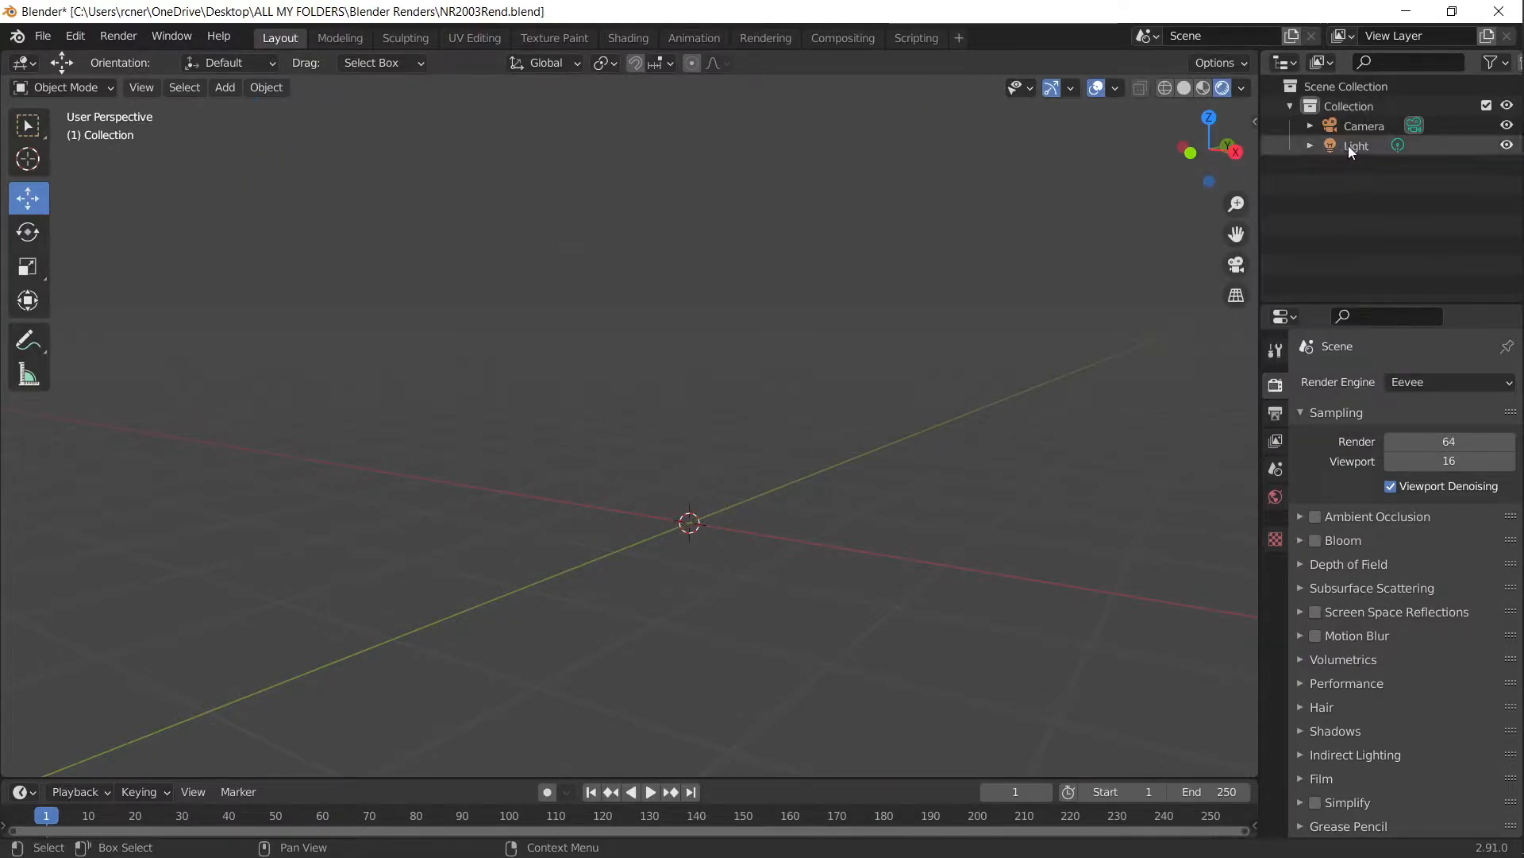
{"action": "left_click", "coordinate": [1354, 144]}
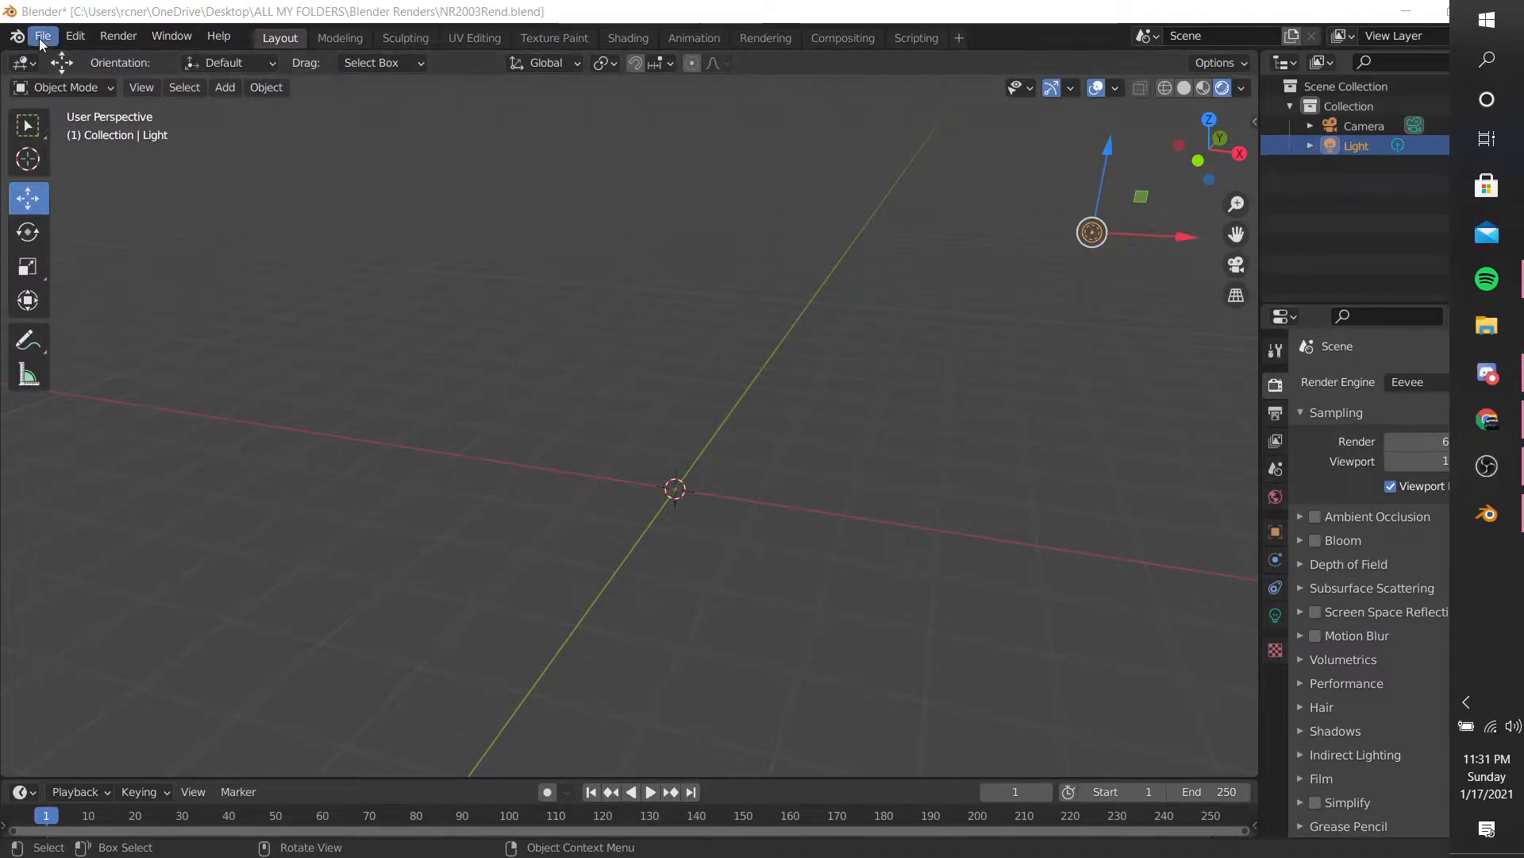
Step: Import camaro.obj from Downloads > SNG_MENCup2019_Xfiles > MENCup19 Xfiles > Camaro
{"action": "left_click", "coordinate": [42, 36]}
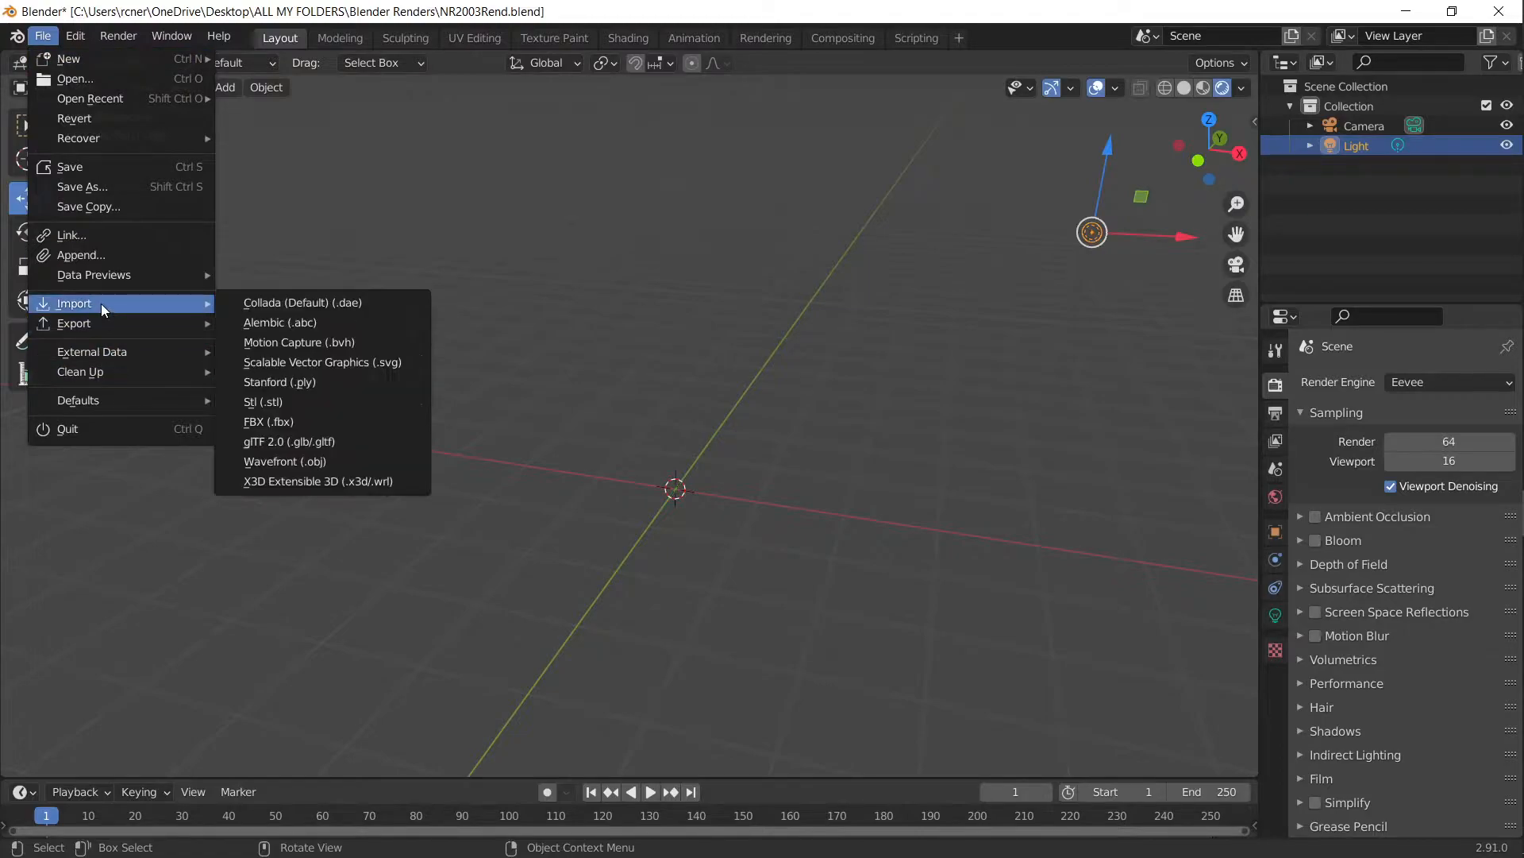
{"action": "left_click", "coordinate": [285, 460]}
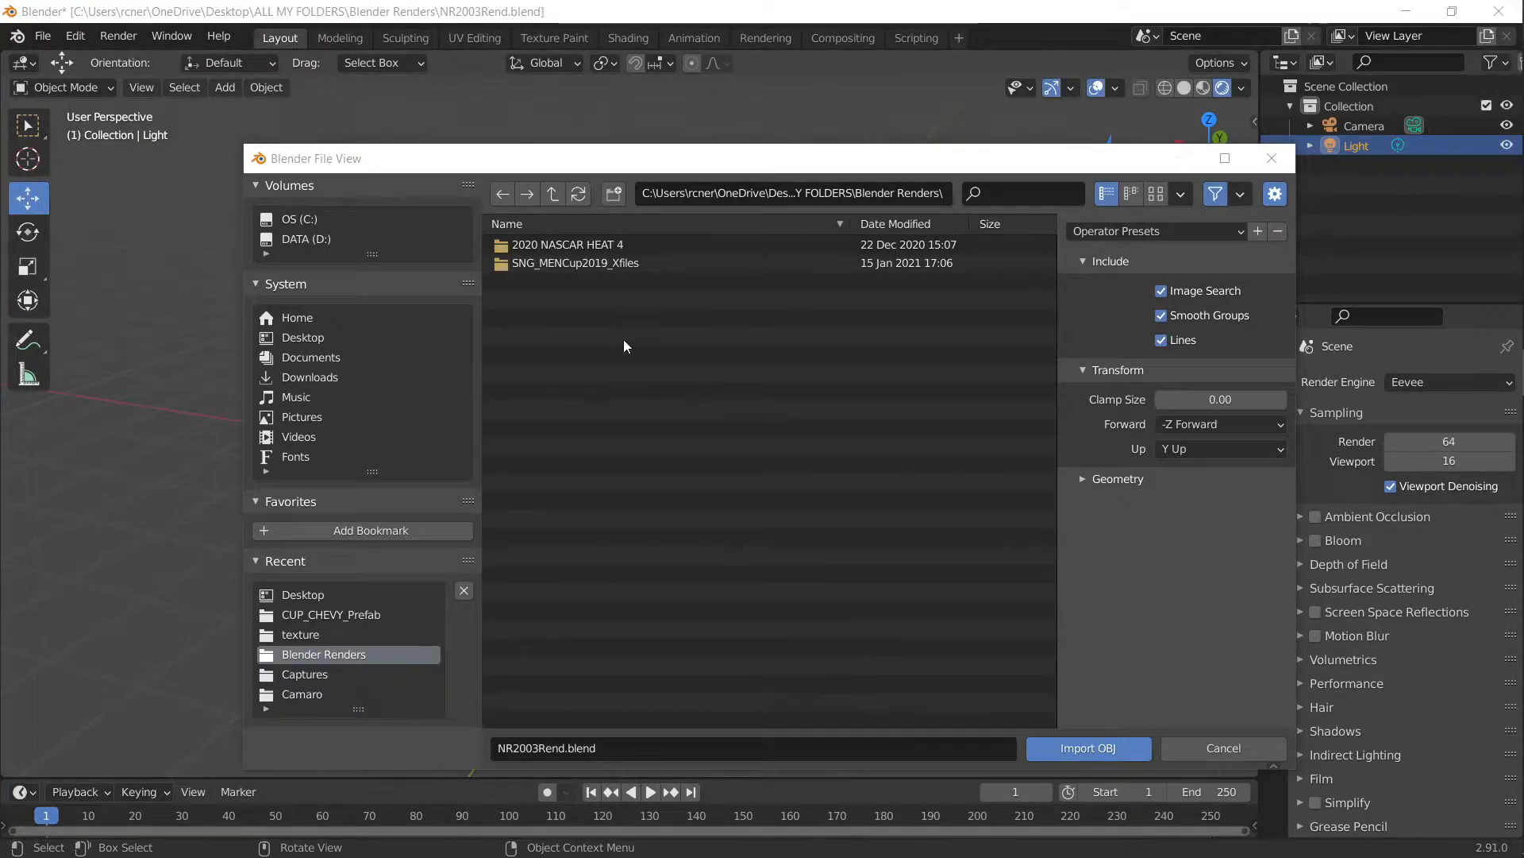
{"action": "left_click", "coordinate": [309, 376]}
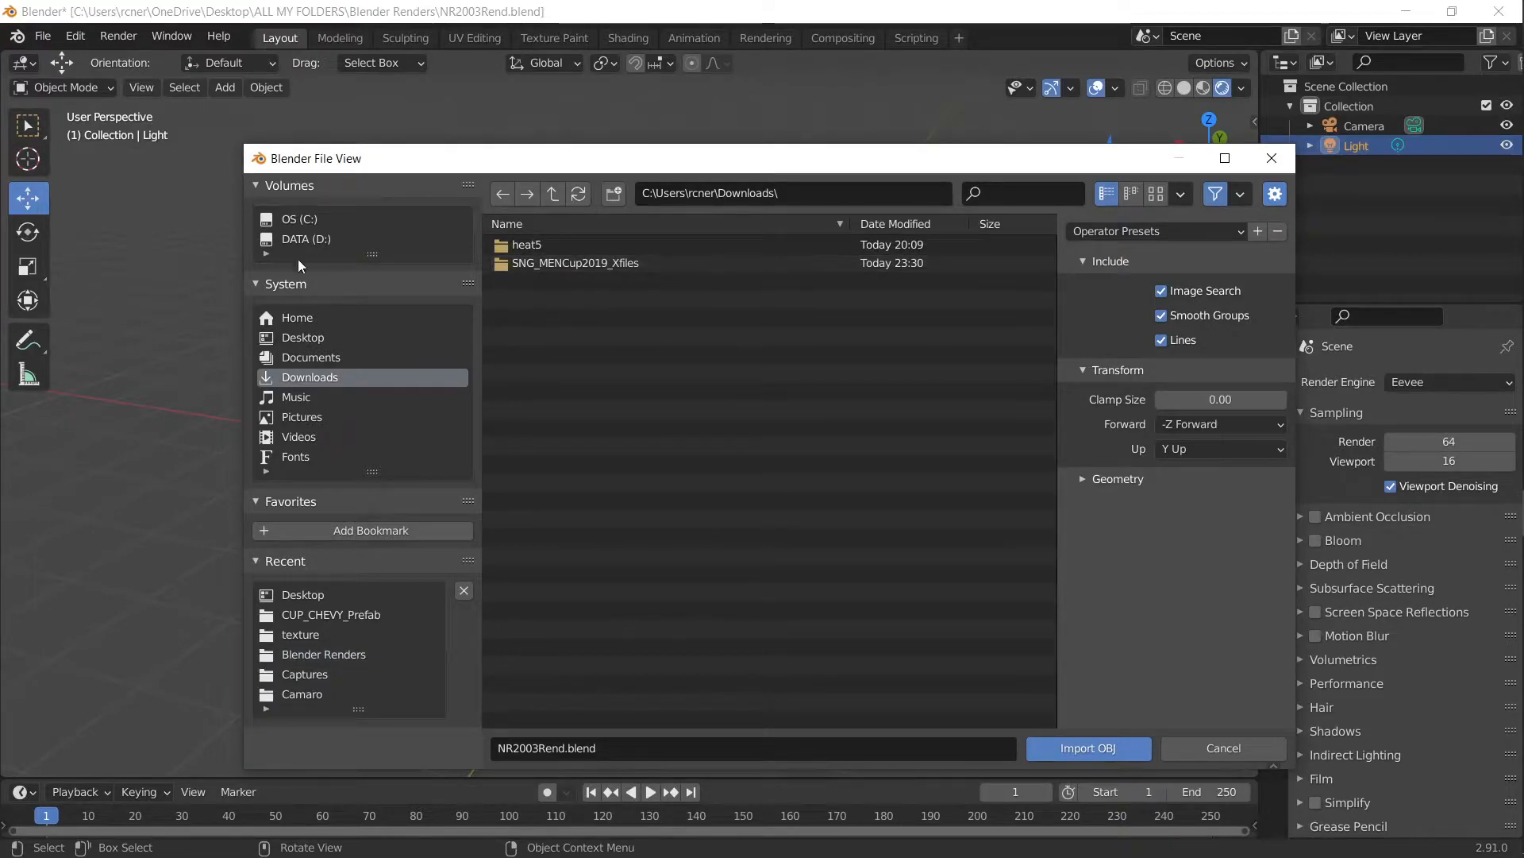
{"action": "double_click", "coordinate": [574, 263]}
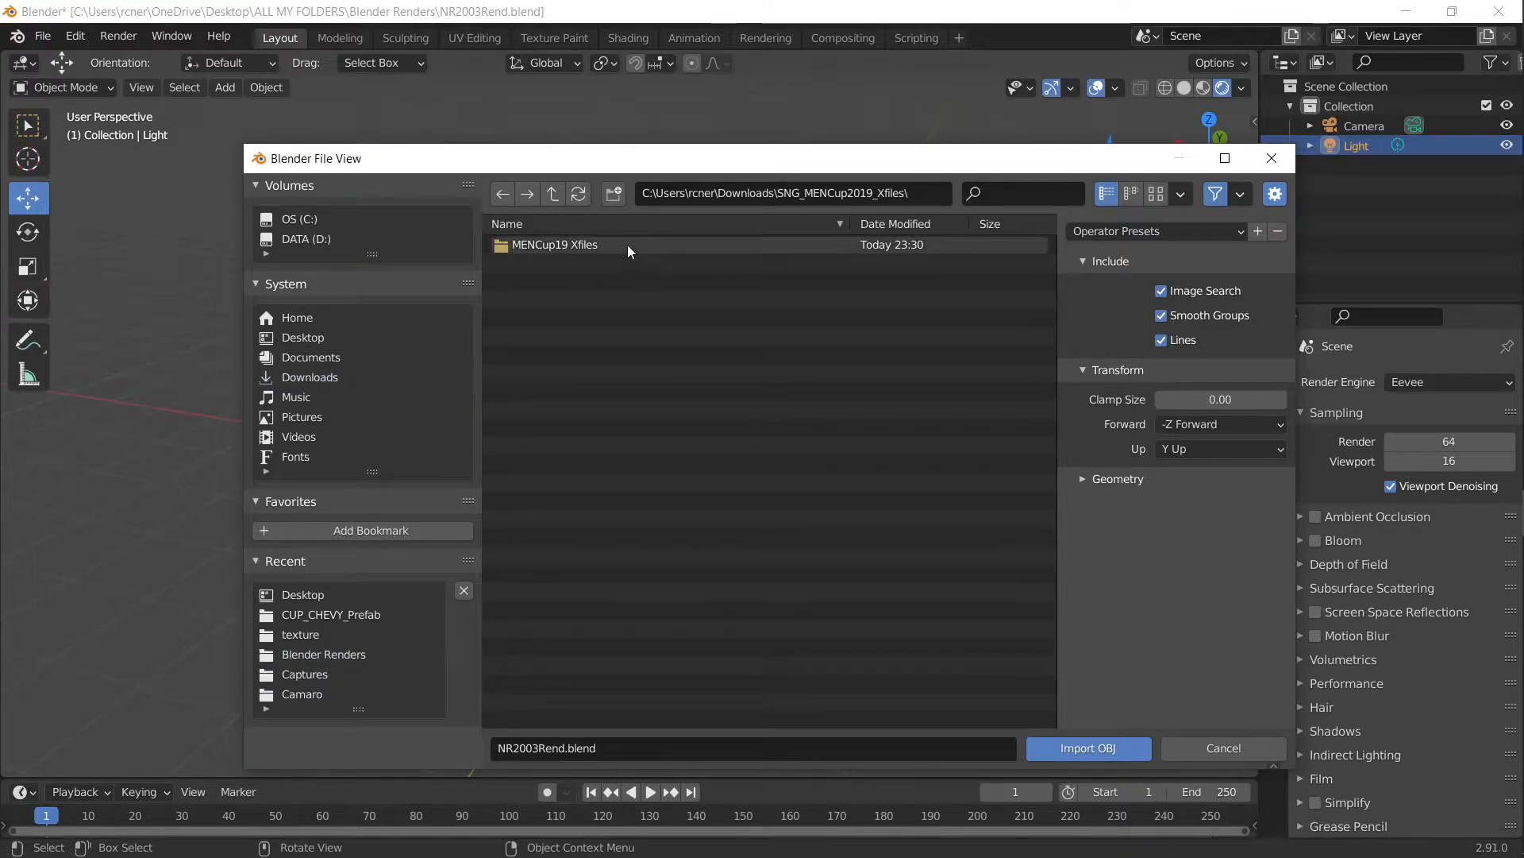
{"action": "double_click", "coordinate": [555, 243]}
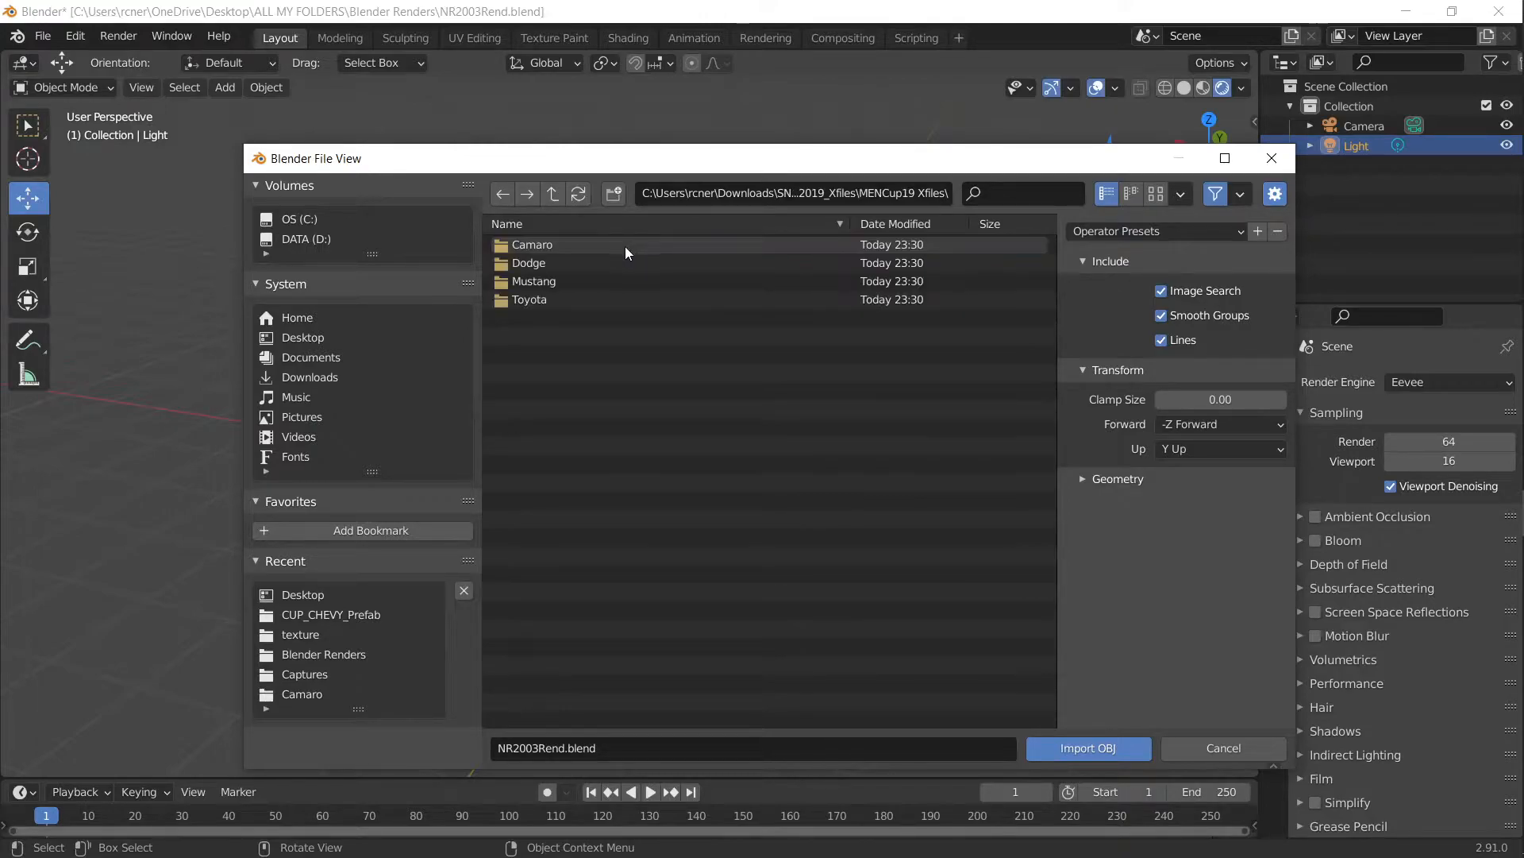
{"action": "double_click", "coordinate": [533, 244]}
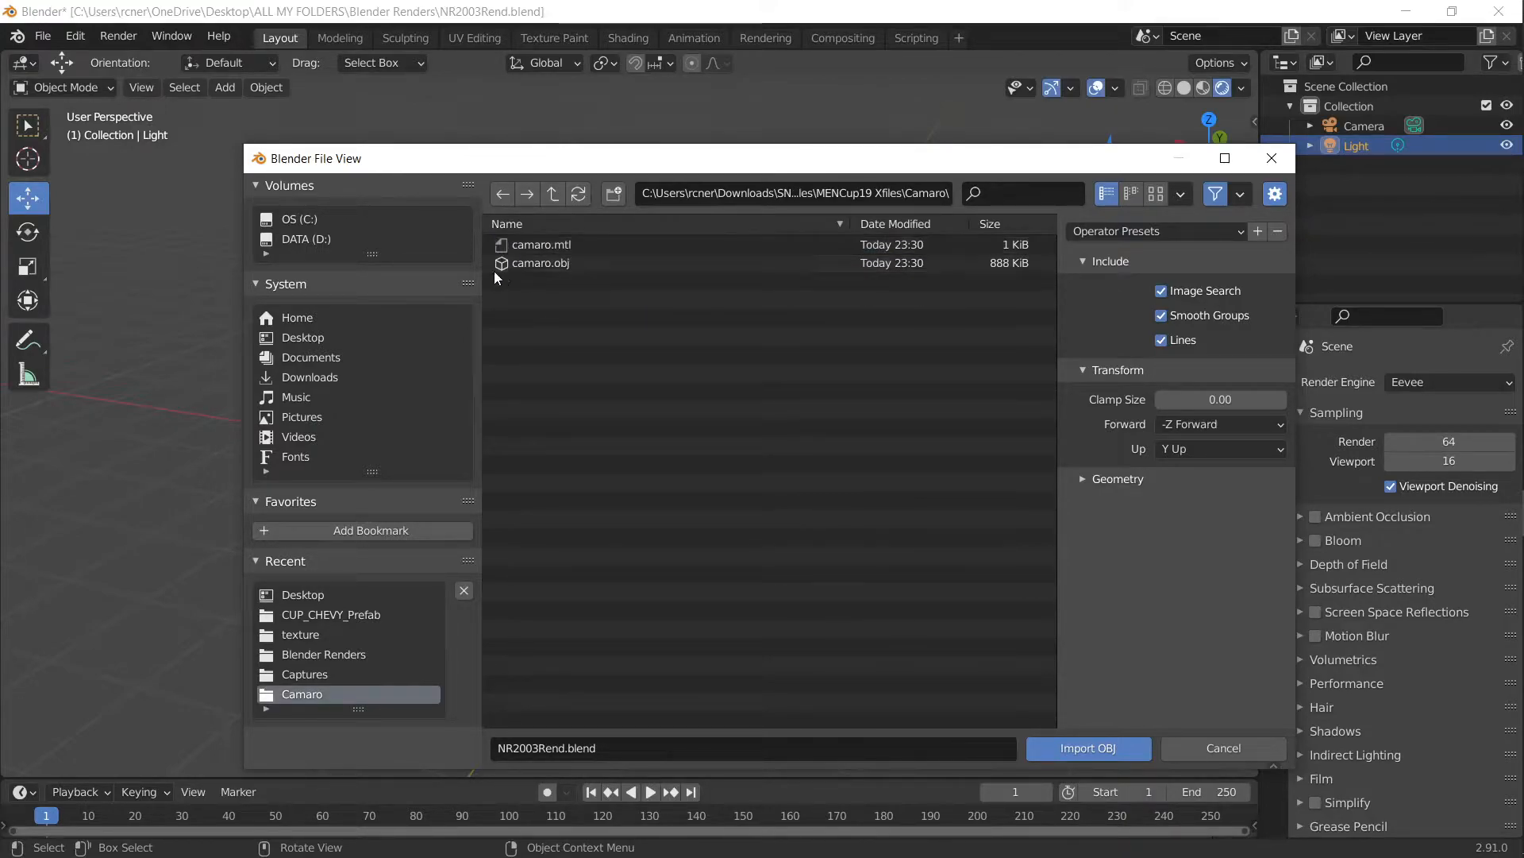
{"action": "left_click", "coordinate": [1222, 748]}
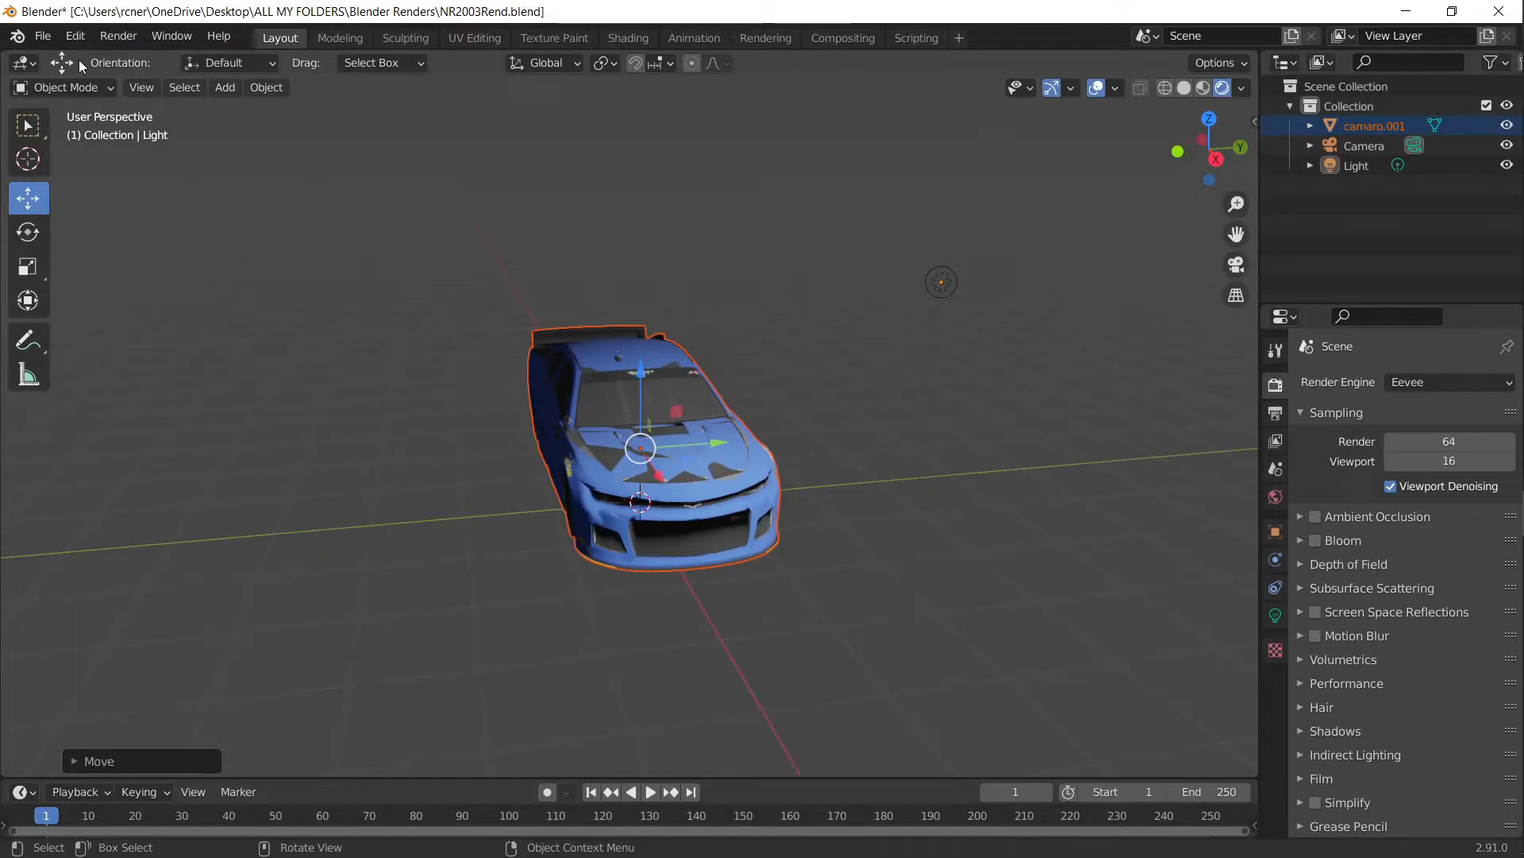
Step: Add a plane, scale it into a large floor, and move the Camaro onto it
{"action": "left_click", "coordinate": [224, 86]}
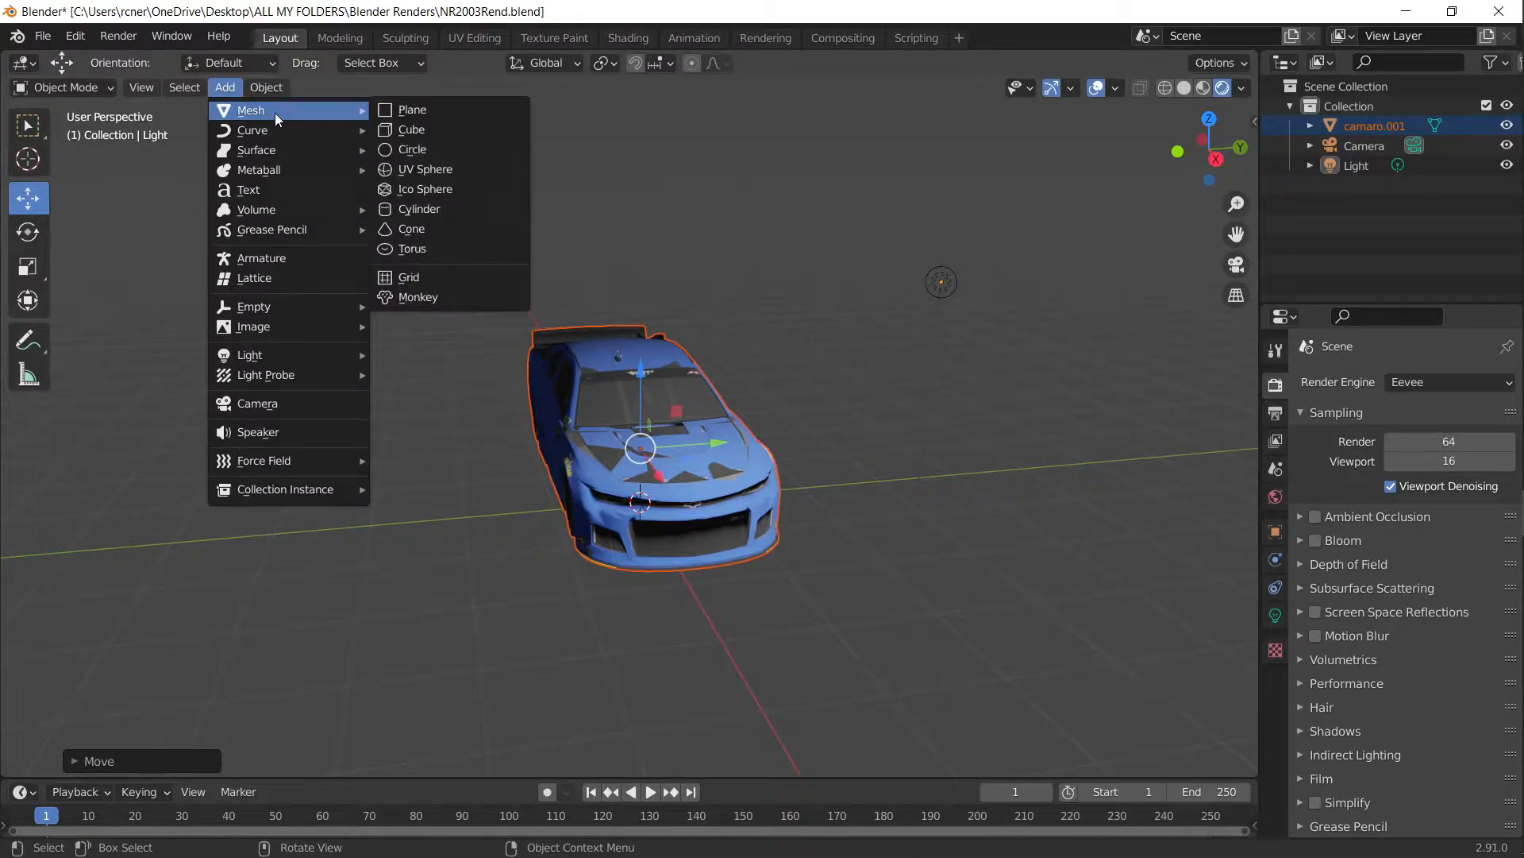
{"action": "left_click", "coordinate": [412, 108]}
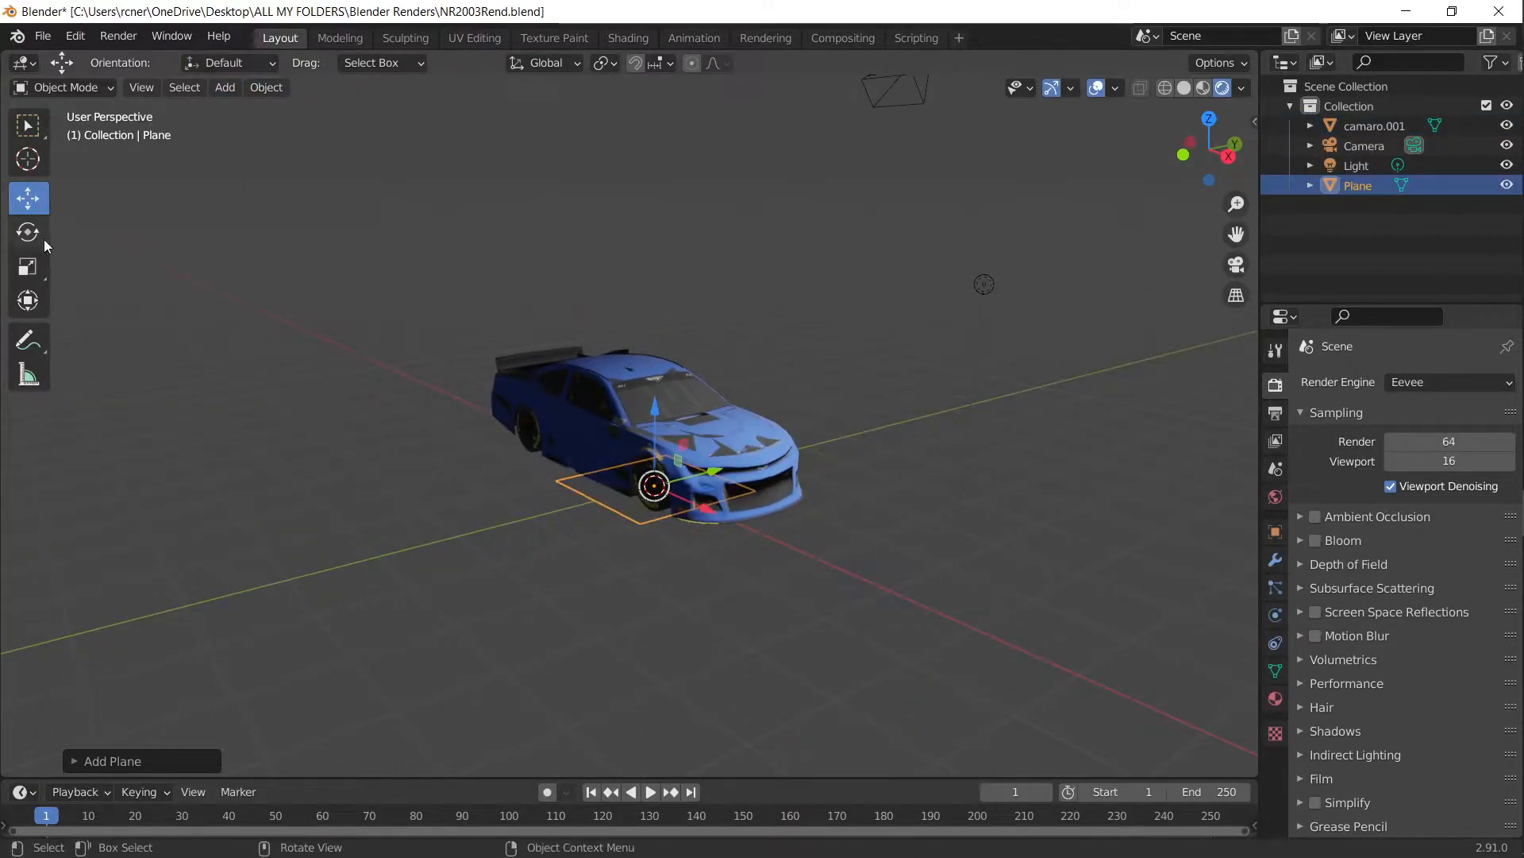
{"action": "left_click", "coordinate": [27, 267]}
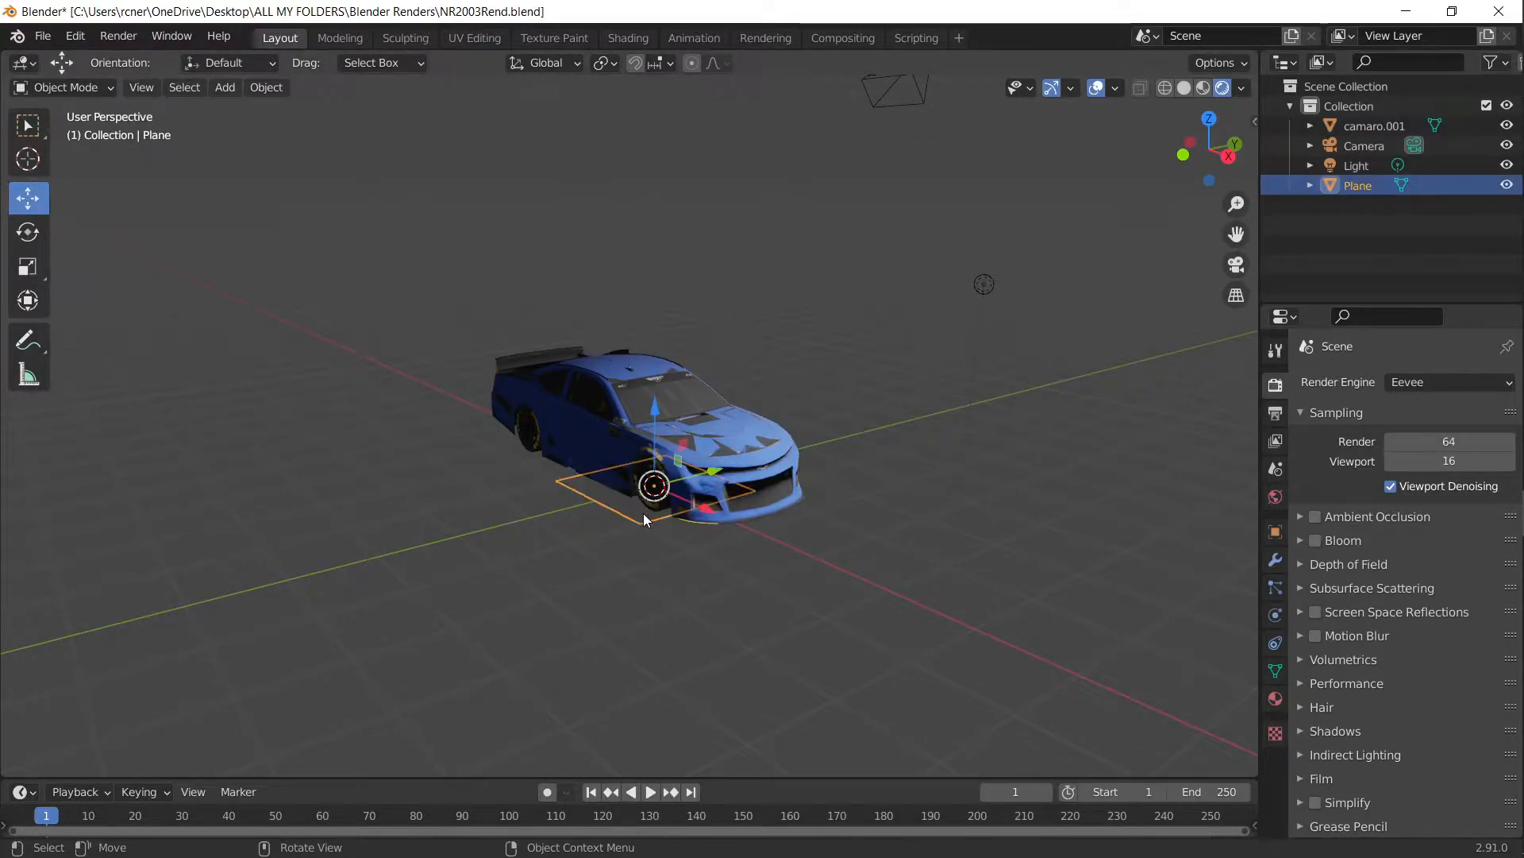
{"action": "key", "text": "s"}
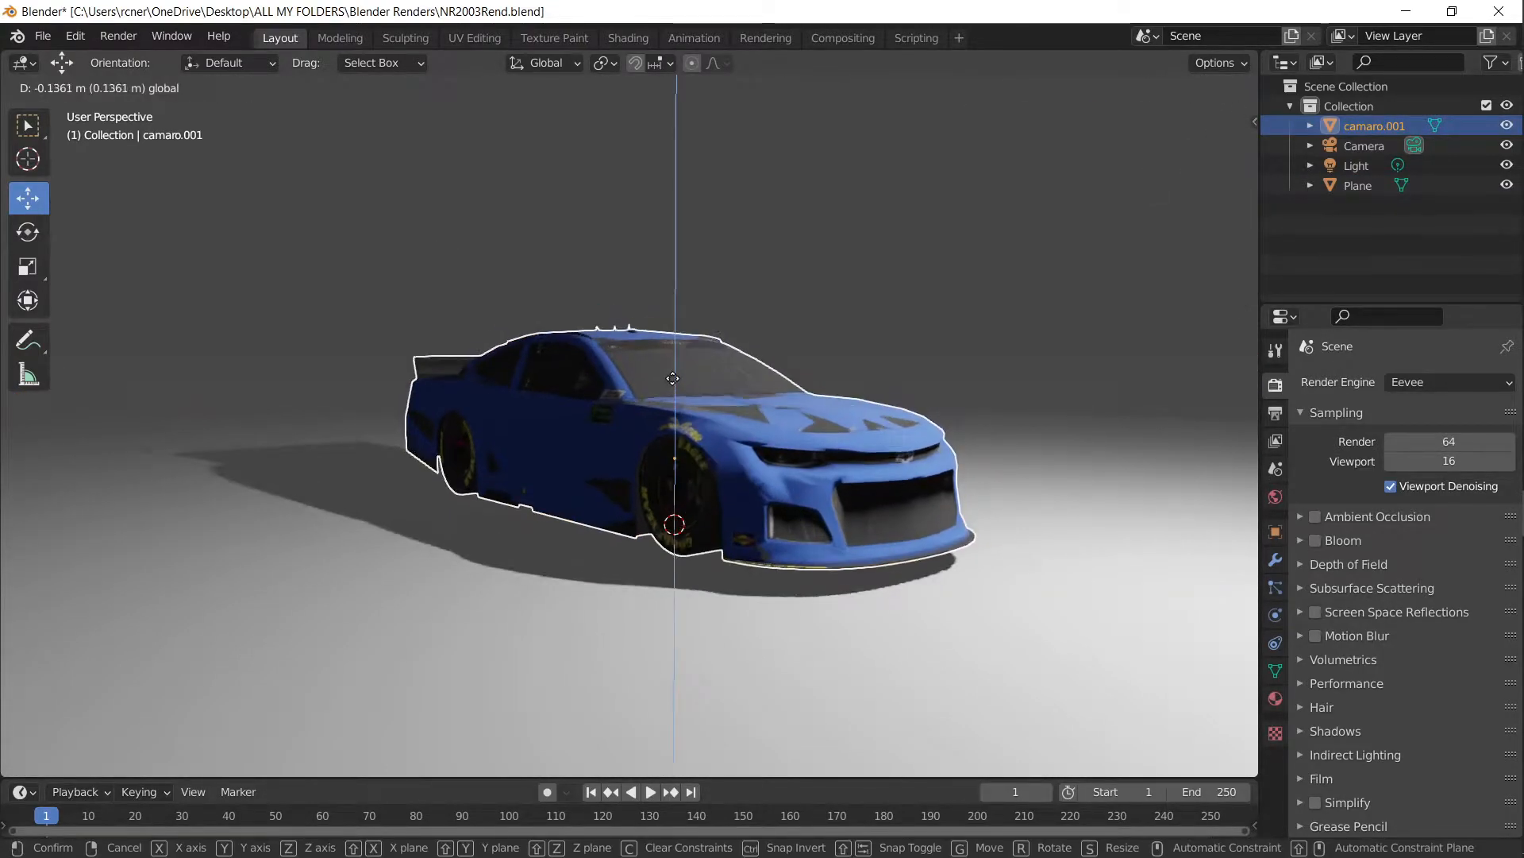
{"action": "left_click", "coordinate": [674, 378]}
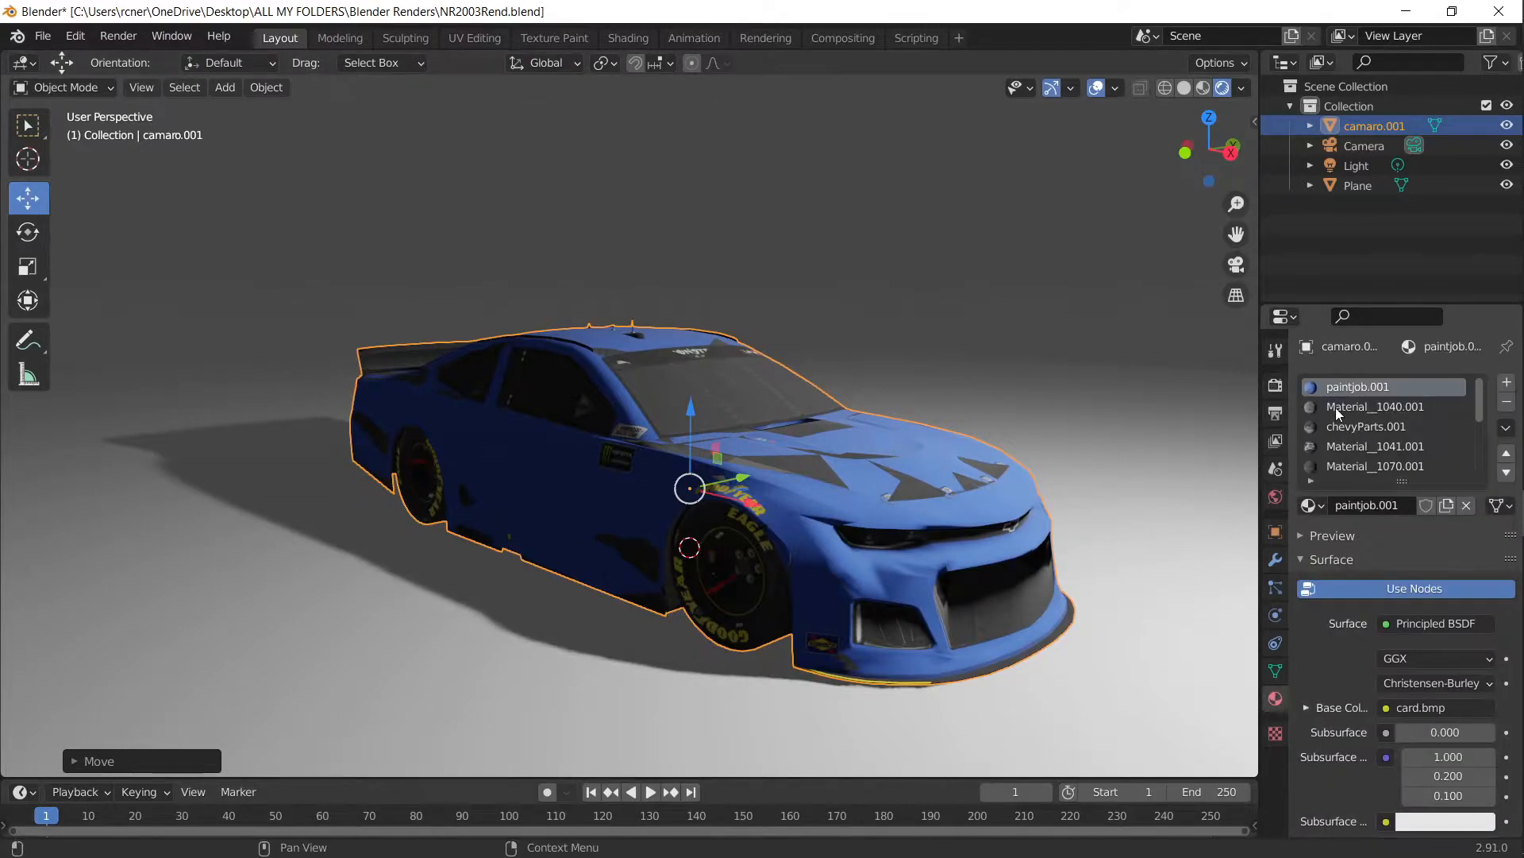
Step: Set the render engine to Cycles in Render Properties and stop the rendered preview
{"action": "scroll", "scroll_direction": "down", "scroll_amount": 3}
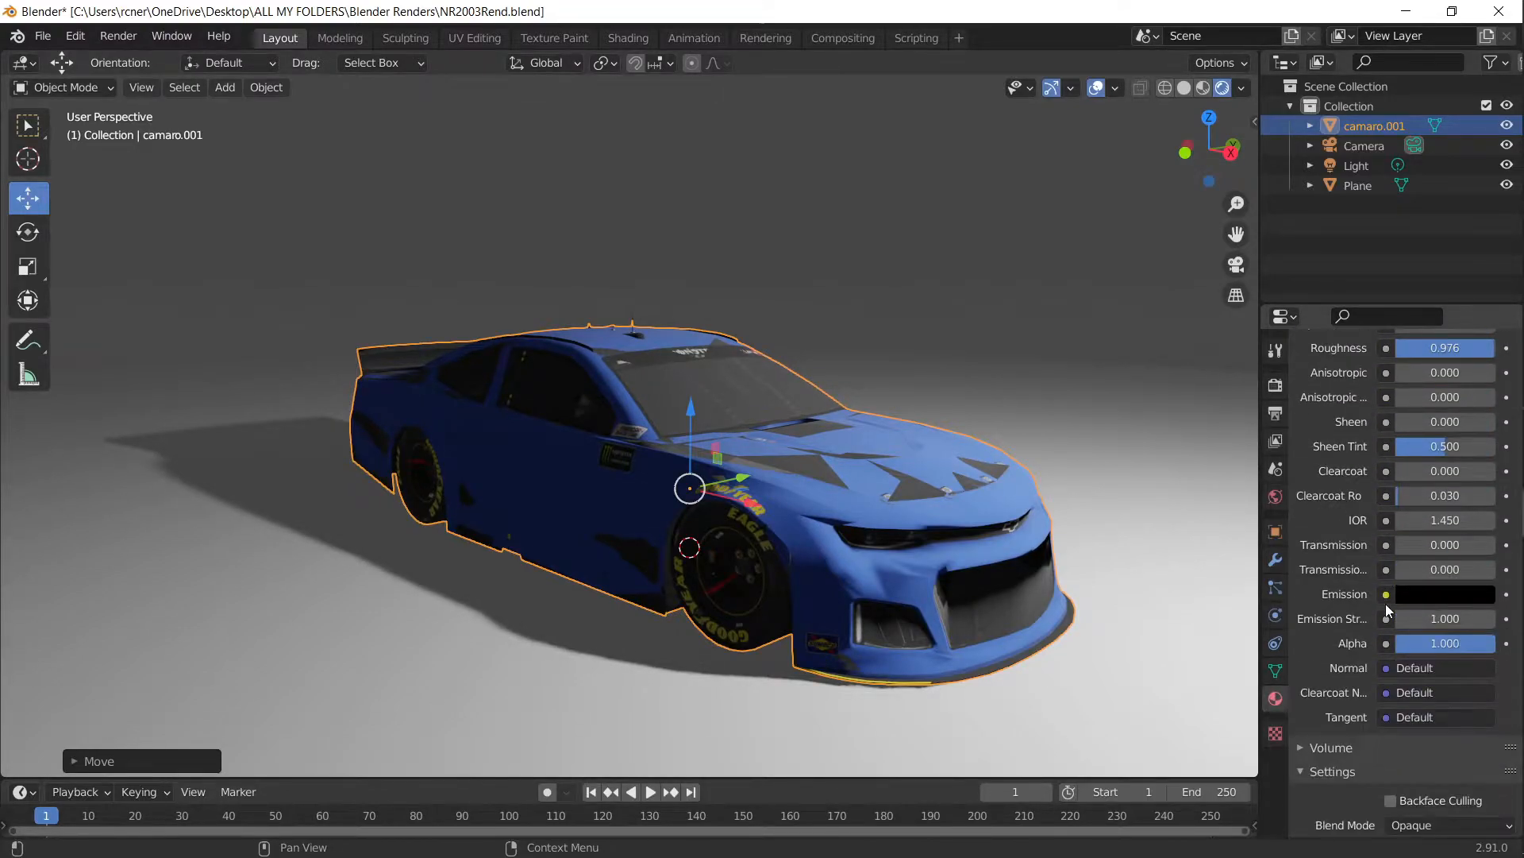
{"action": "scroll", "scroll_direction": "down", "scroll_amount": 3}
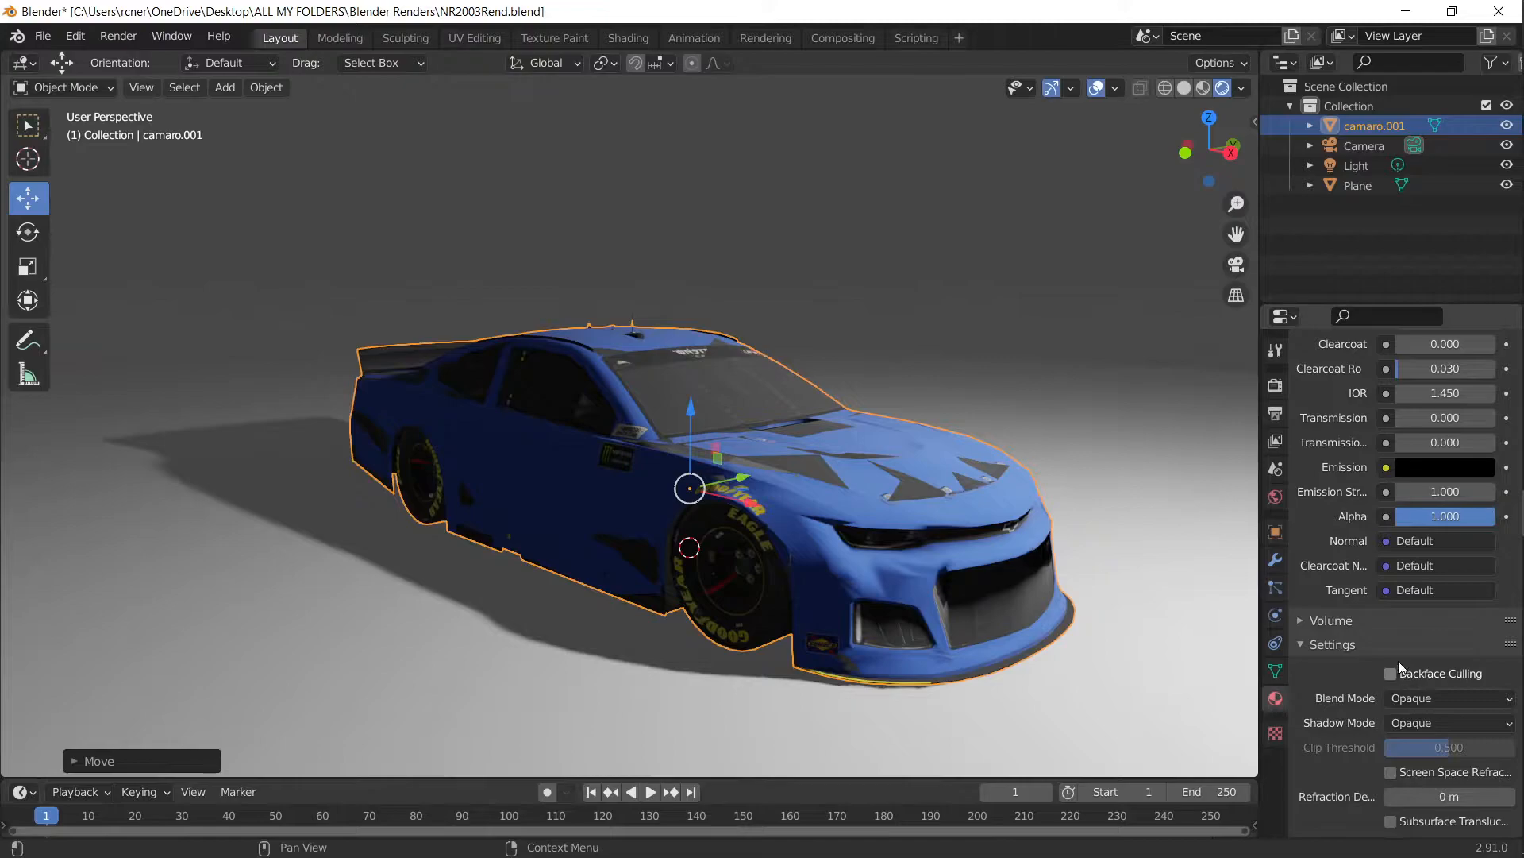
{"action": "mouse_move", "coordinate": [1276, 386]}
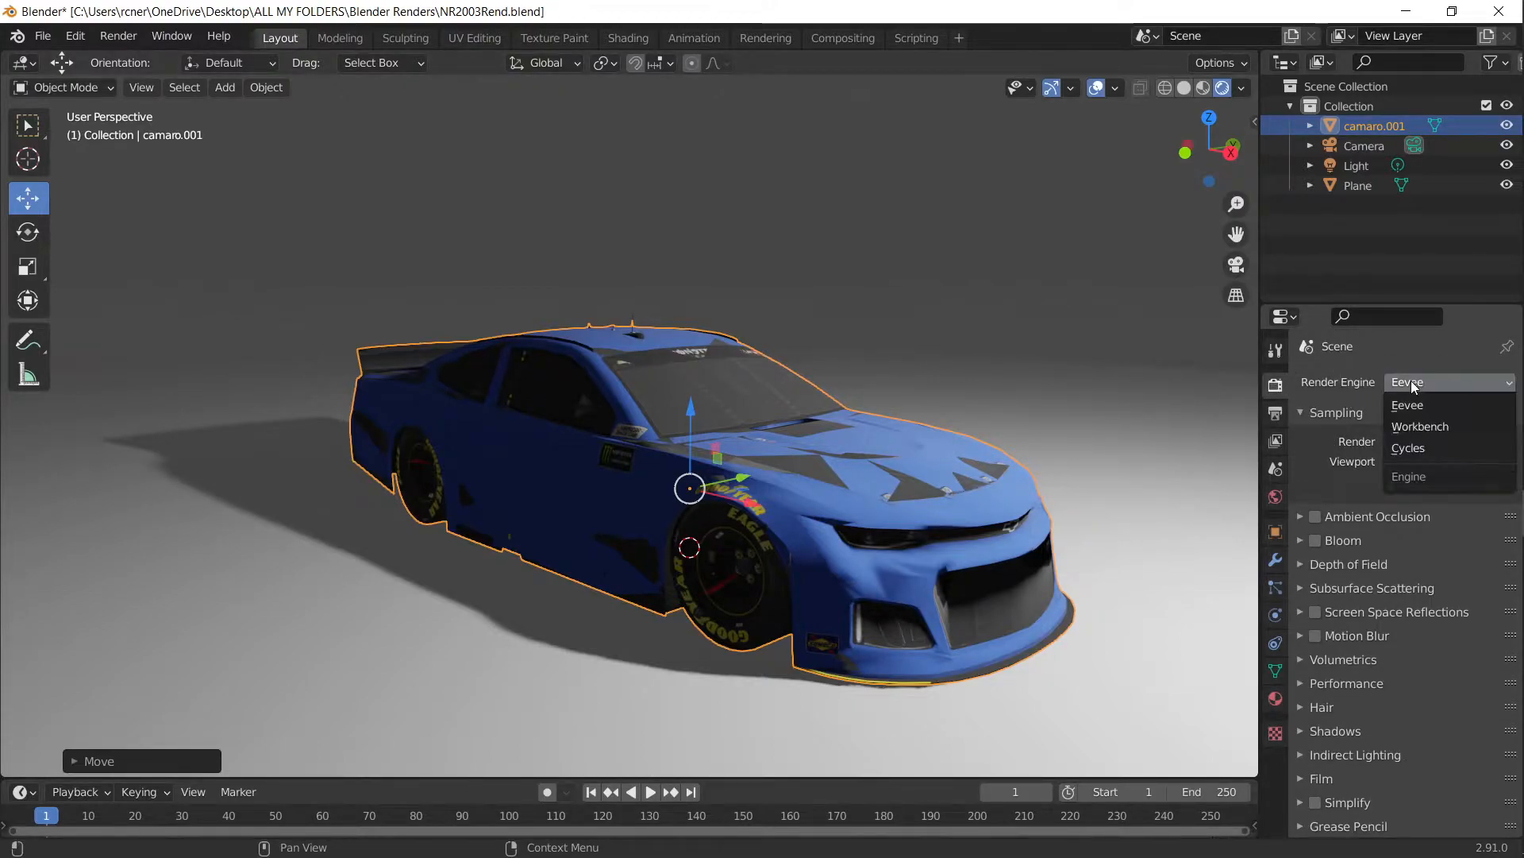
{"action": "mouse_move", "coordinate": [1409, 447]}
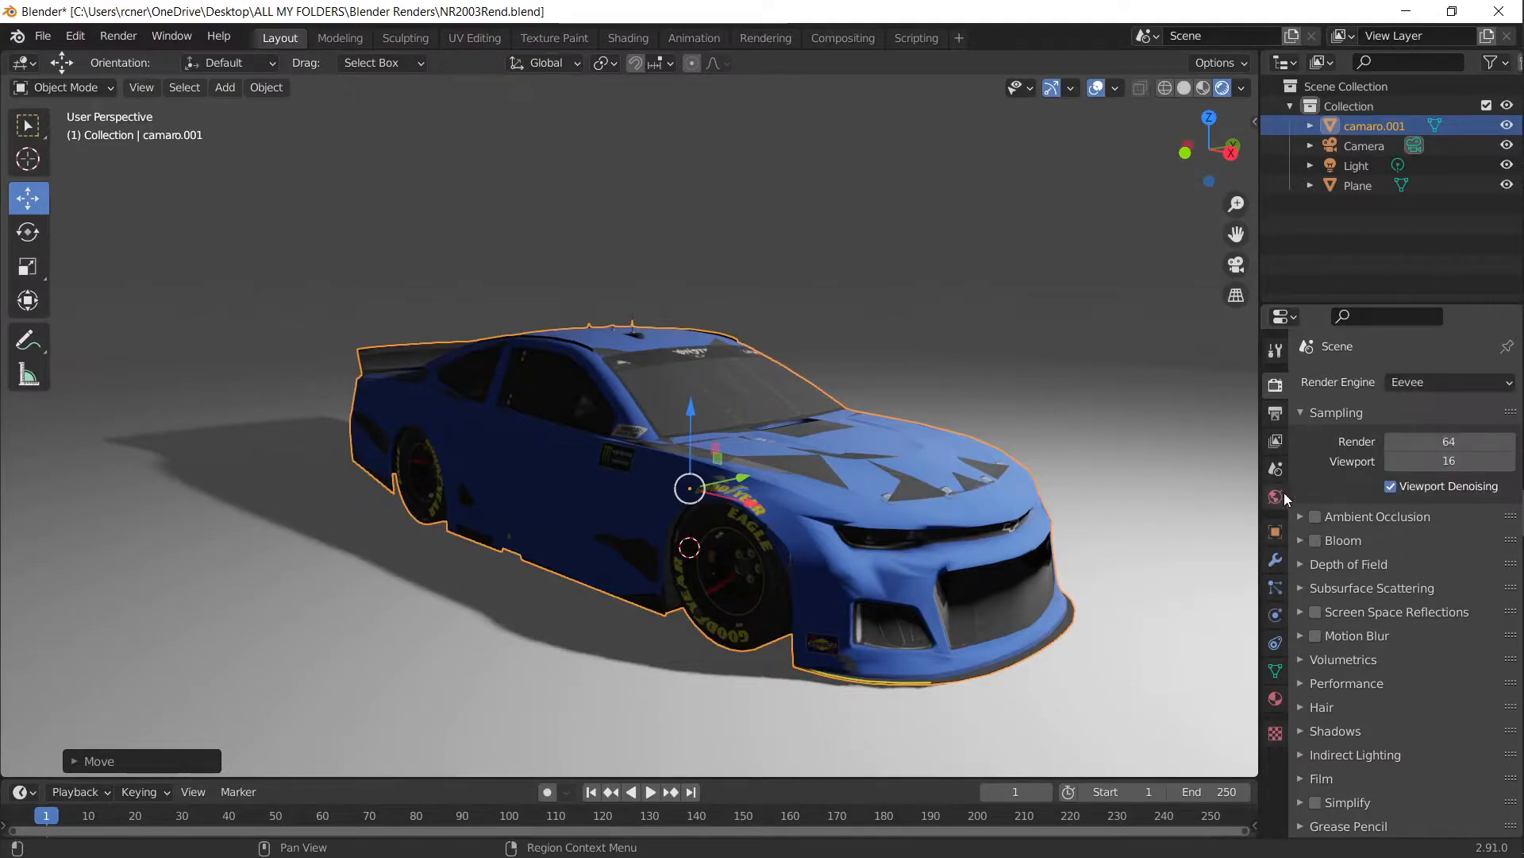
{"action": "left_click", "coordinate": [1444, 381]}
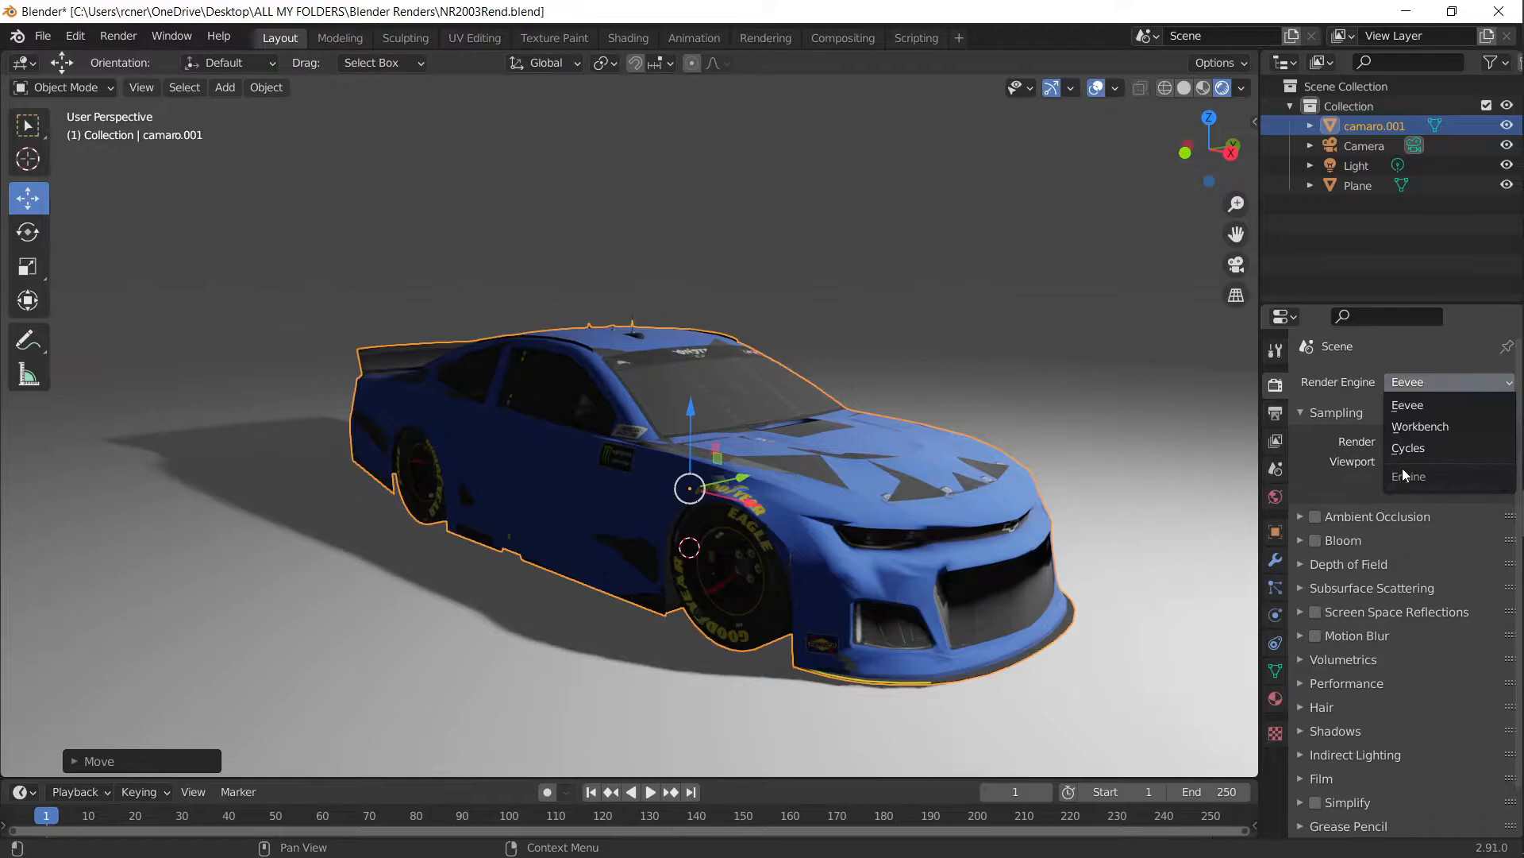
{"action": "left_click", "coordinate": [1408, 448]}
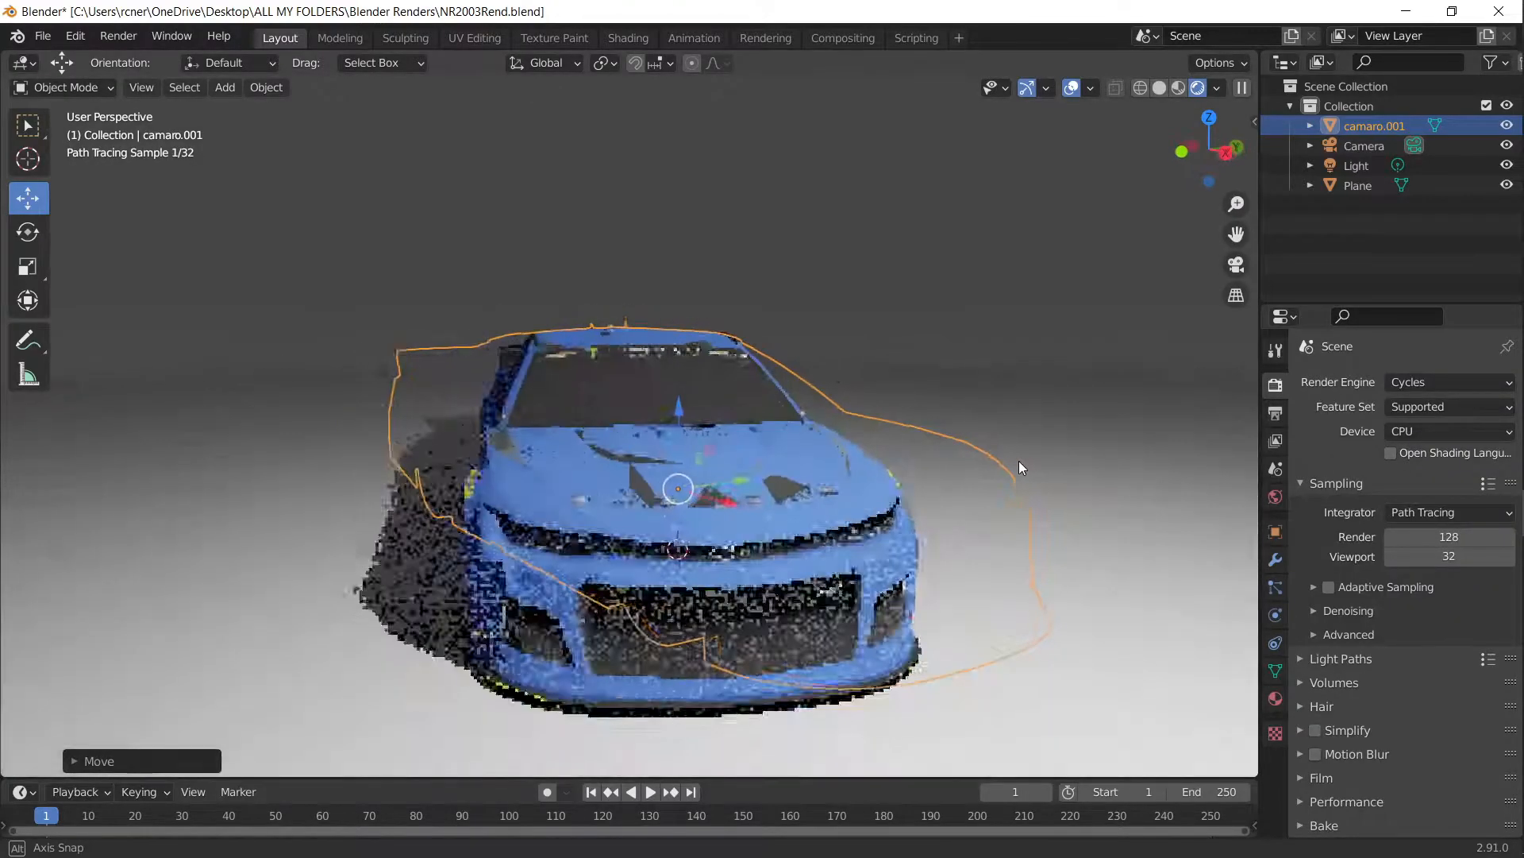
{"action": "left_click", "coordinate": [1448, 381]}
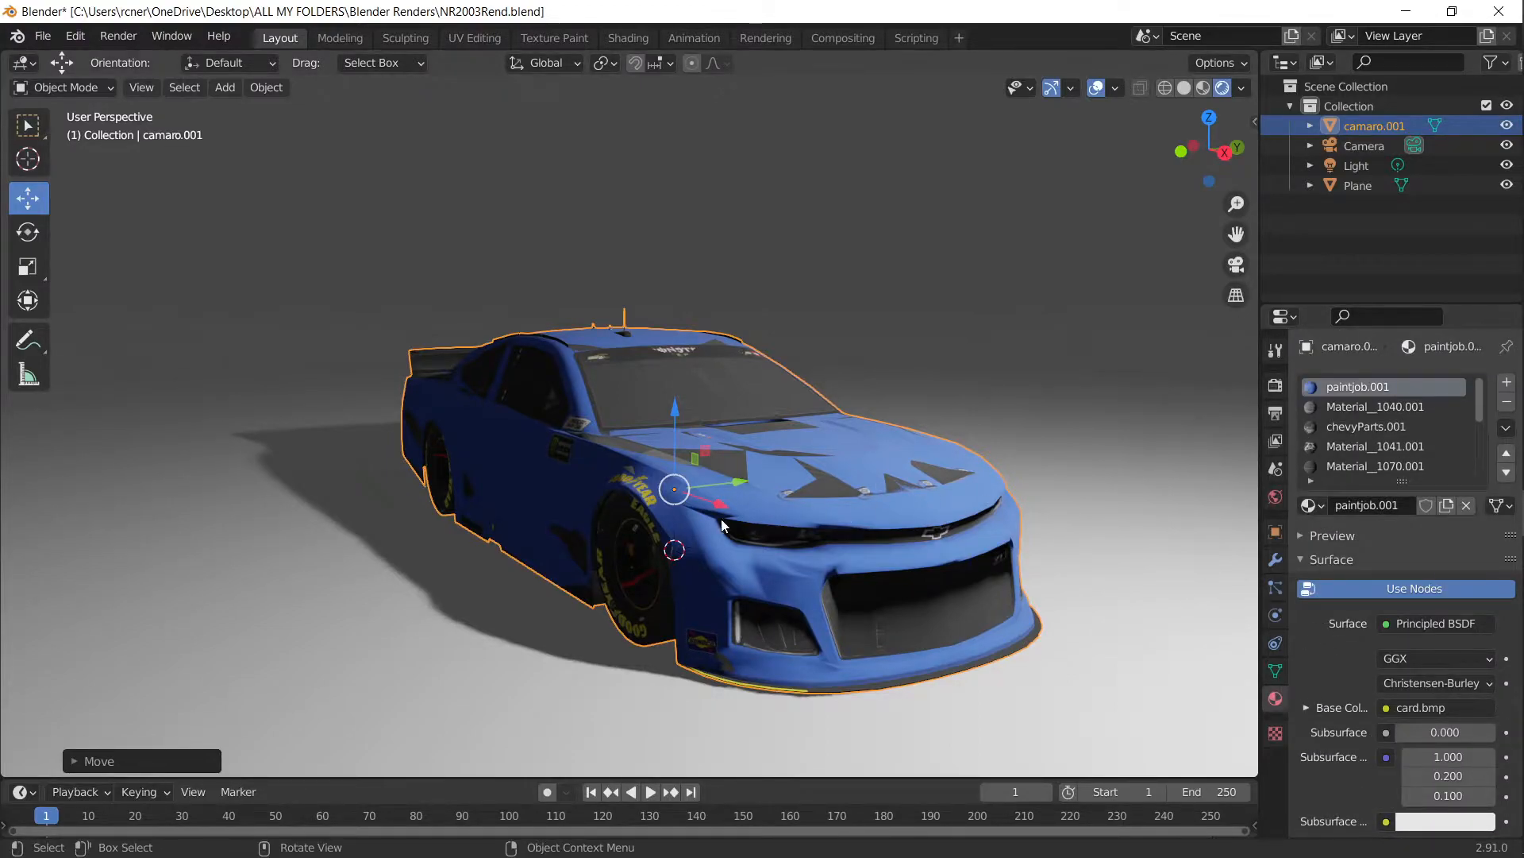
Step: Hide back faces on the paintjob material and scroll through the material slots
{"action": "scroll", "scroll_direction": "down", "scroll_amount": 3}
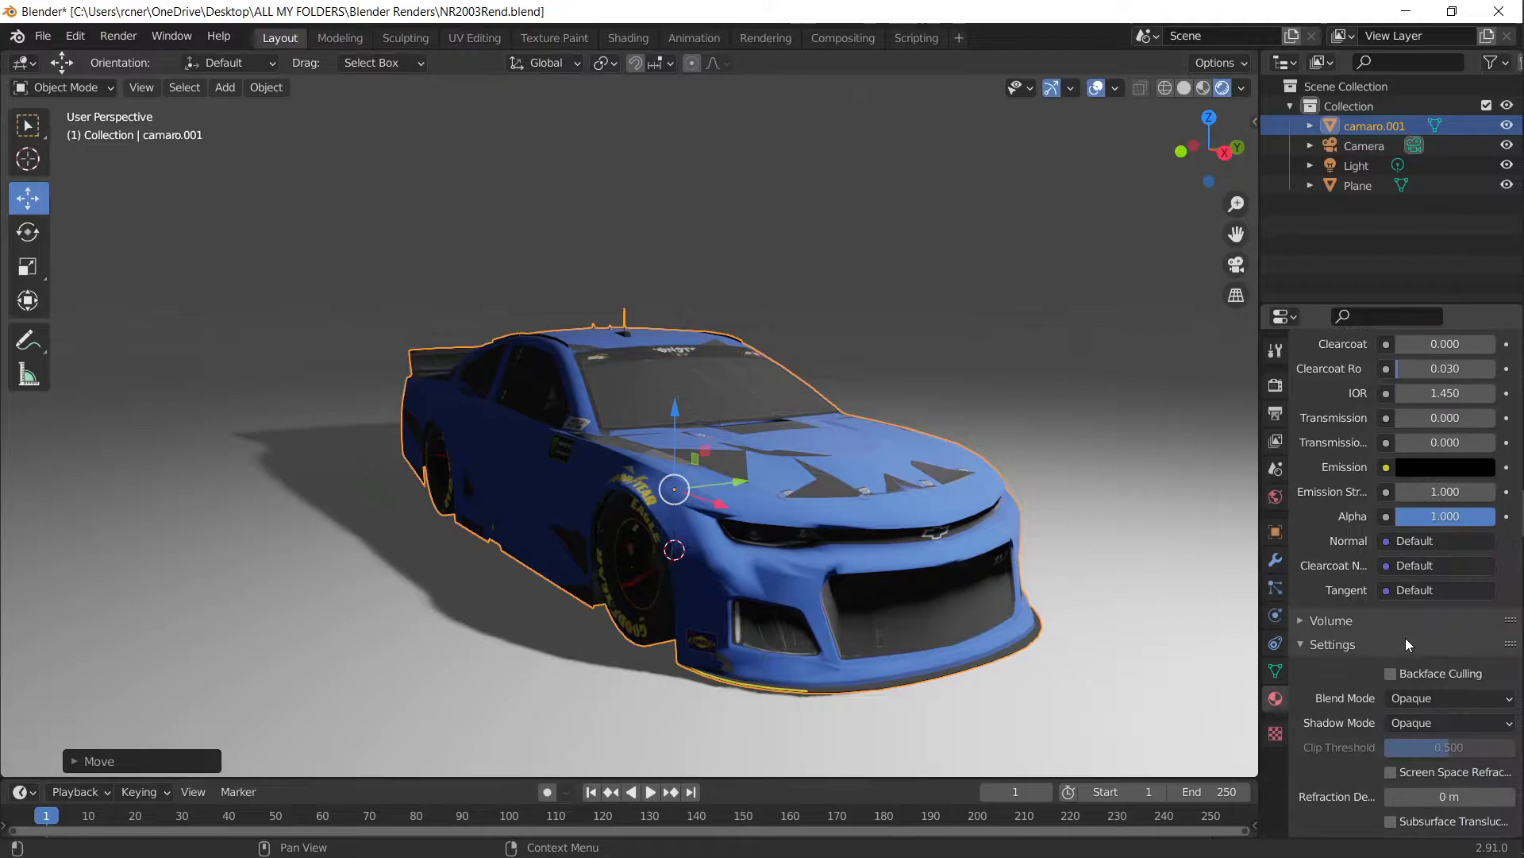
{"action": "left_click", "coordinate": [1391, 673]}
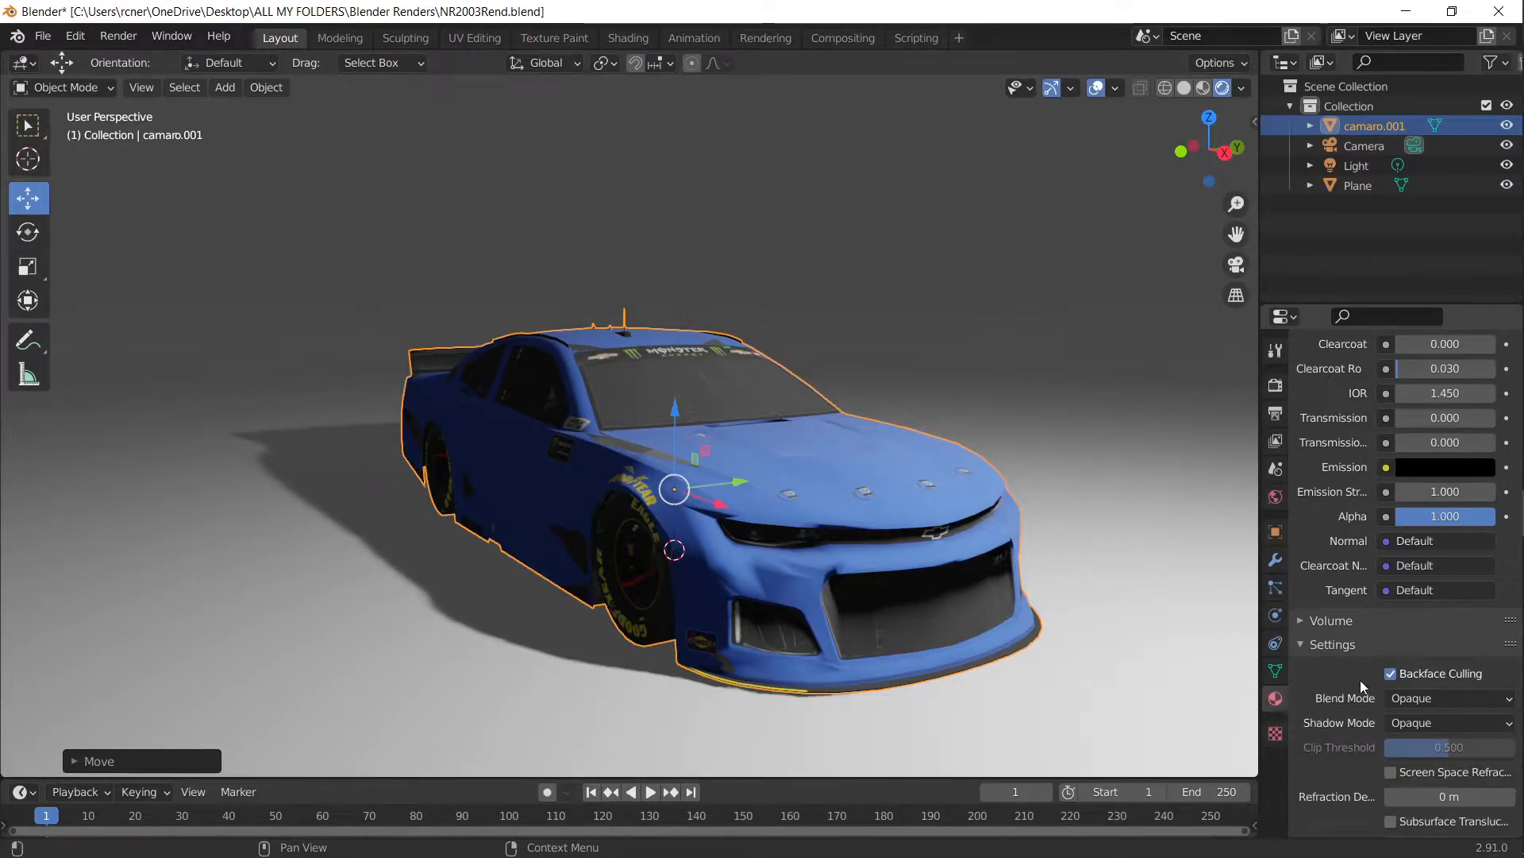
{"action": "scroll", "scroll_direction": "up", "scroll_amount": 3}
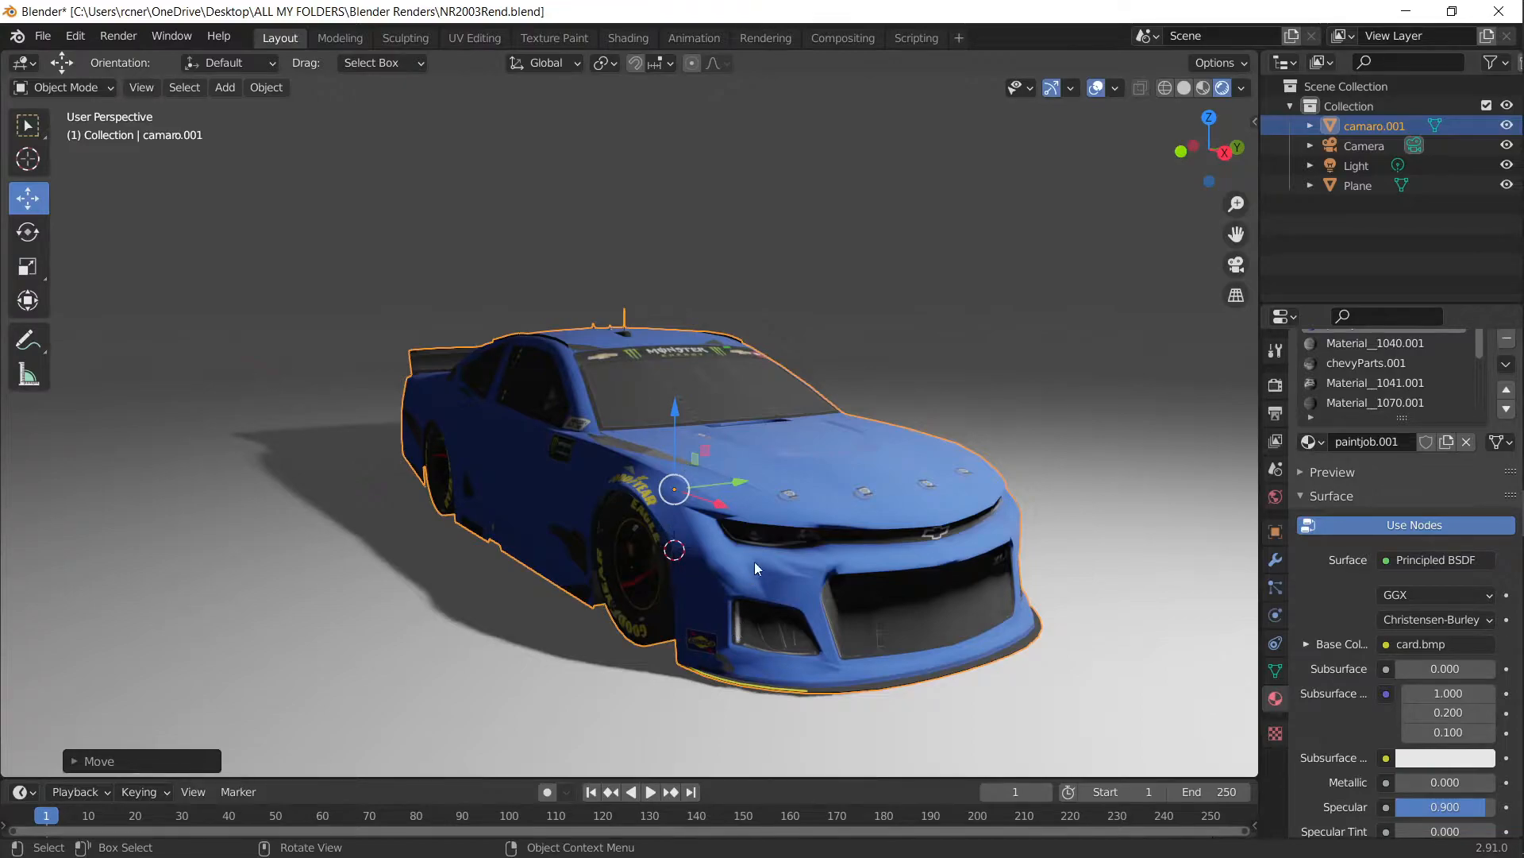
{"action": "scroll", "scroll_direction": "down", "scroll_amount": 3}
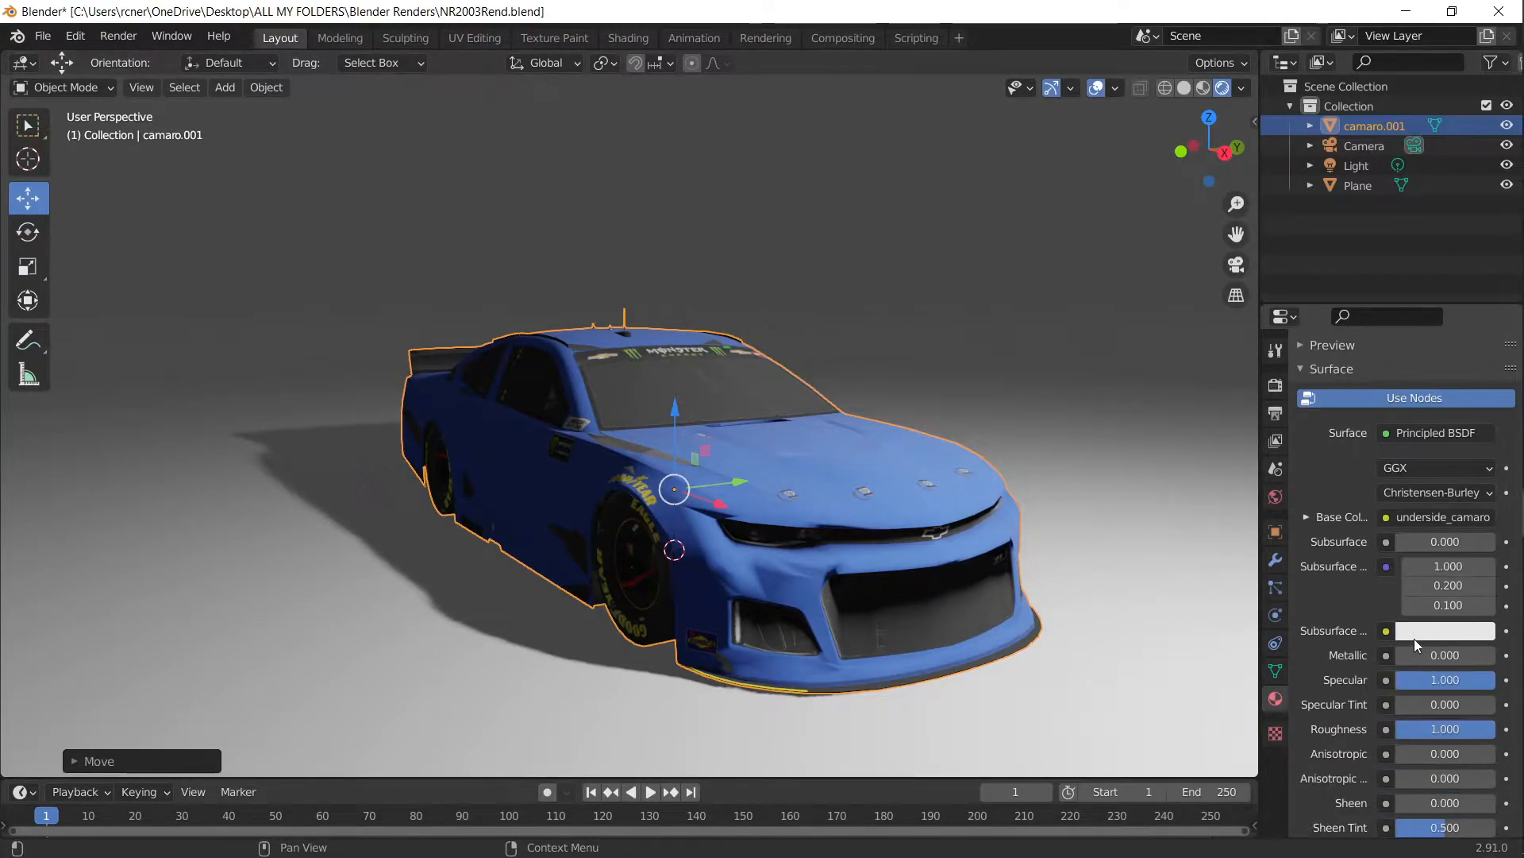
{"action": "scroll", "scroll_direction": "down", "scroll_amount": 3}
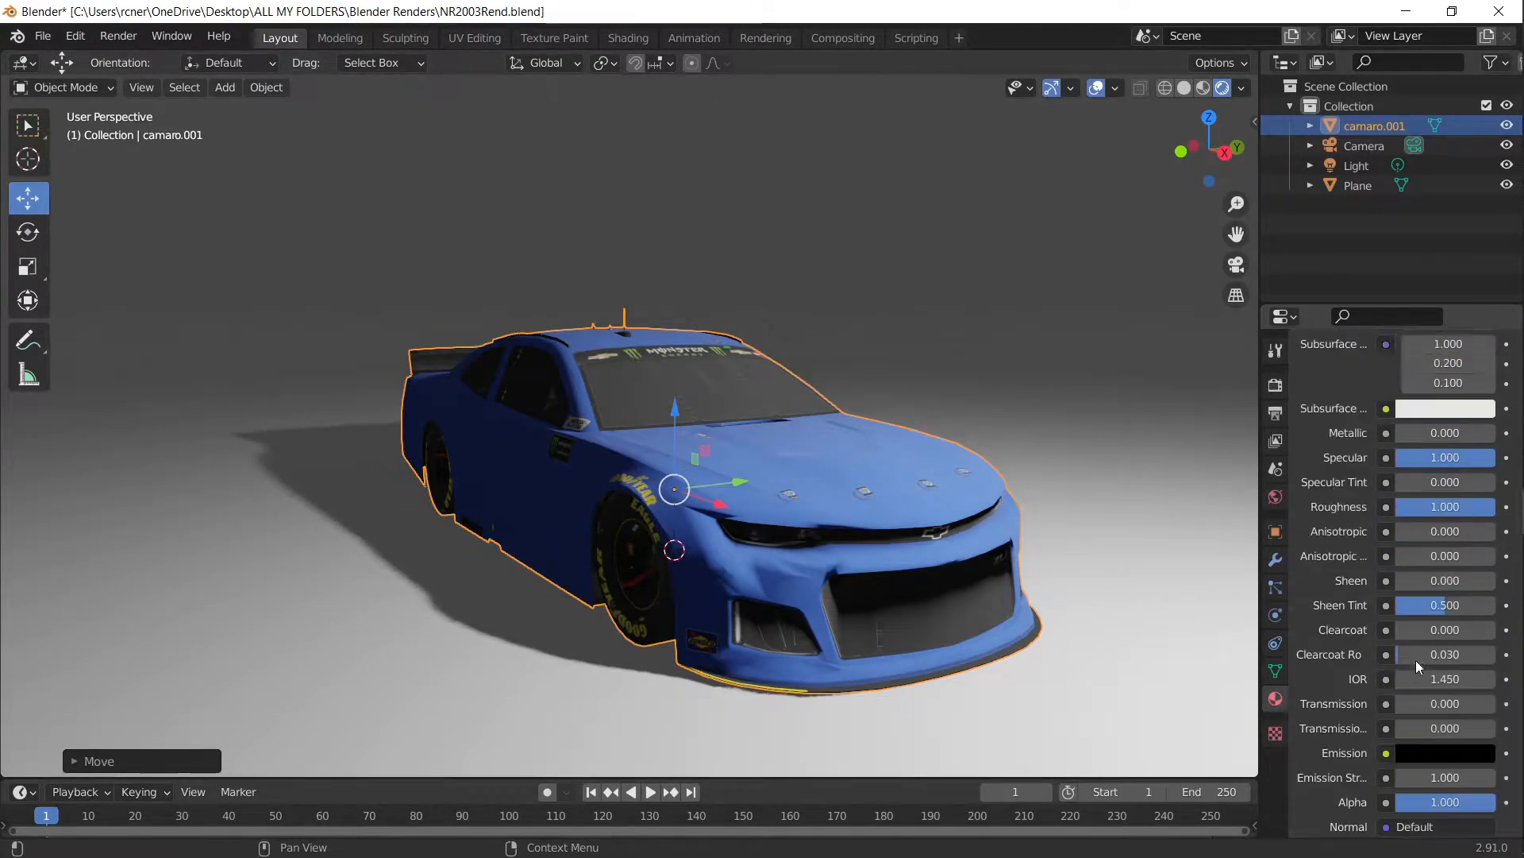
{"action": "scroll", "scroll_direction": "up", "scroll_amount": 3}
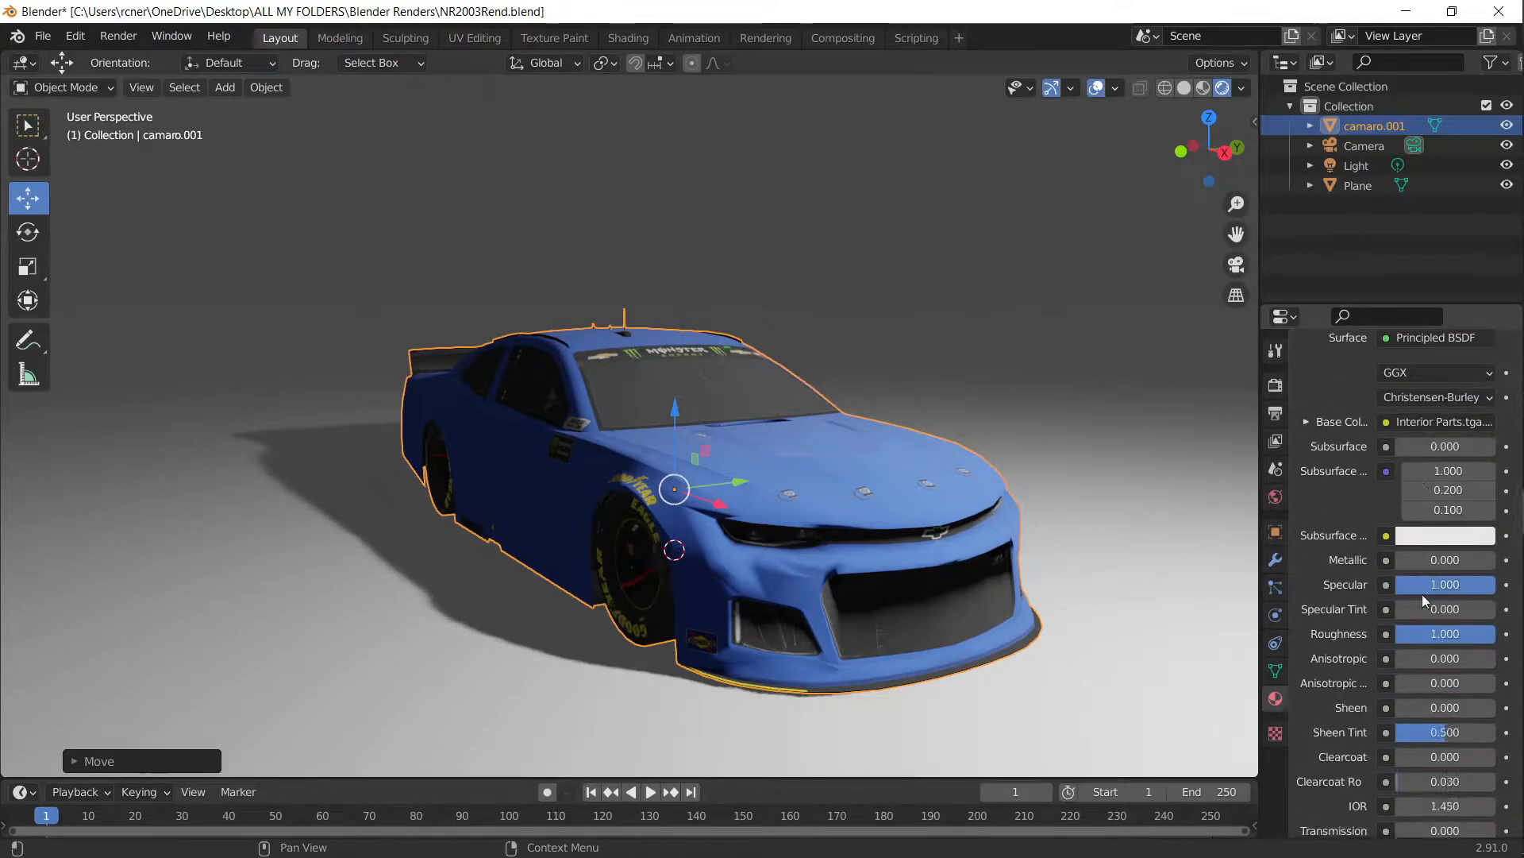
{"action": "scroll", "scroll_direction": "down", "scroll_amount": 3}
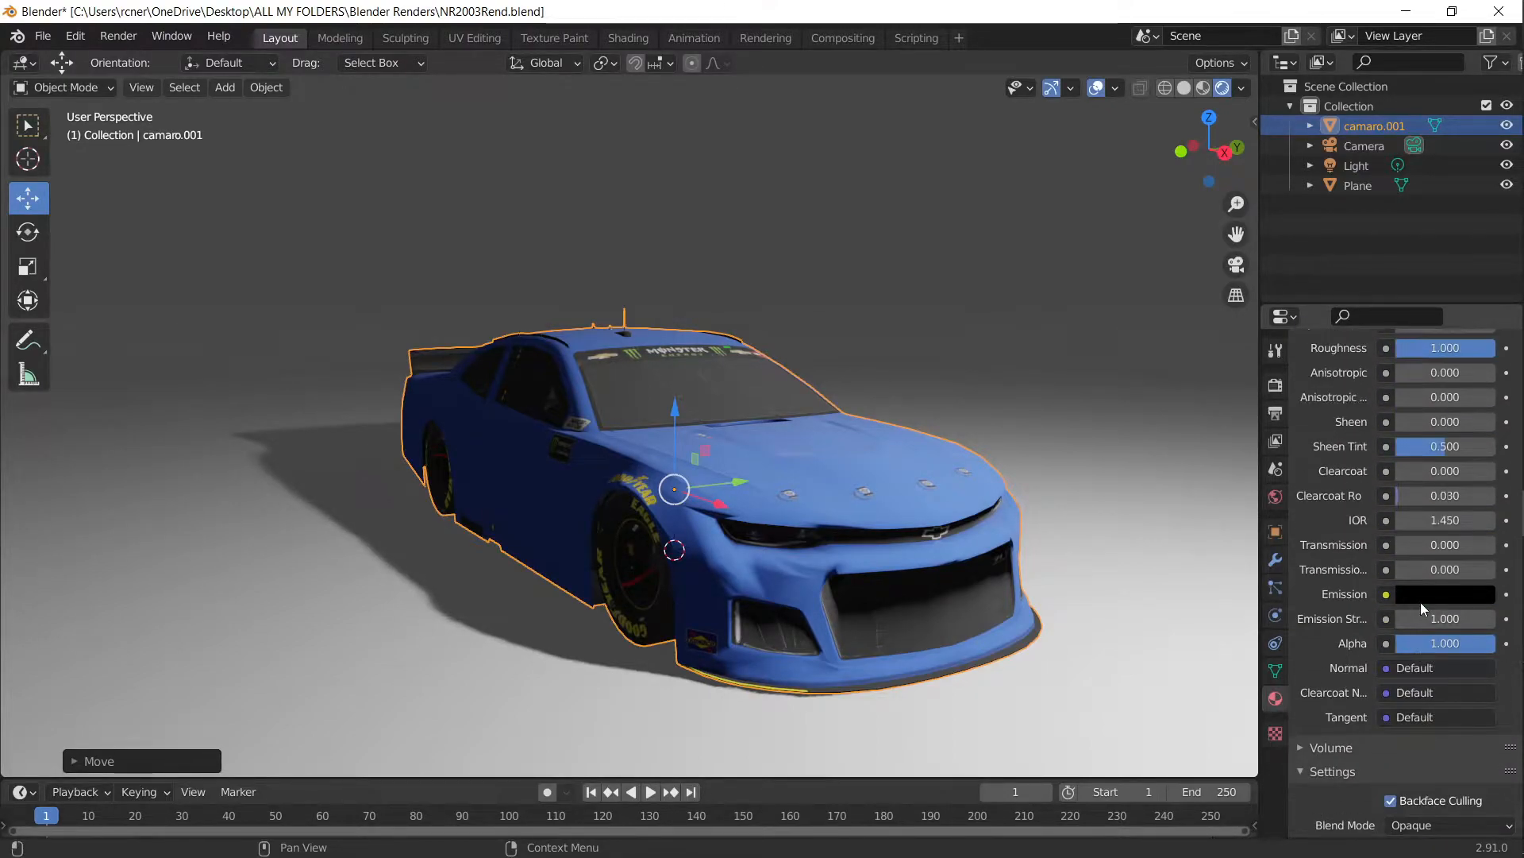
{"action": "scroll", "scroll_direction": "up", "scroll_amount": 3}
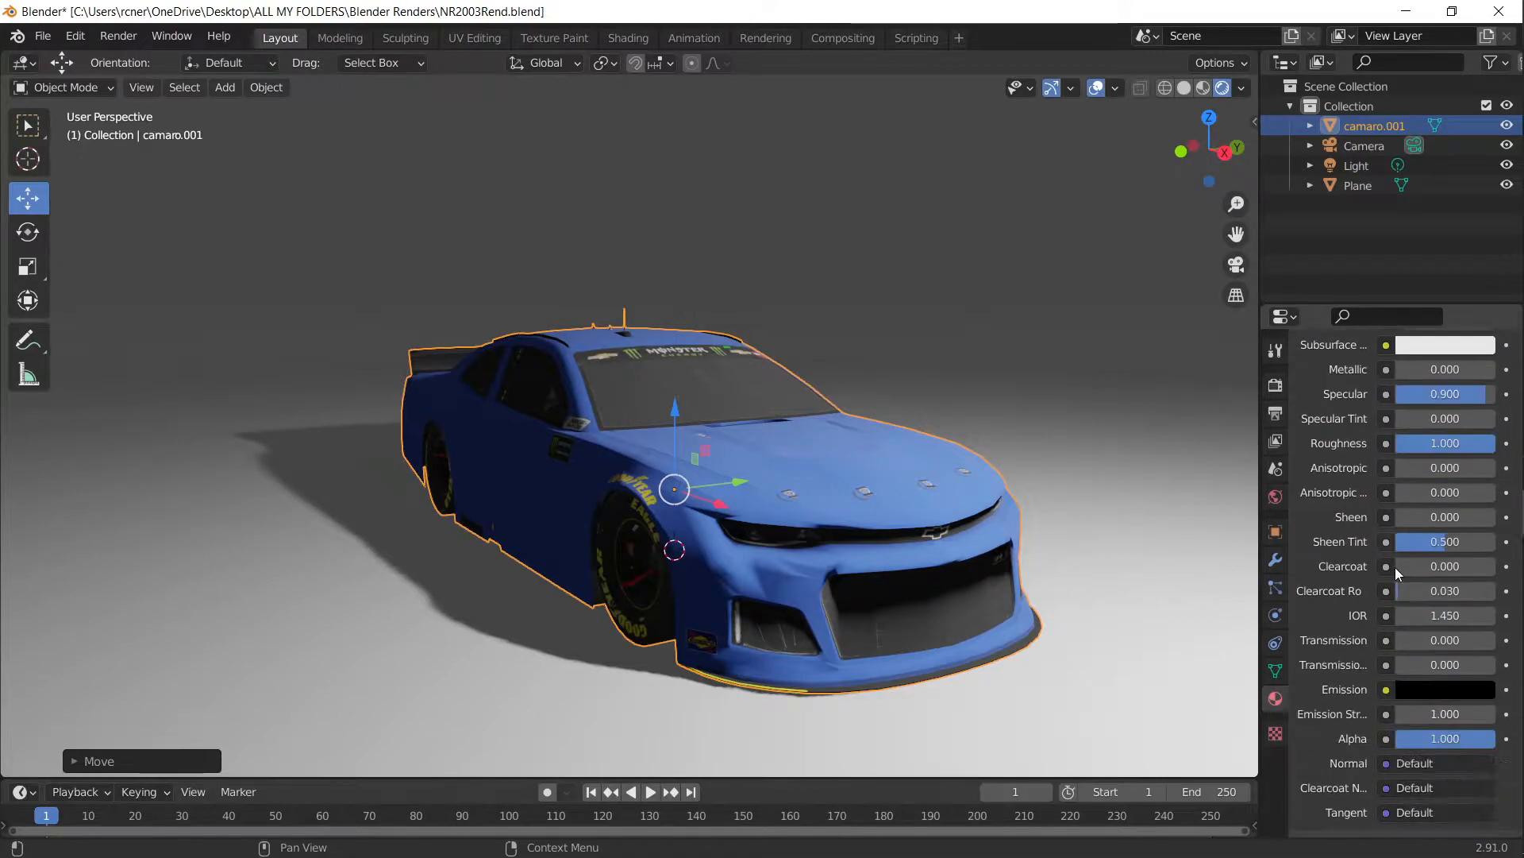
{"action": "scroll", "scroll_direction": "up", "scroll_amount": 3}
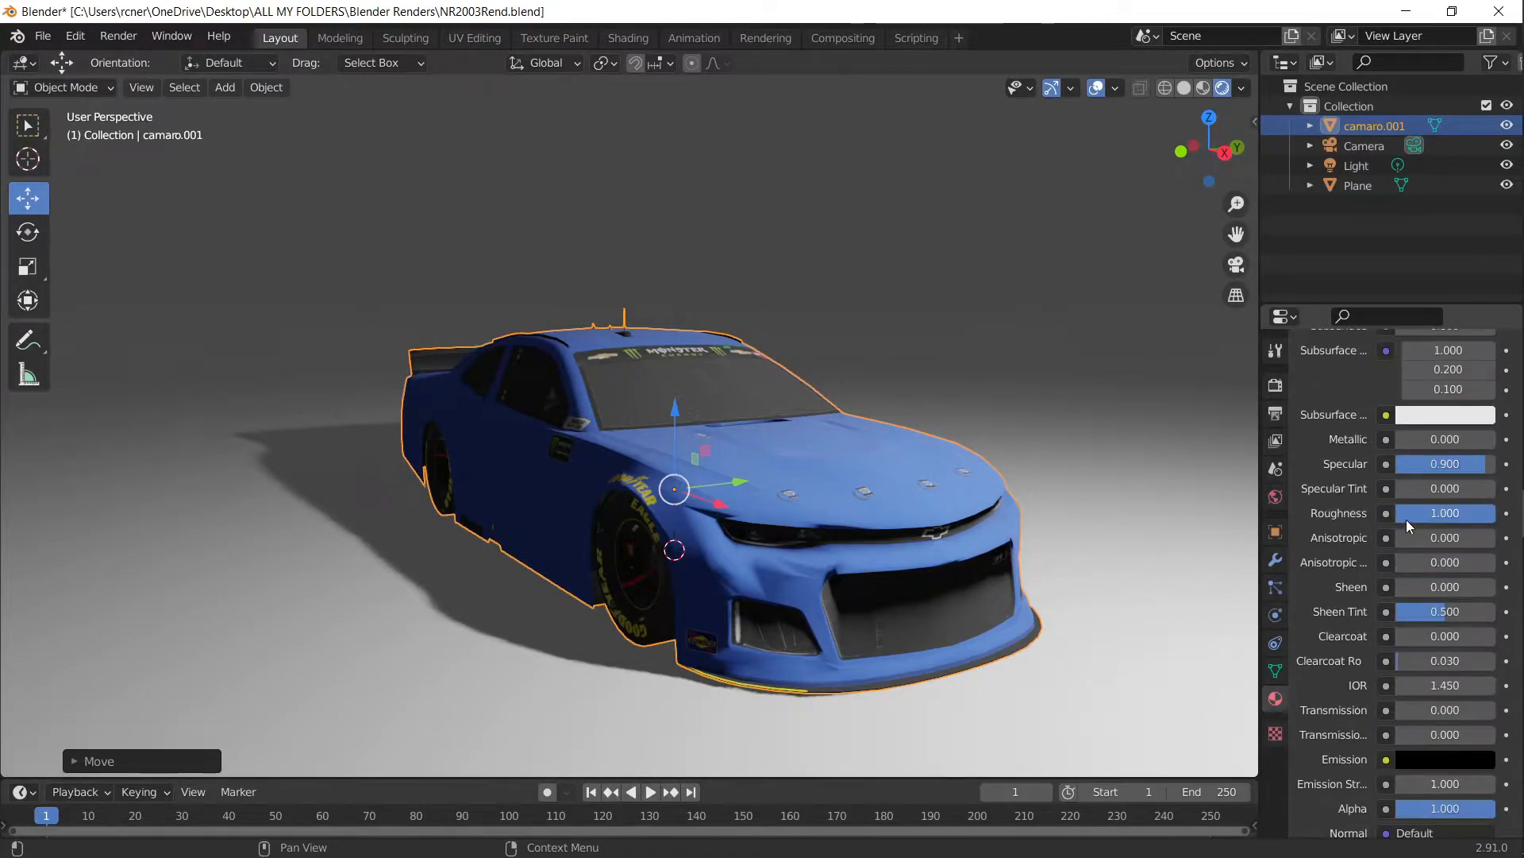
{"action": "scroll", "scroll_direction": "up", "scroll_amount": 3}
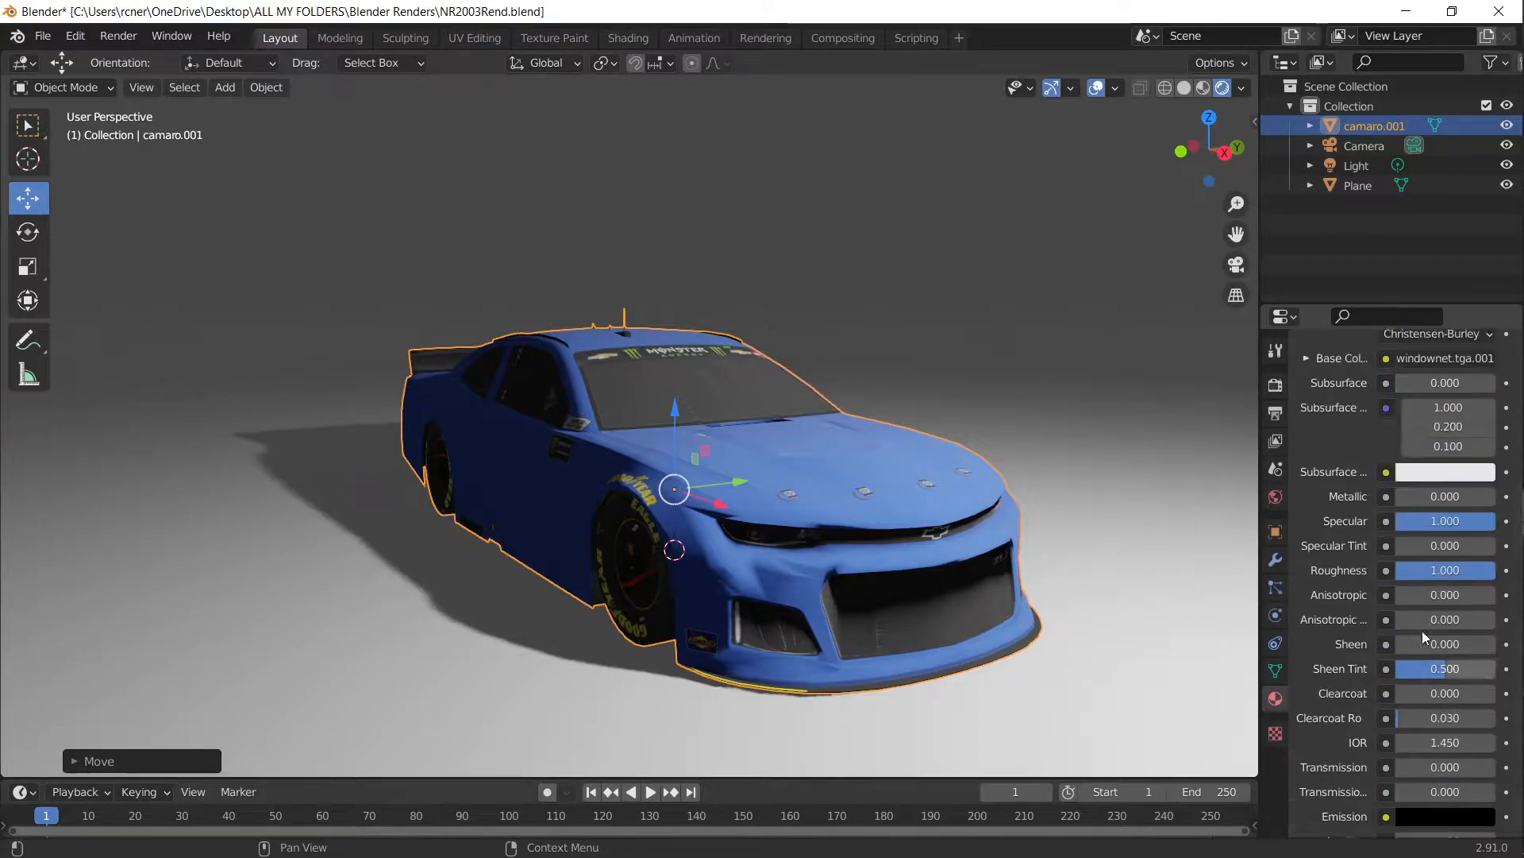
{"action": "scroll", "scroll_direction": "up", "scroll_amount": 3}
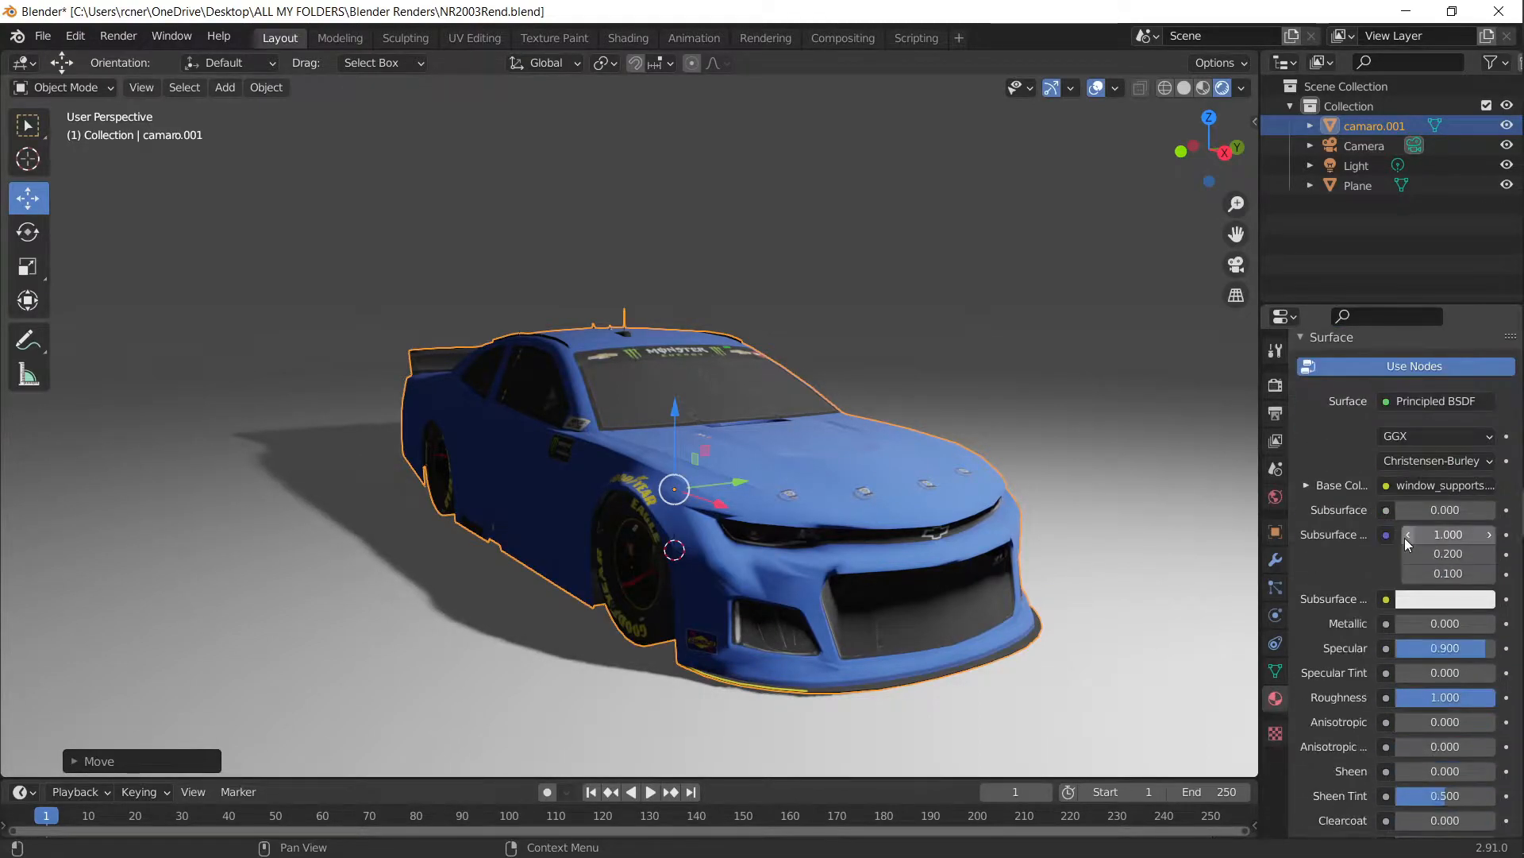
{"action": "scroll", "scroll_direction": "down", "scroll_amount": 3}
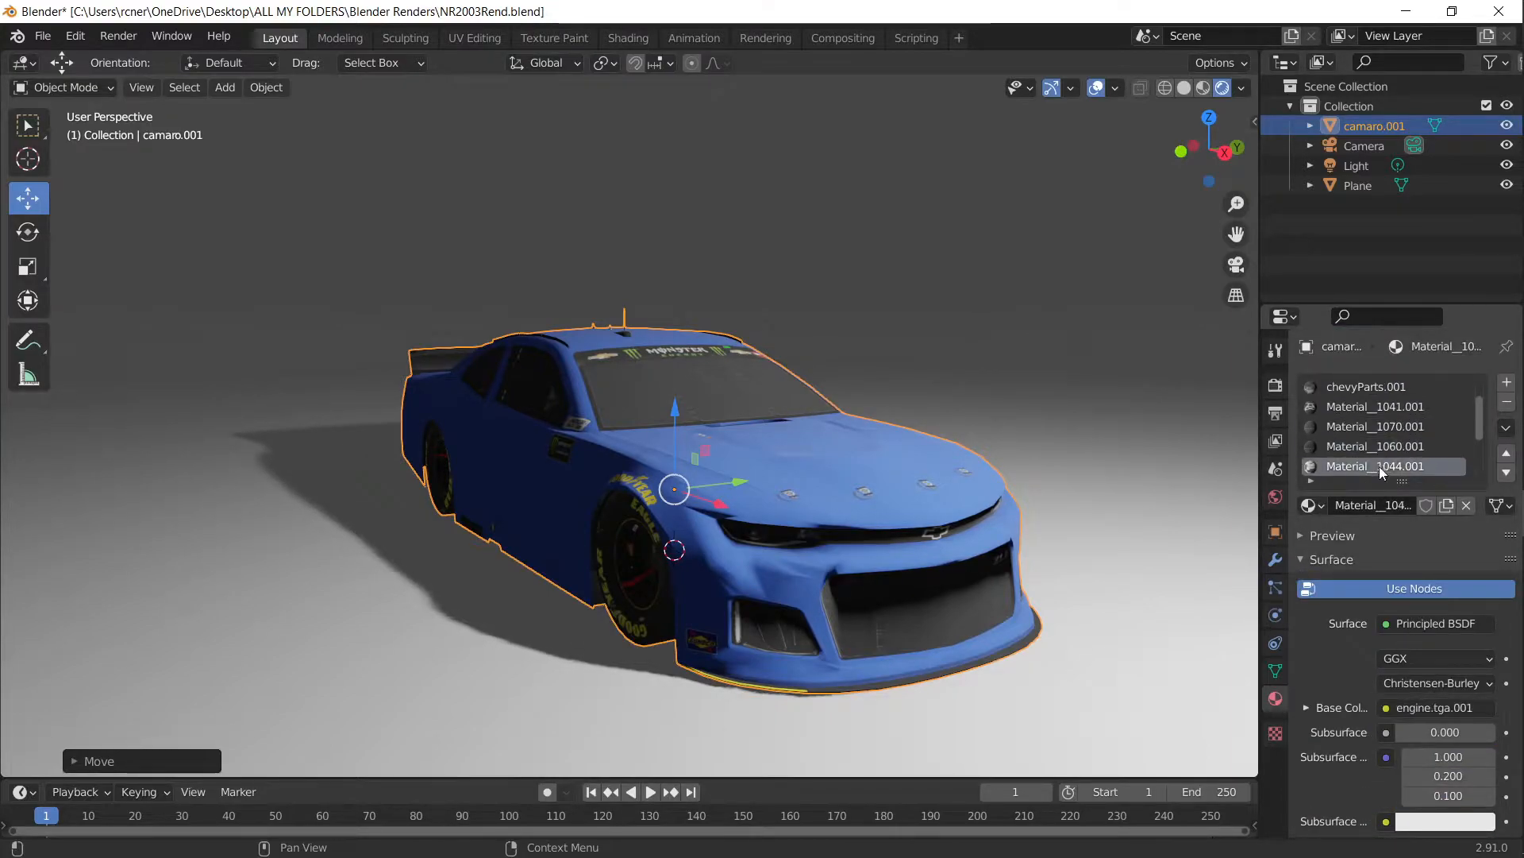
{"action": "scroll", "scroll_direction": "down", "scroll_amount": 3}
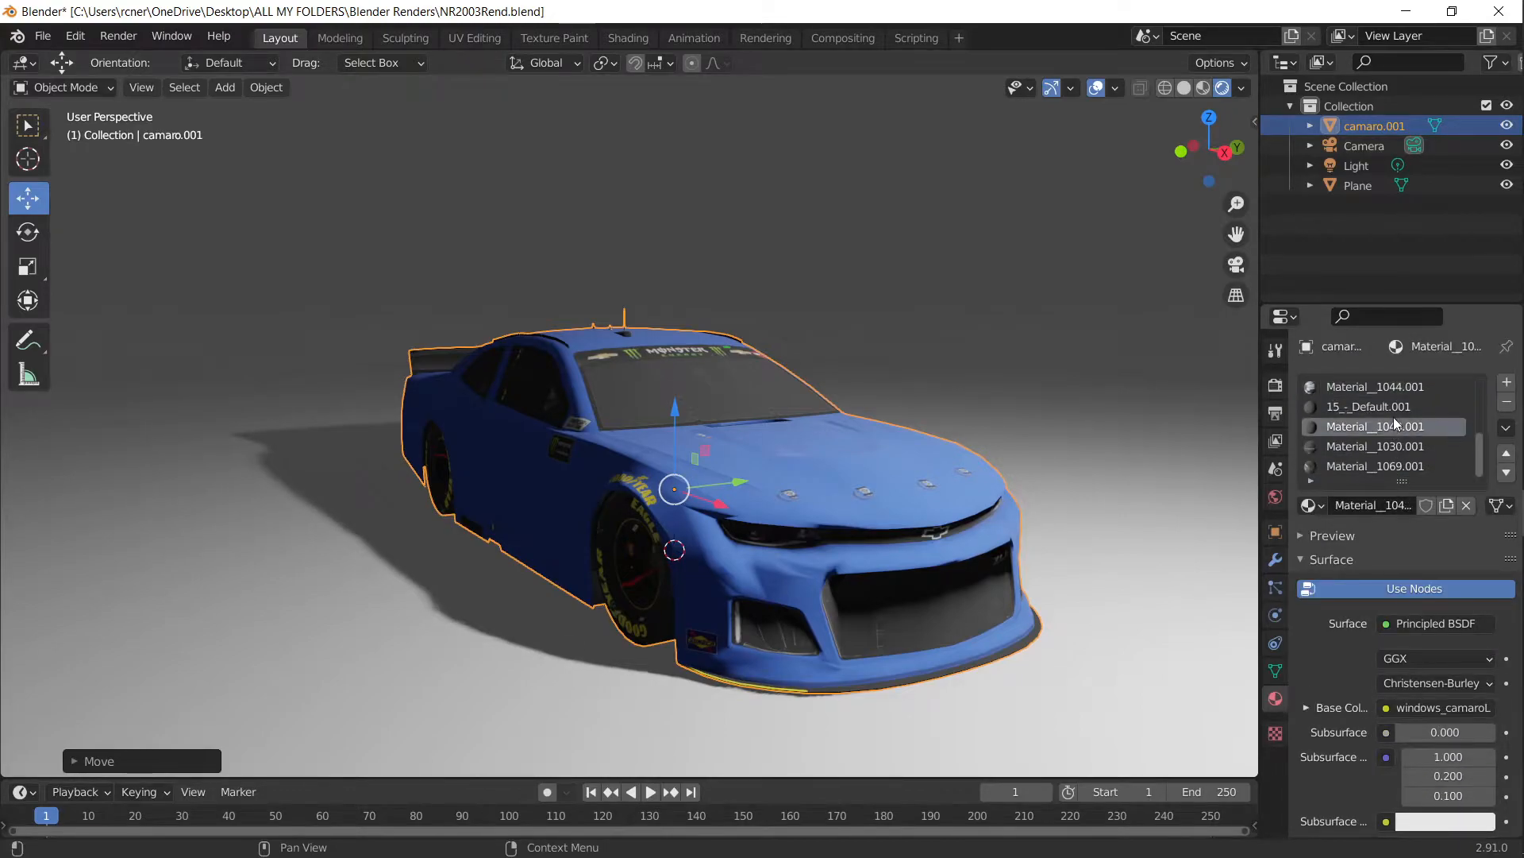
{"action": "scroll", "scroll_direction": "down", "scroll_amount": 3}
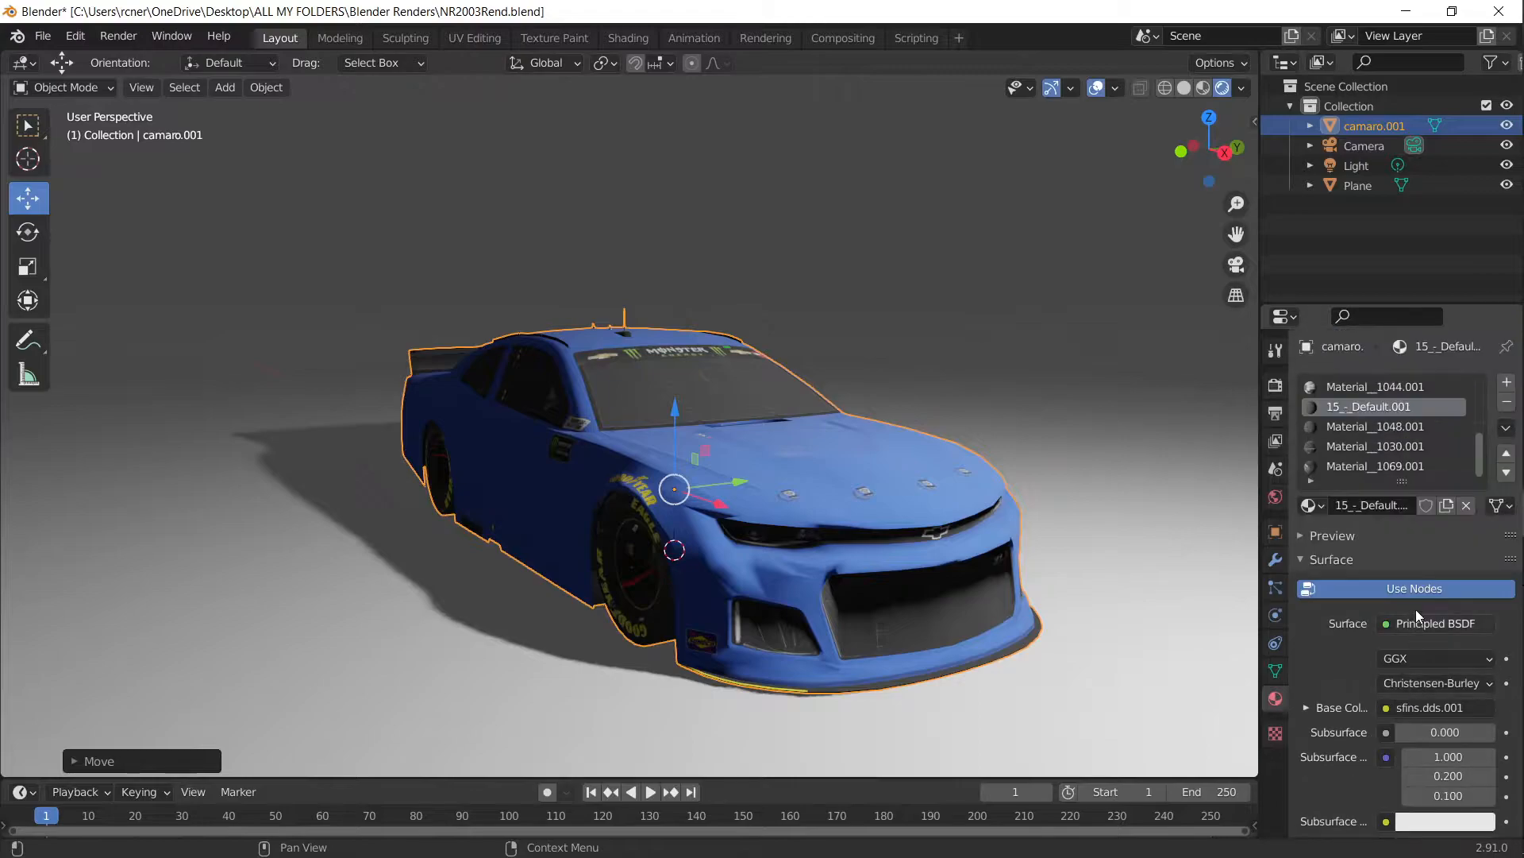
{"action": "scroll", "scroll_direction": "down", "scroll_amount": 3}
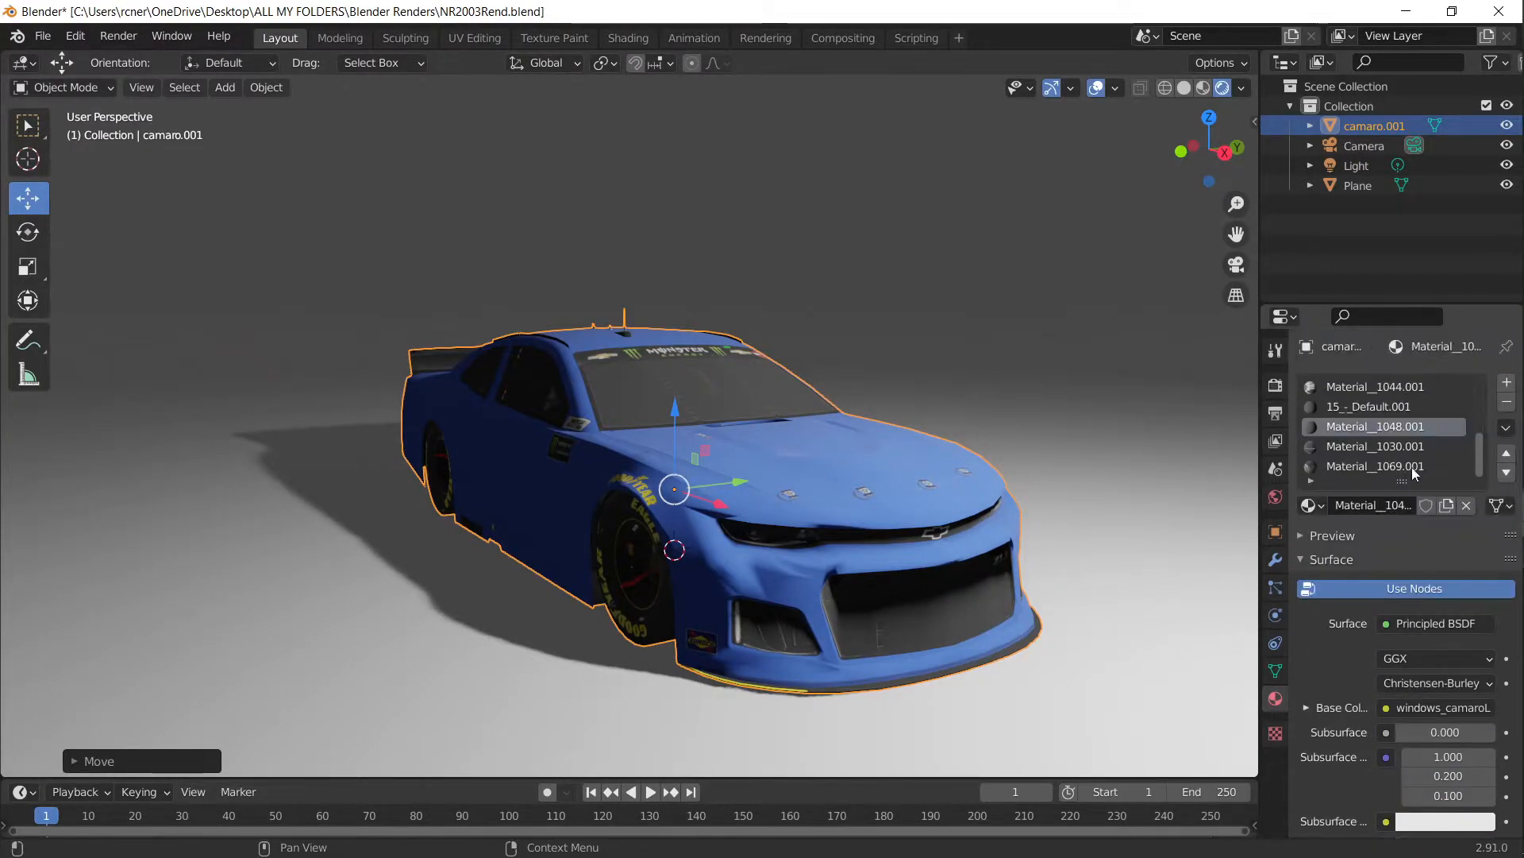
{"action": "scroll", "scroll_direction": "down", "scroll_amount": 3}
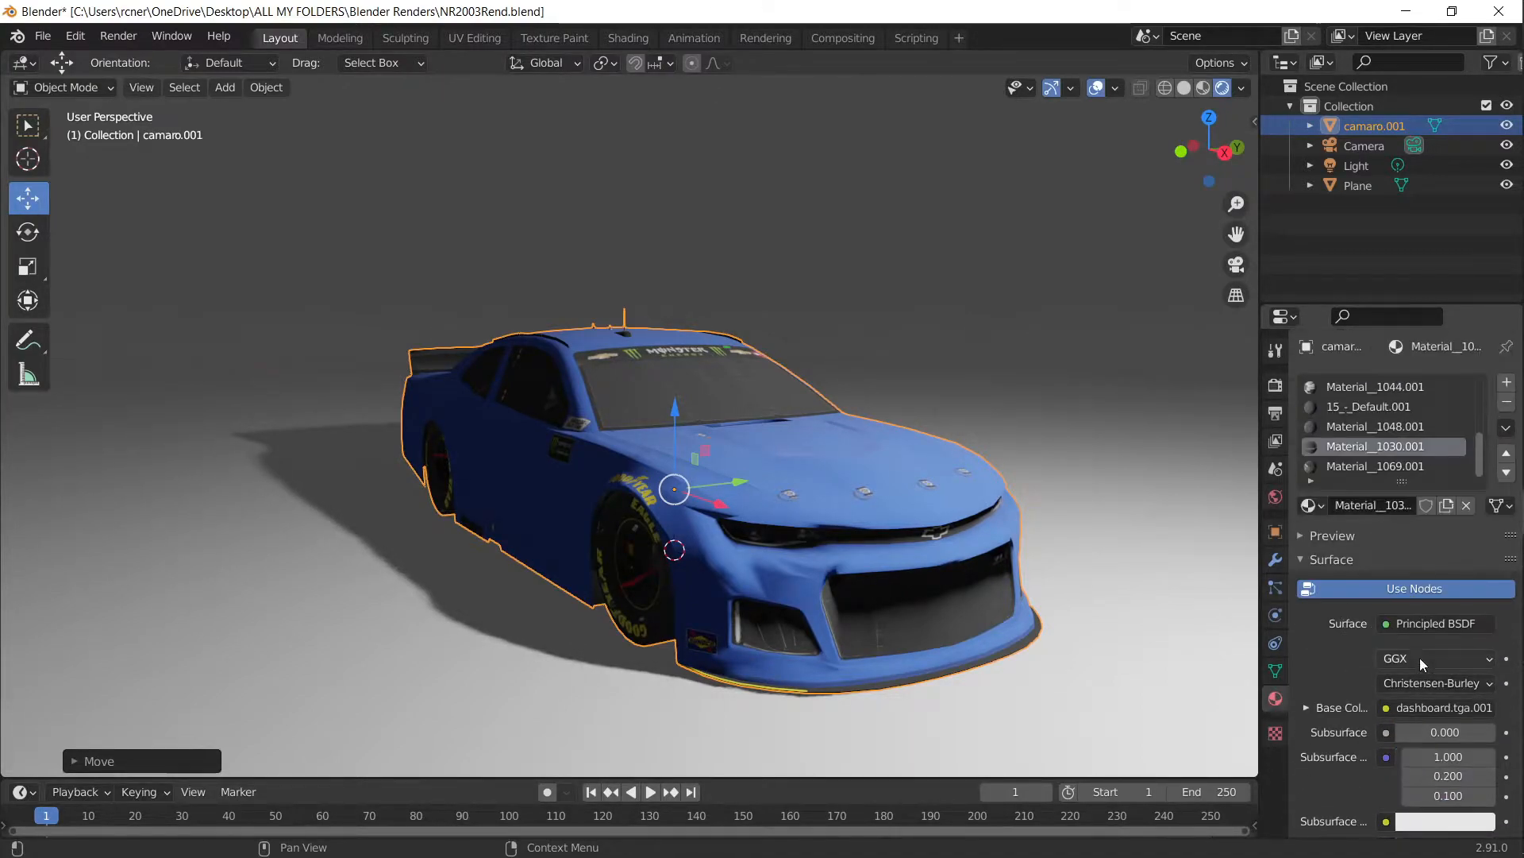
{"action": "scroll", "scroll_direction": "down", "scroll_amount": 3}
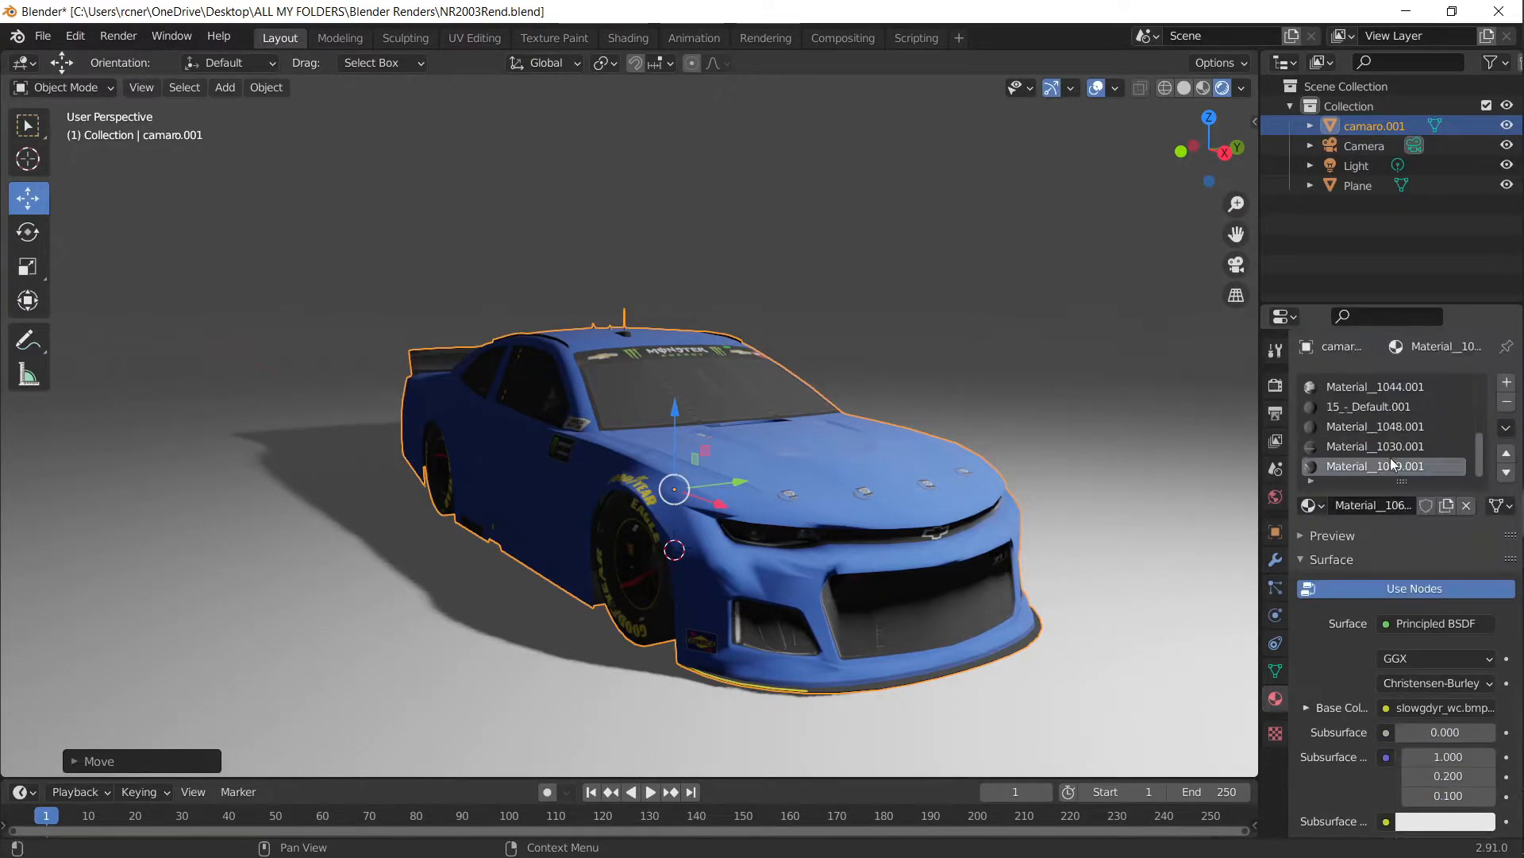
Step: Select a texture material and show its preview on a flat plane
{"action": "left_click", "coordinate": [1374, 445]}
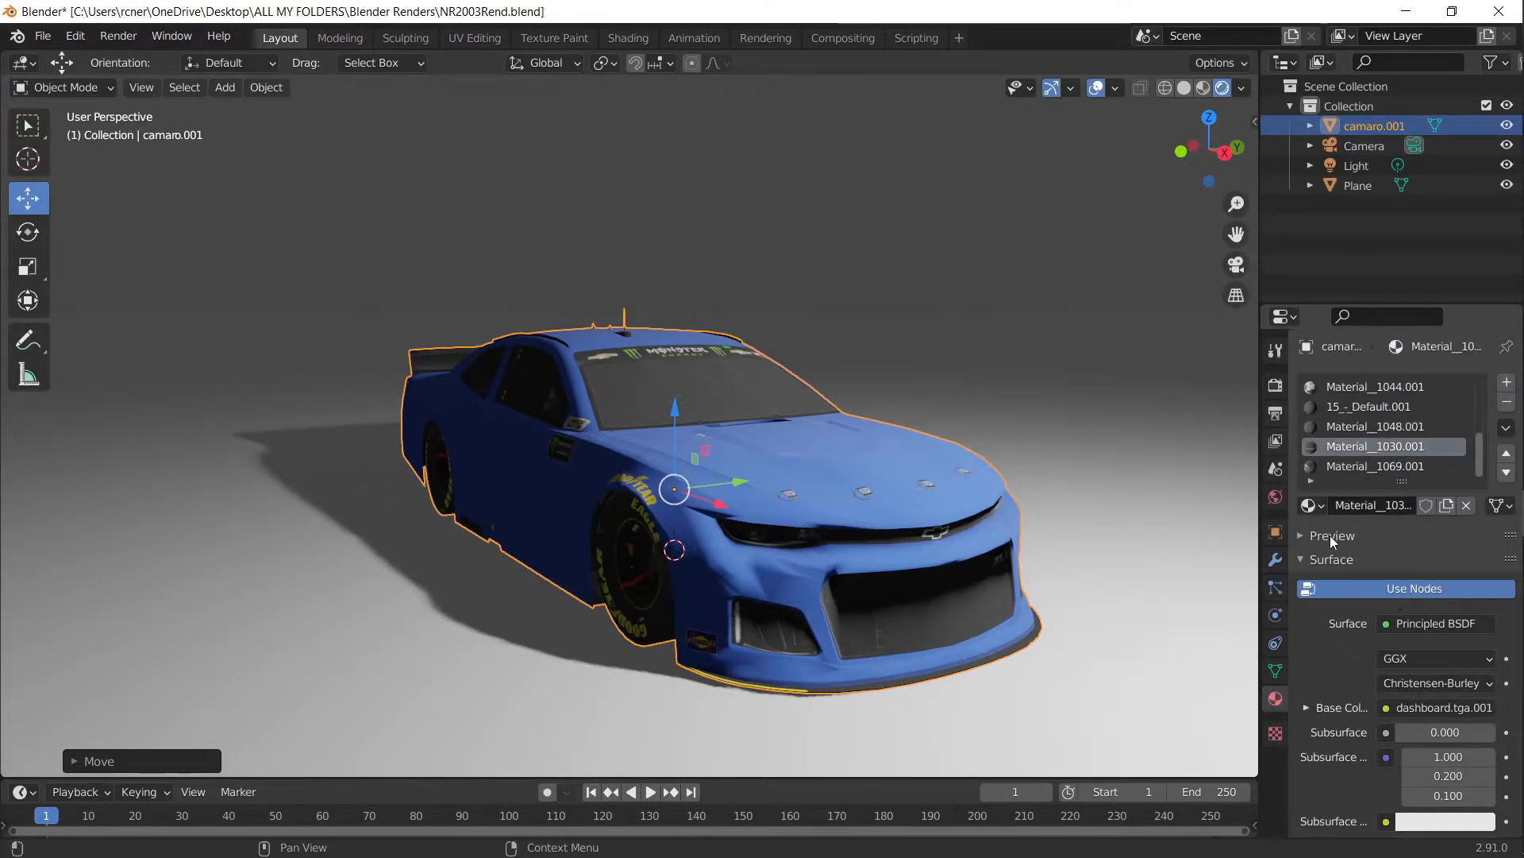
{"action": "left_click", "coordinate": [1331, 535]}
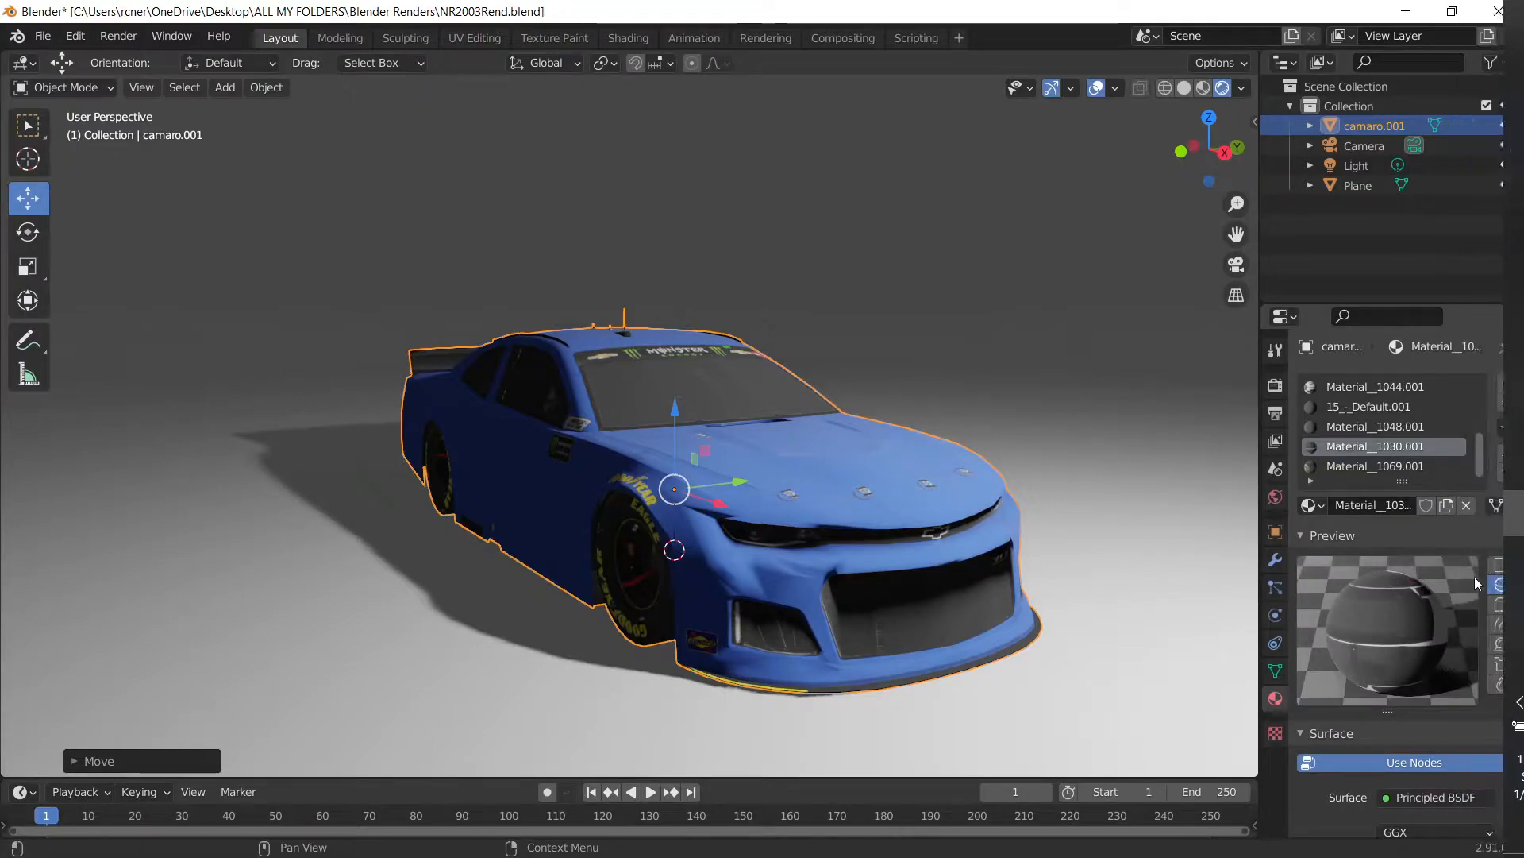
{"action": "left_click", "coordinate": [1374, 426]}
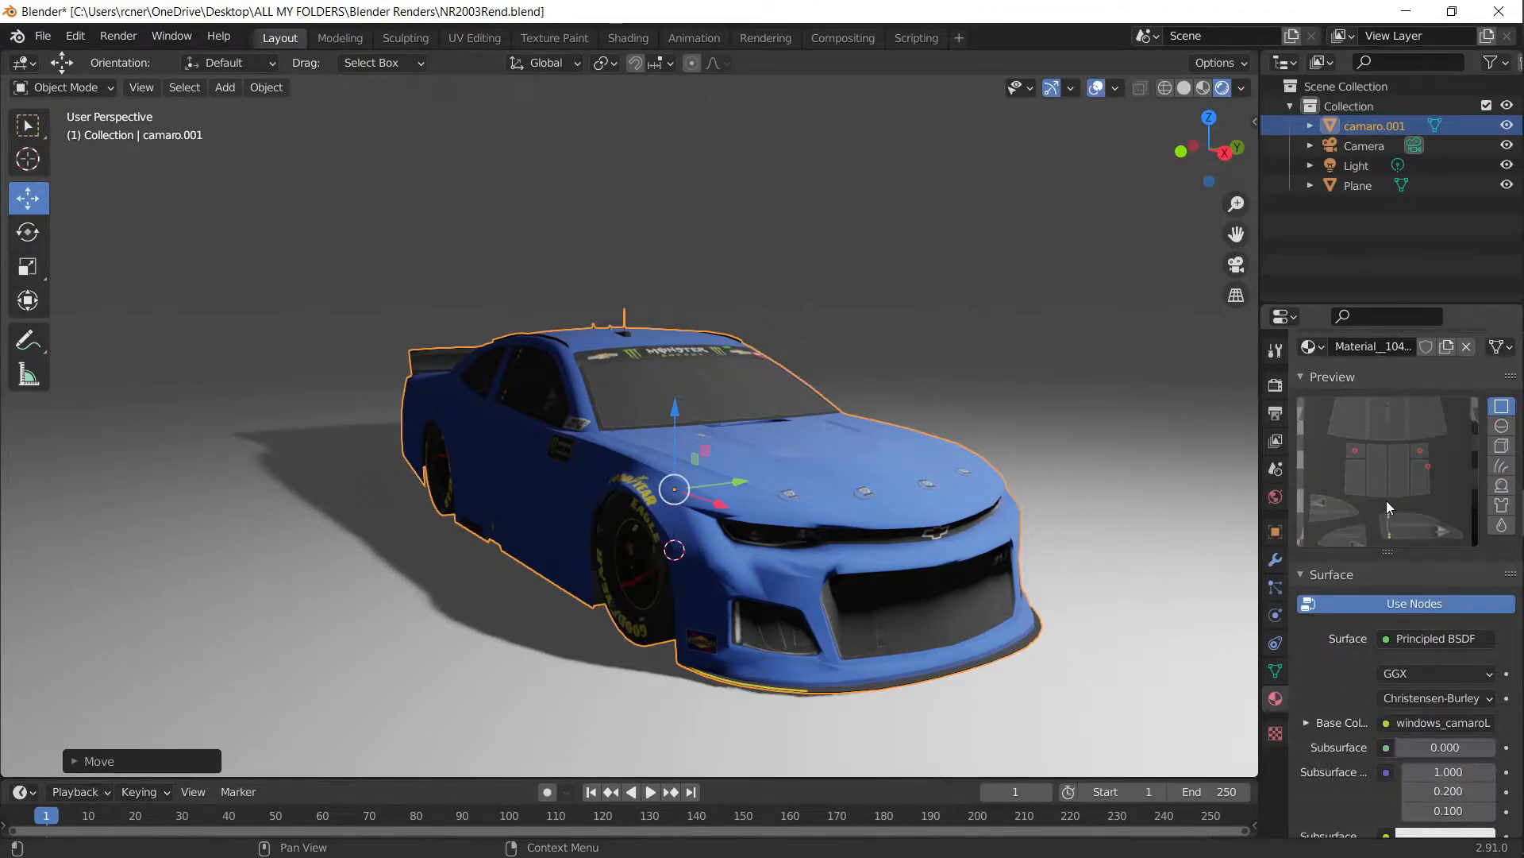
Step: Check the material's Blend Mode setting is Opaque in Material Settings
{"action": "scroll", "scroll_direction": "down", "scroll_amount": 3}
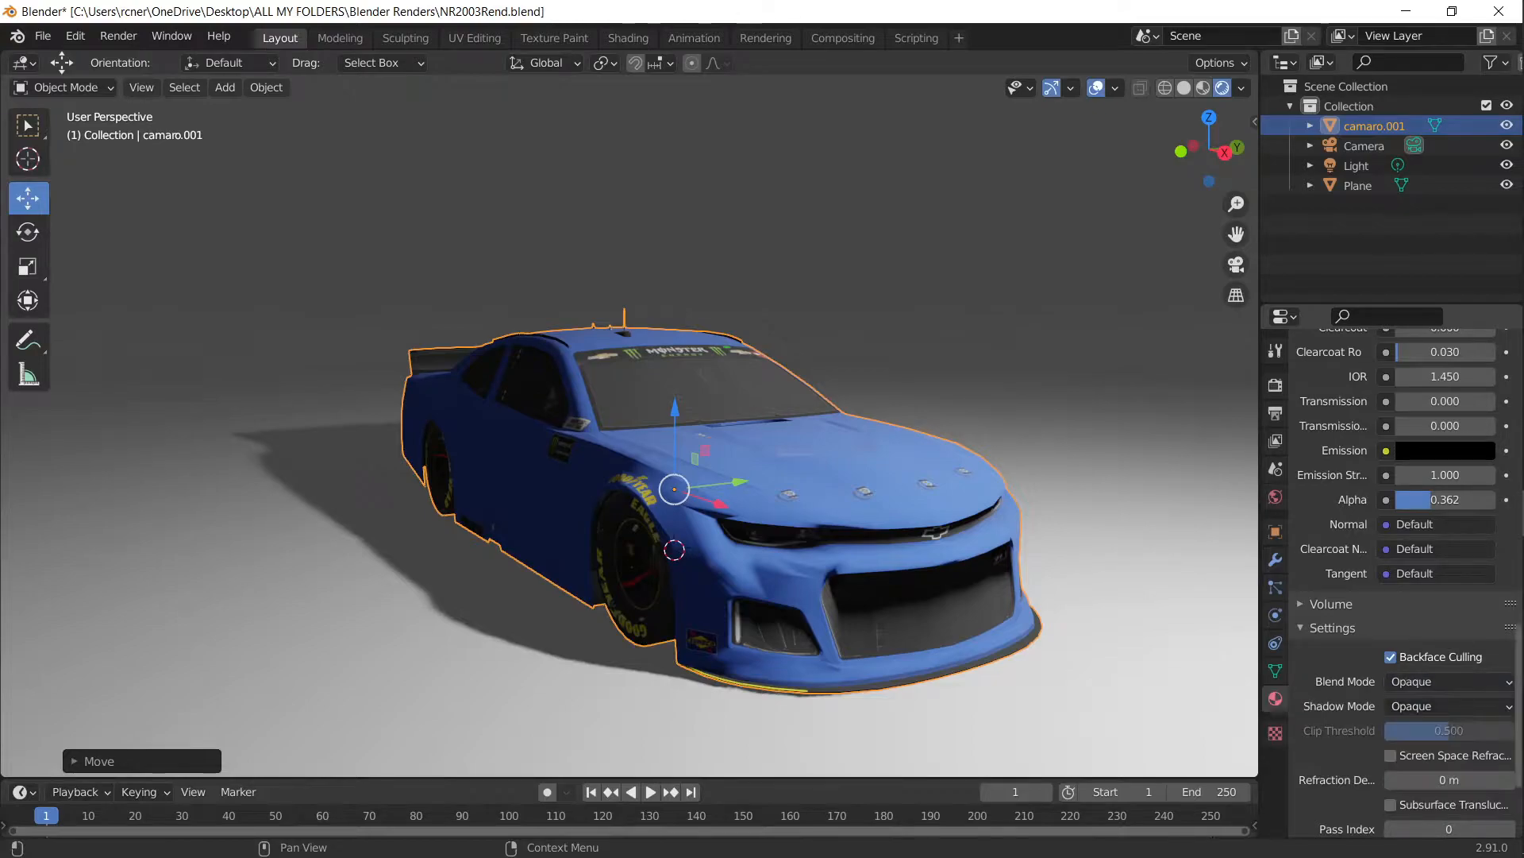
{"action": "mouse_move", "coordinate": [1376, 693]}
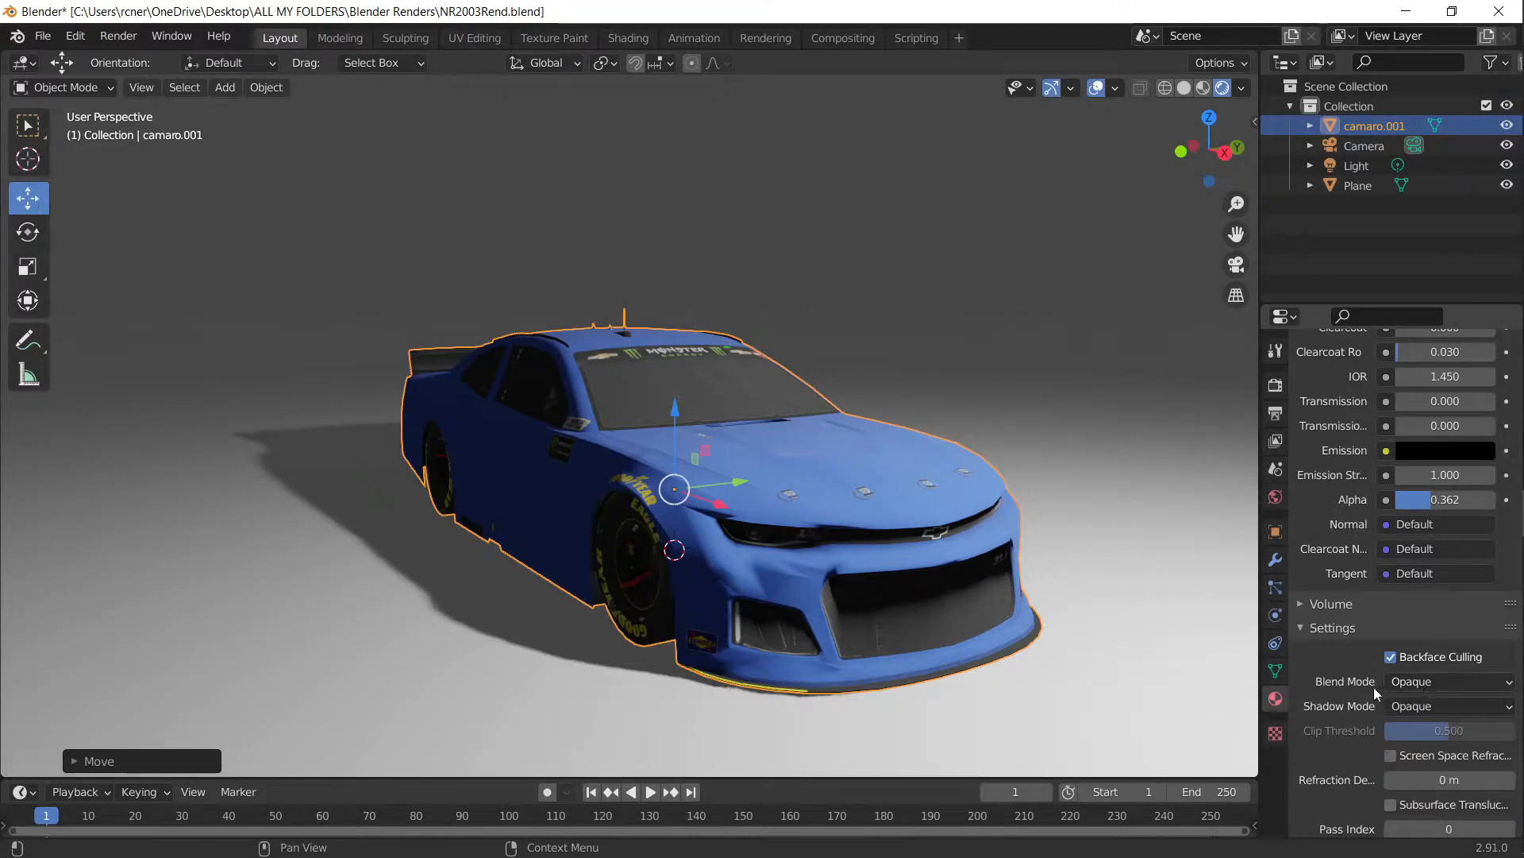
{"action": "left_click", "coordinate": [1448, 680]}
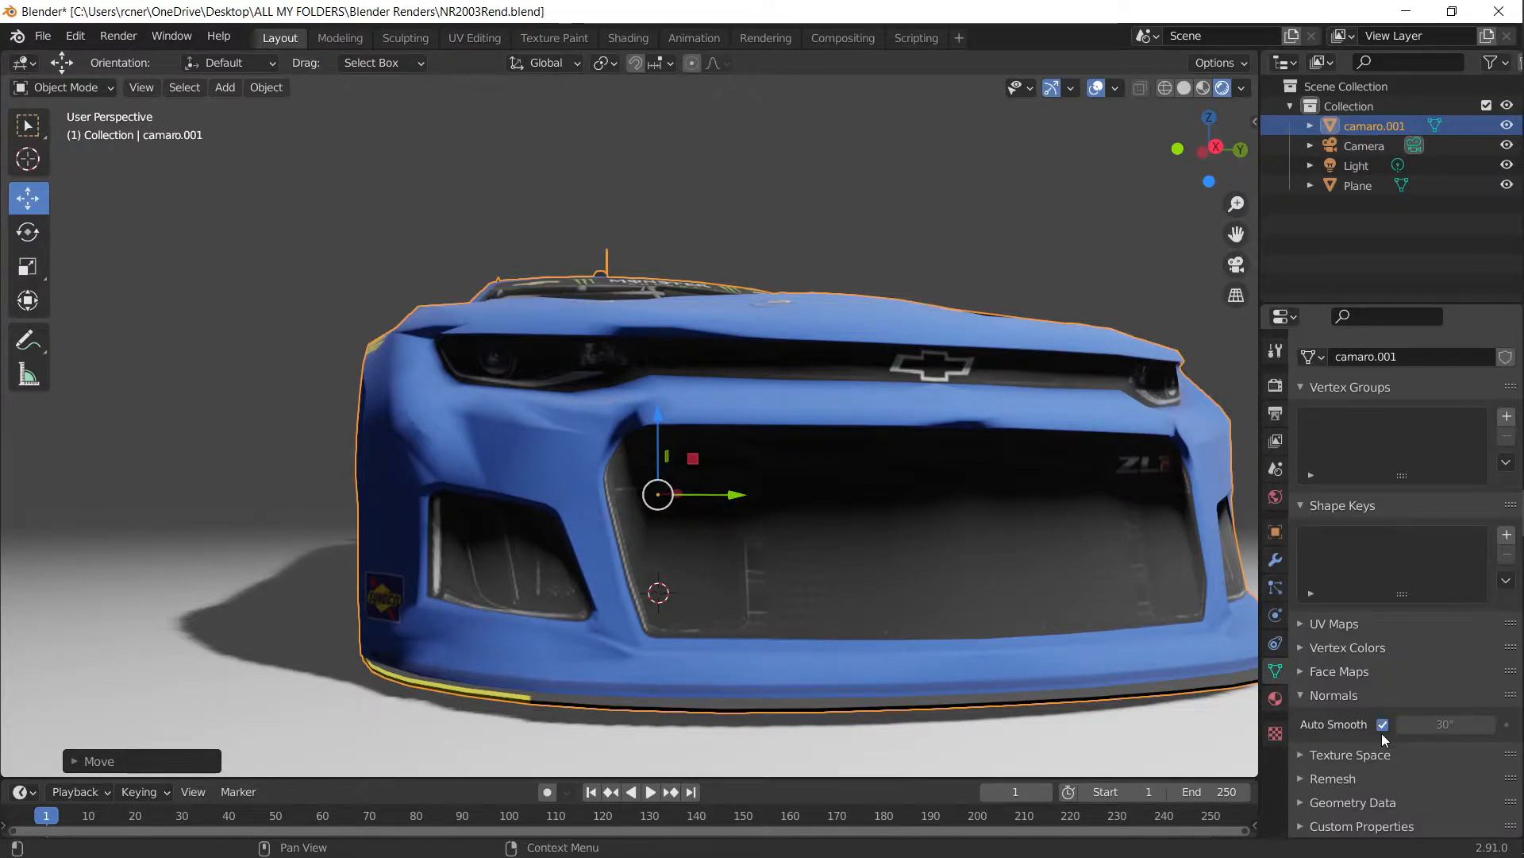
Step: Disable Auto Smooth on the Camaro mesh and add an Edge Split modifier
{"action": "left_click", "coordinate": [1382, 723]}
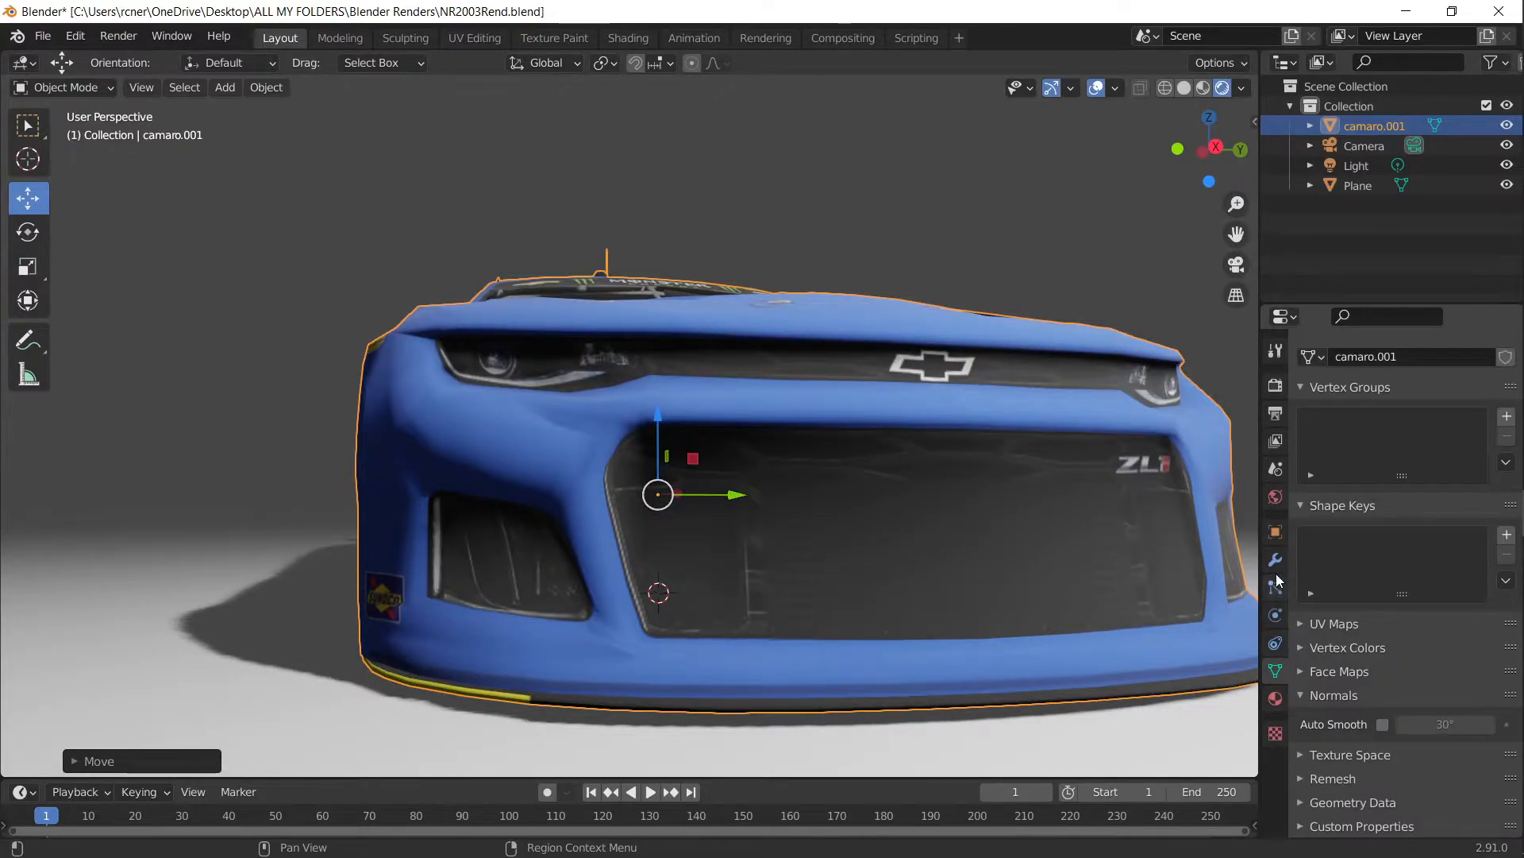
{"action": "left_click", "coordinate": [1400, 381]}
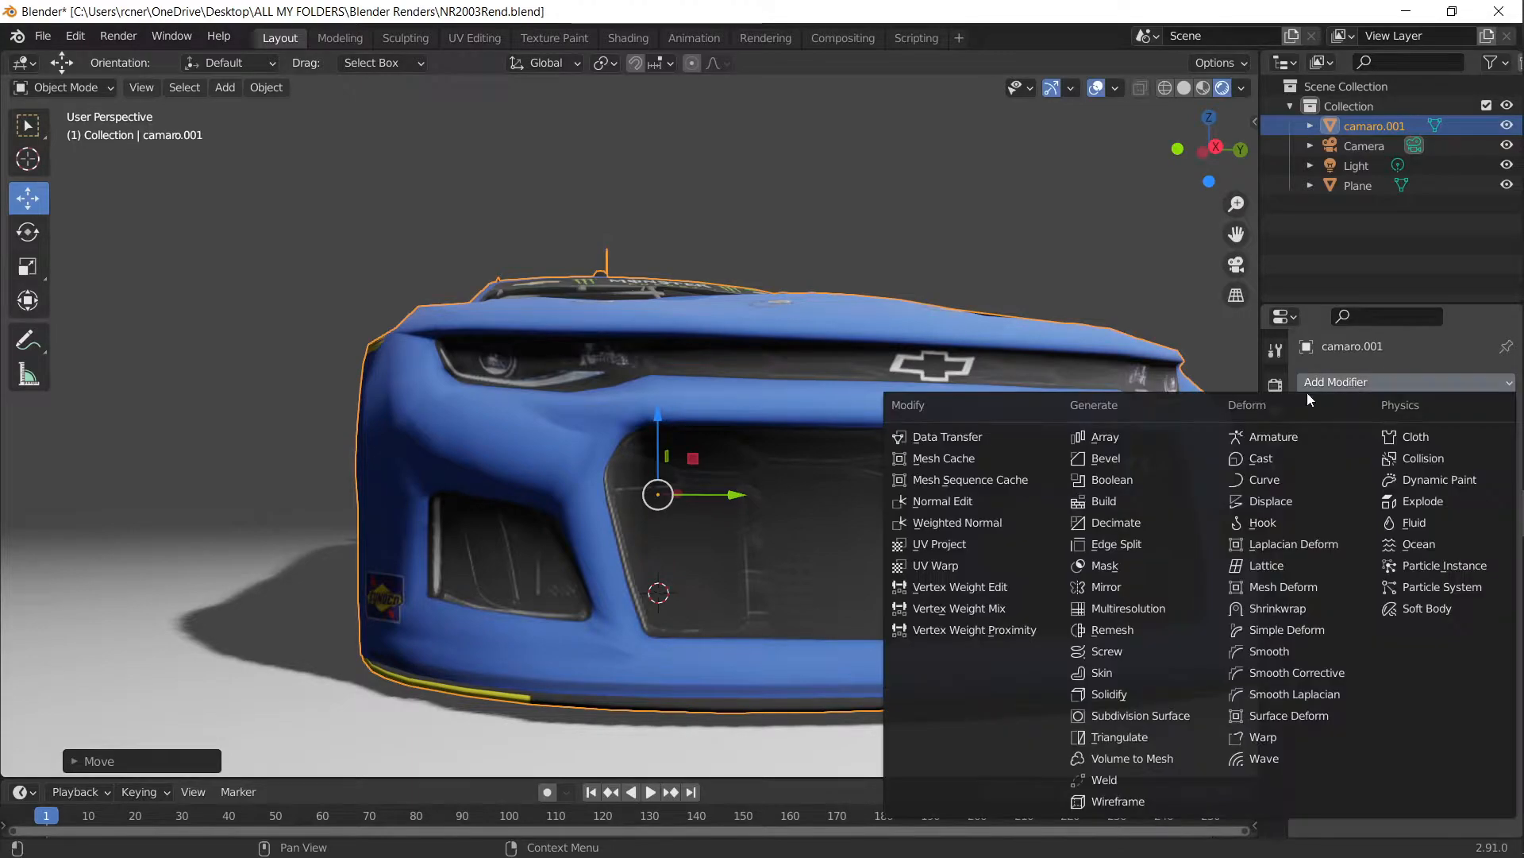
{"action": "left_click", "coordinate": [1114, 543]}
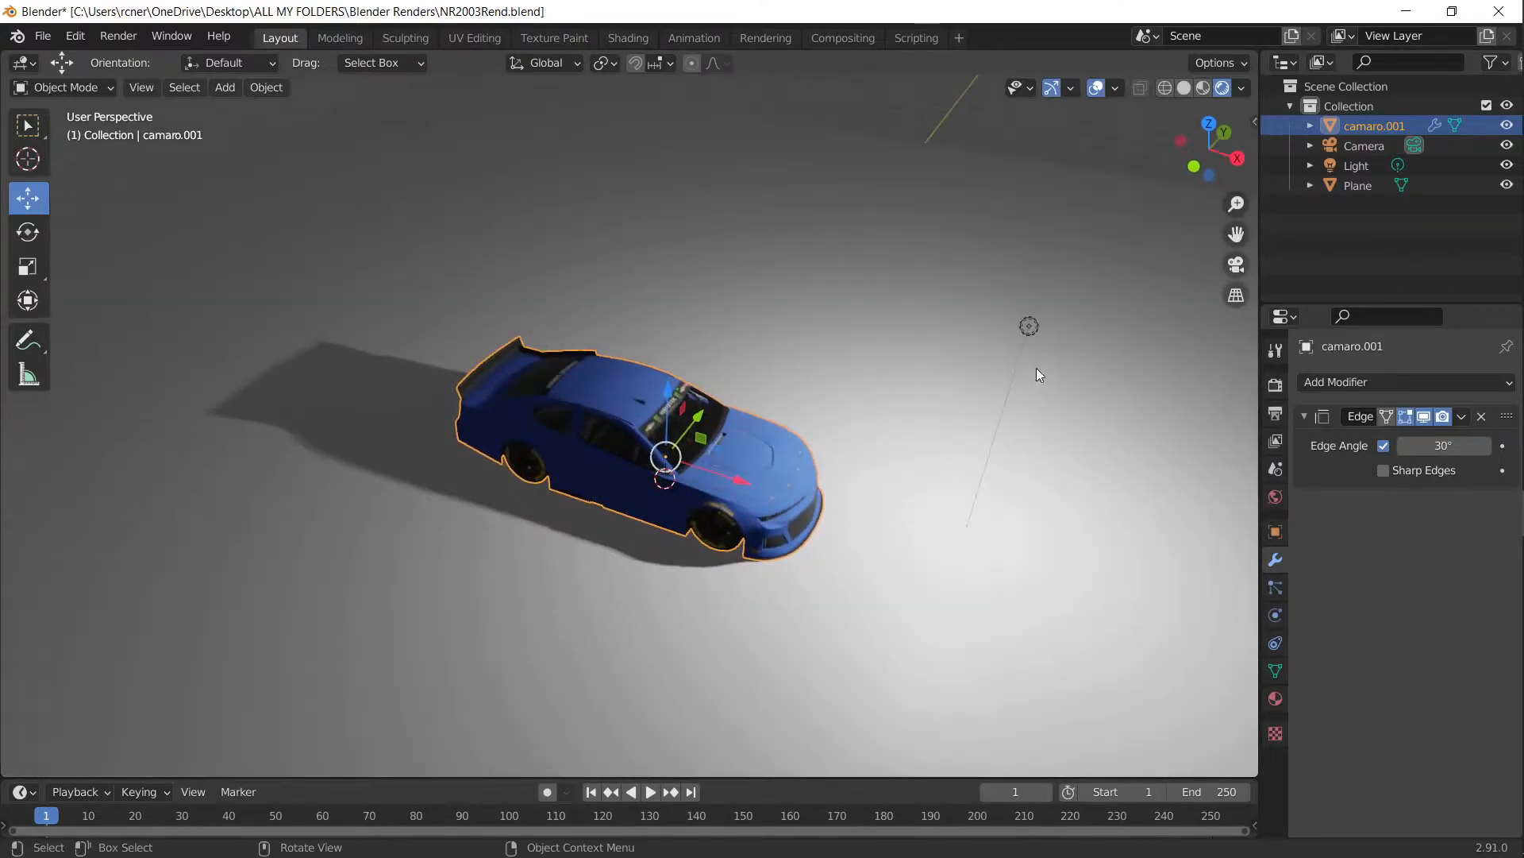
Step: Select the scene light and paste copies, moving each new light around the car
{"action": "left_click", "coordinate": [1355, 165]}
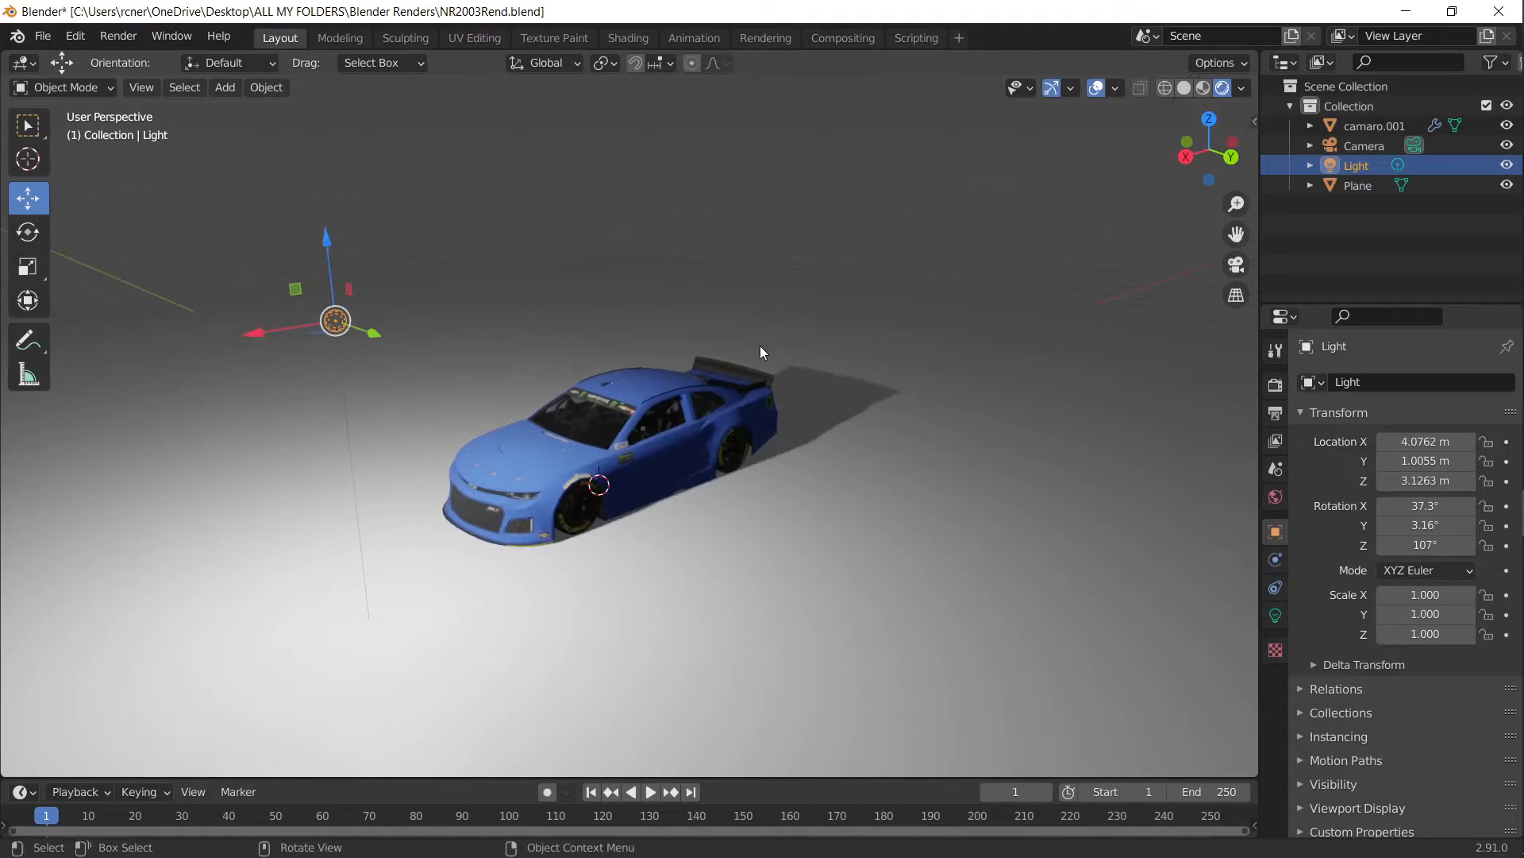
{"action": "key", "text": "ctrl+v"}
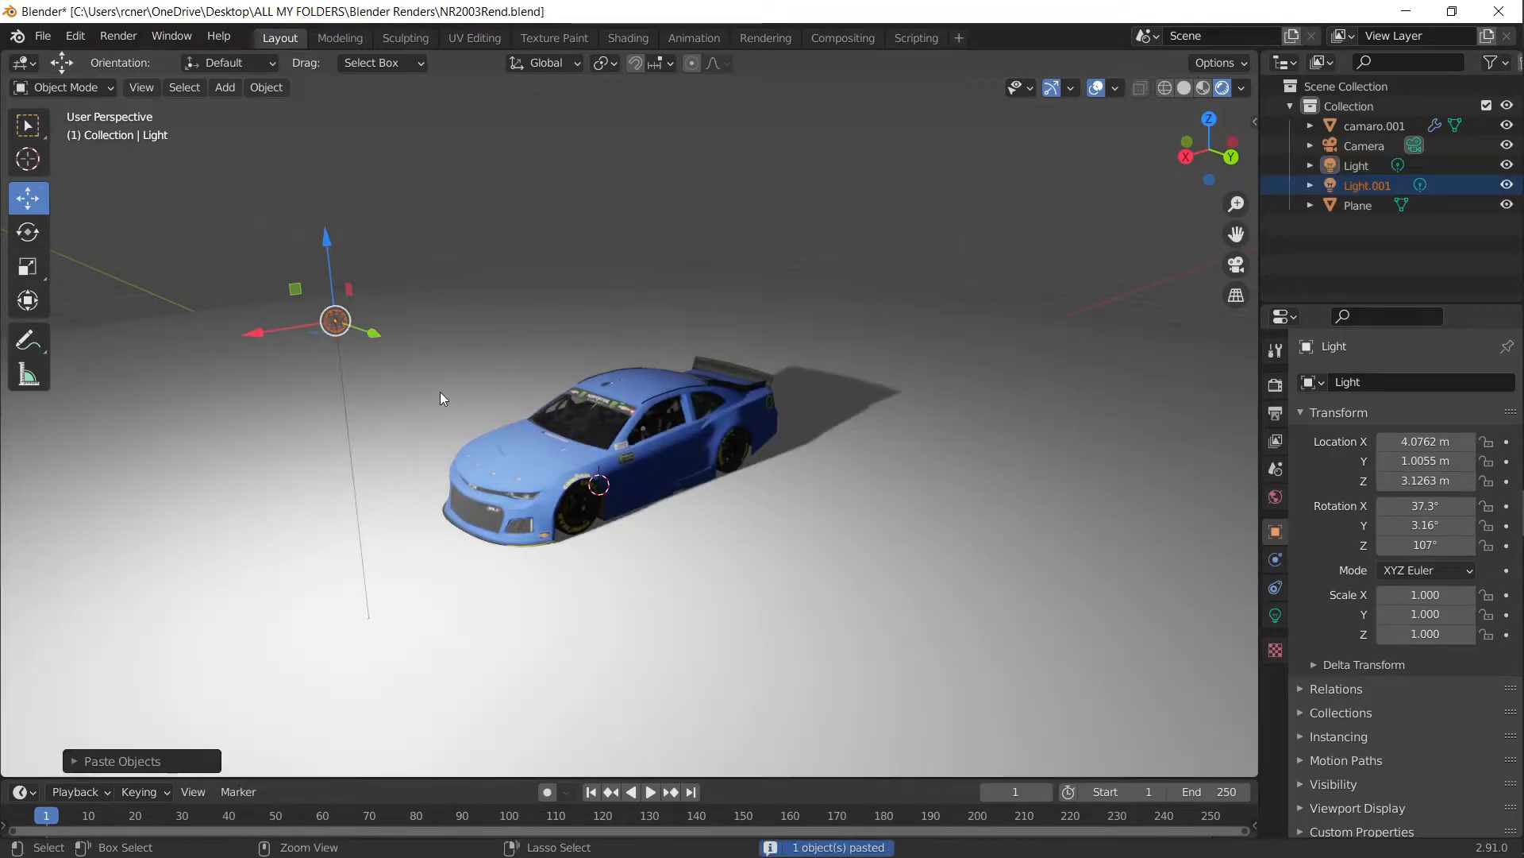
{"action": "key", "text": "g"}
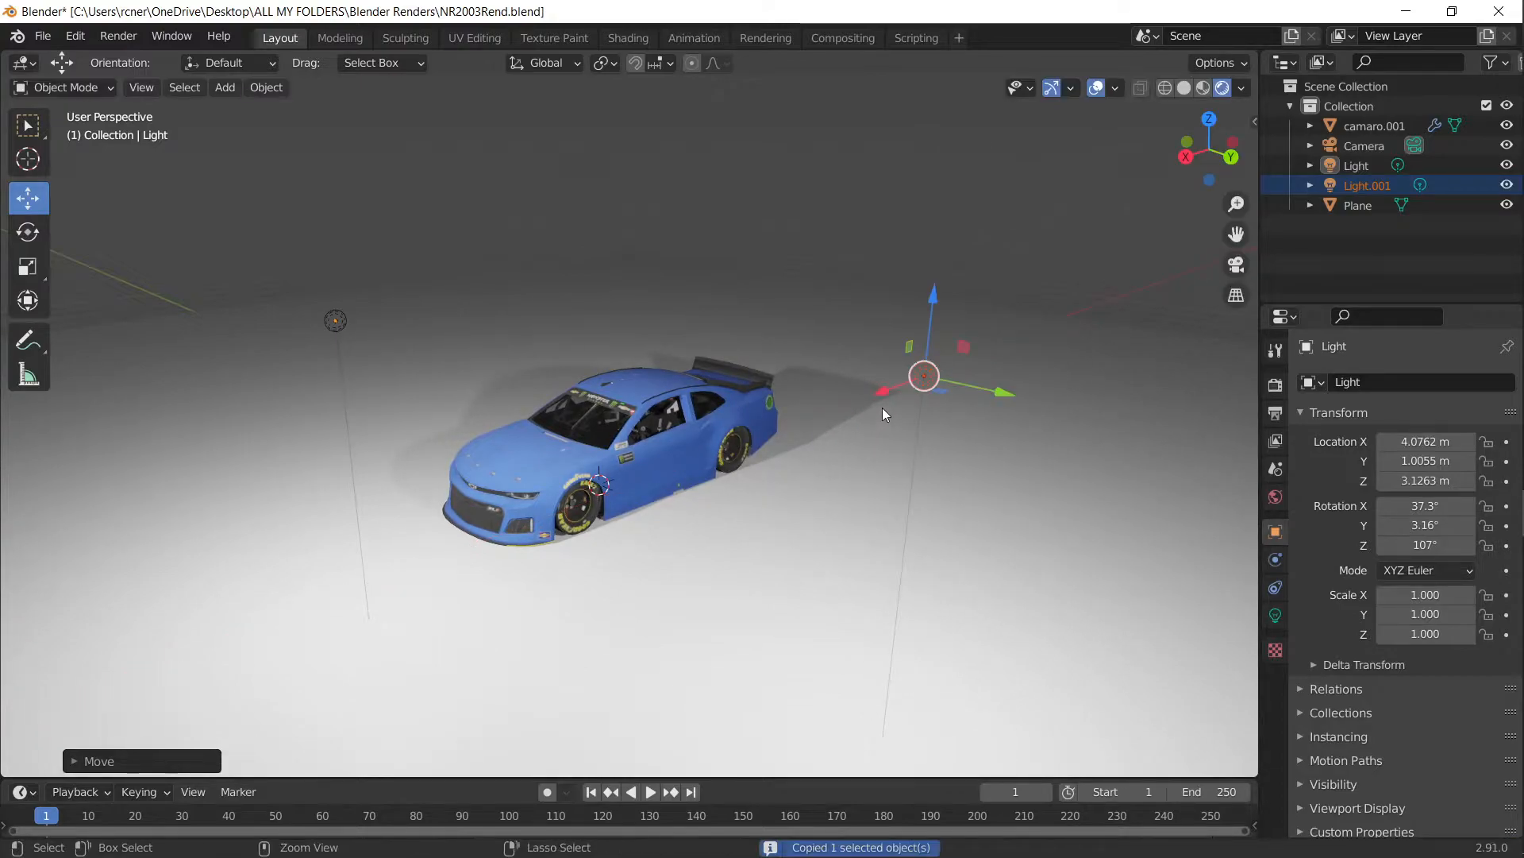
{"action": "key", "text": "ctrl+v"}
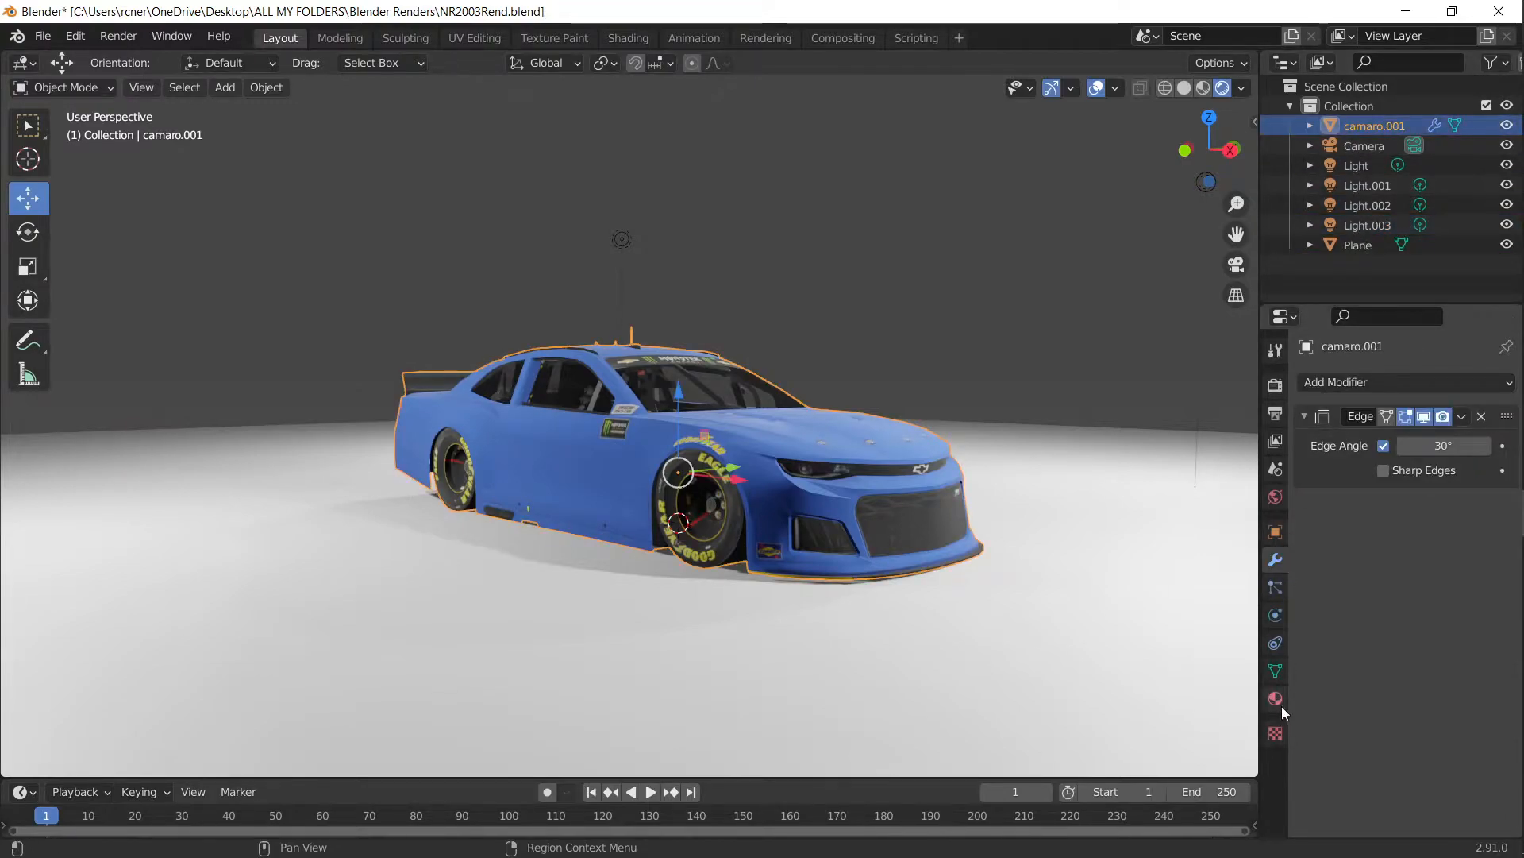
Step: Bring up the Camaro material's Principled BSDF settings and orbit around the car
{"action": "left_click", "coordinate": [1275, 698]}
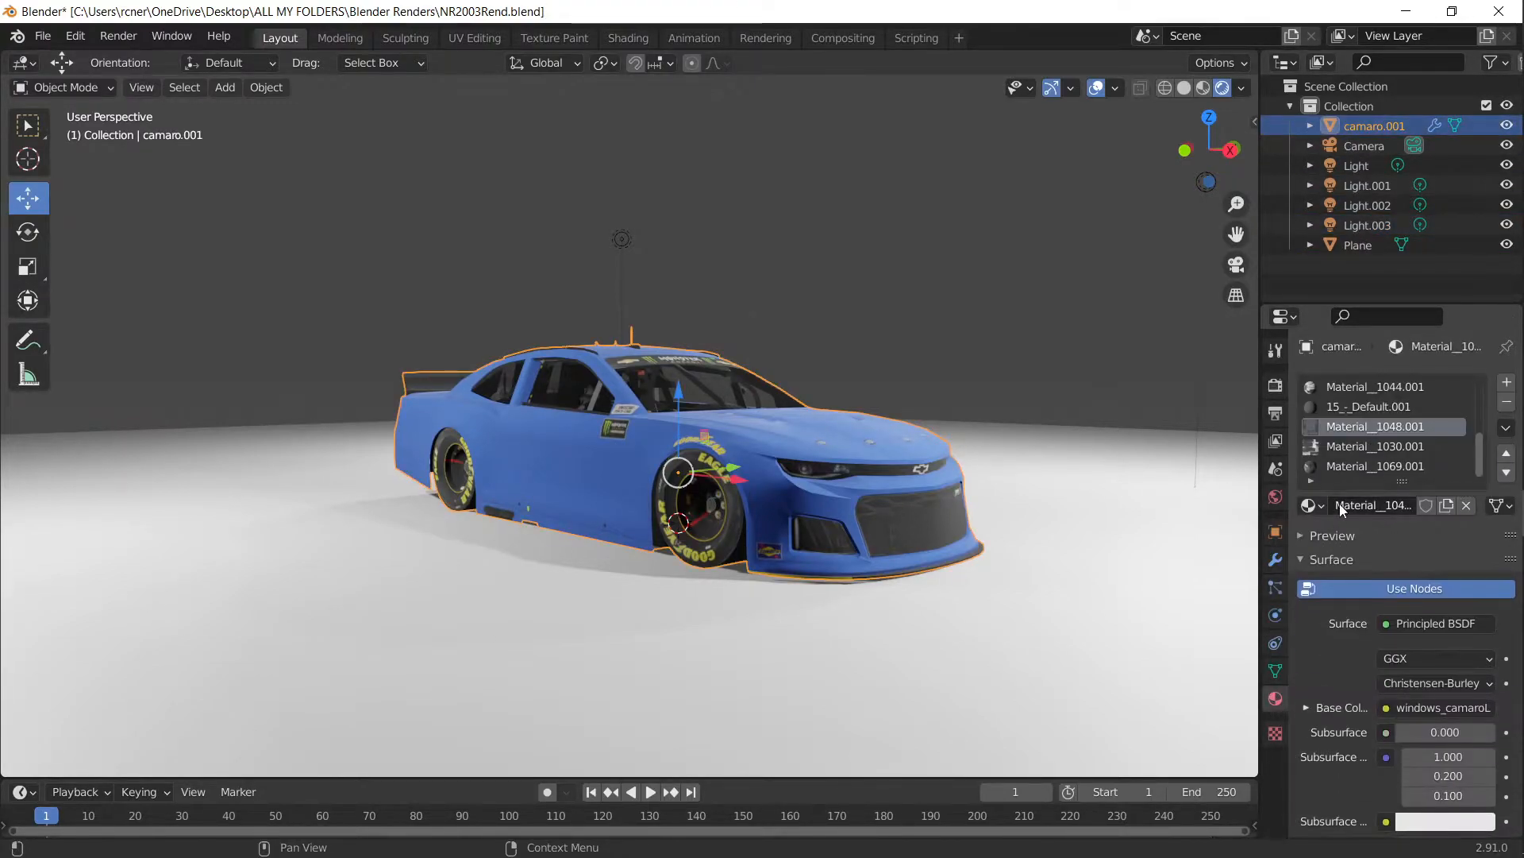
{"action": "scroll", "scroll_direction": "down", "scroll_amount": 3}
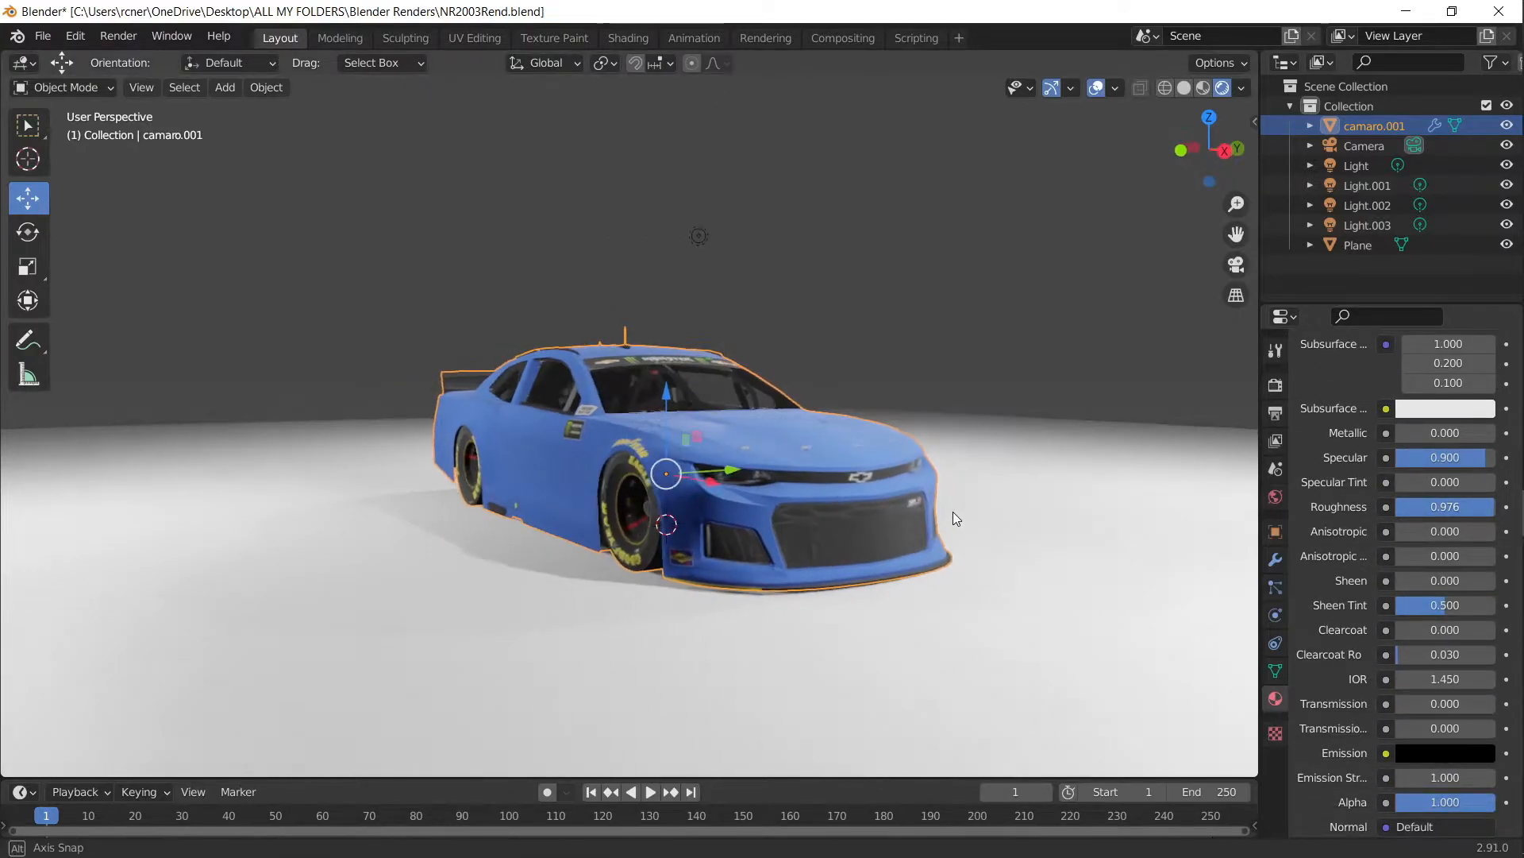
{"action": "left_click_drag", "start_coordinate": [680, 438], "coordinate": [749, 408]}
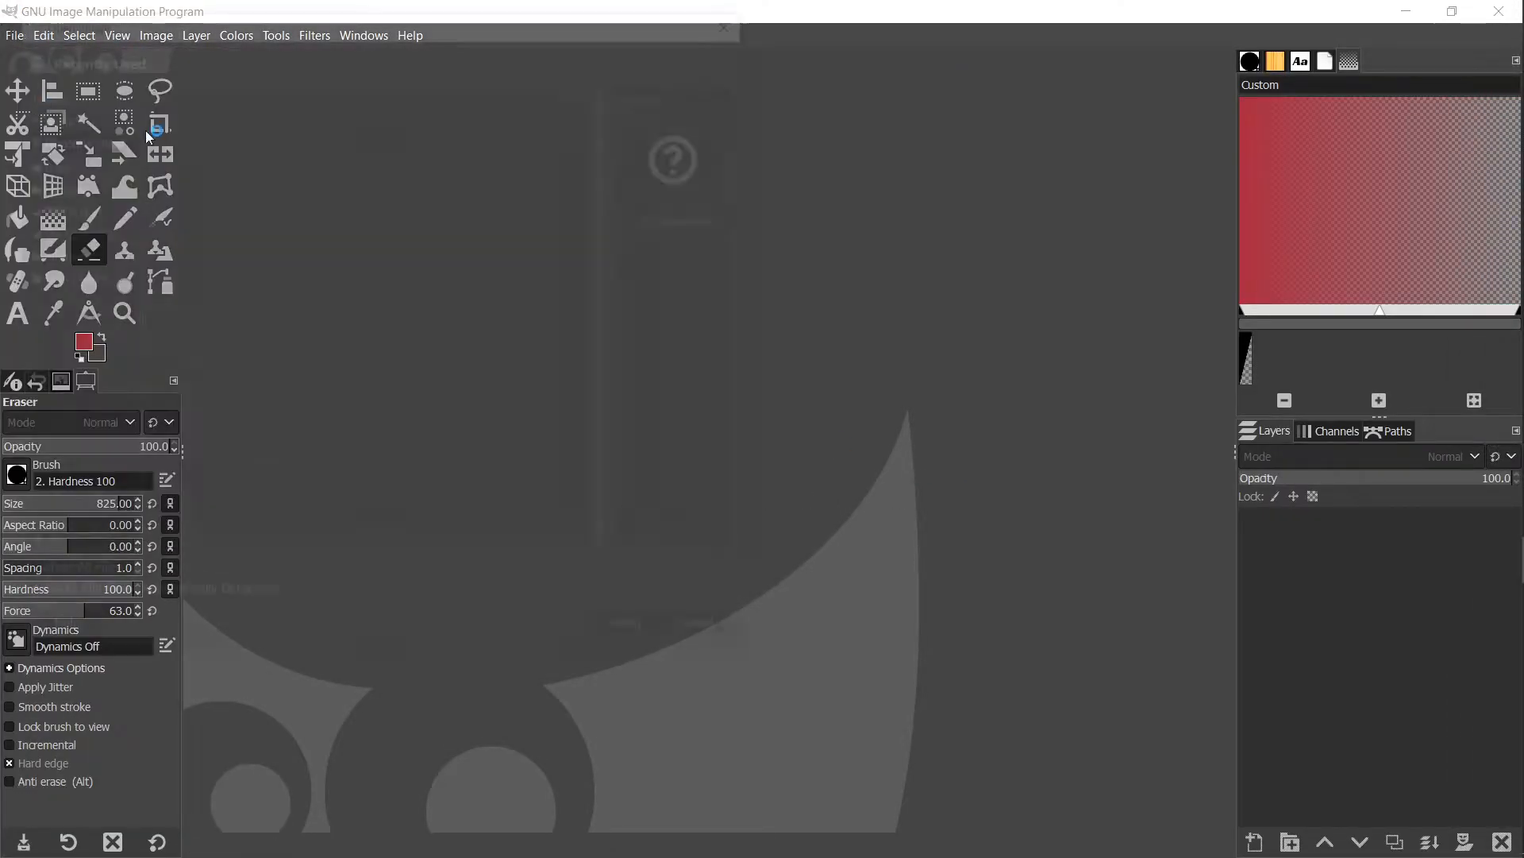
Step: Open Byron2021Concept.xcf from GIMP's Recently Used files
{"action": "left_click", "coordinate": [14, 35]}
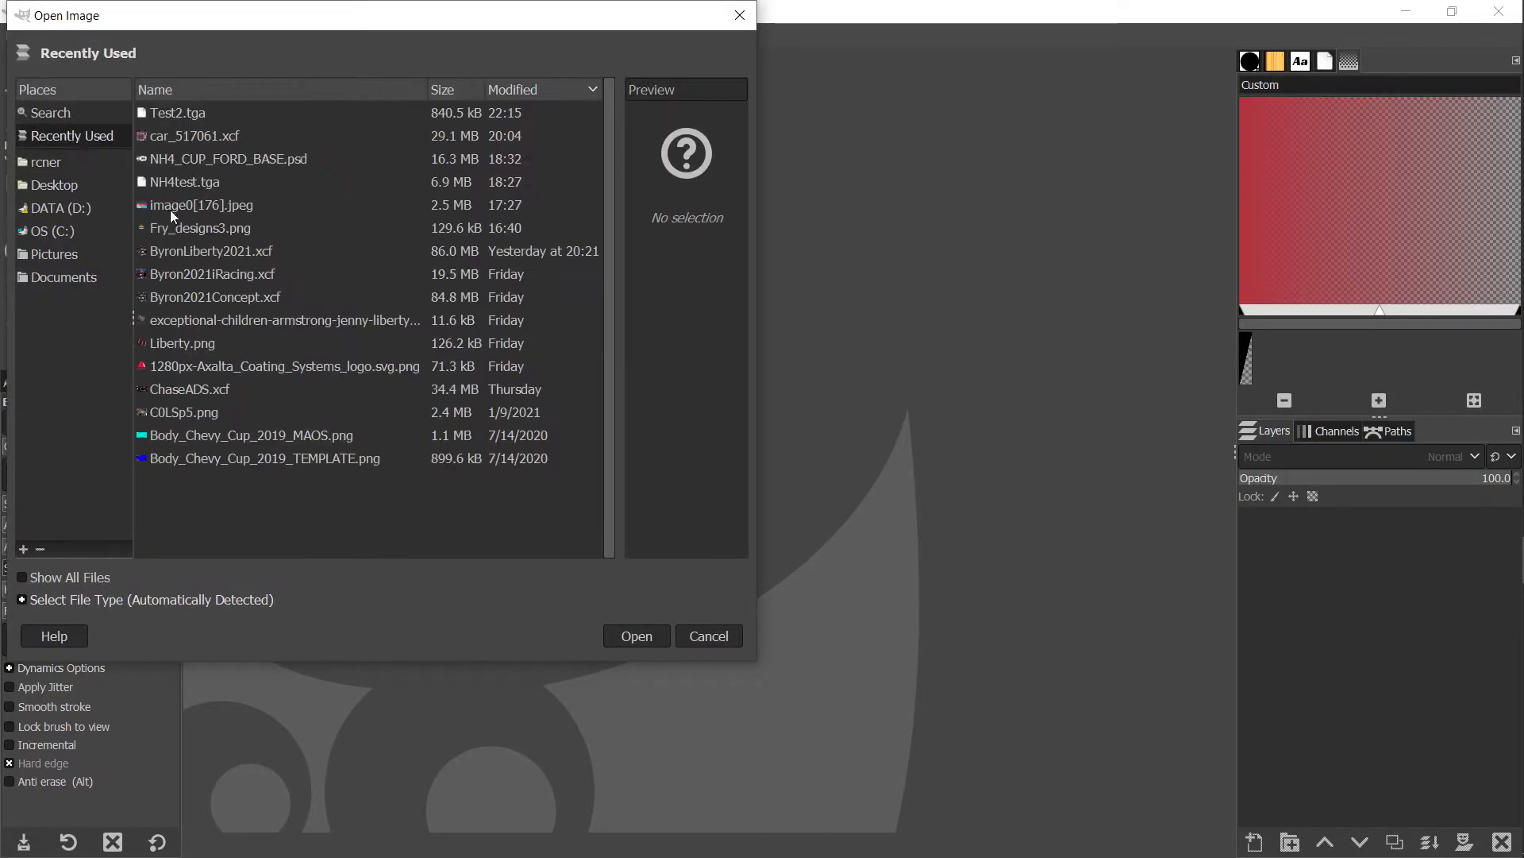
{"action": "left_click", "coordinate": [208, 273]}
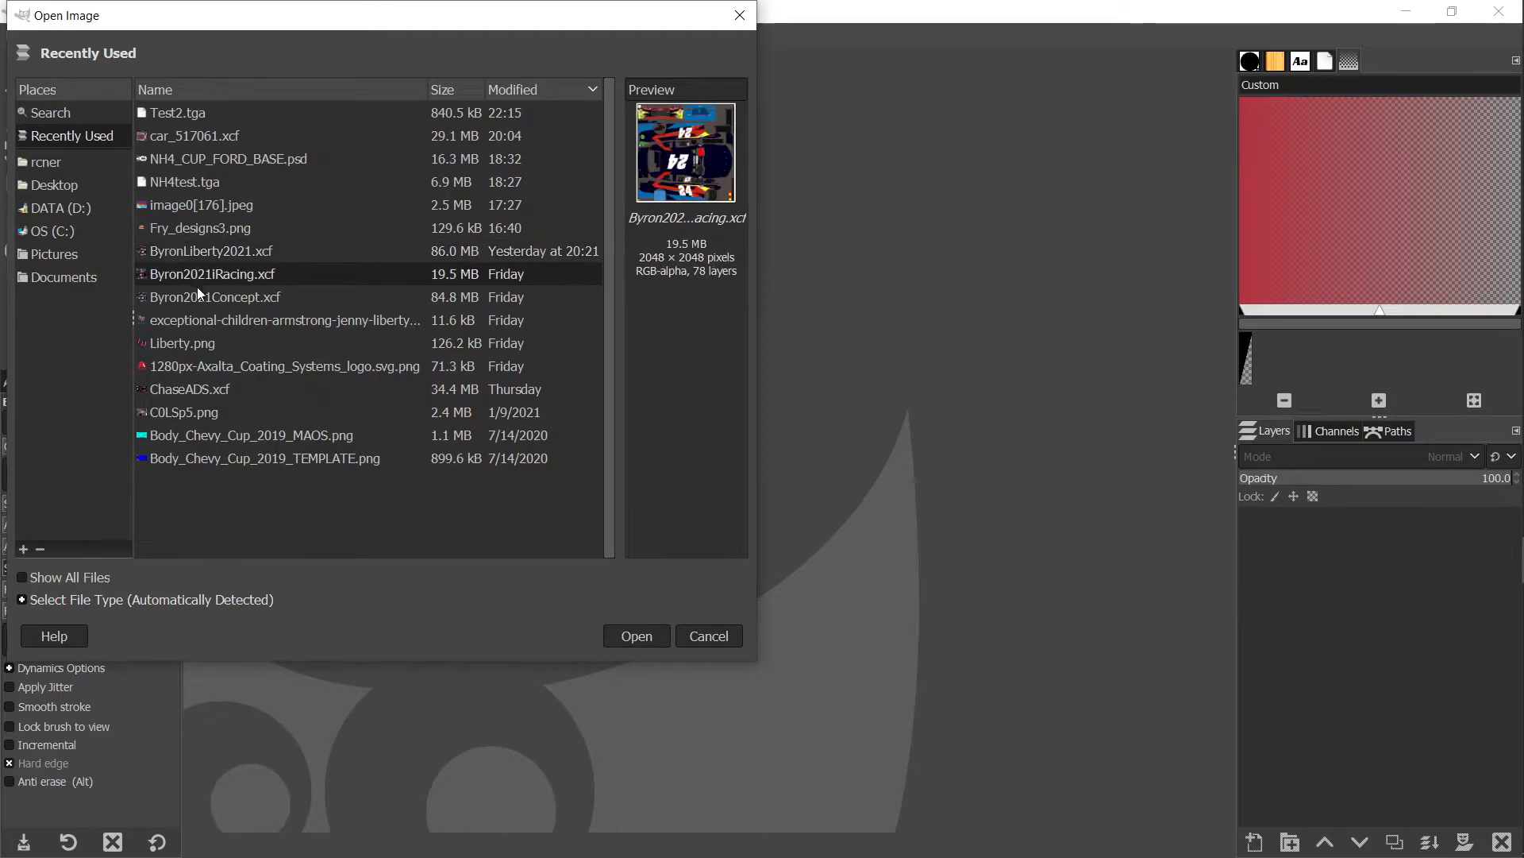
{"action": "left_click", "coordinate": [213, 296]}
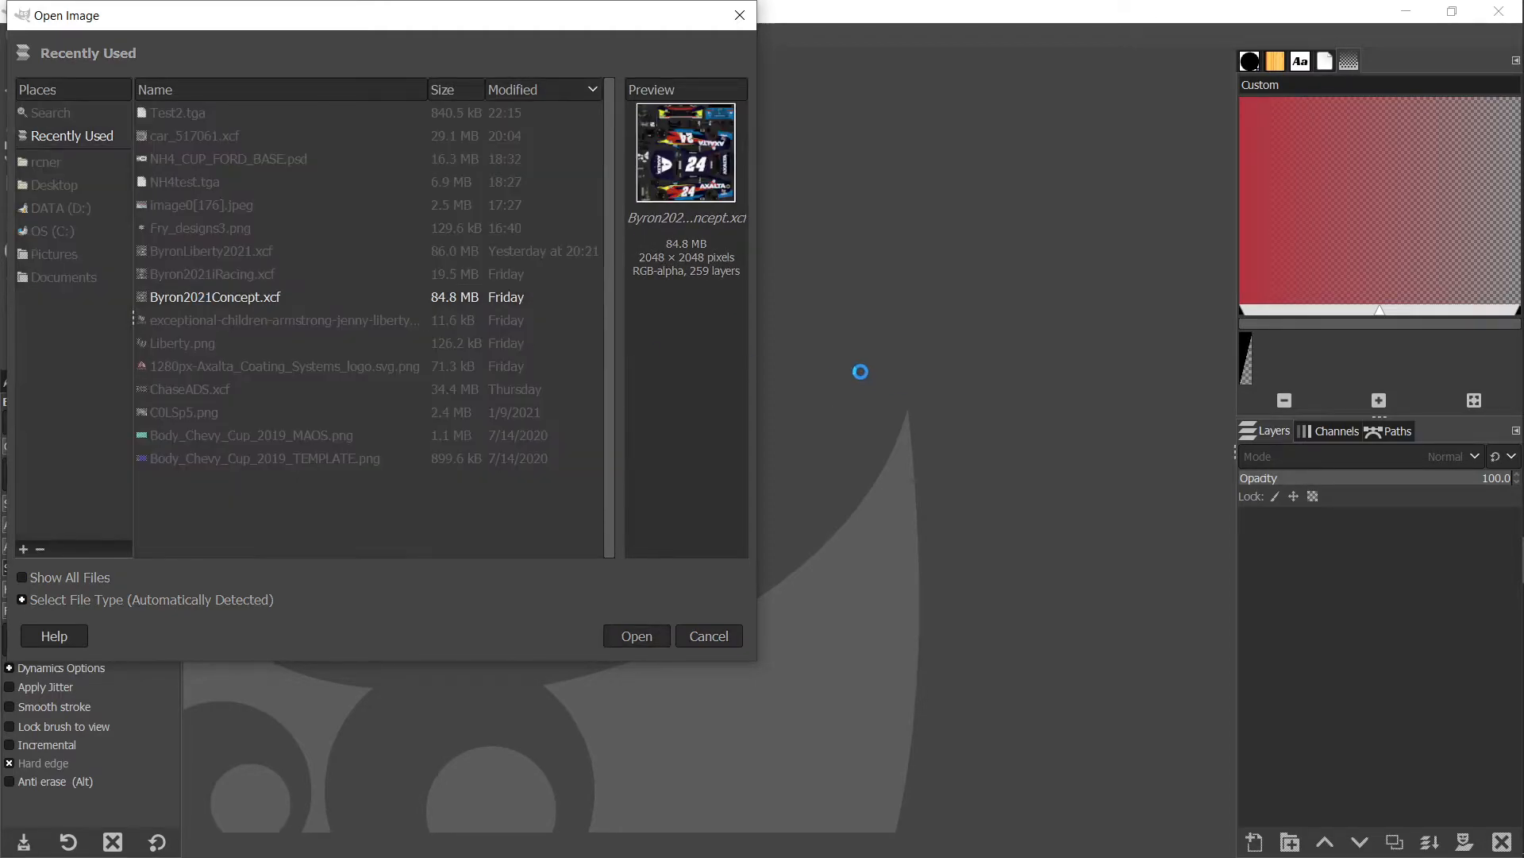
{"action": "mouse_move", "coordinate": [788, 419]}
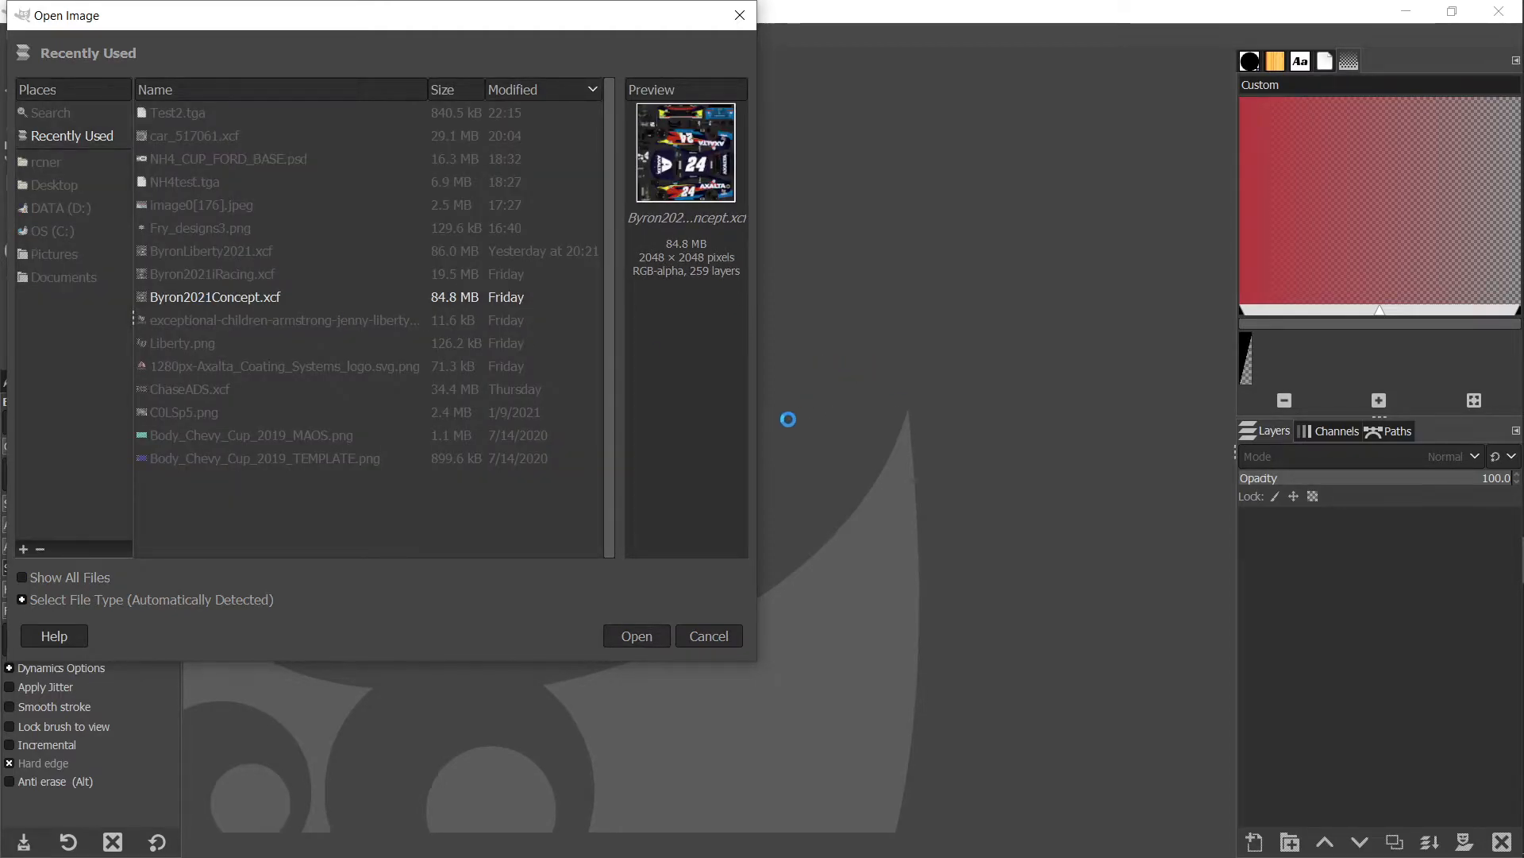
{"action": "left_click", "coordinate": [636, 636]}
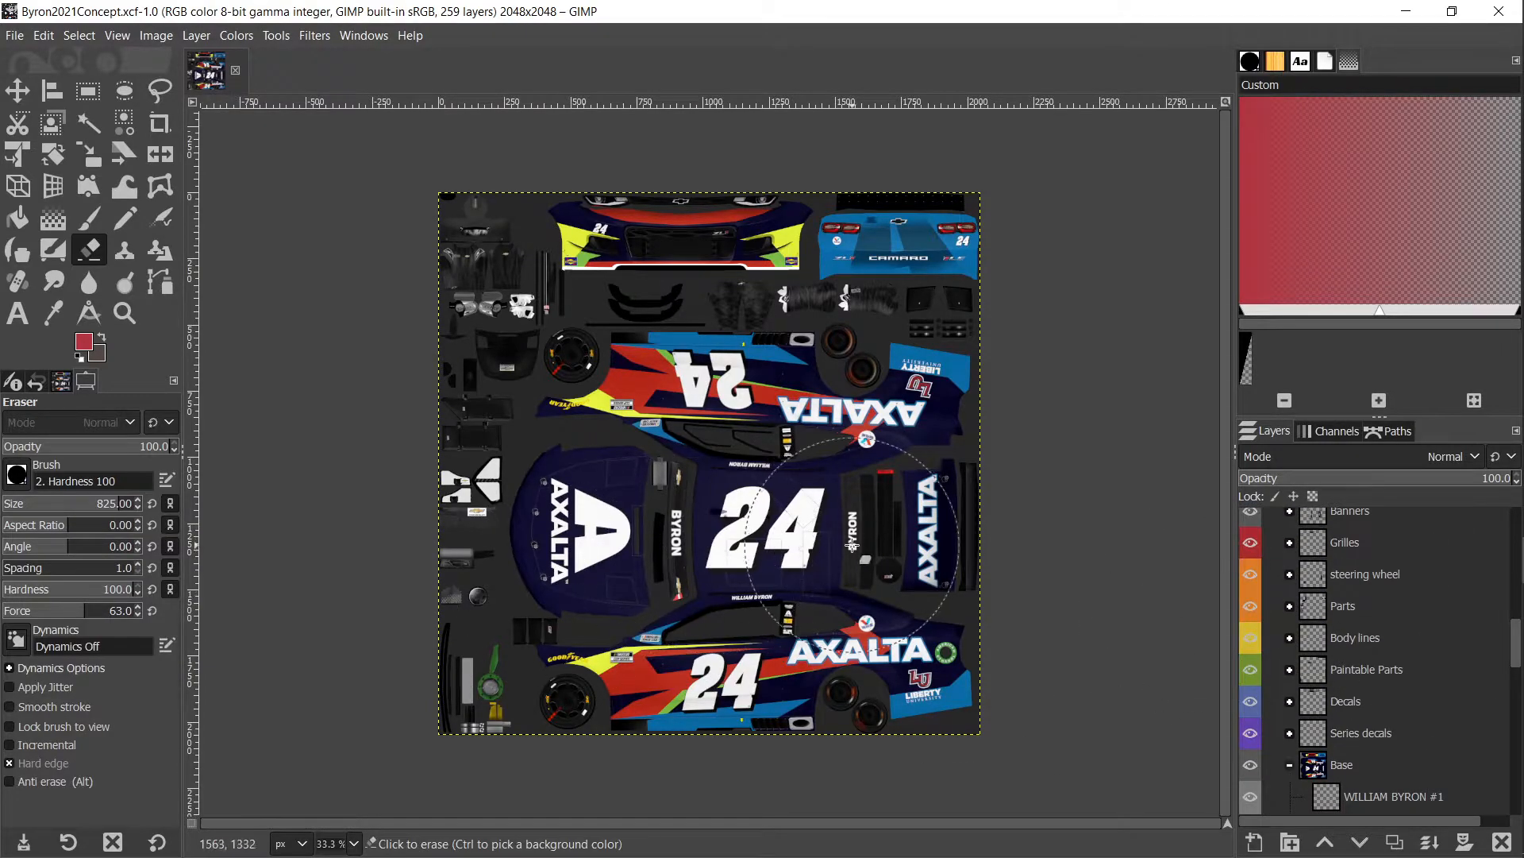
{"action": "mouse_move", "coordinate": [871, 540]}
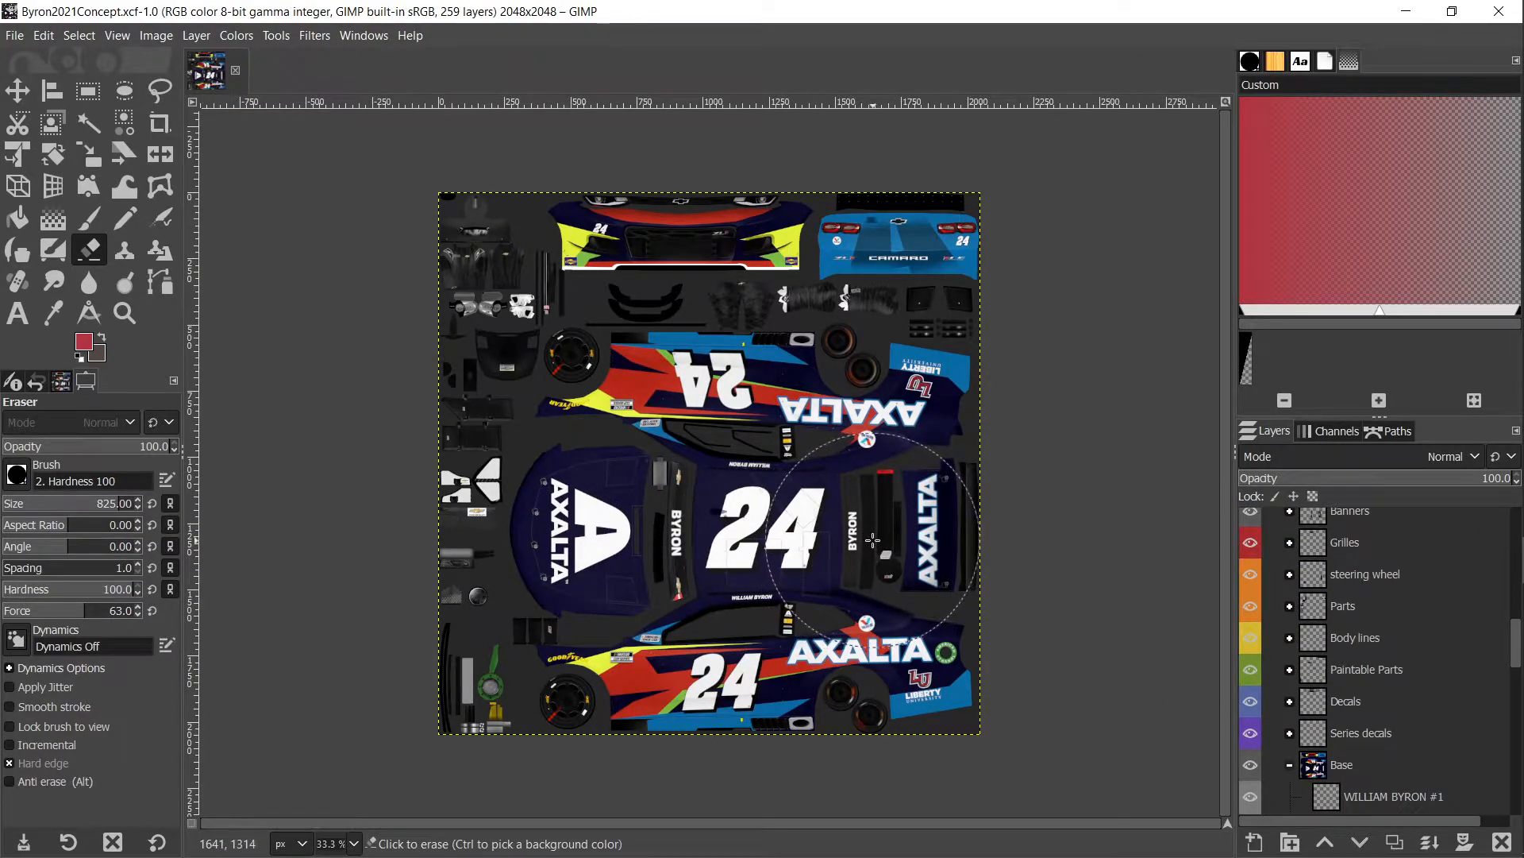
{"action": "mouse_move", "coordinate": [692, 458]}
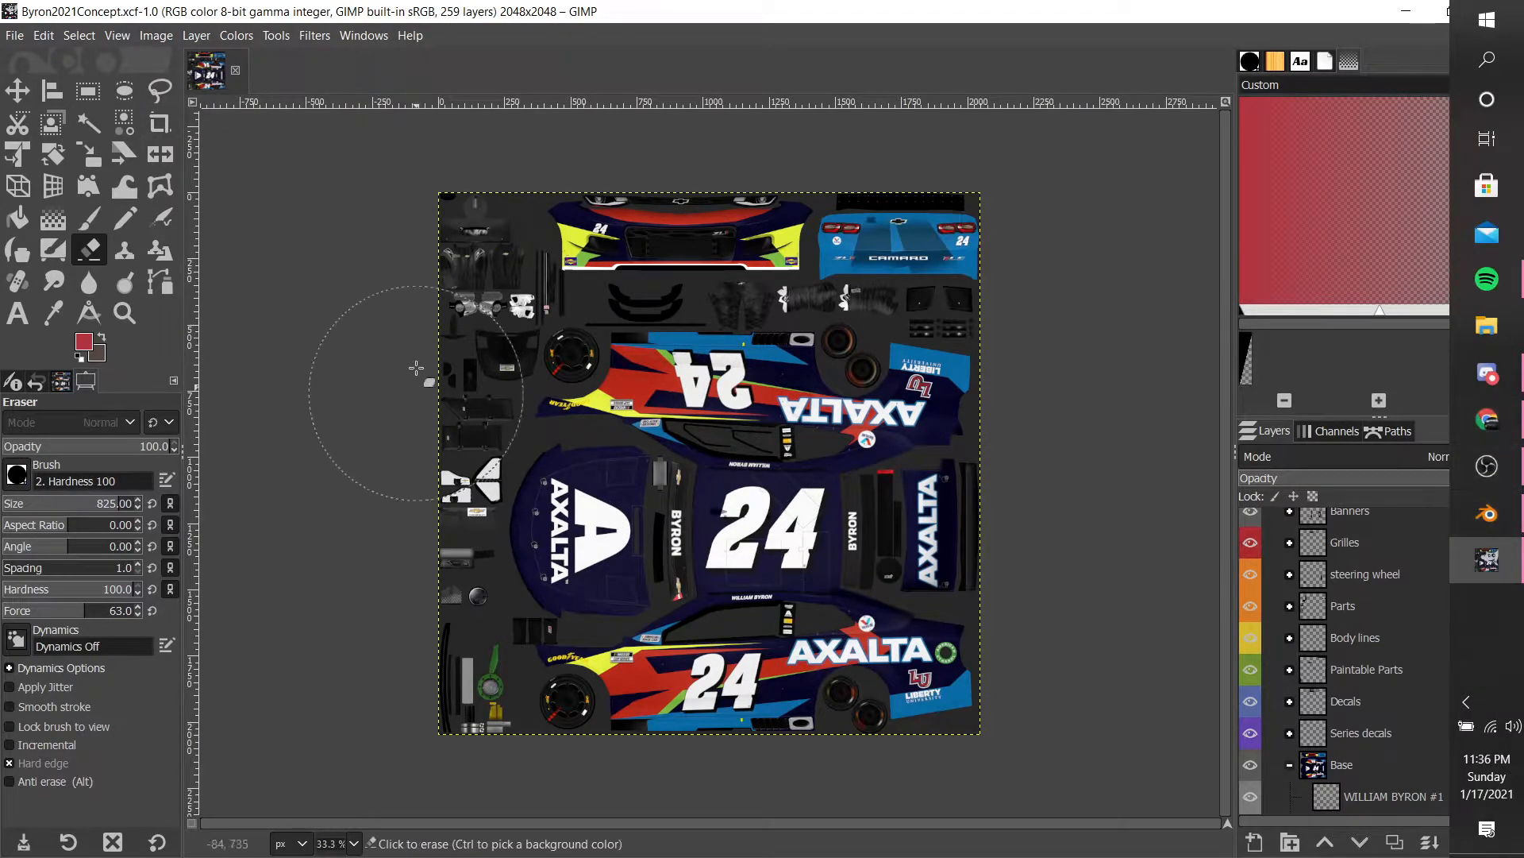
Step: Export the scheme as Byron2021Concept.tga to the Desktop, confirming the TGA settings
{"action": "left_click", "coordinate": [15, 35]}
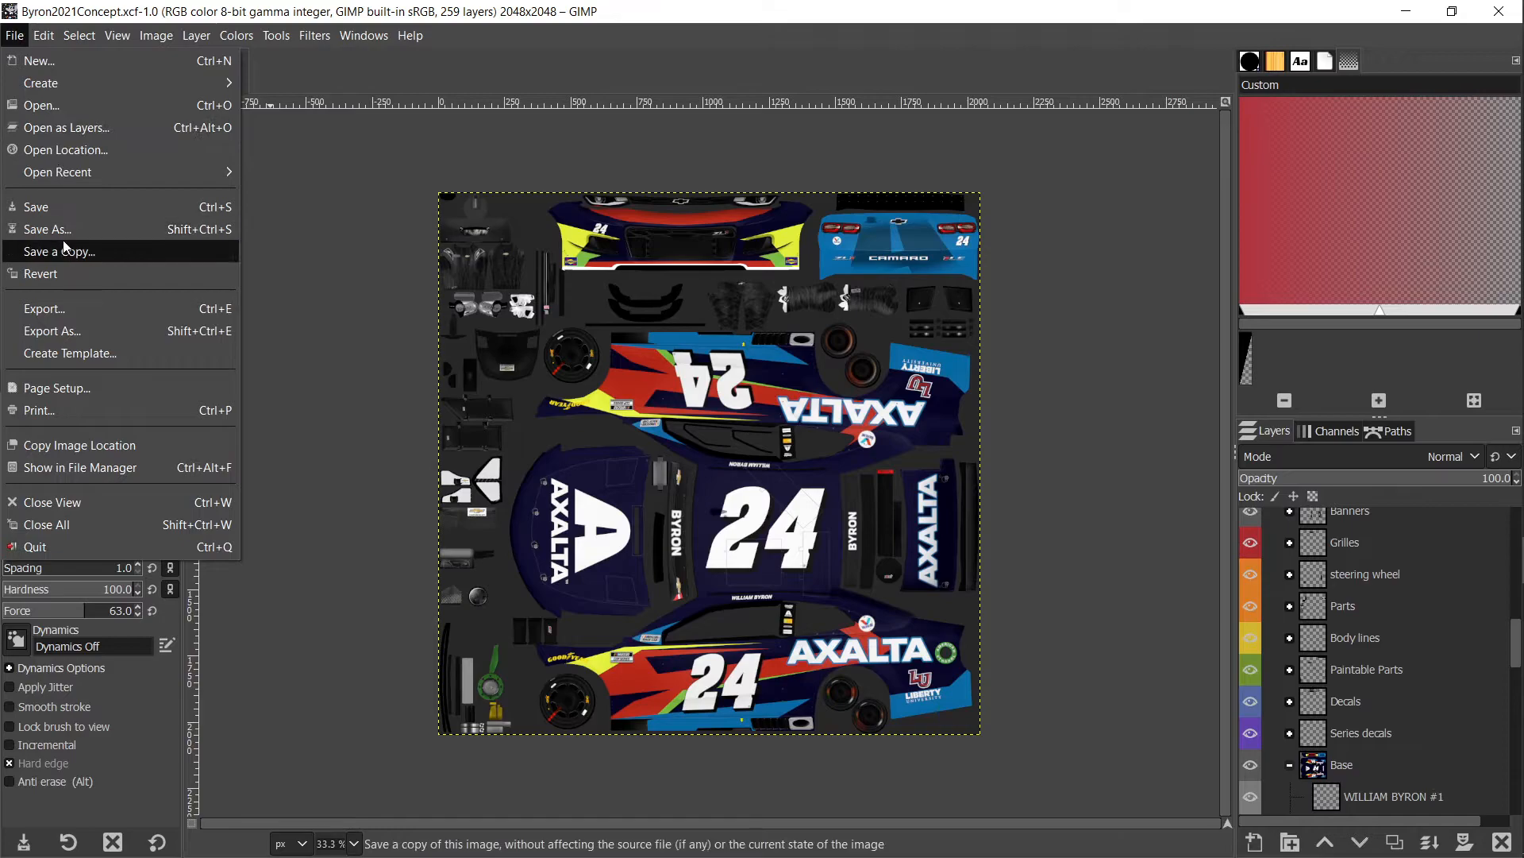
{"action": "left_click", "coordinate": [47, 228]}
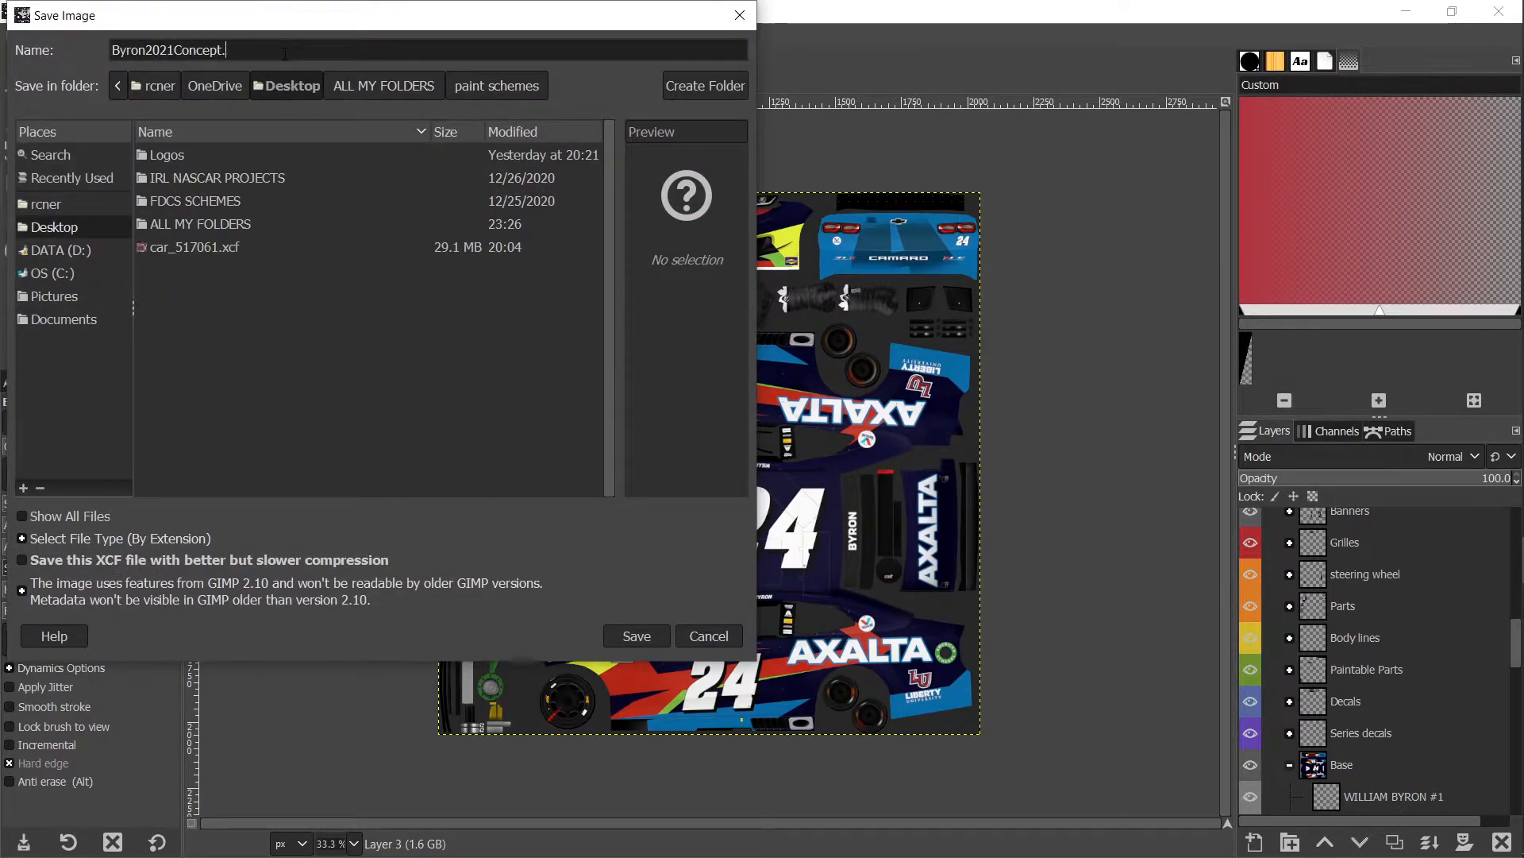
{"action": "type", "text": "tga"}
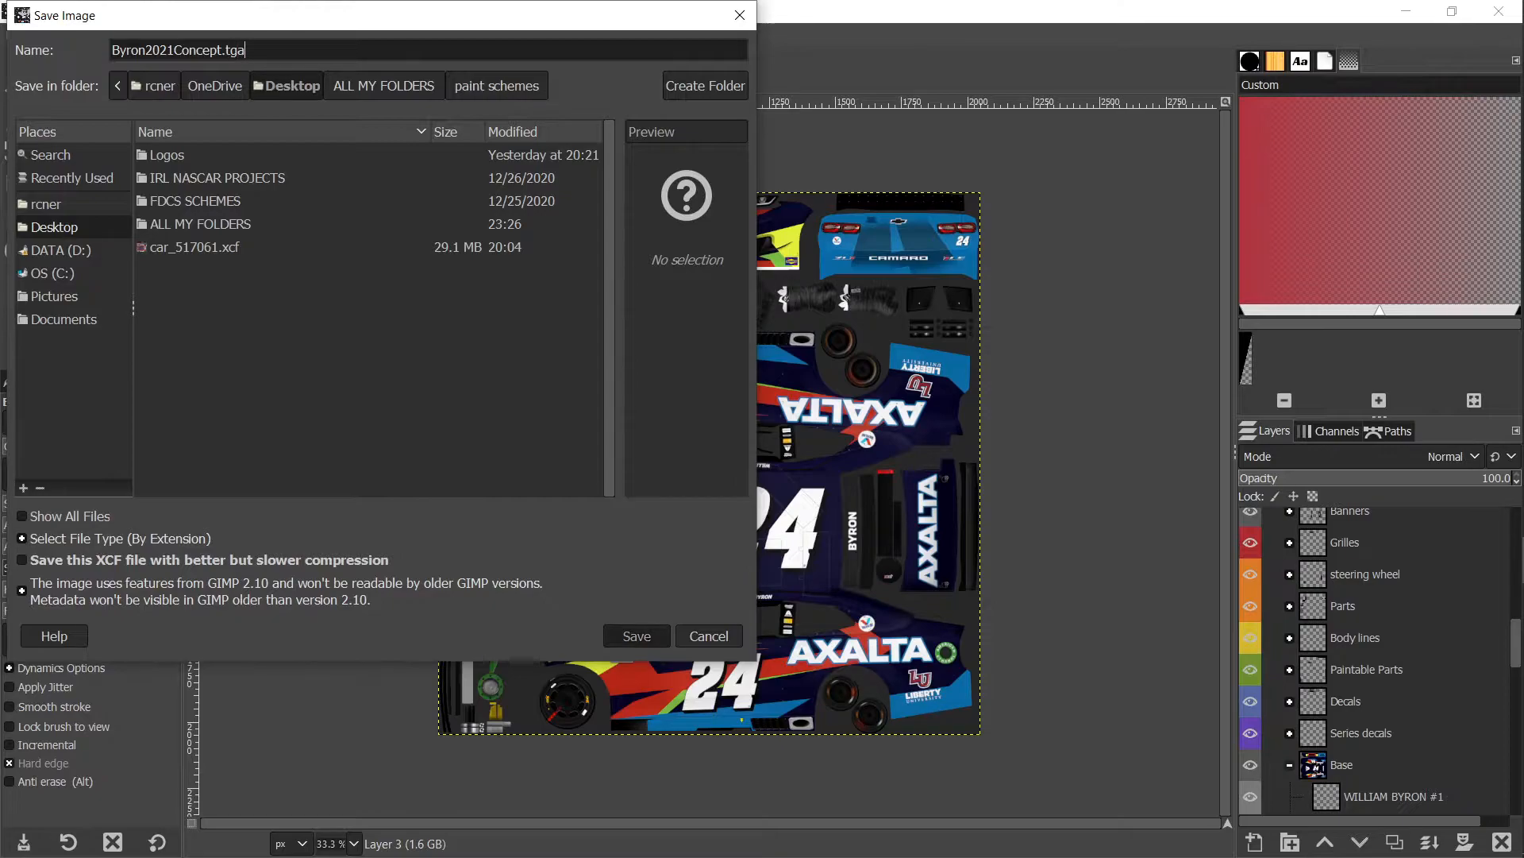
{"action": "left_click", "coordinate": [635, 635]}
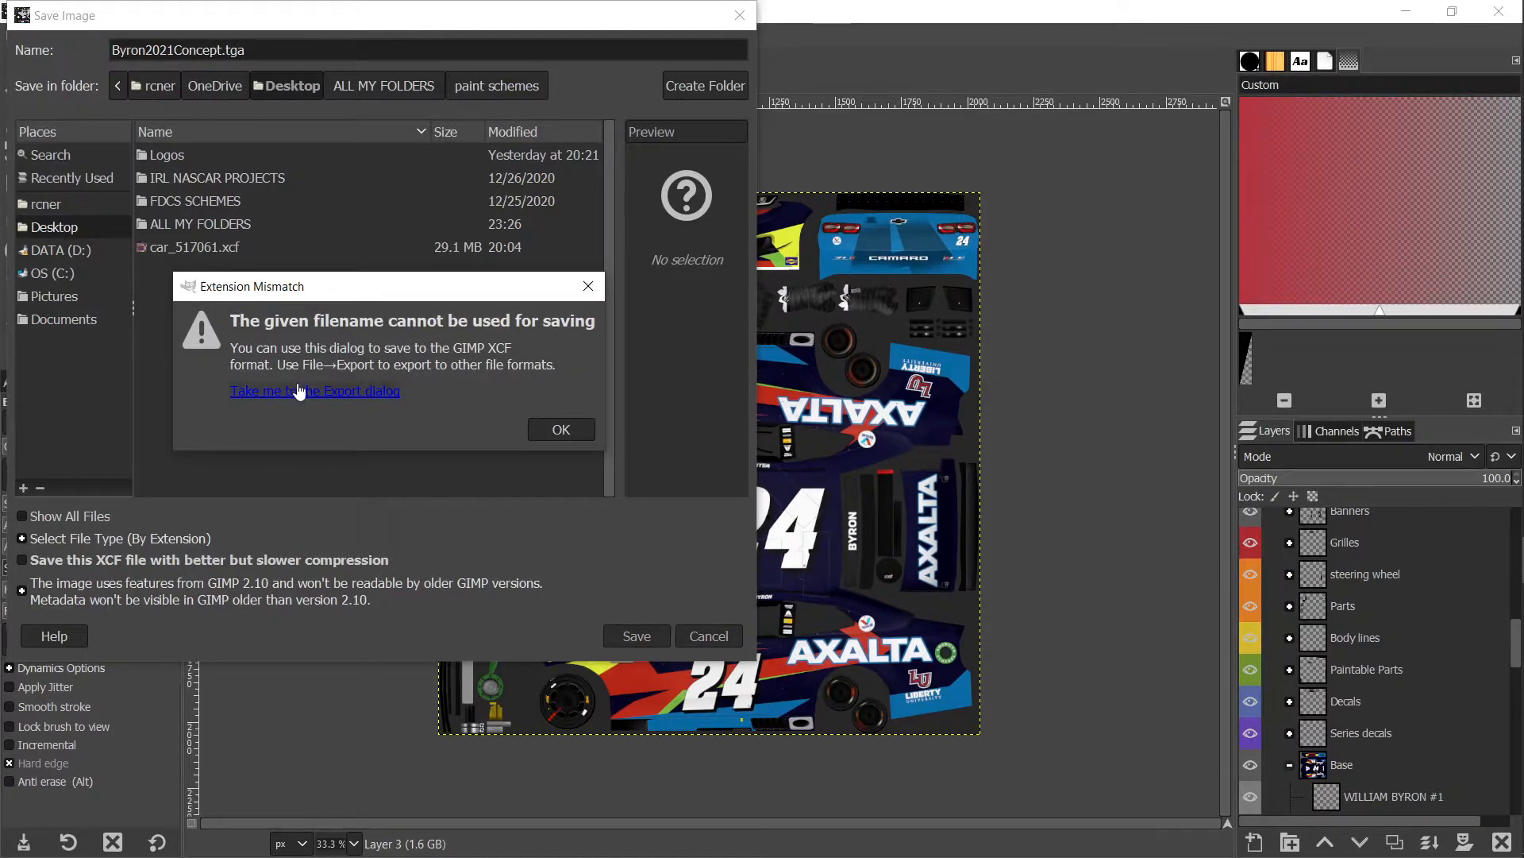
{"action": "left_click", "coordinate": [314, 390]}
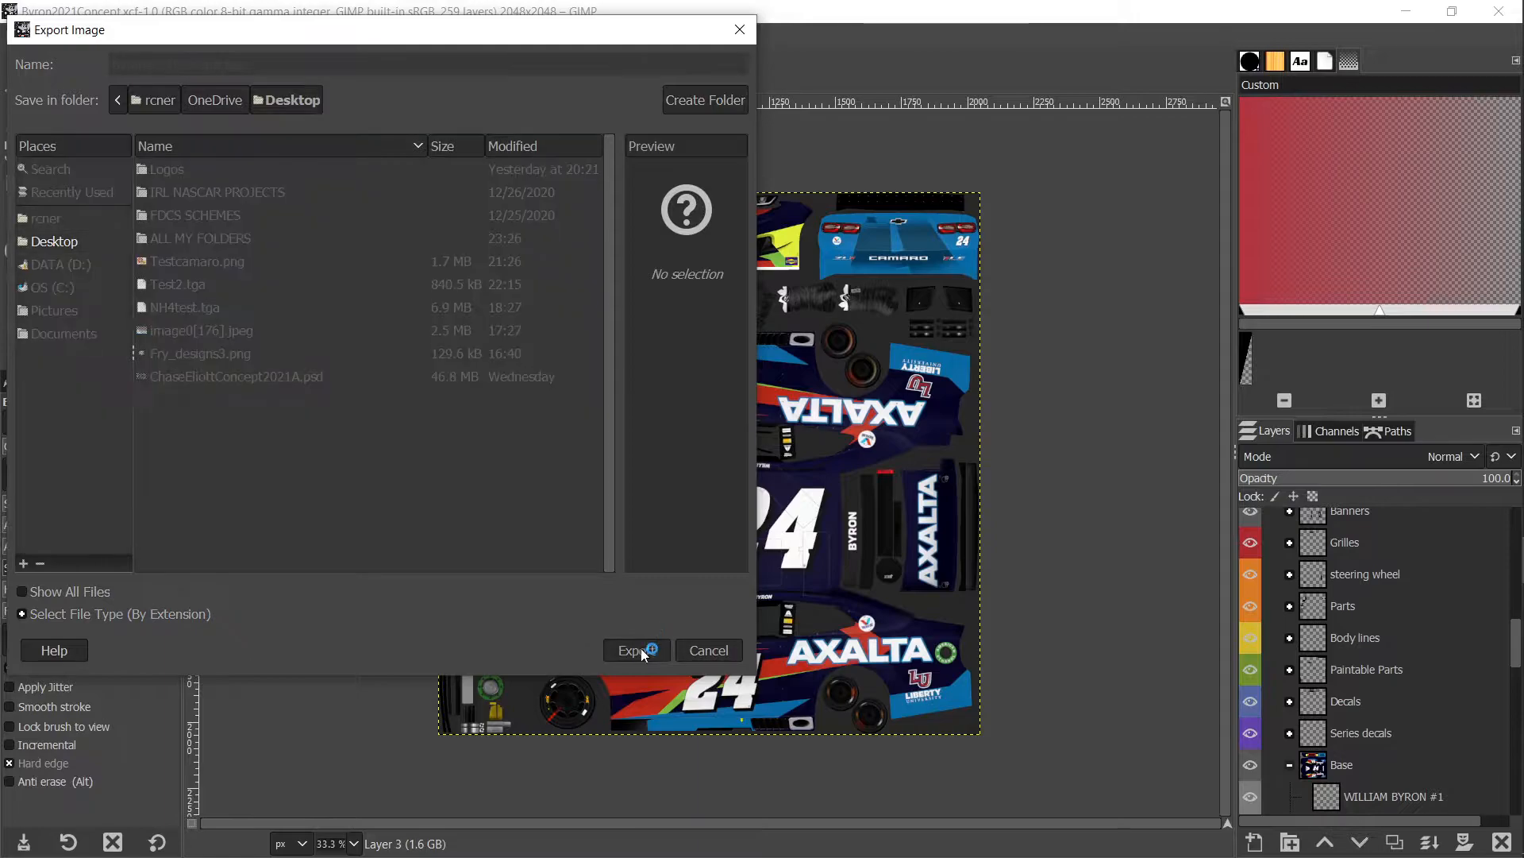
{"action": "left_click", "coordinate": [636, 649]}
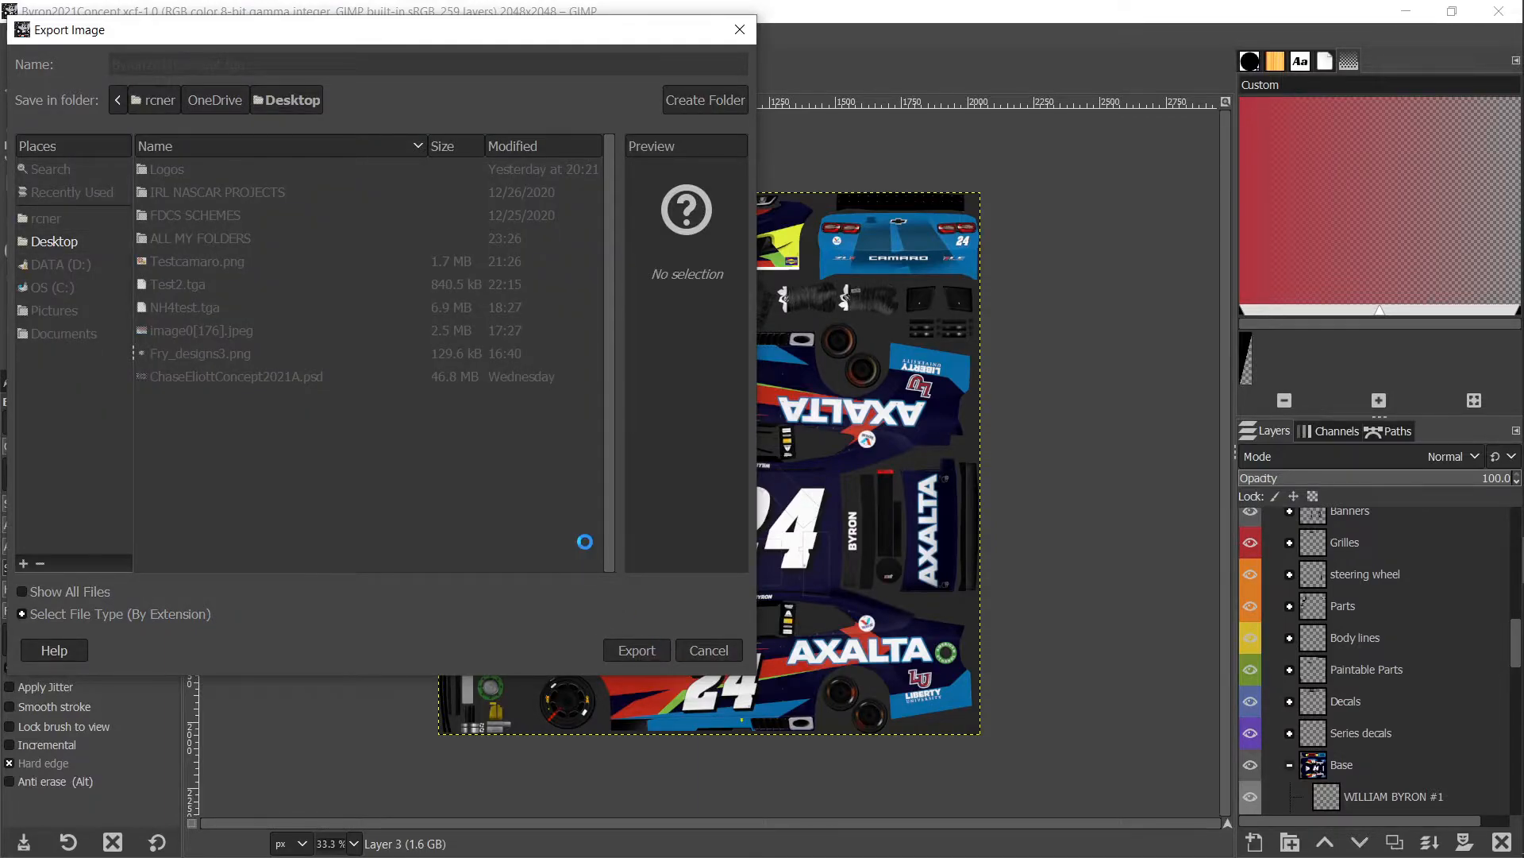
{"action": "left_click", "coordinate": [636, 649]}
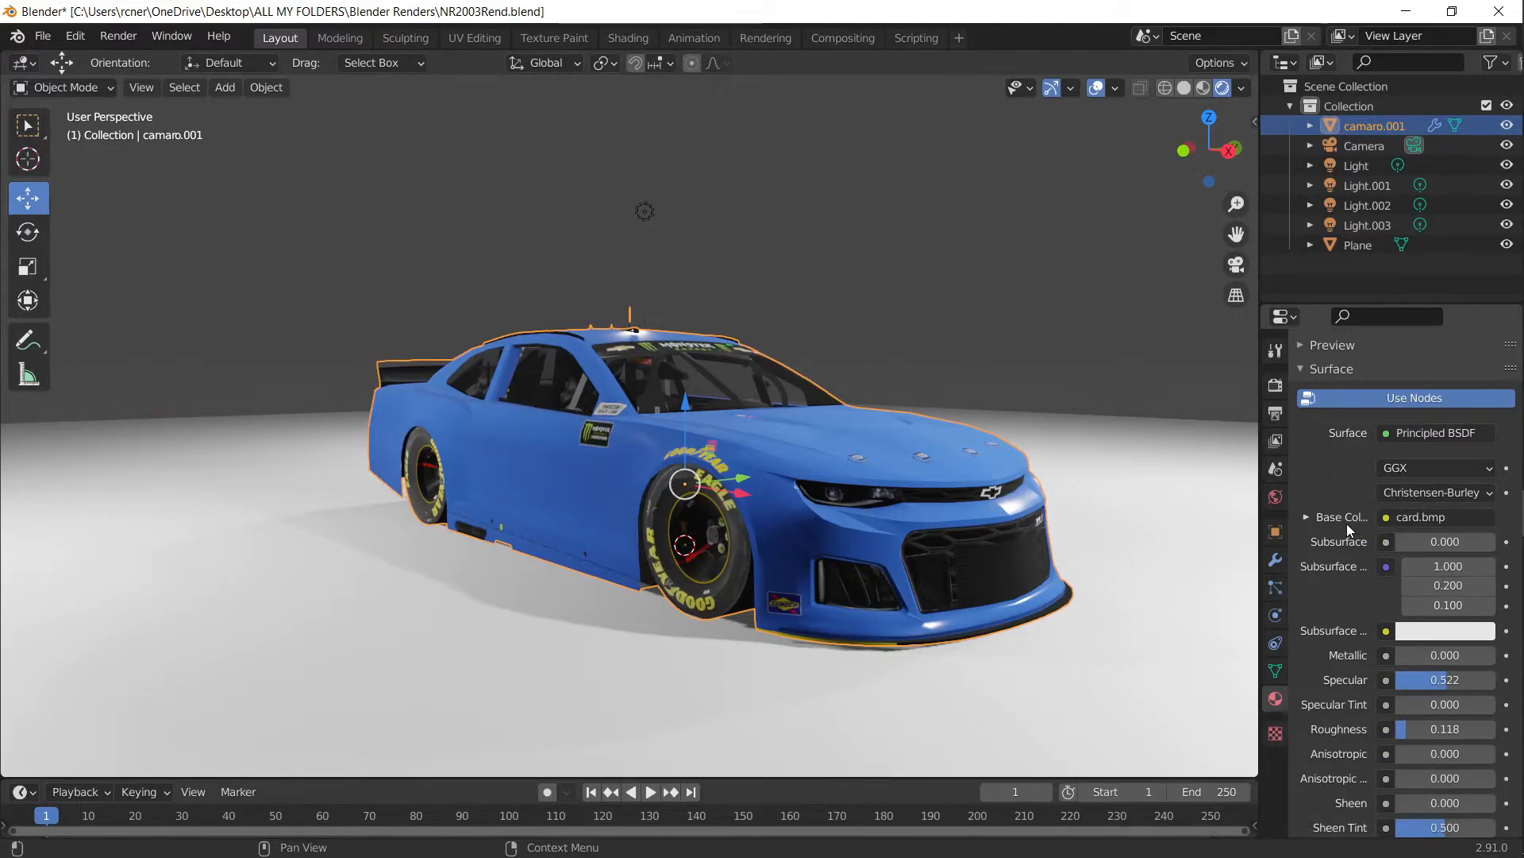
Step: Set Base Color to an Image Texture loading Desktop/Byron2021Concept.tga
{"action": "left_click", "coordinate": [1421, 516]}
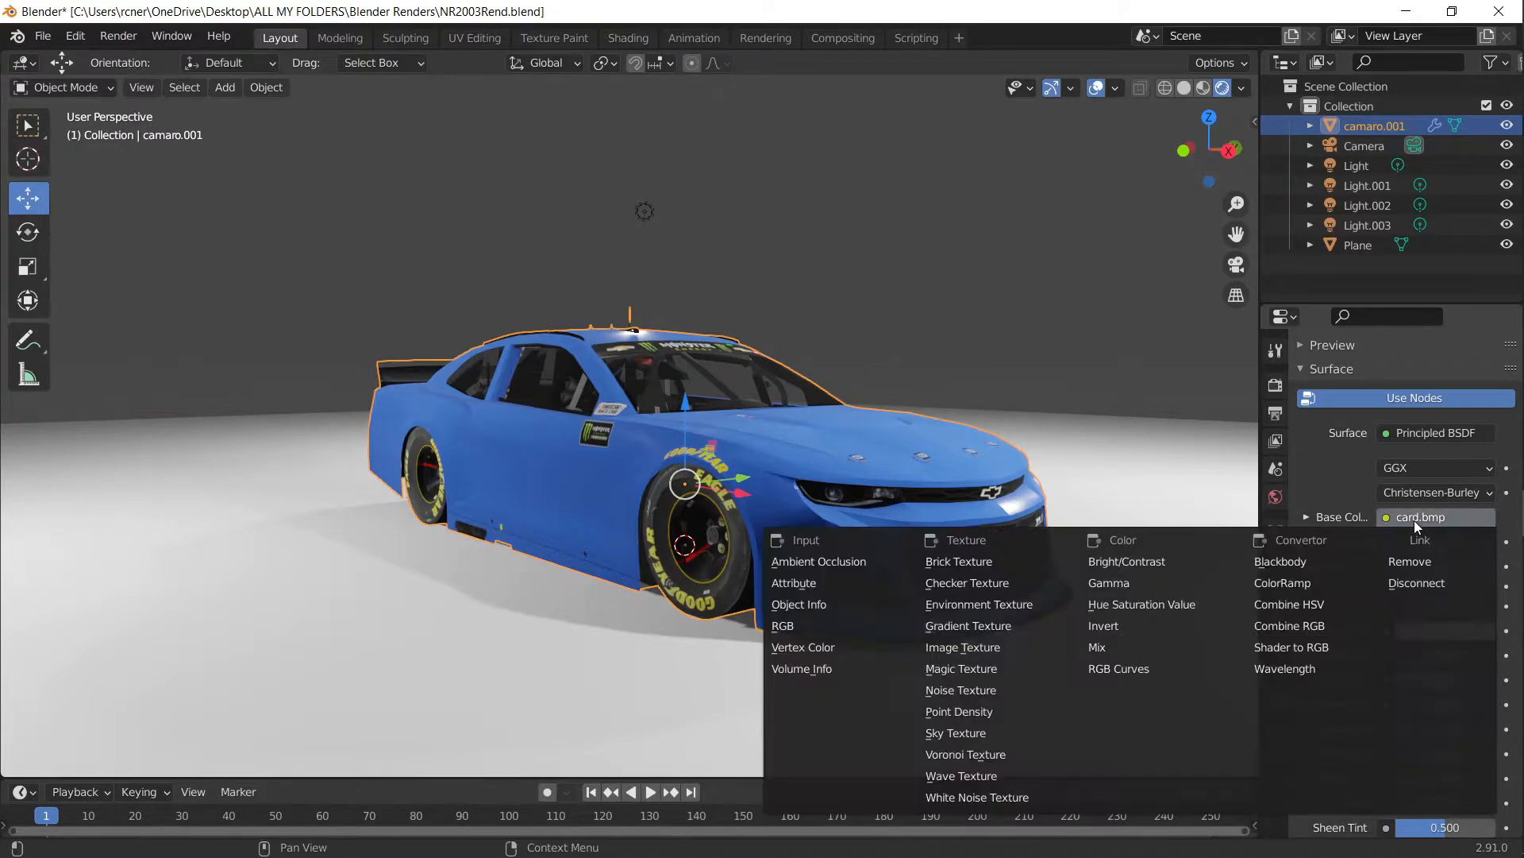
{"action": "mouse_move", "coordinate": [972, 646]}
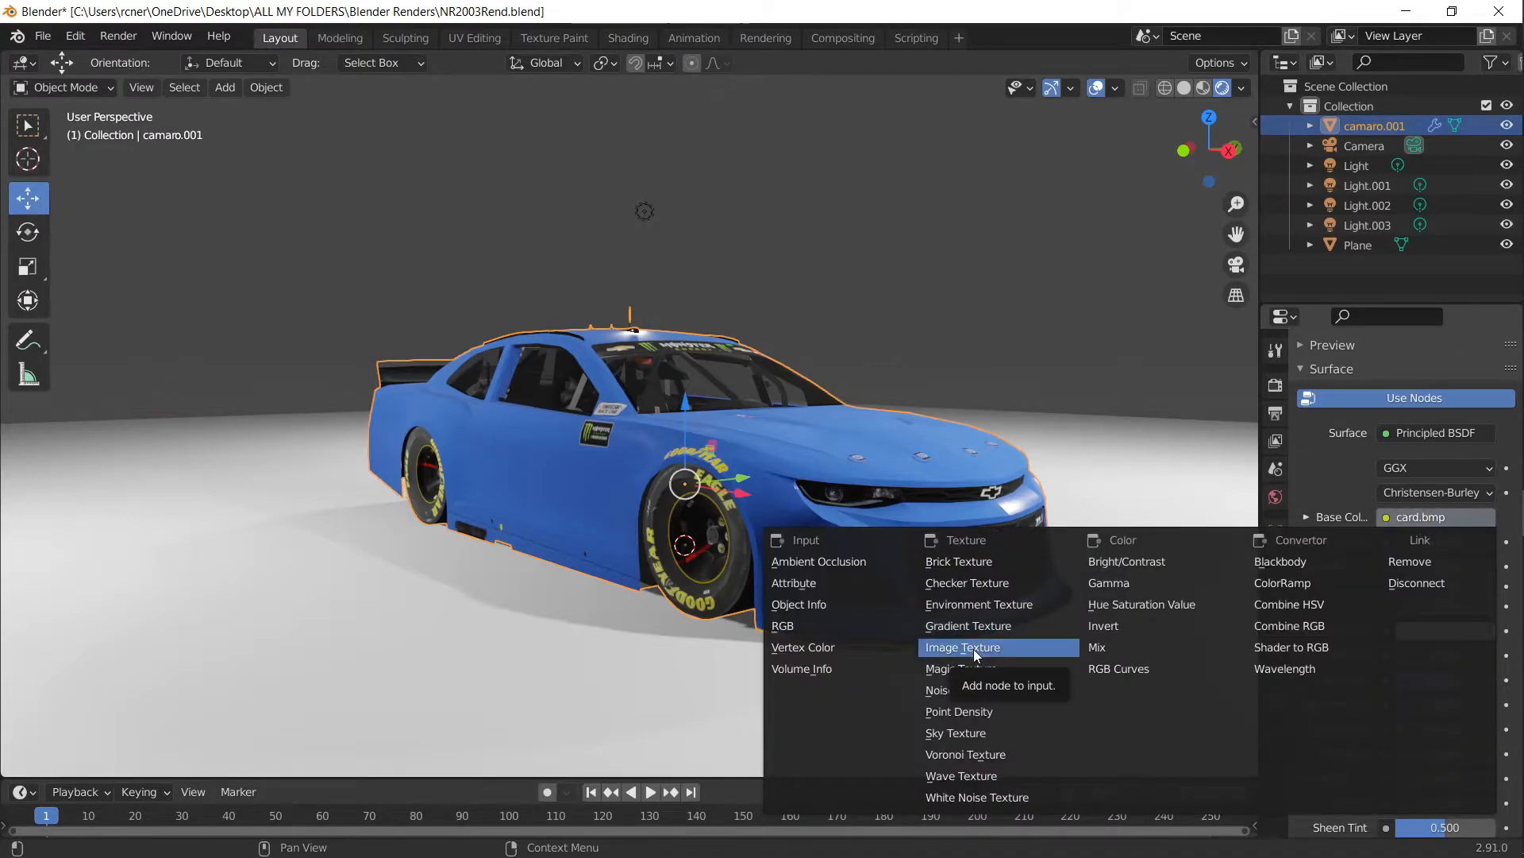
{"action": "left_click", "coordinate": [961, 647]}
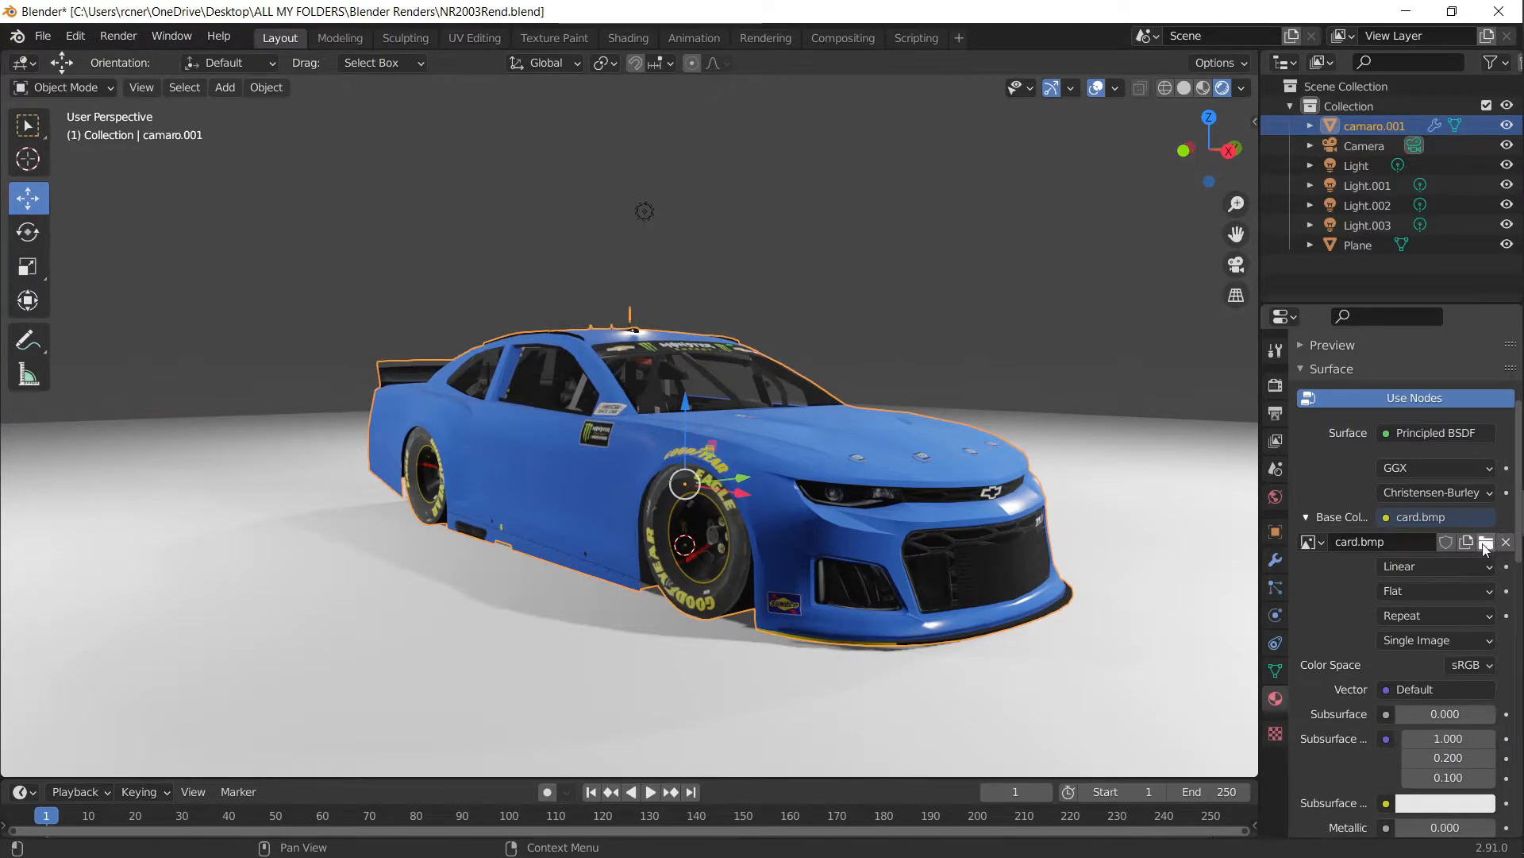
{"action": "left_click", "coordinate": [1487, 542]}
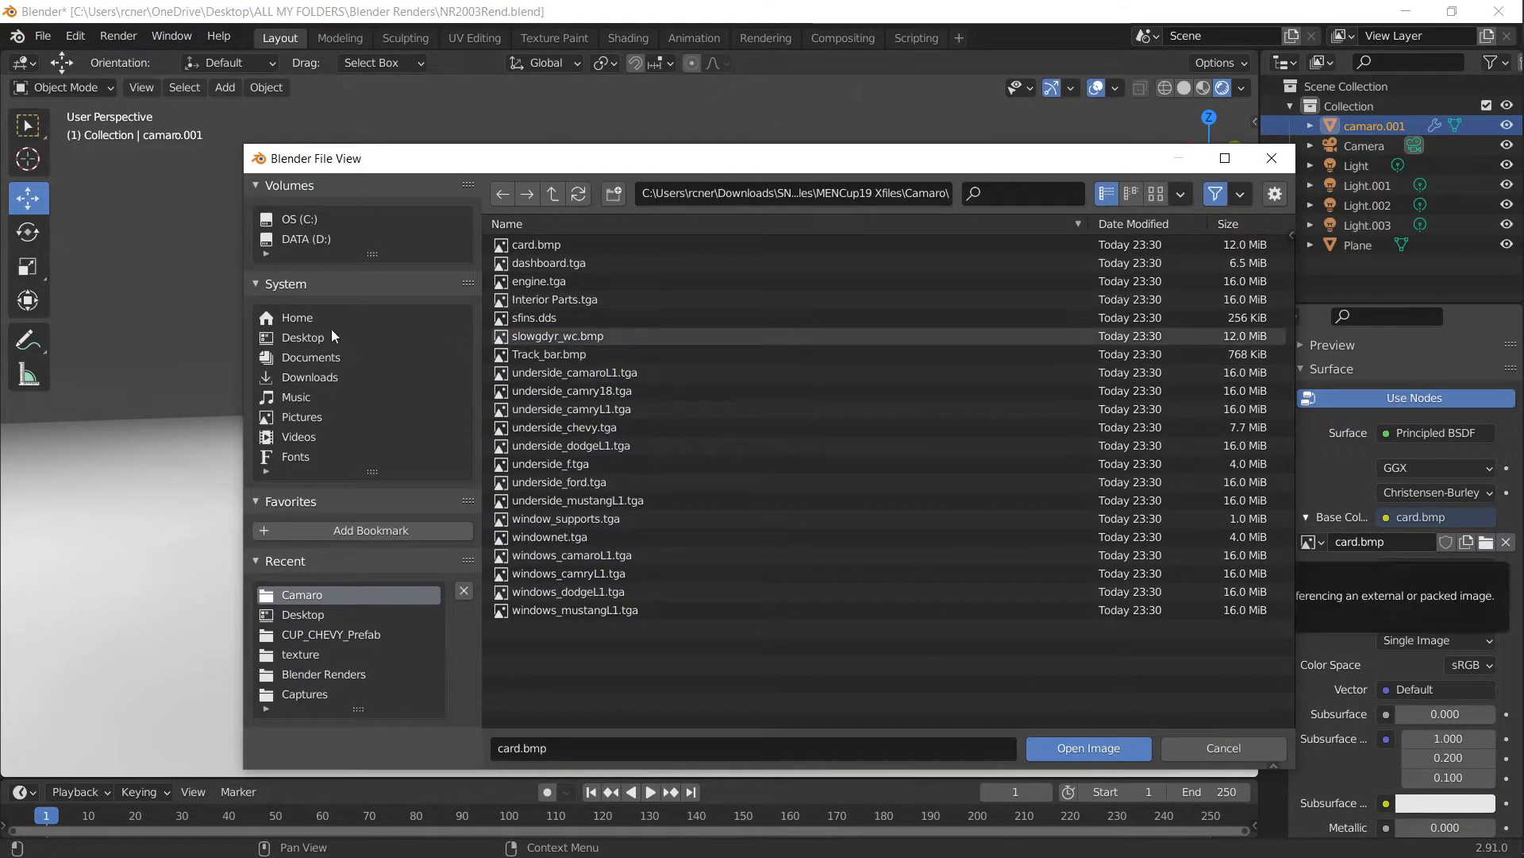
{"action": "left_click", "coordinate": [303, 337]}
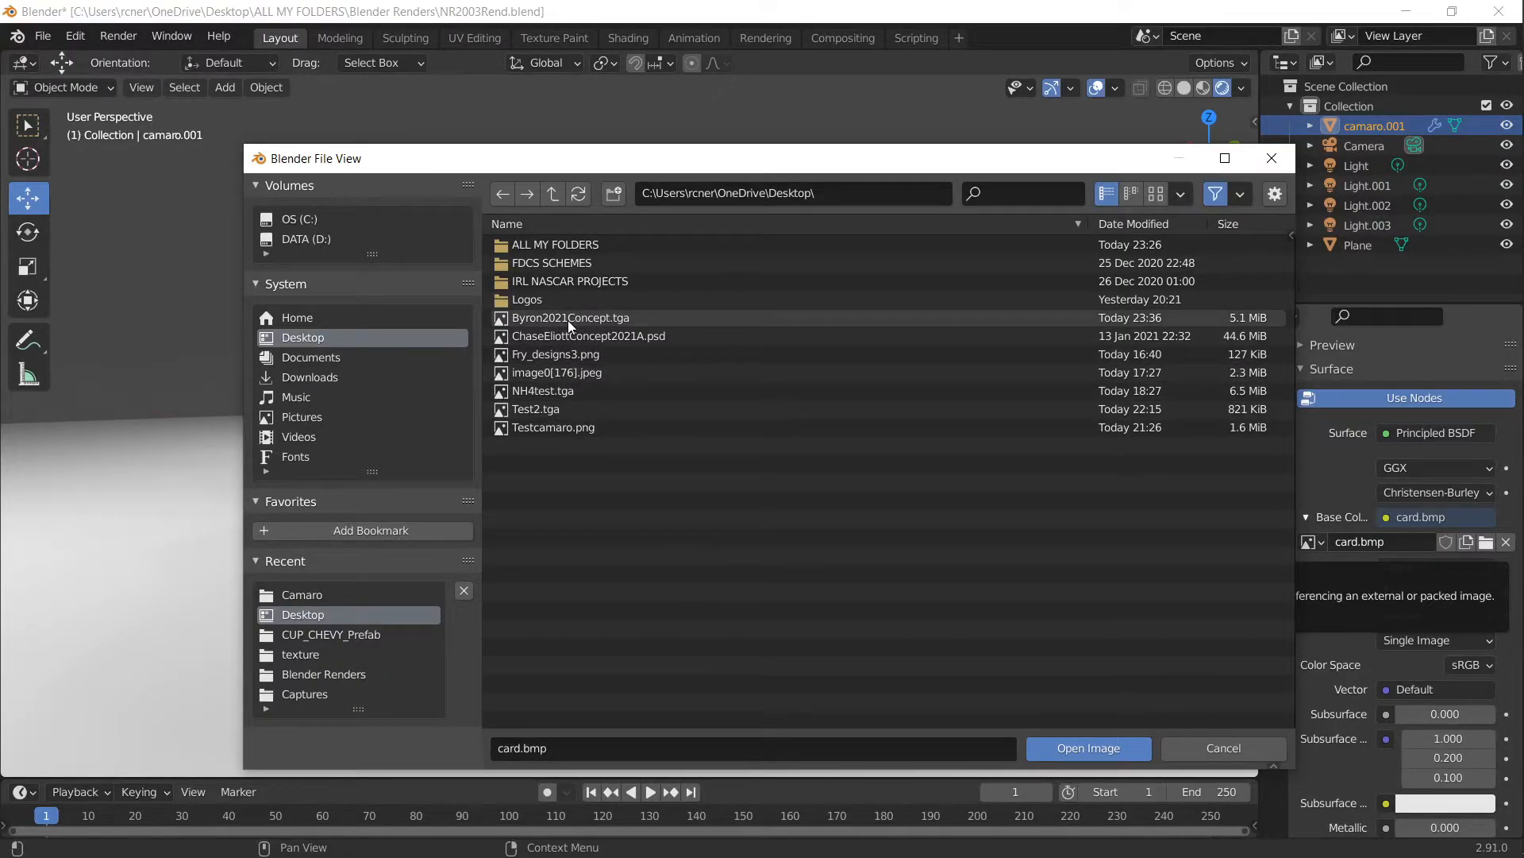
{"action": "left_click", "coordinate": [572, 318]}
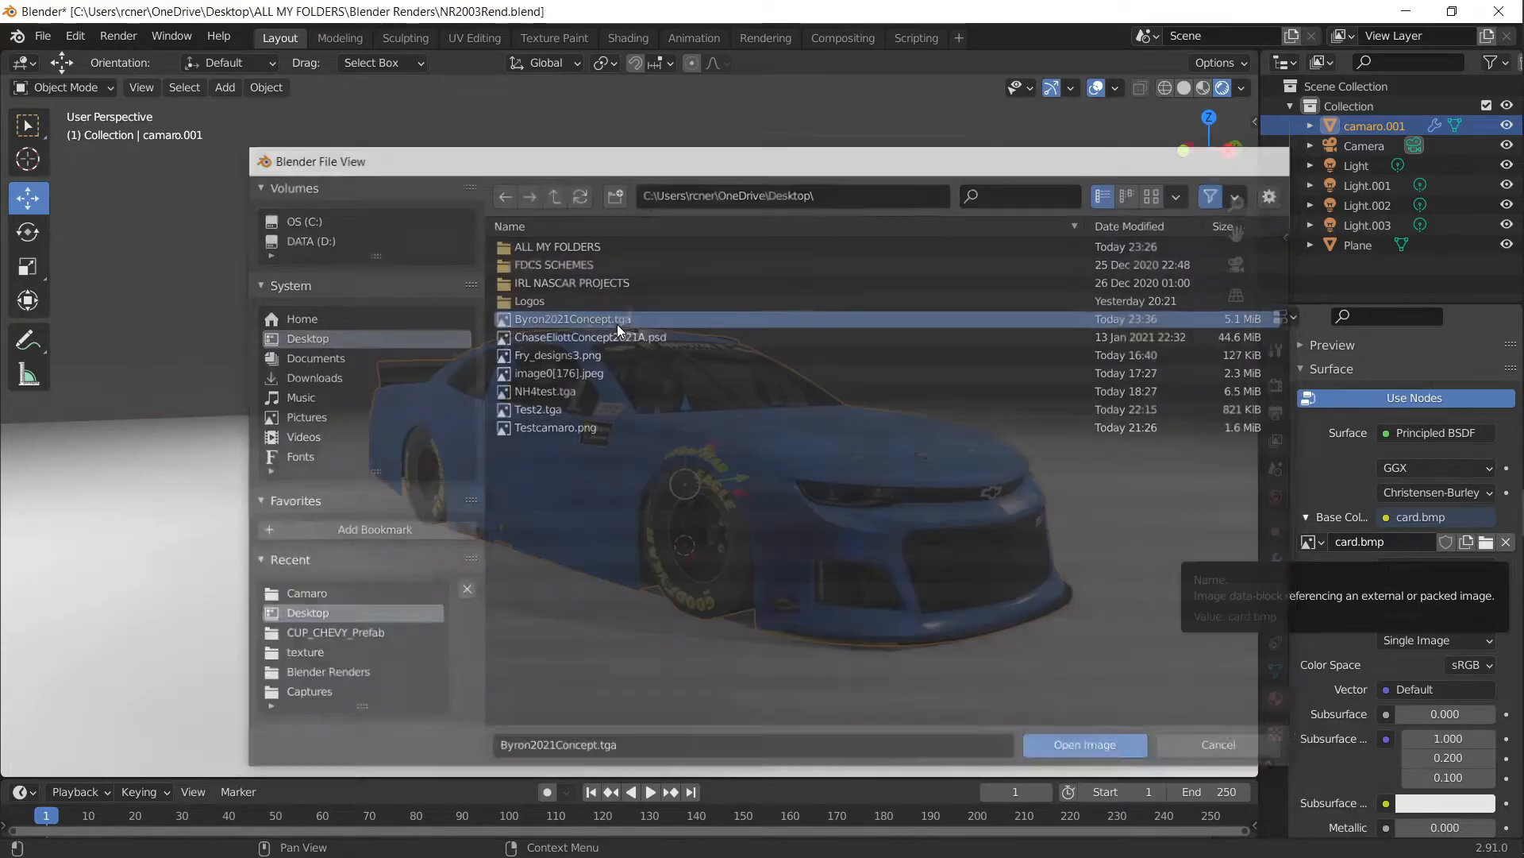
{"action": "left_click", "coordinate": [1084, 745]}
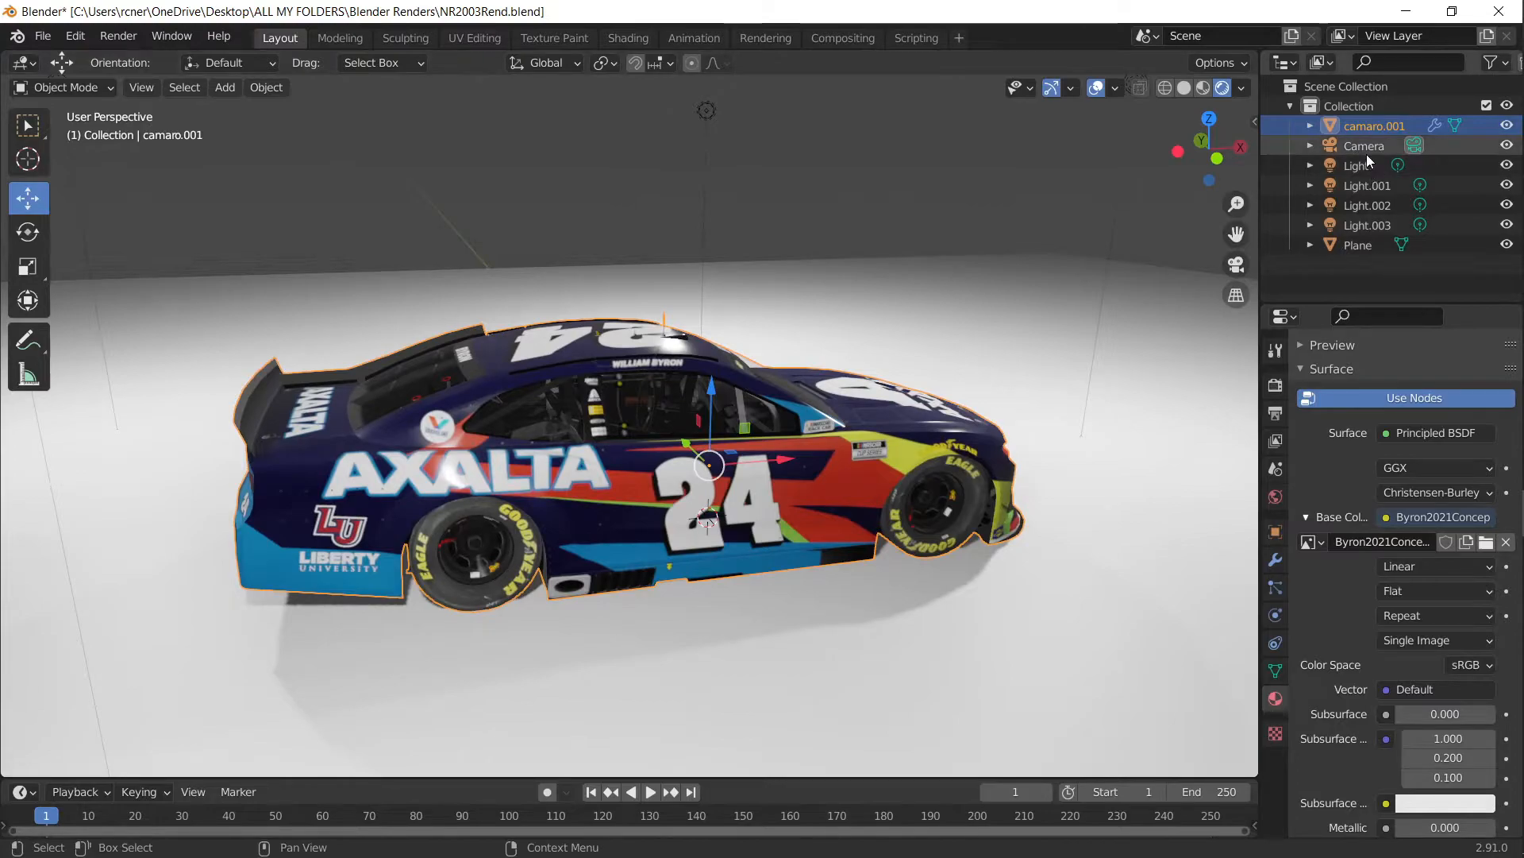
Step: Check the camera's location and rotation, then cancel the render save dialog
{"action": "left_click", "coordinate": [1363, 144]}
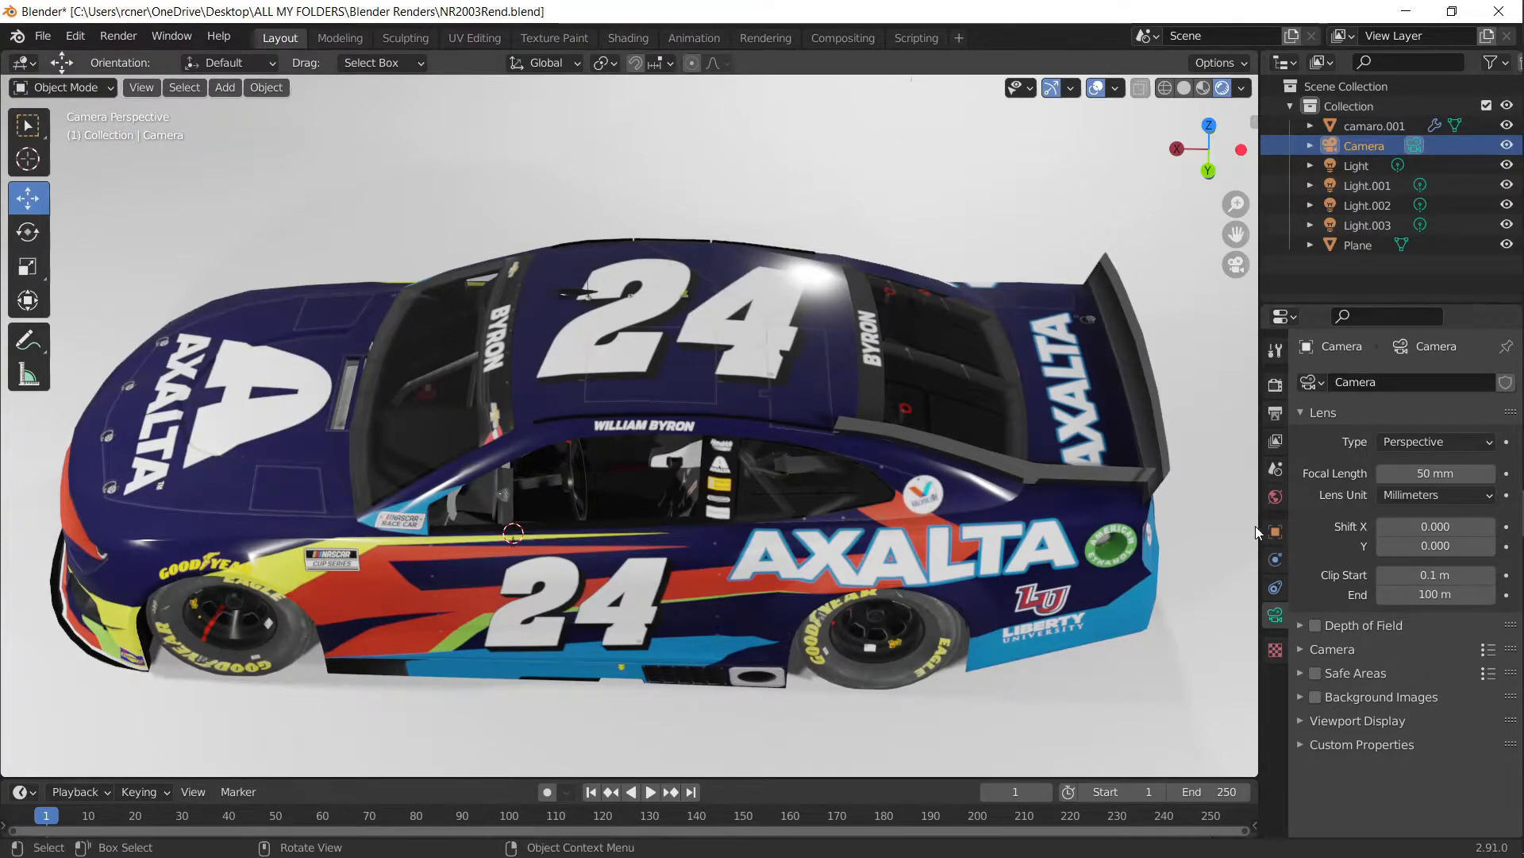
{"action": "mouse_move", "coordinate": [1275, 533]}
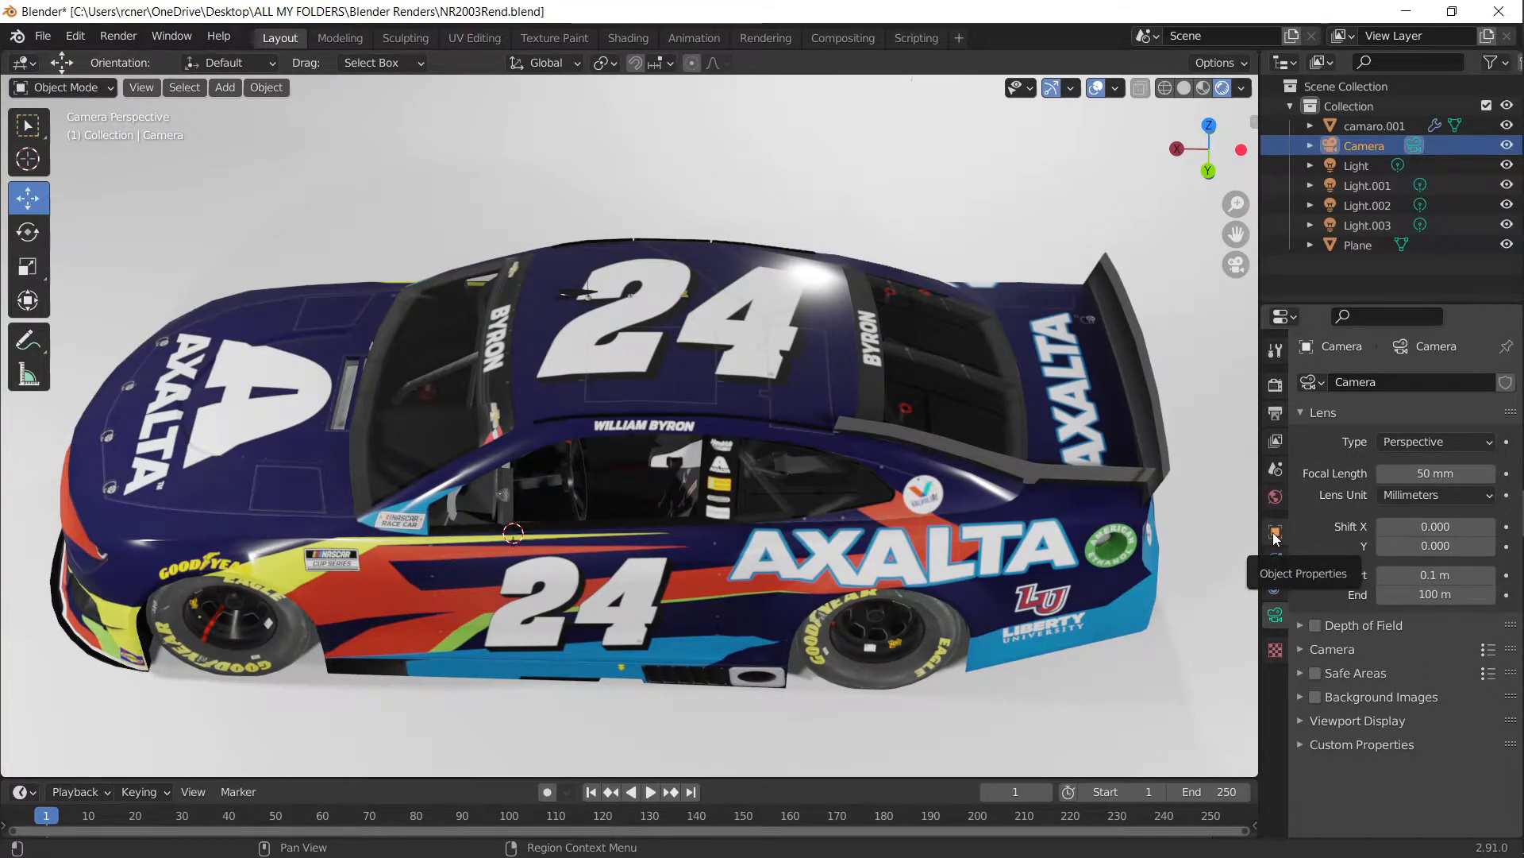
{"action": "left_click", "coordinate": [1274, 531]}
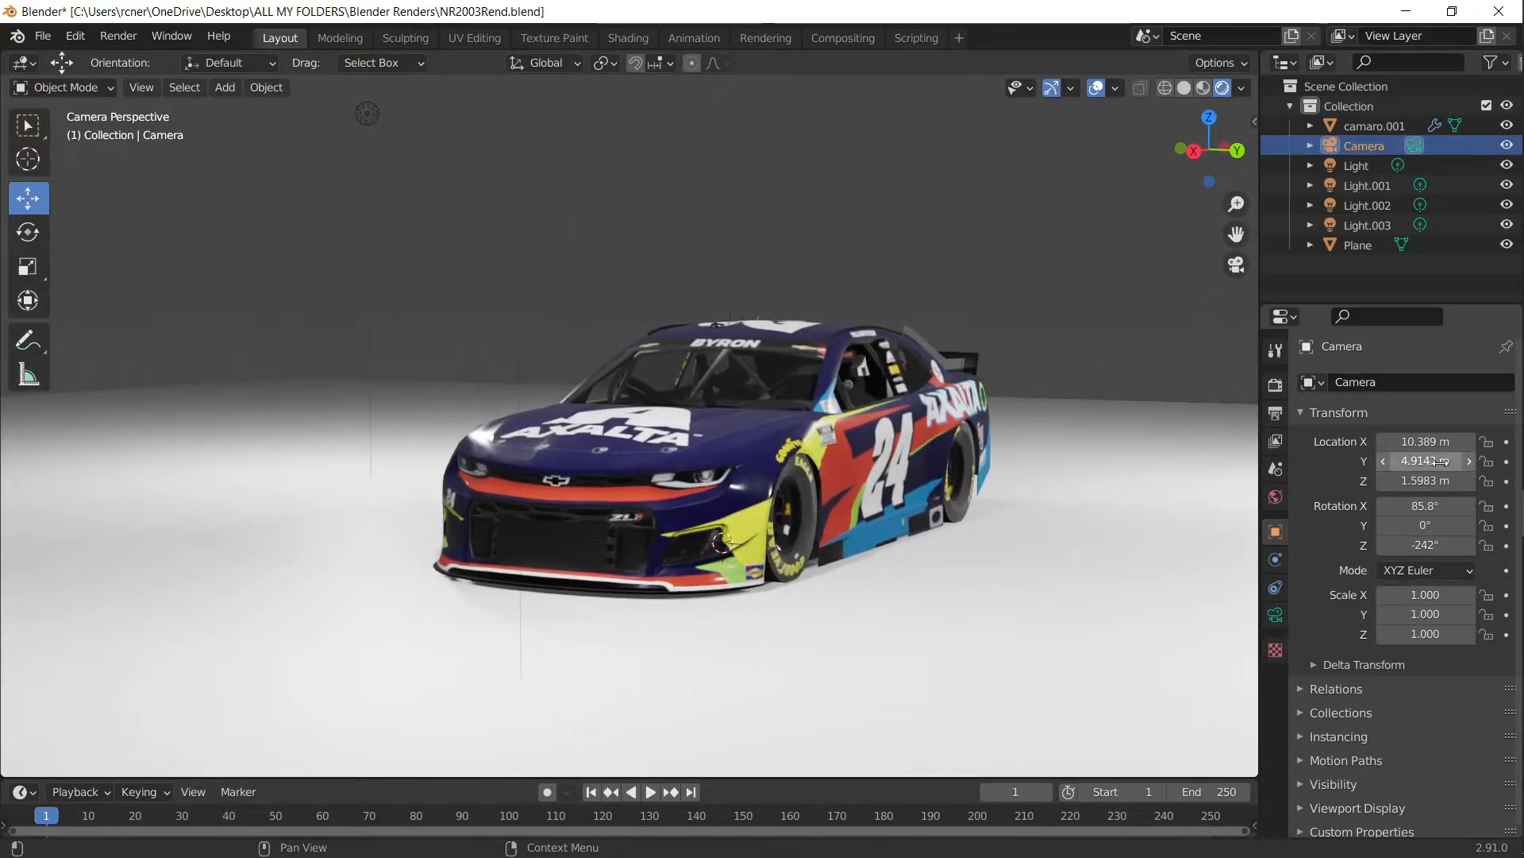
{"action": "mouse_move", "coordinate": [1425, 460]}
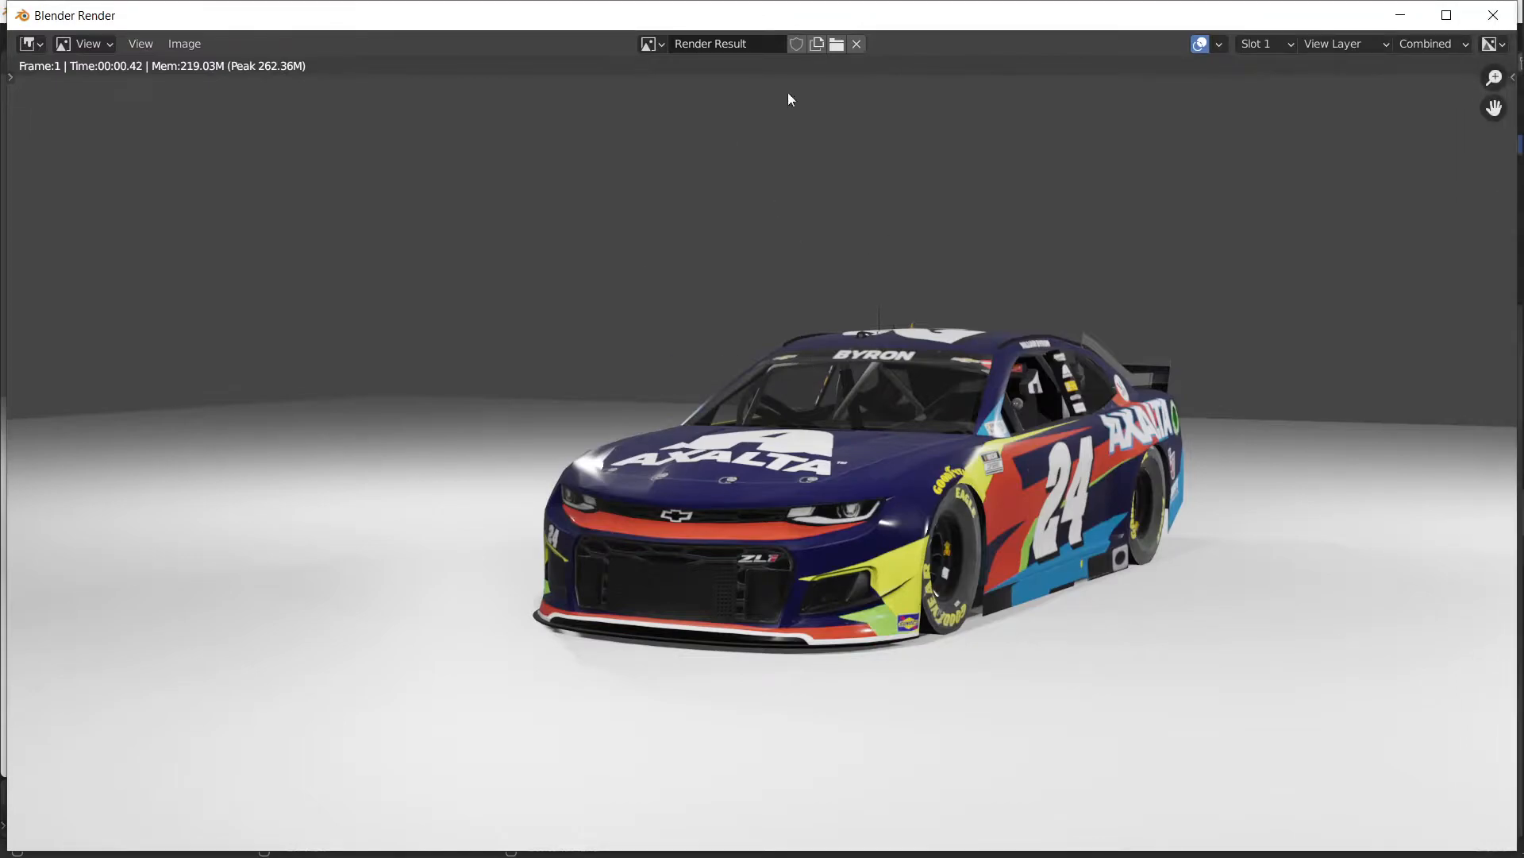
{"action": "mouse_move", "coordinate": [1013, 82]}
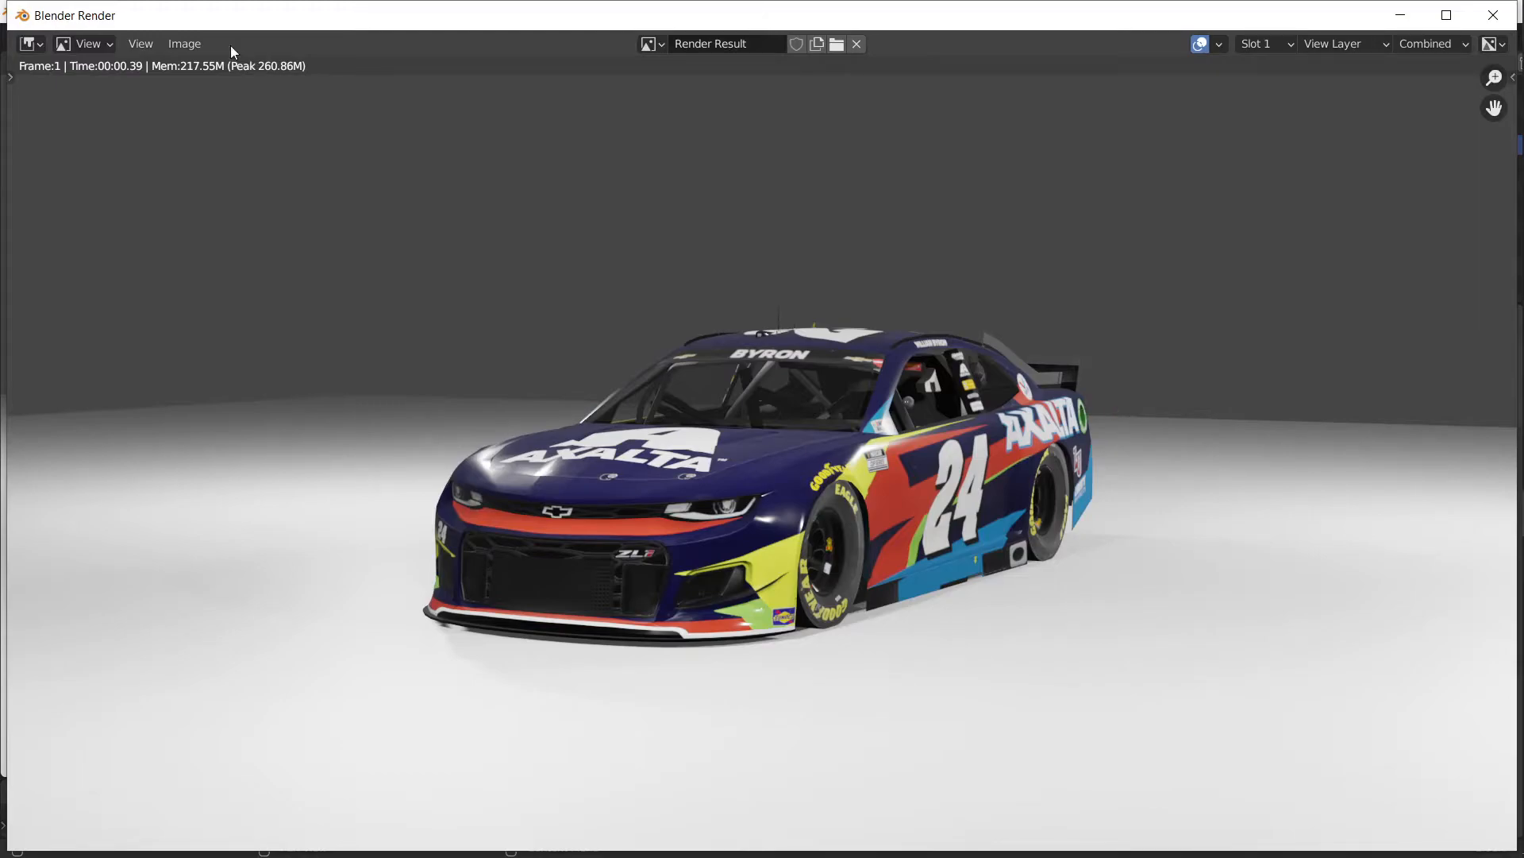
{"action": "mouse_move", "coordinate": [1325, 404]}
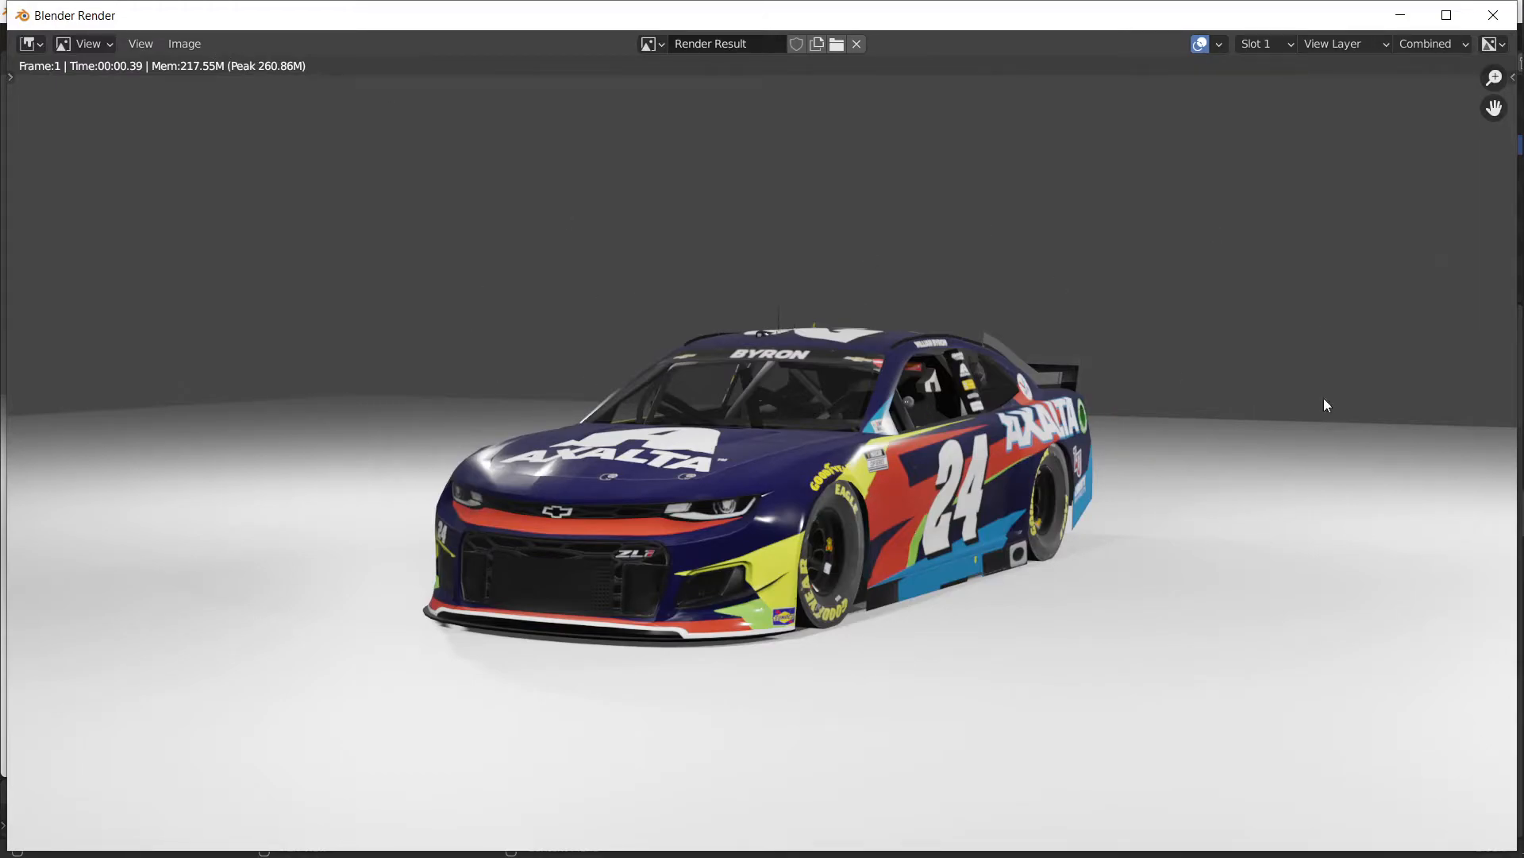
{"action": "mouse_move", "coordinate": [914, 492]}
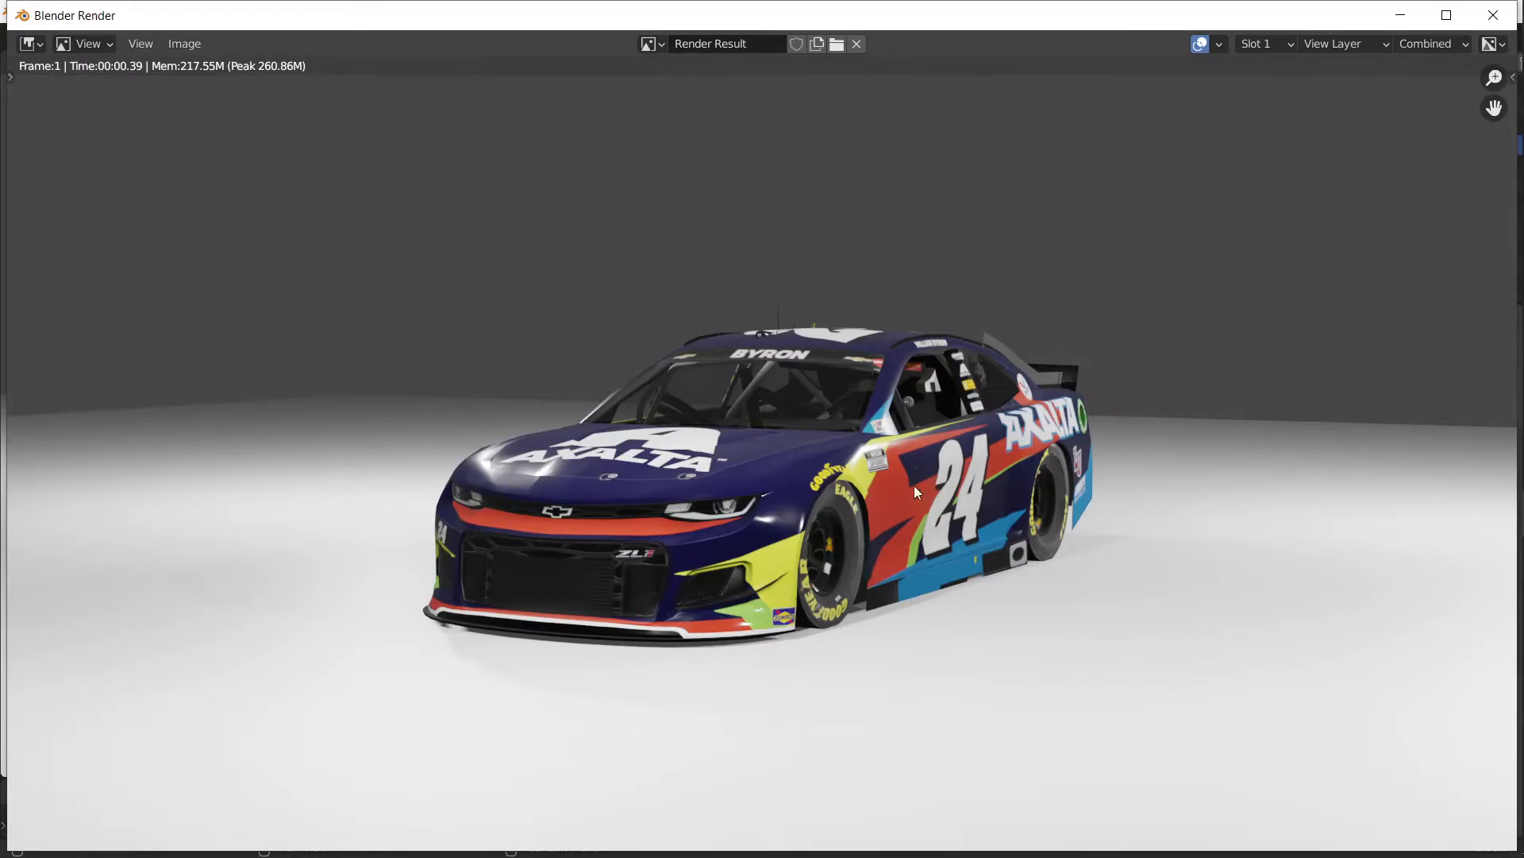
{"action": "mouse_move", "coordinate": [148, 90]}
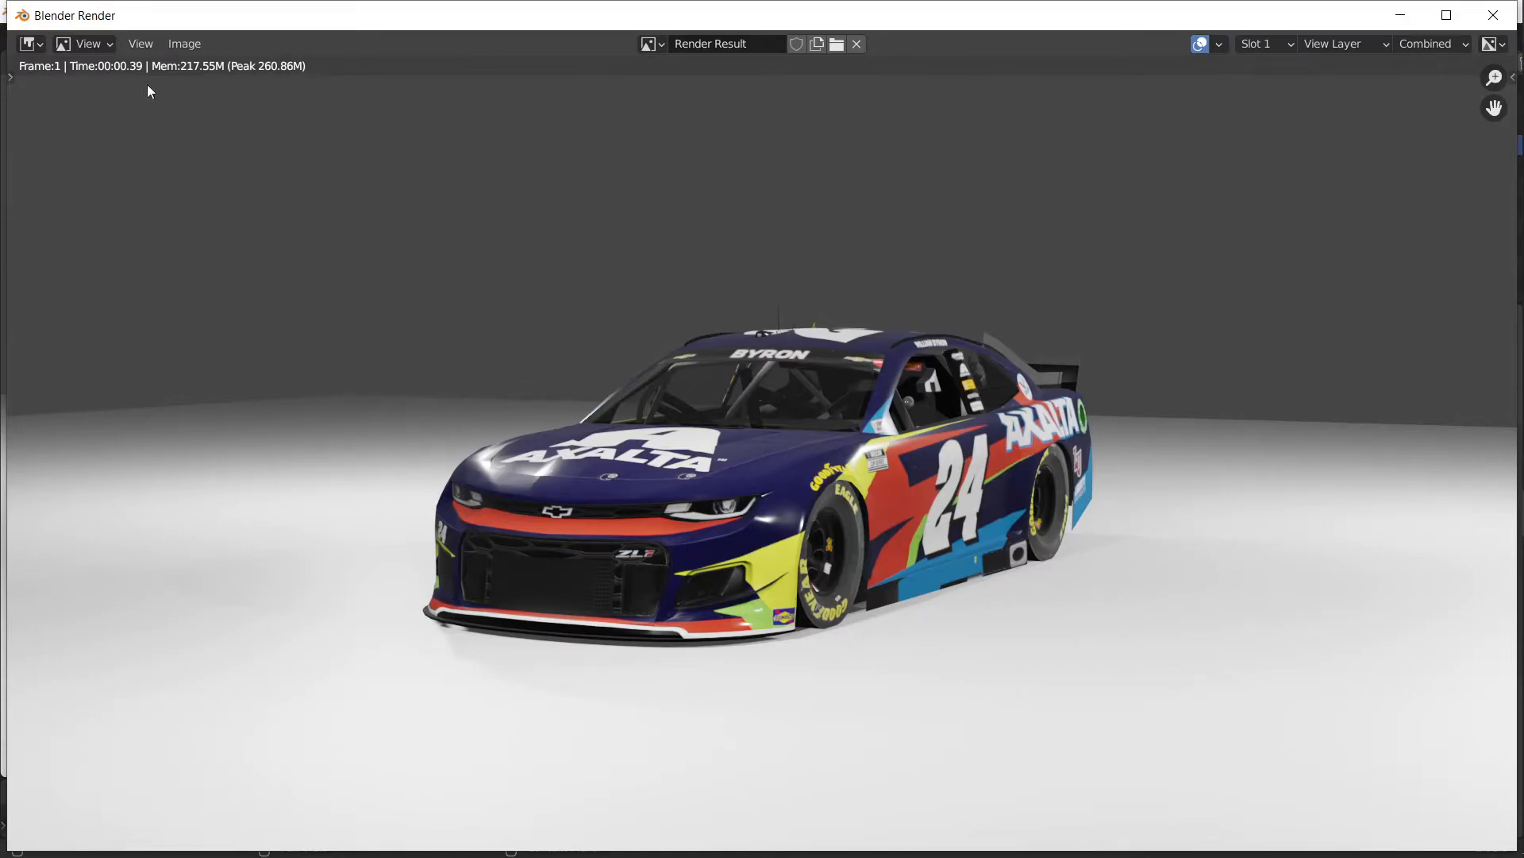
{"action": "left_click", "coordinate": [183, 43]}
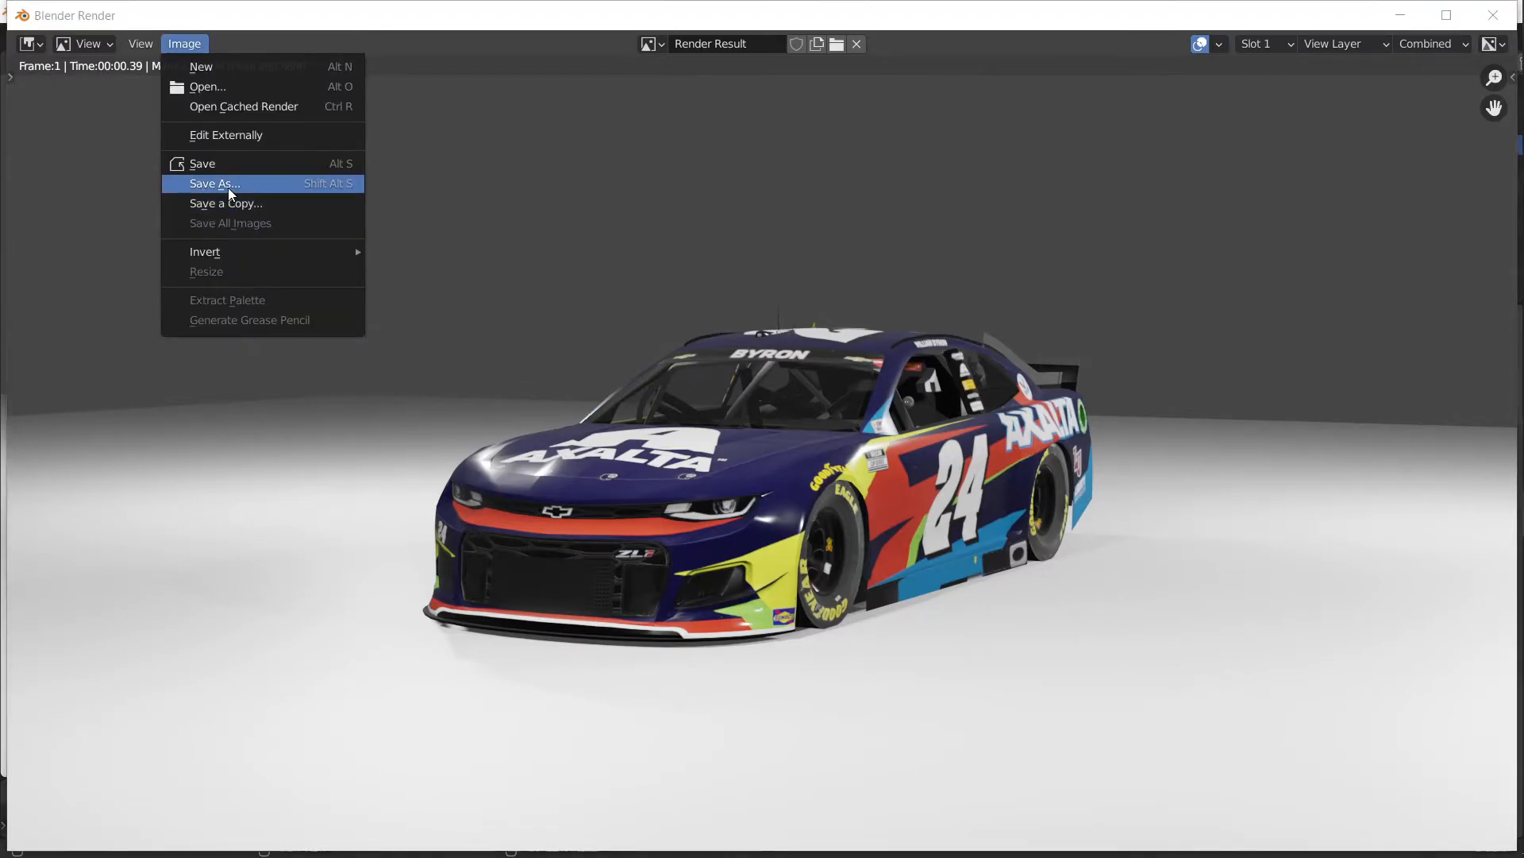
{"action": "left_click", "coordinate": [213, 183]}
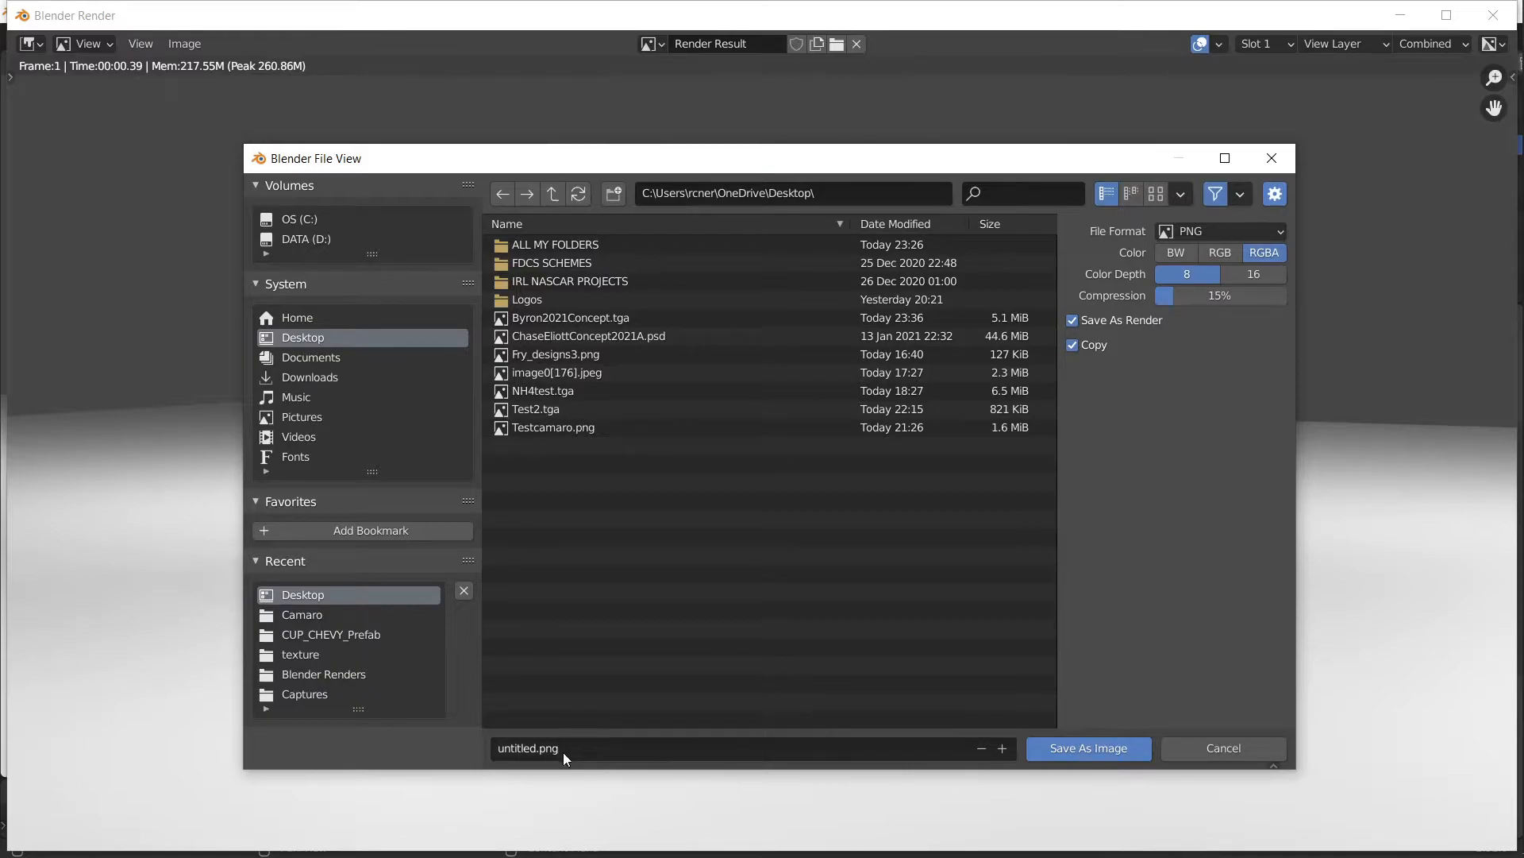
{"action": "mouse_move", "coordinate": [766, 775]}
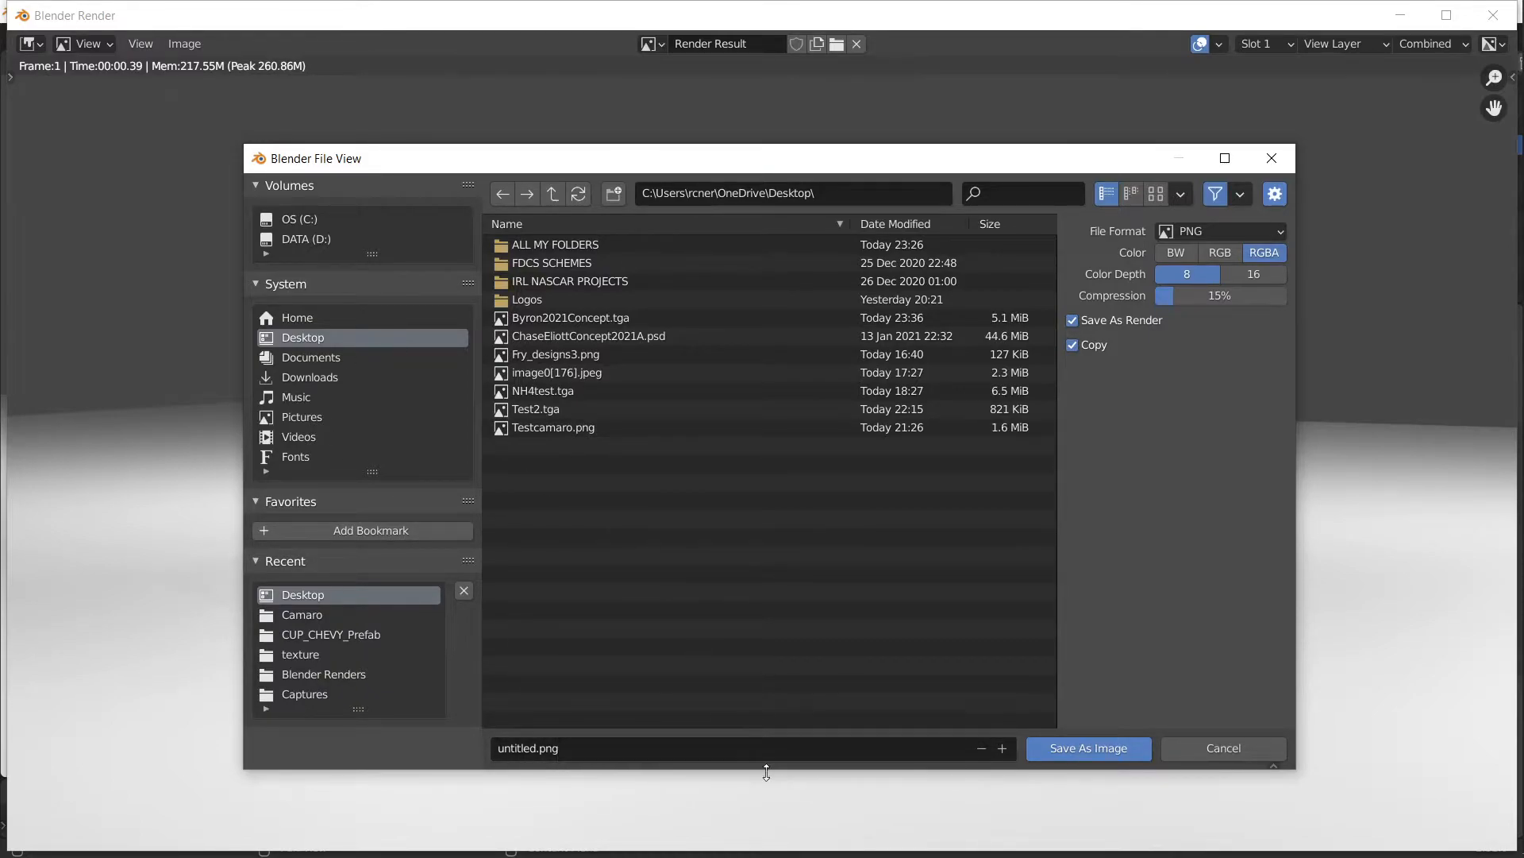
{"action": "left_click", "coordinate": [1087, 748]}
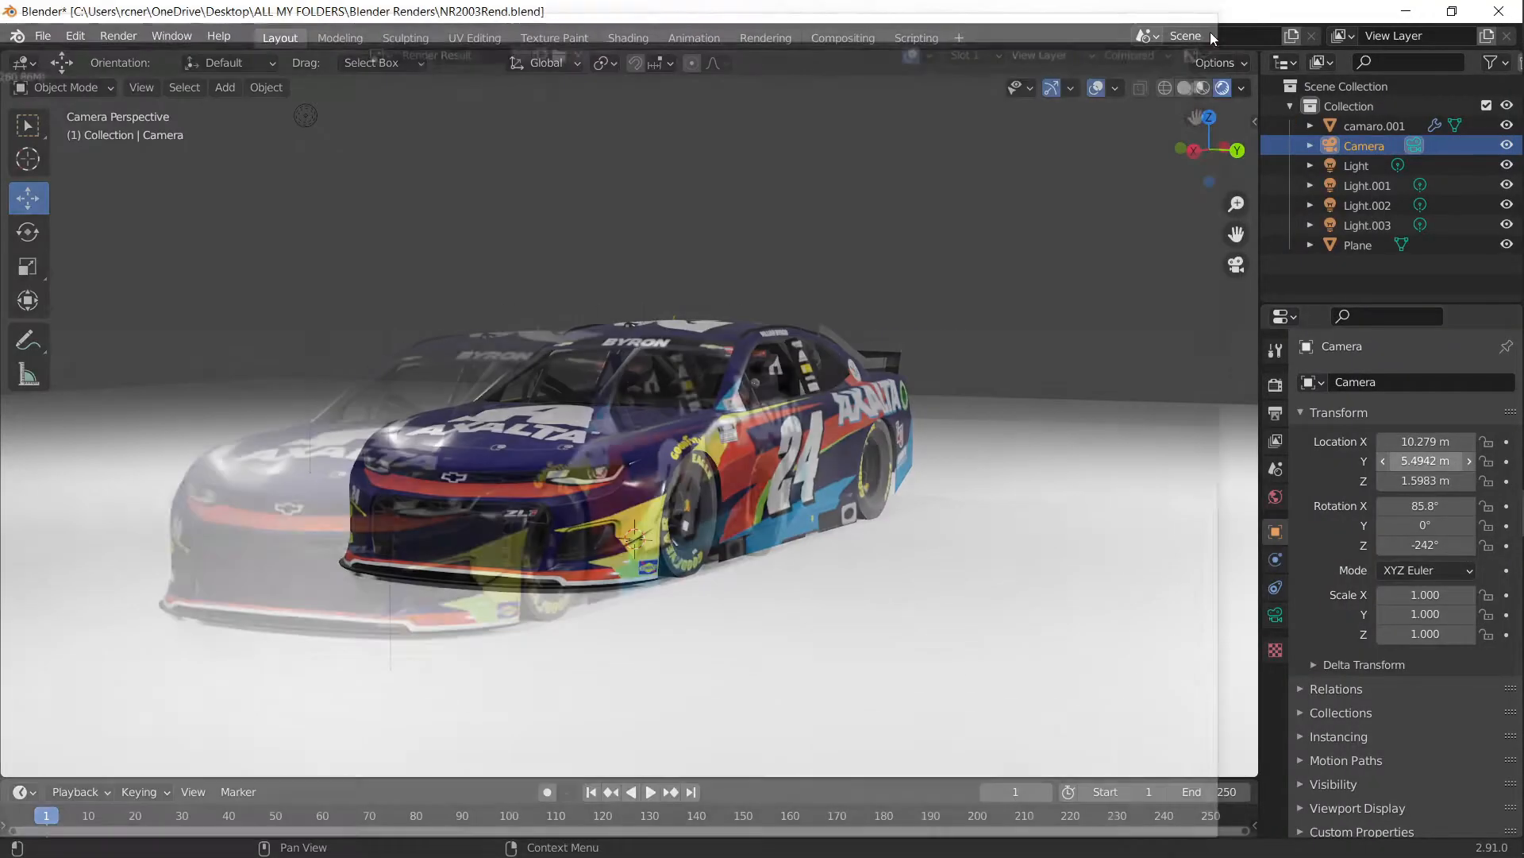
Step: Switch the render engine to Cycles and put the Camaro mesh into Edit Mode
{"action": "left_click", "coordinate": [1275, 384]}
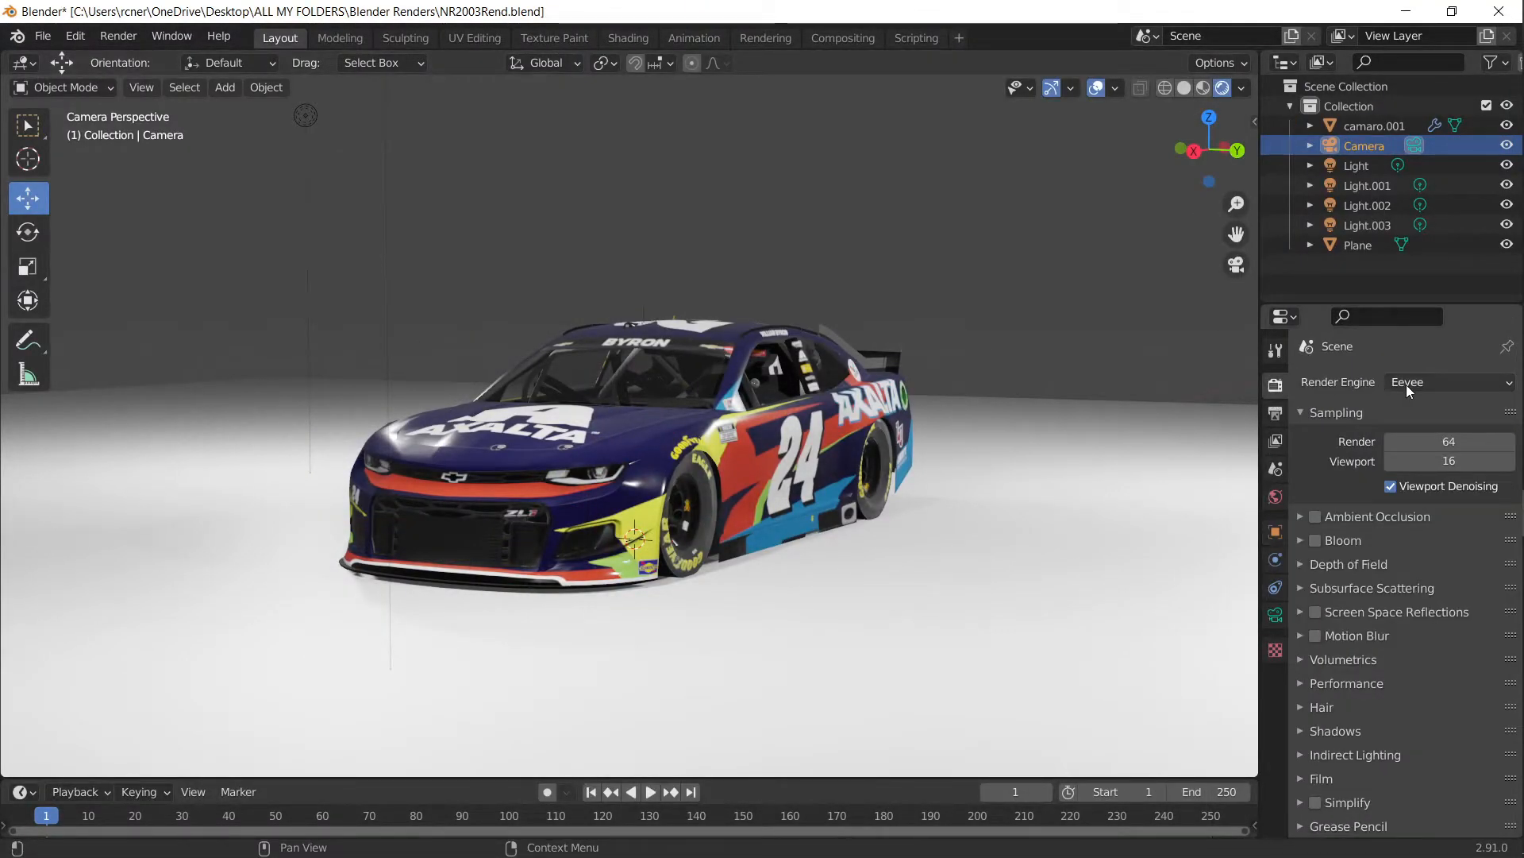
{"action": "left_click", "coordinate": [1447, 381]}
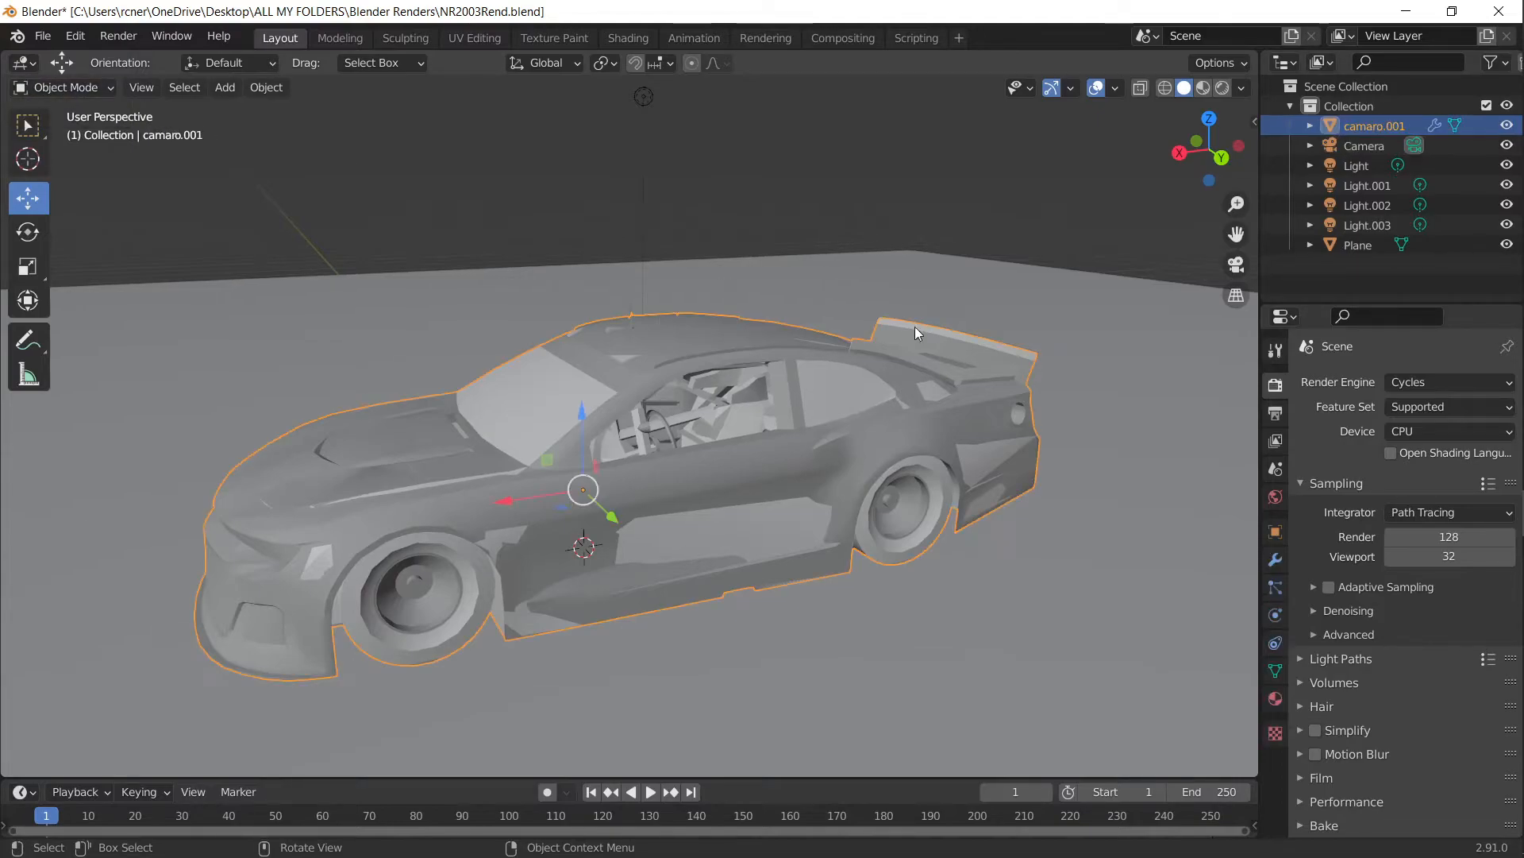
{"action": "left_click", "coordinate": [66, 87]}
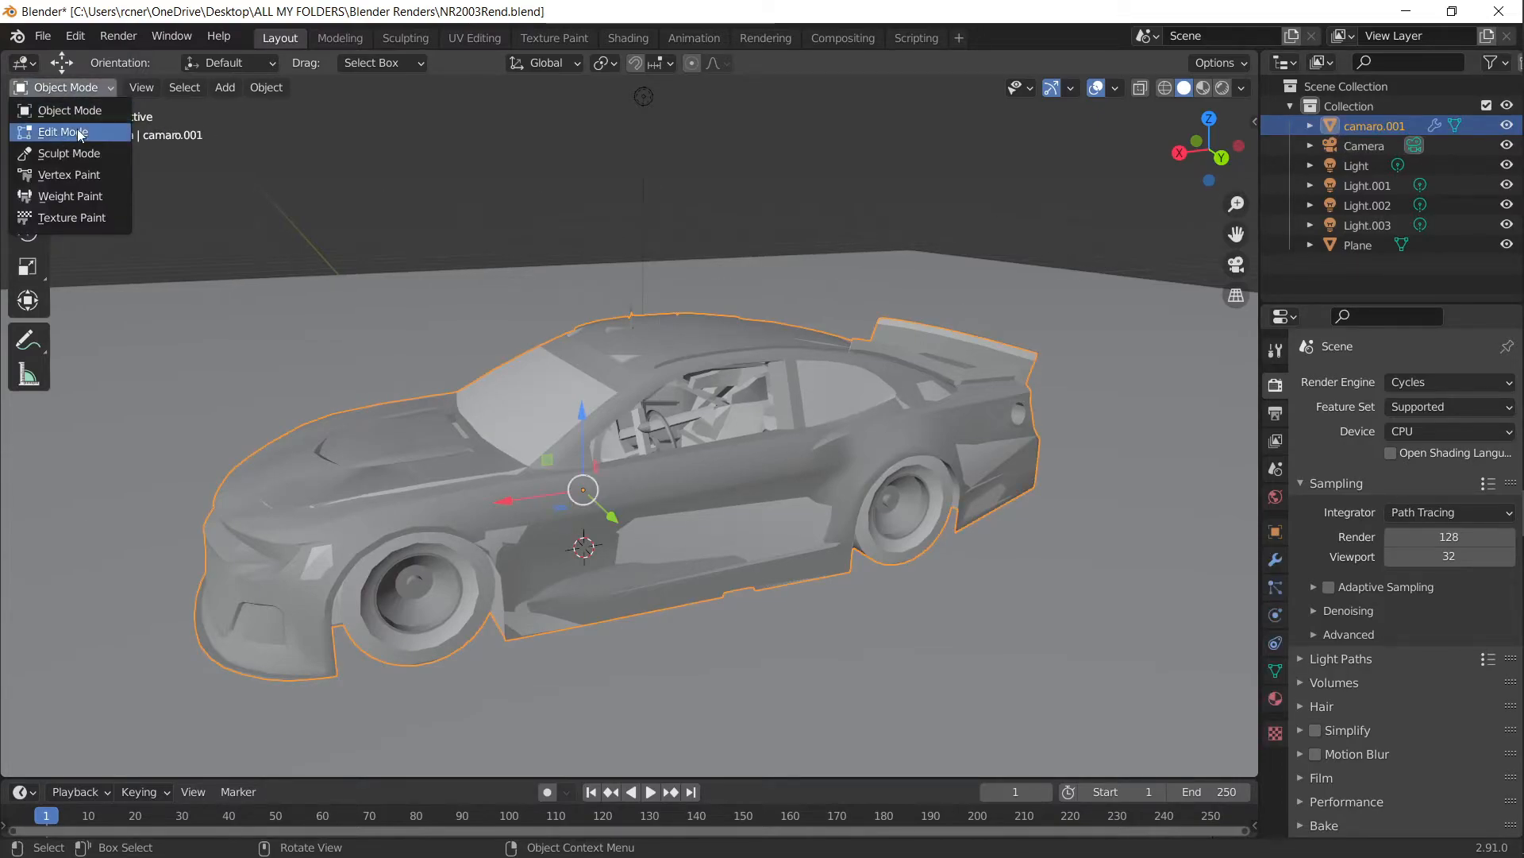
{"action": "left_click", "coordinate": [62, 131]}
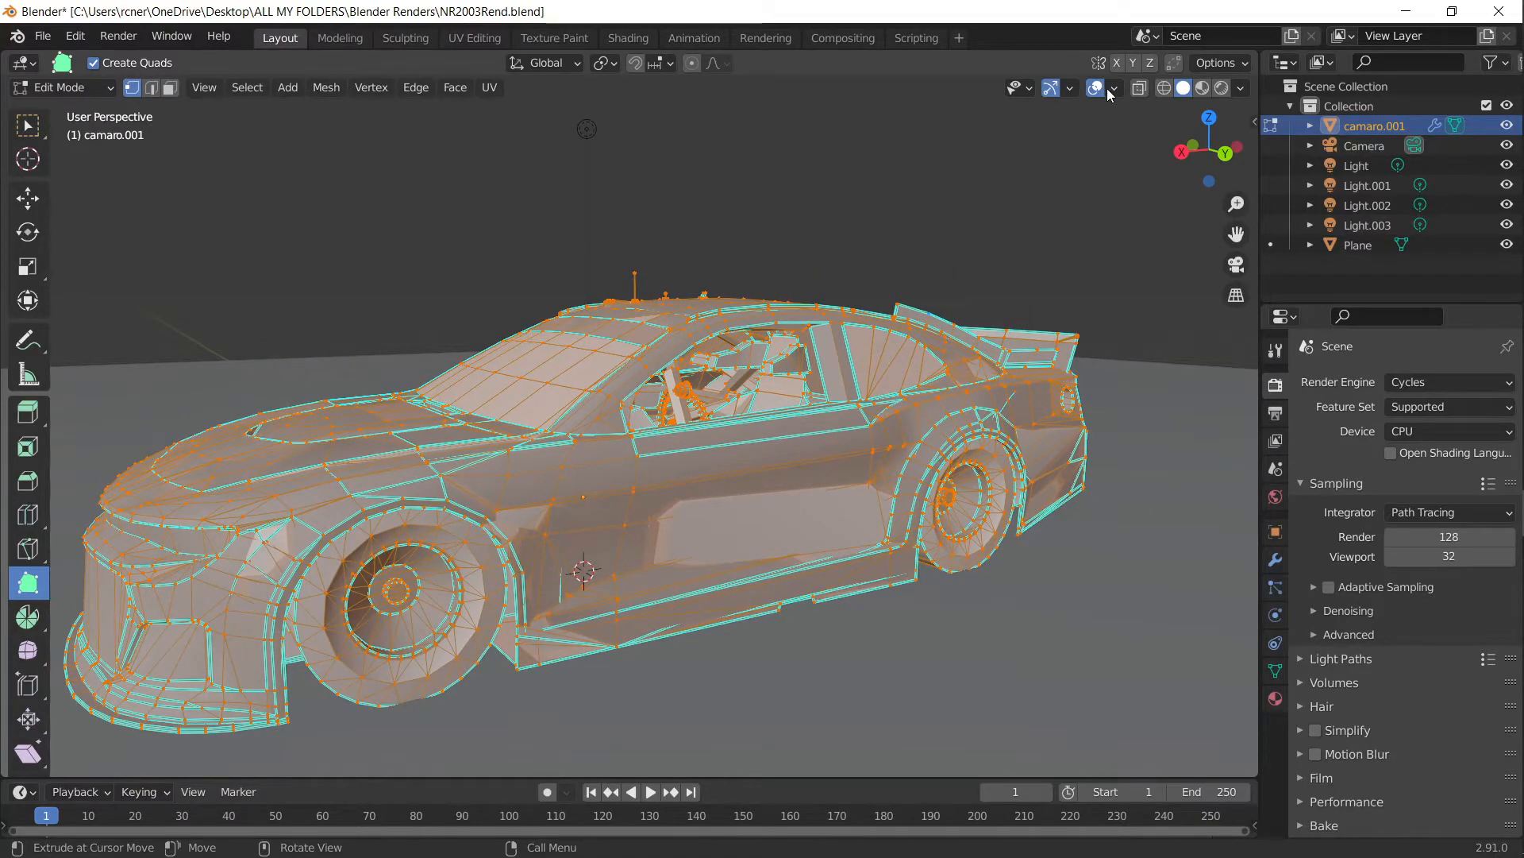
{"action": "mouse_move", "coordinate": [1095, 88]}
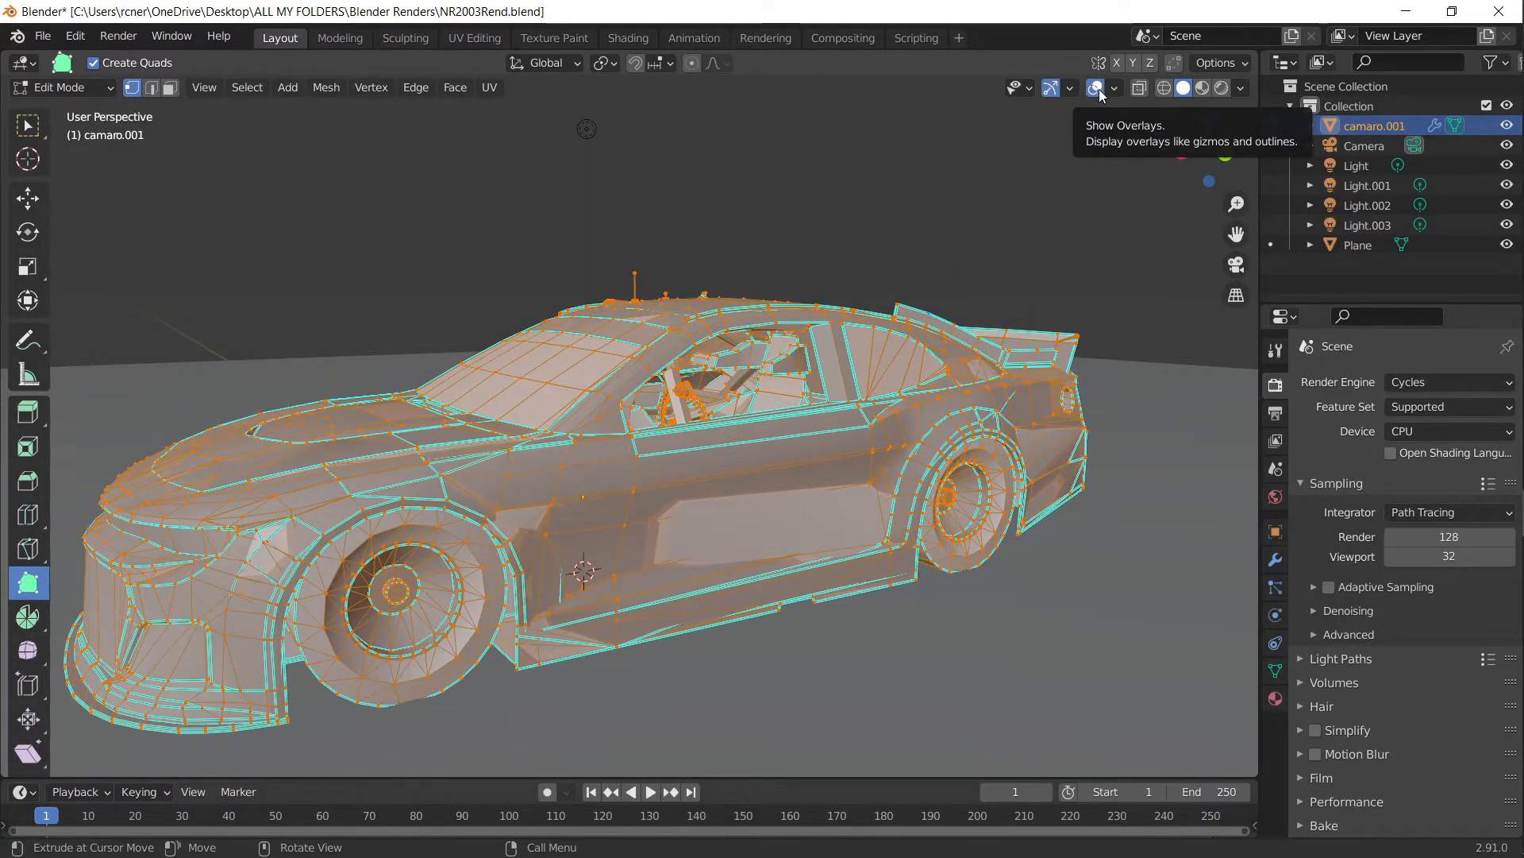
Step: Enable the Face Orientation overlay and select linked faces to fix reversed normals
{"action": "left_click", "coordinate": [1114, 88]}
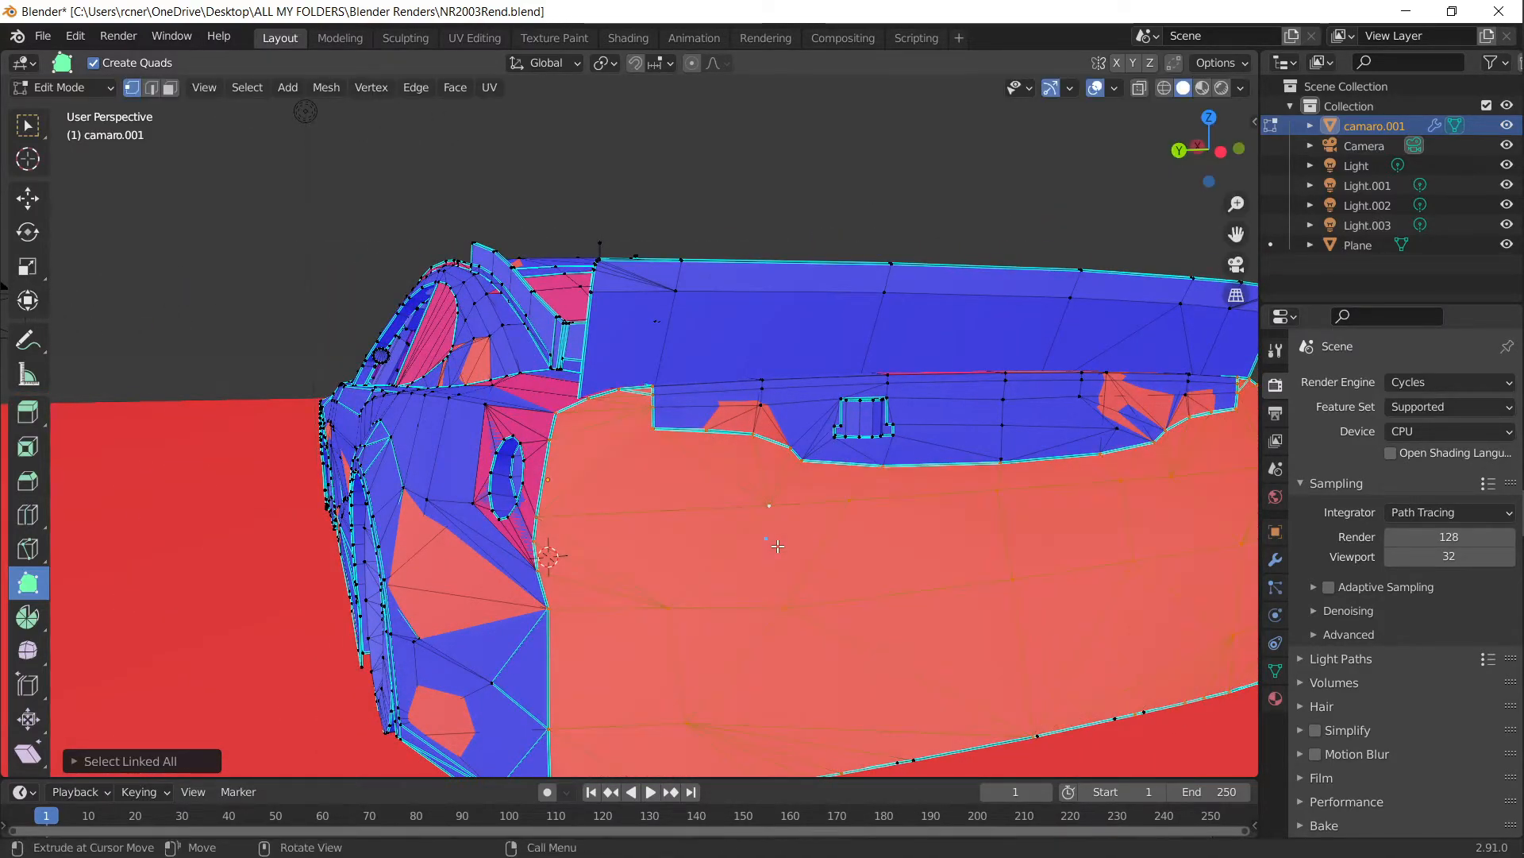
{"action": "key", "text": "x"}
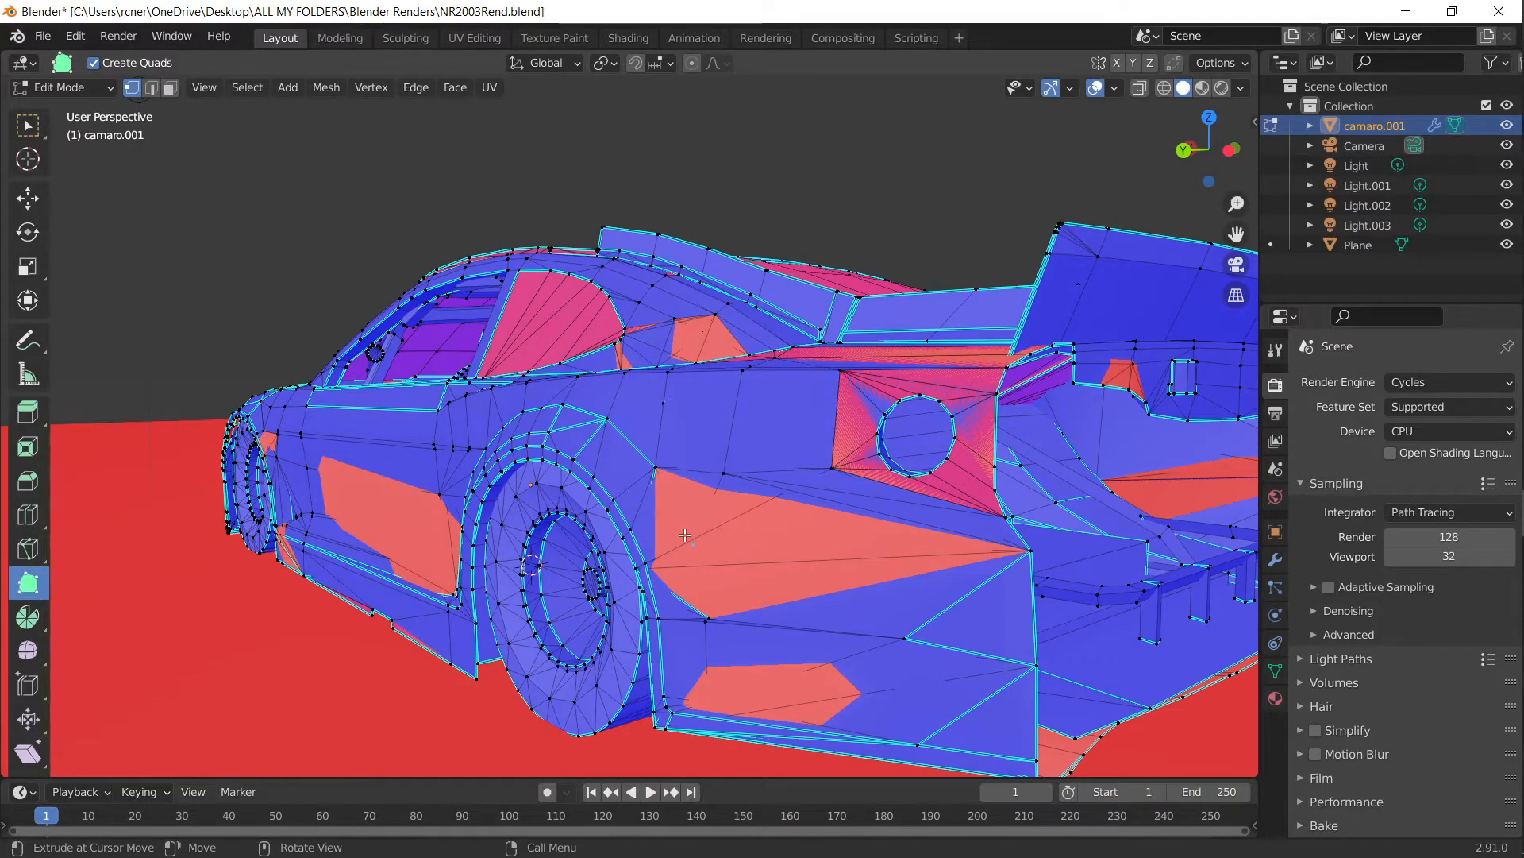
{"action": "mouse_move", "coordinate": [680, 498]}
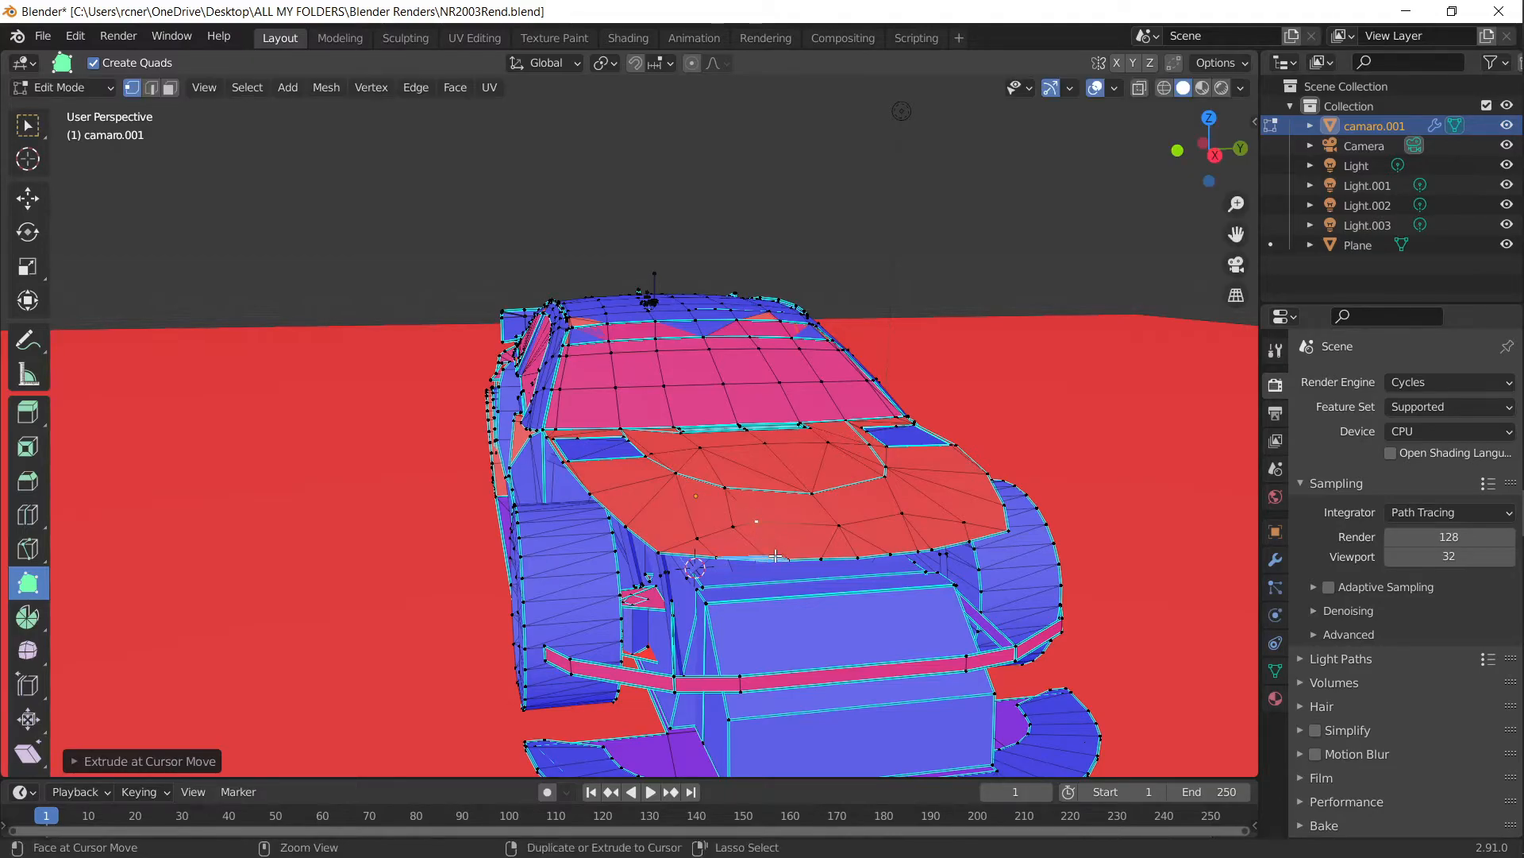
{"action": "key", "text": "x"}
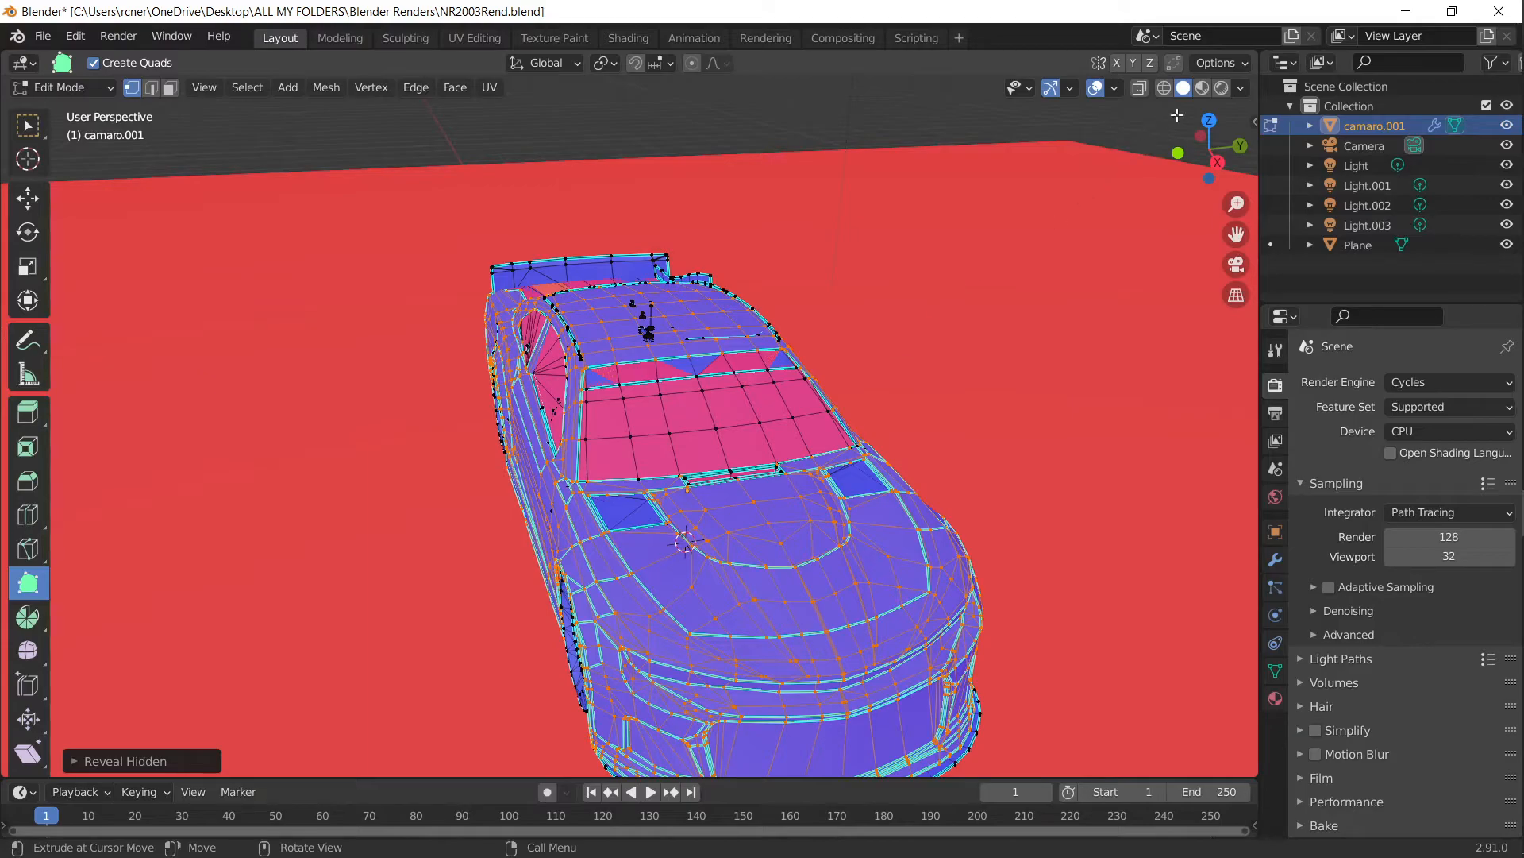
Step: Use Rendered shading, view through the camera, and return to Object Mode
{"action": "left_click", "coordinate": [1212, 87]}
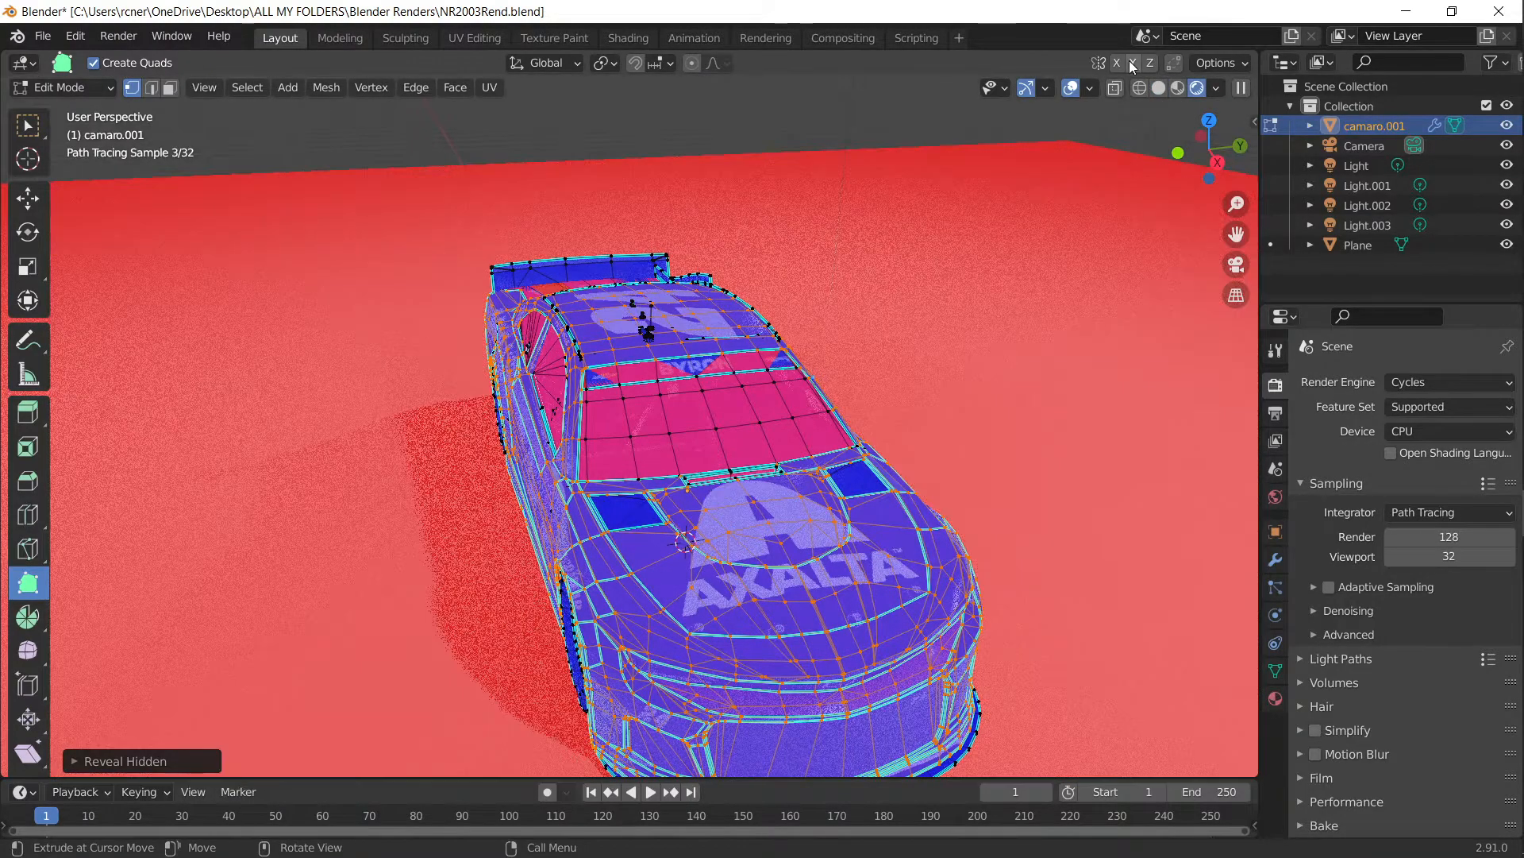
{"action": "left_click", "coordinate": [1091, 88]}
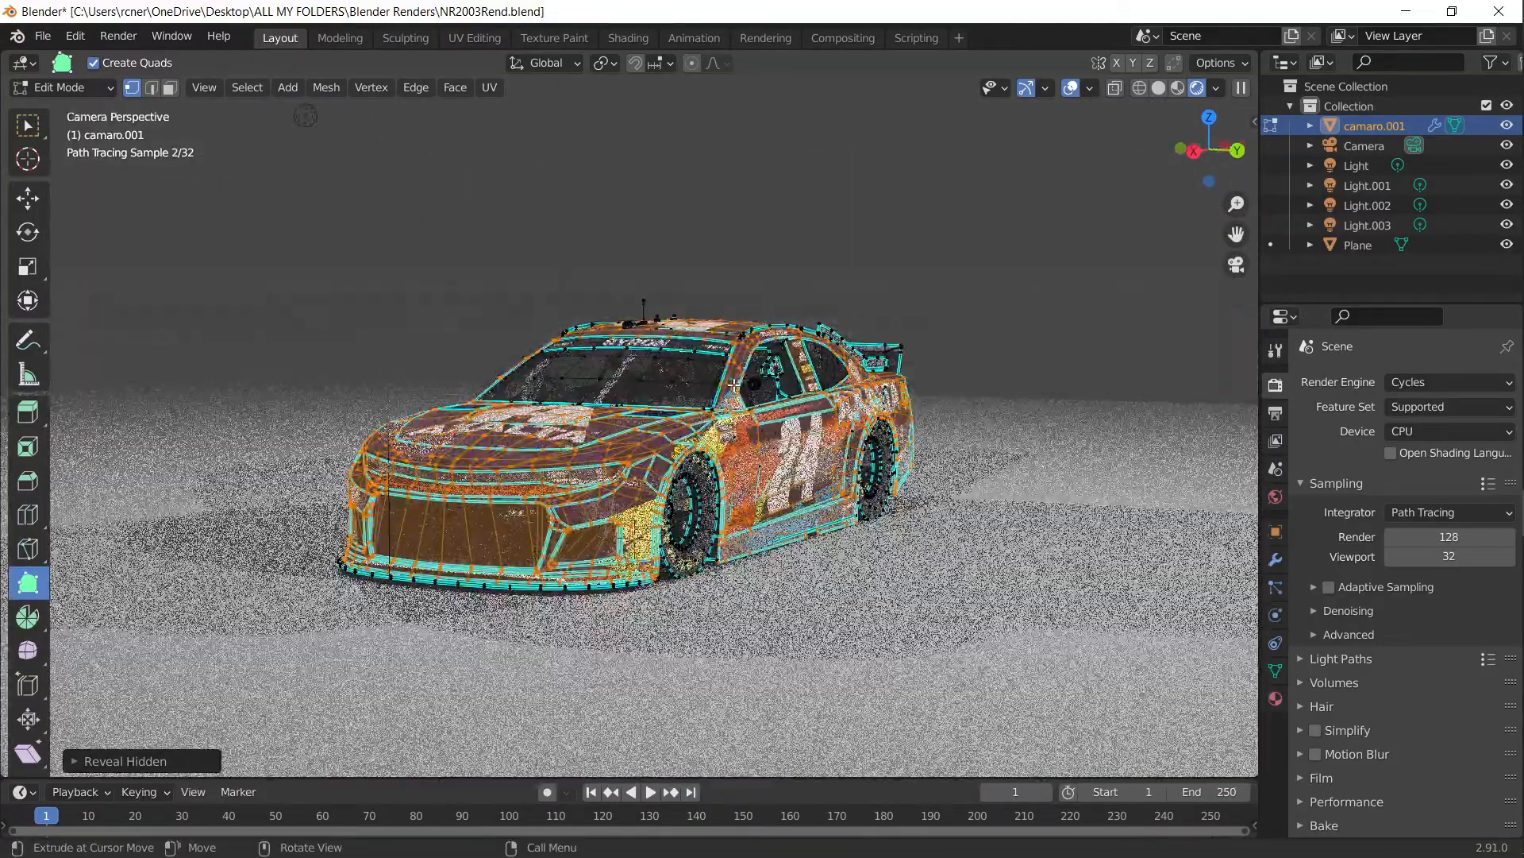
{"action": "left_click", "coordinate": [60, 87]}
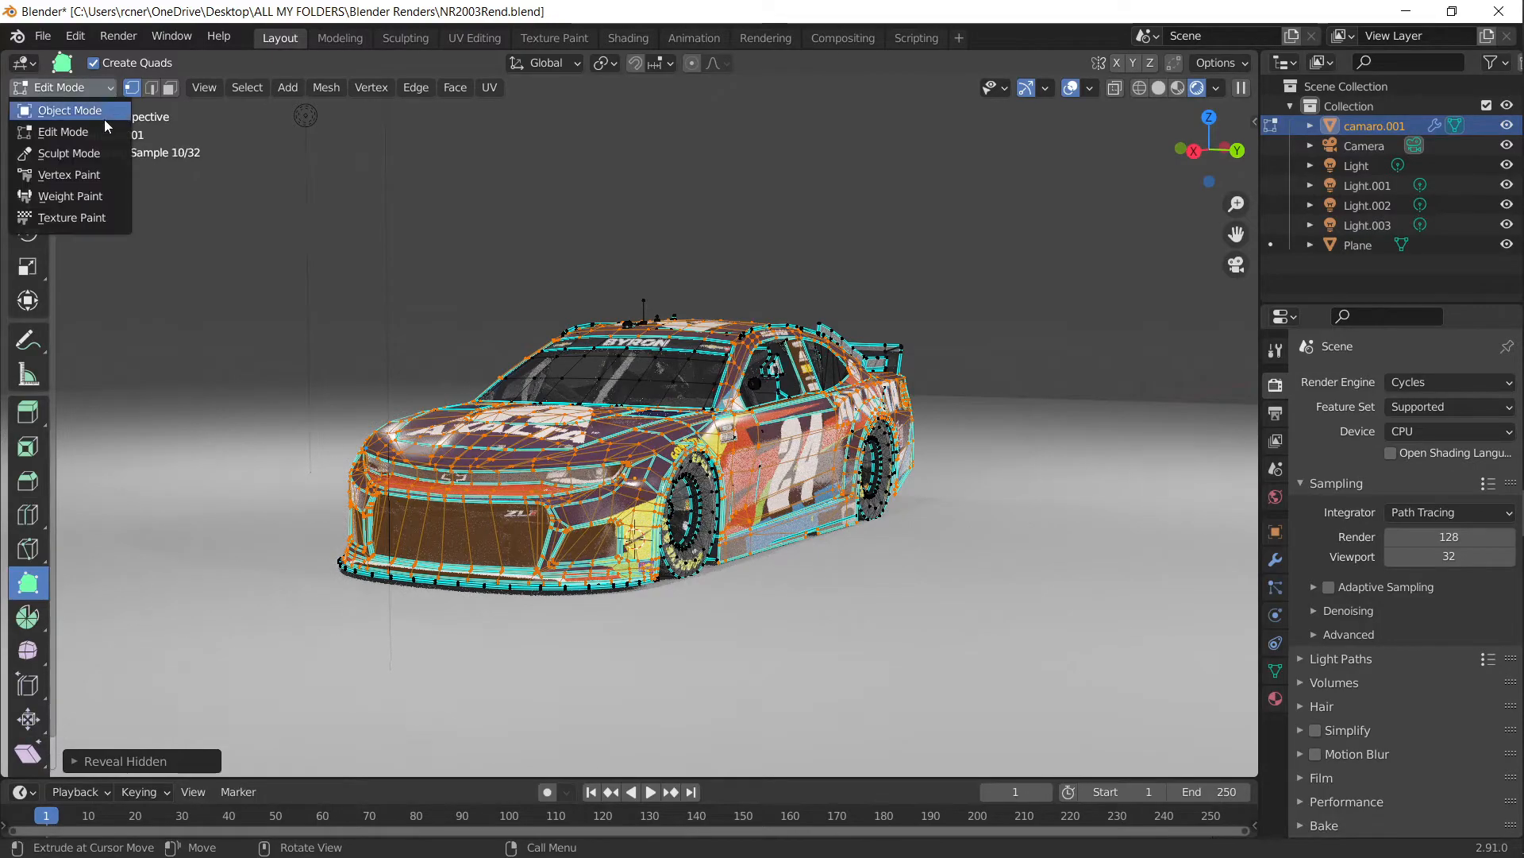
{"action": "left_click", "coordinate": [70, 110]}
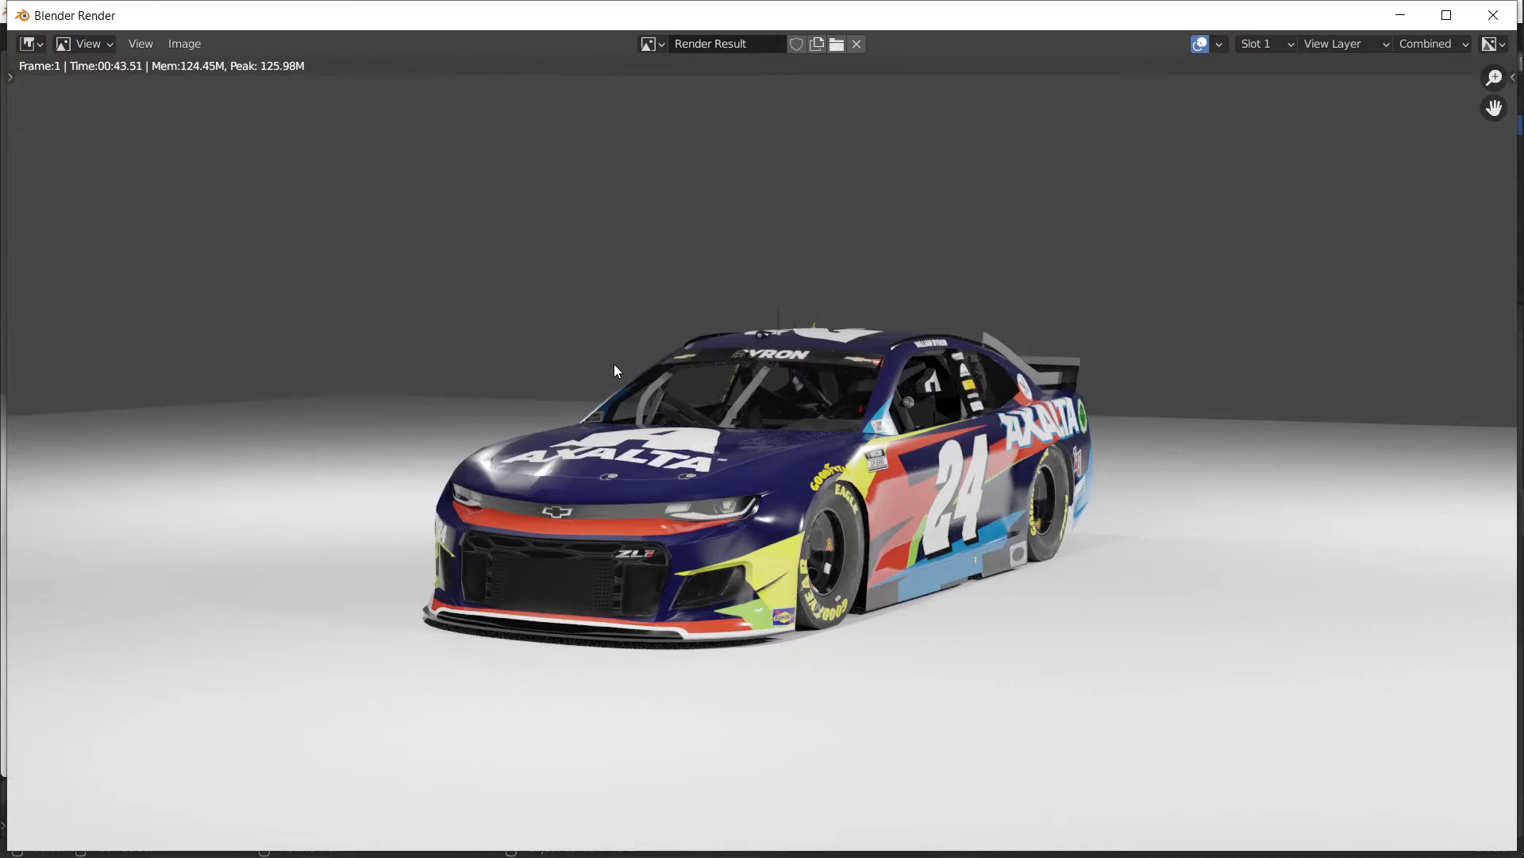
{"action": "mouse_move", "coordinate": [893, 272]}
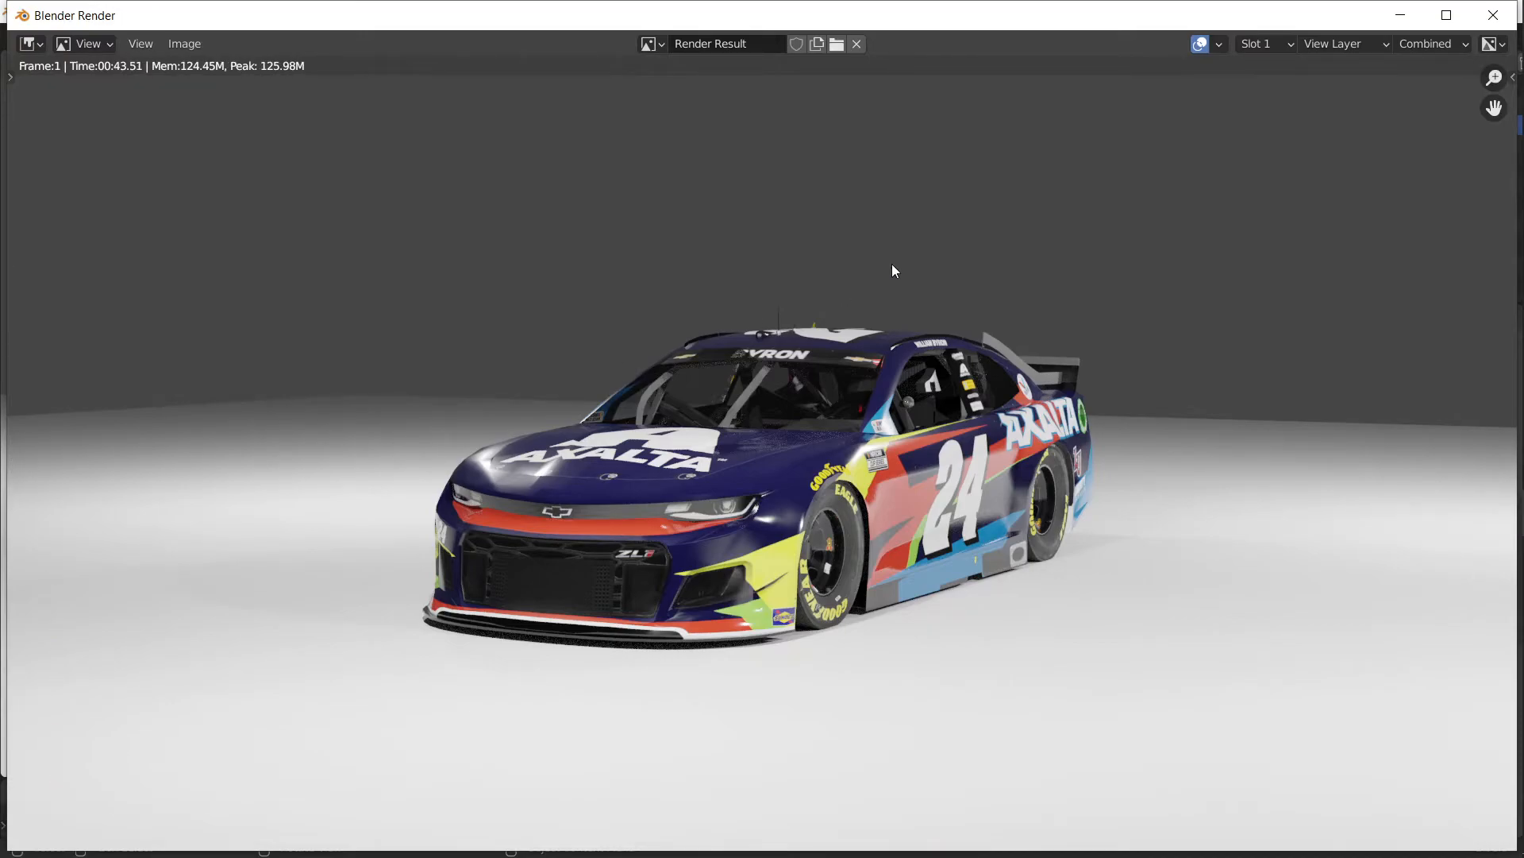
Step: Open the render's Image menu, dismiss it, and close the render window
{"action": "left_click", "coordinate": [184, 43]}
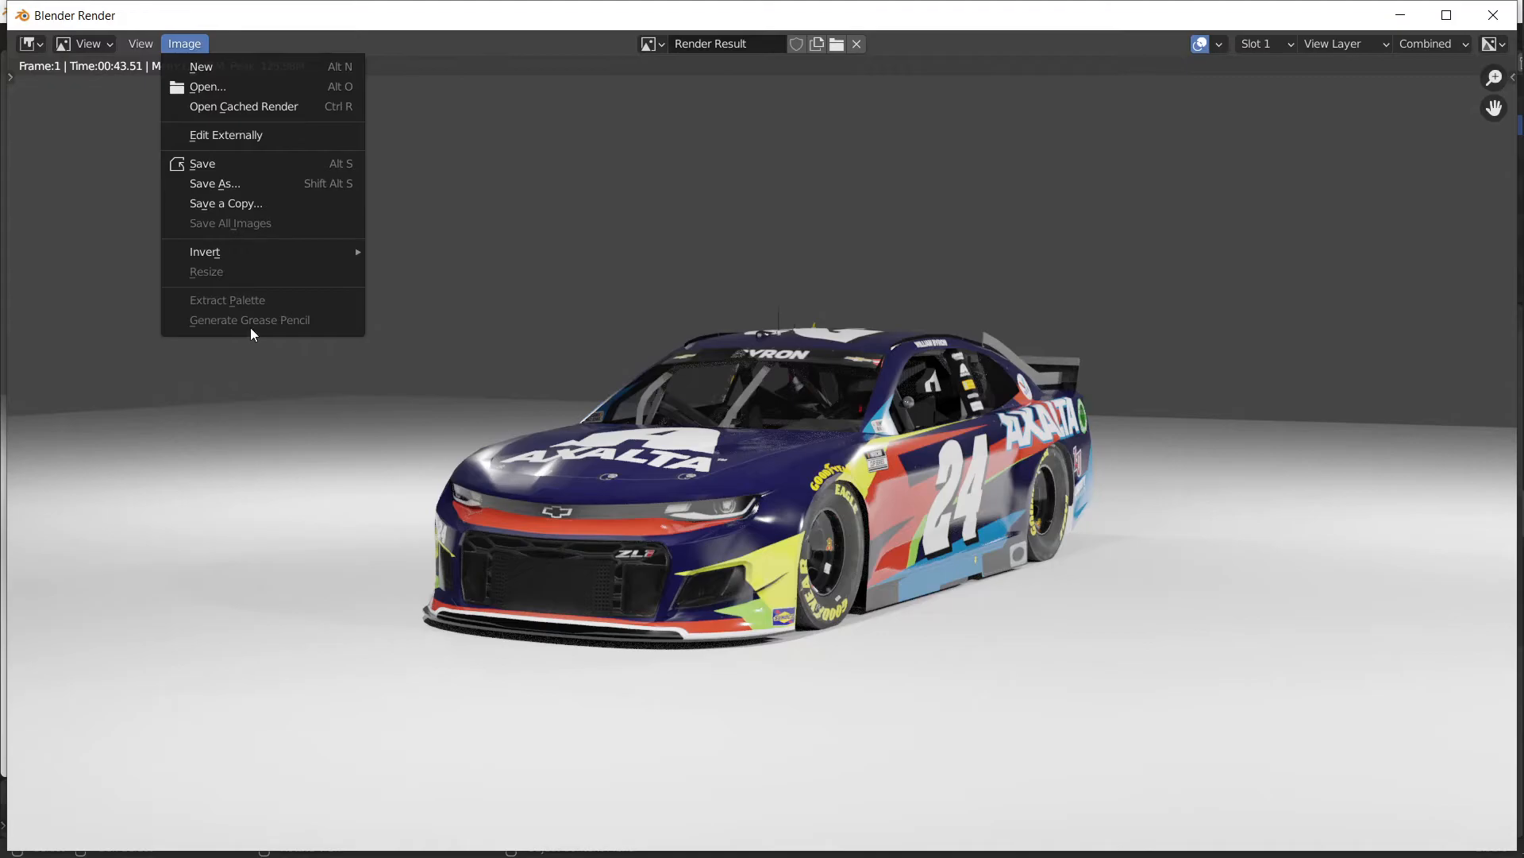
{"action": "left_click", "coordinate": [214, 182]}
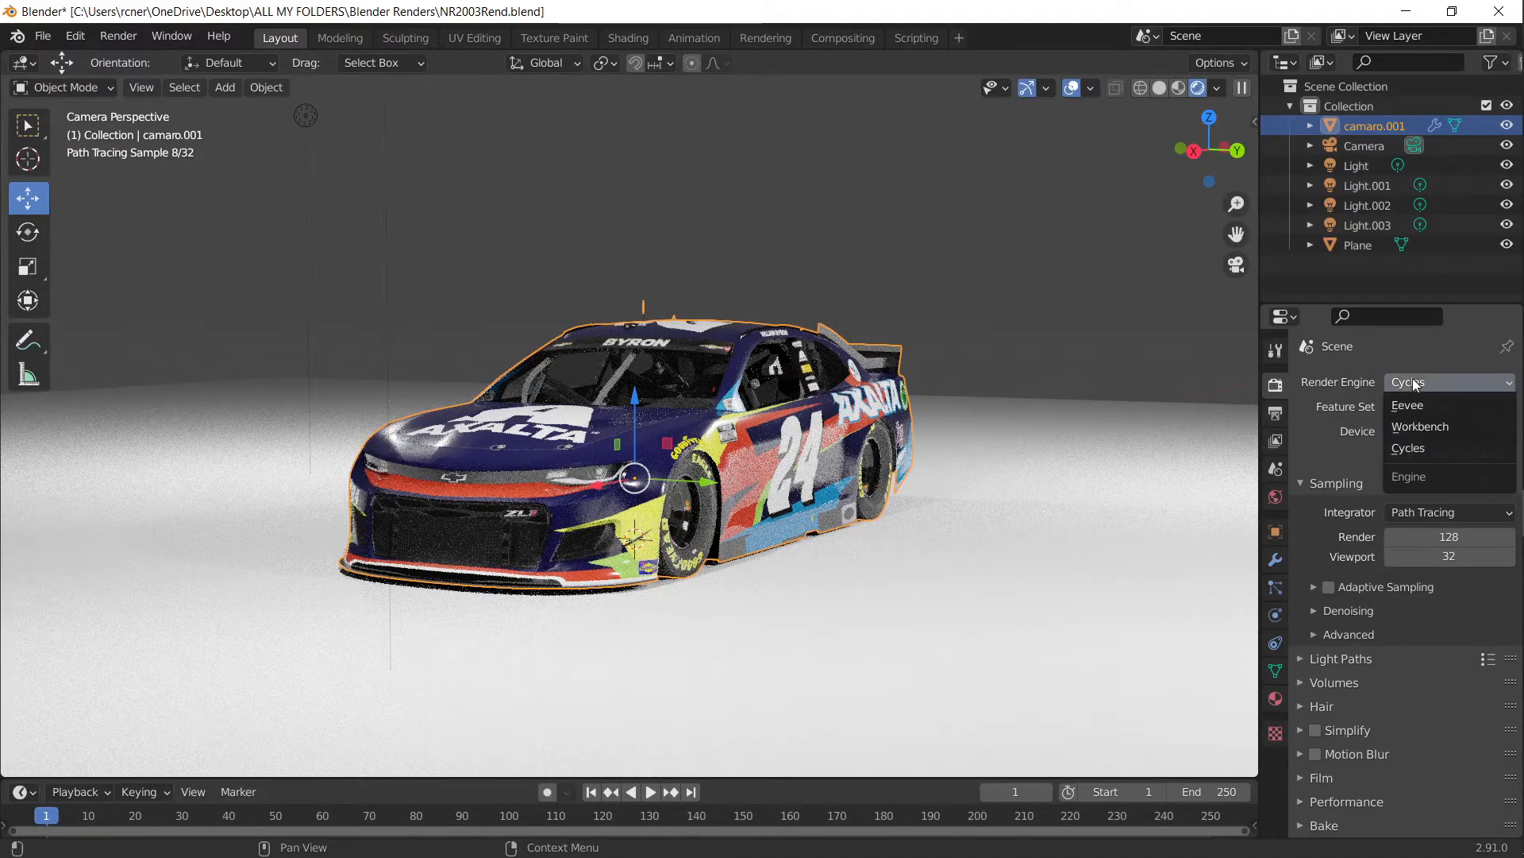
Step: Switch the render engine from Cycles back to Eevee
{"action": "left_click", "coordinate": [1406, 406]}
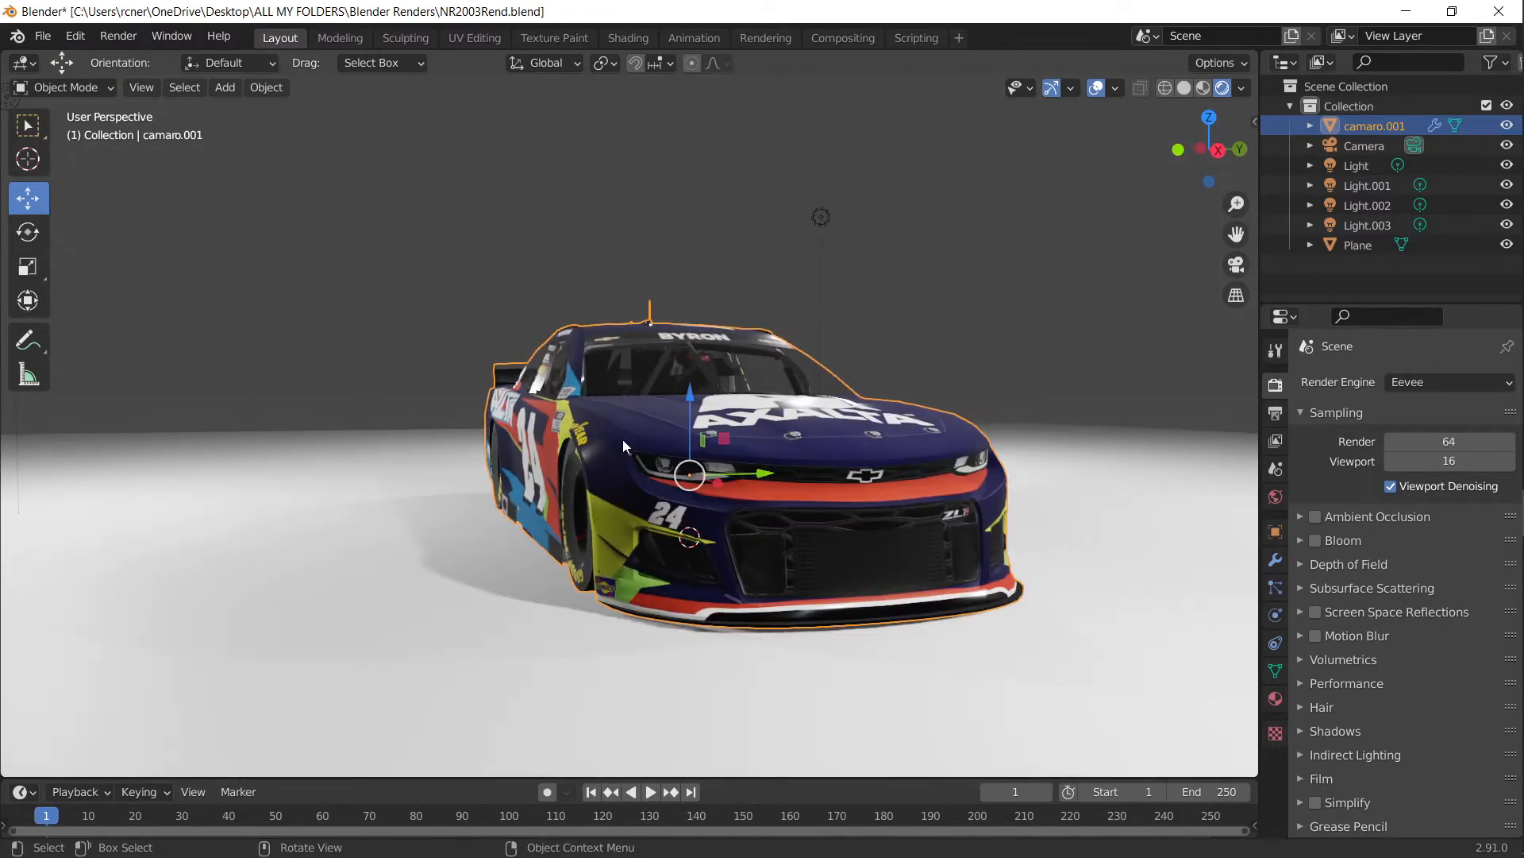
{"action": "mouse_move", "coordinate": [868, 441]}
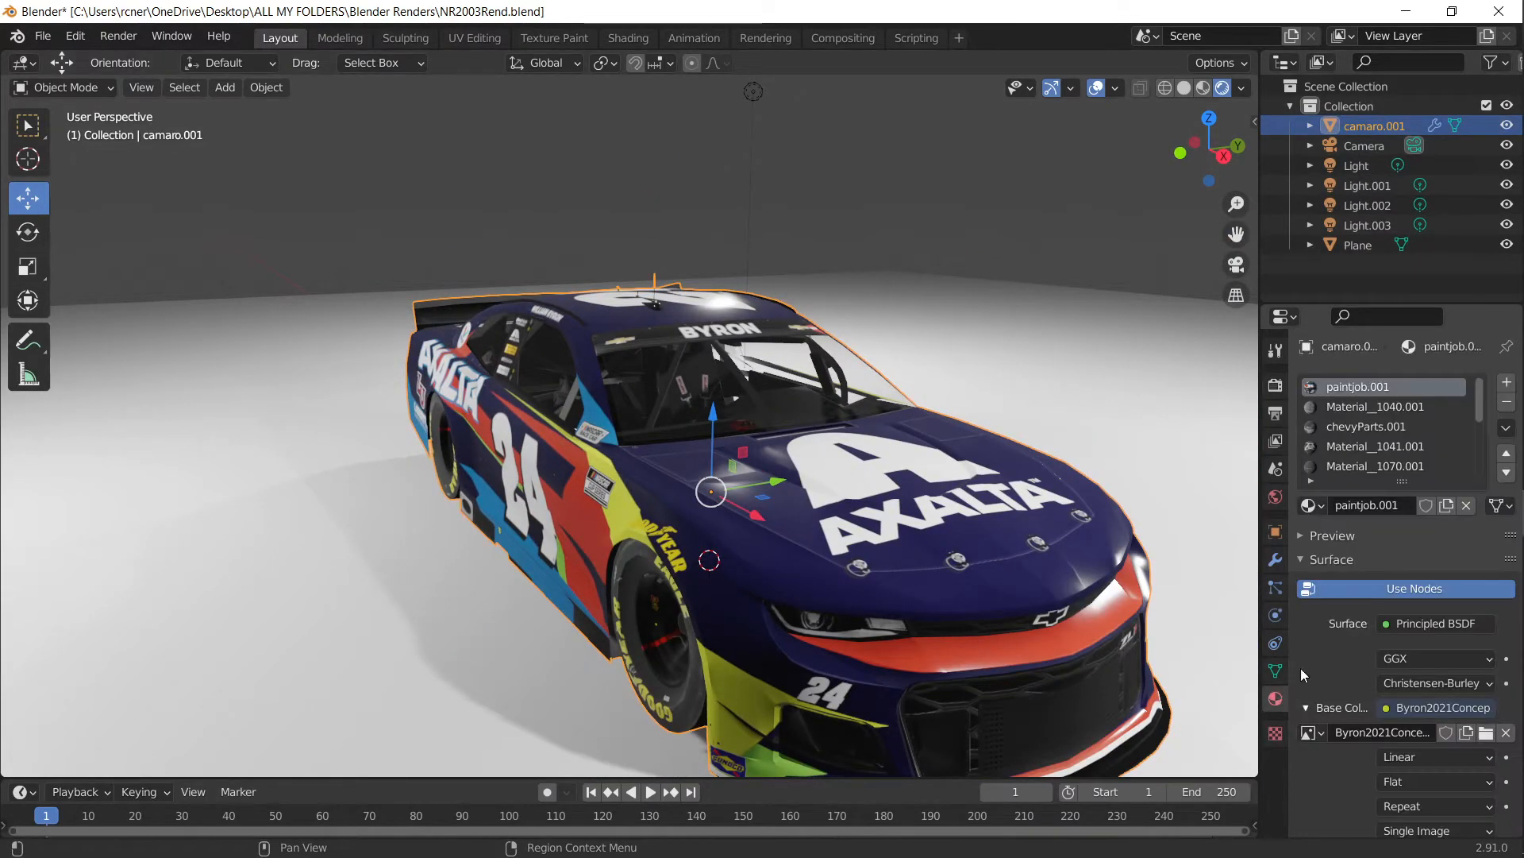
Step: Enter Edit Mode on the Camaro and select the rear spoiler's linked faces
{"action": "left_click", "coordinate": [1374, 407]}
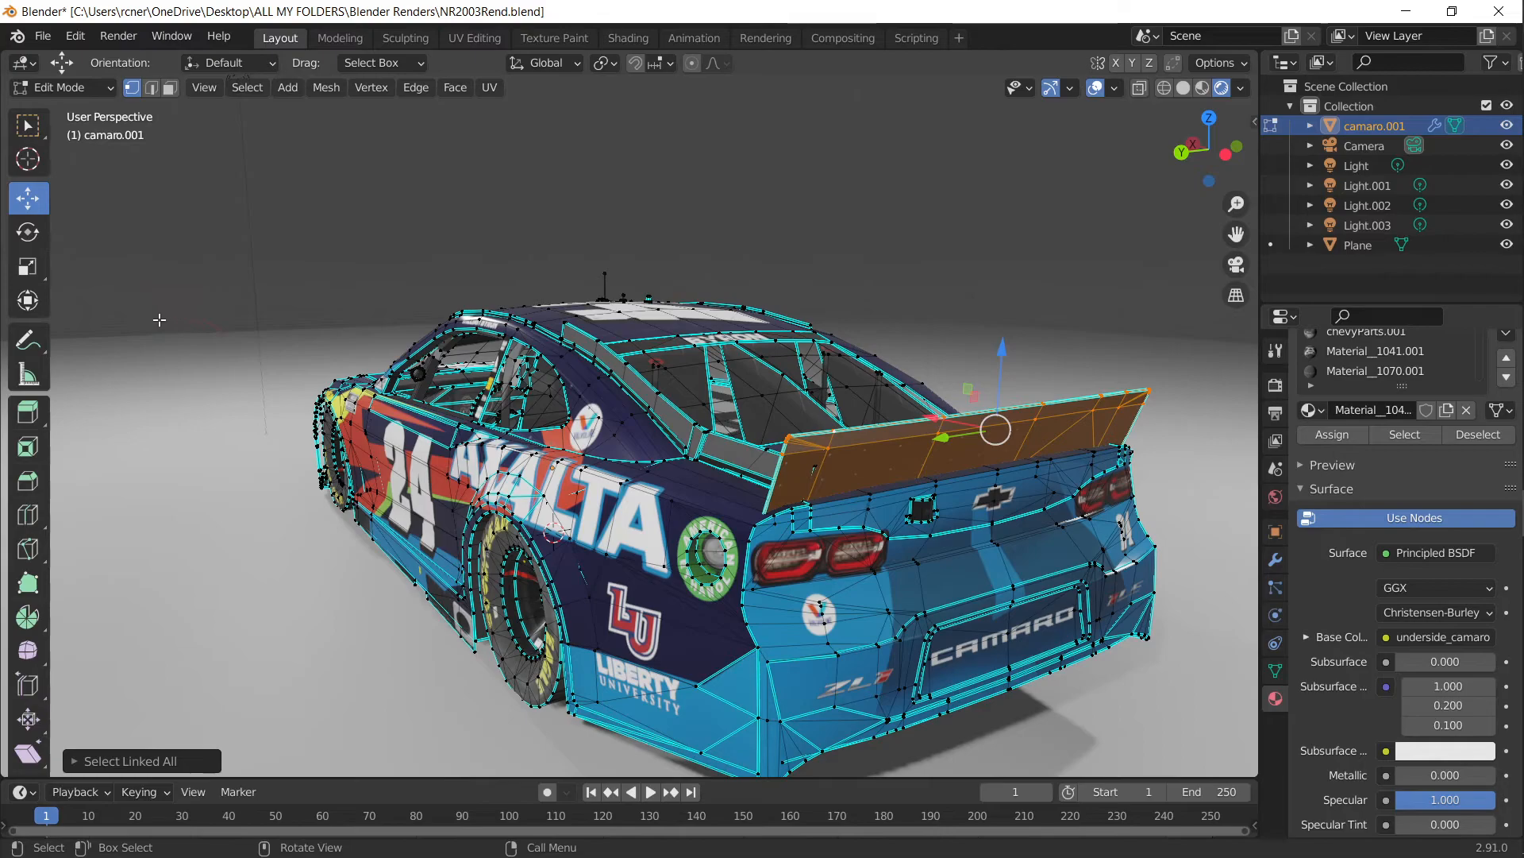
Step: Scale the selected rear spoiler, toggle to Object Mode and back into Edit Mode
{"action": "left_click", "coordinate": [28, 266]}
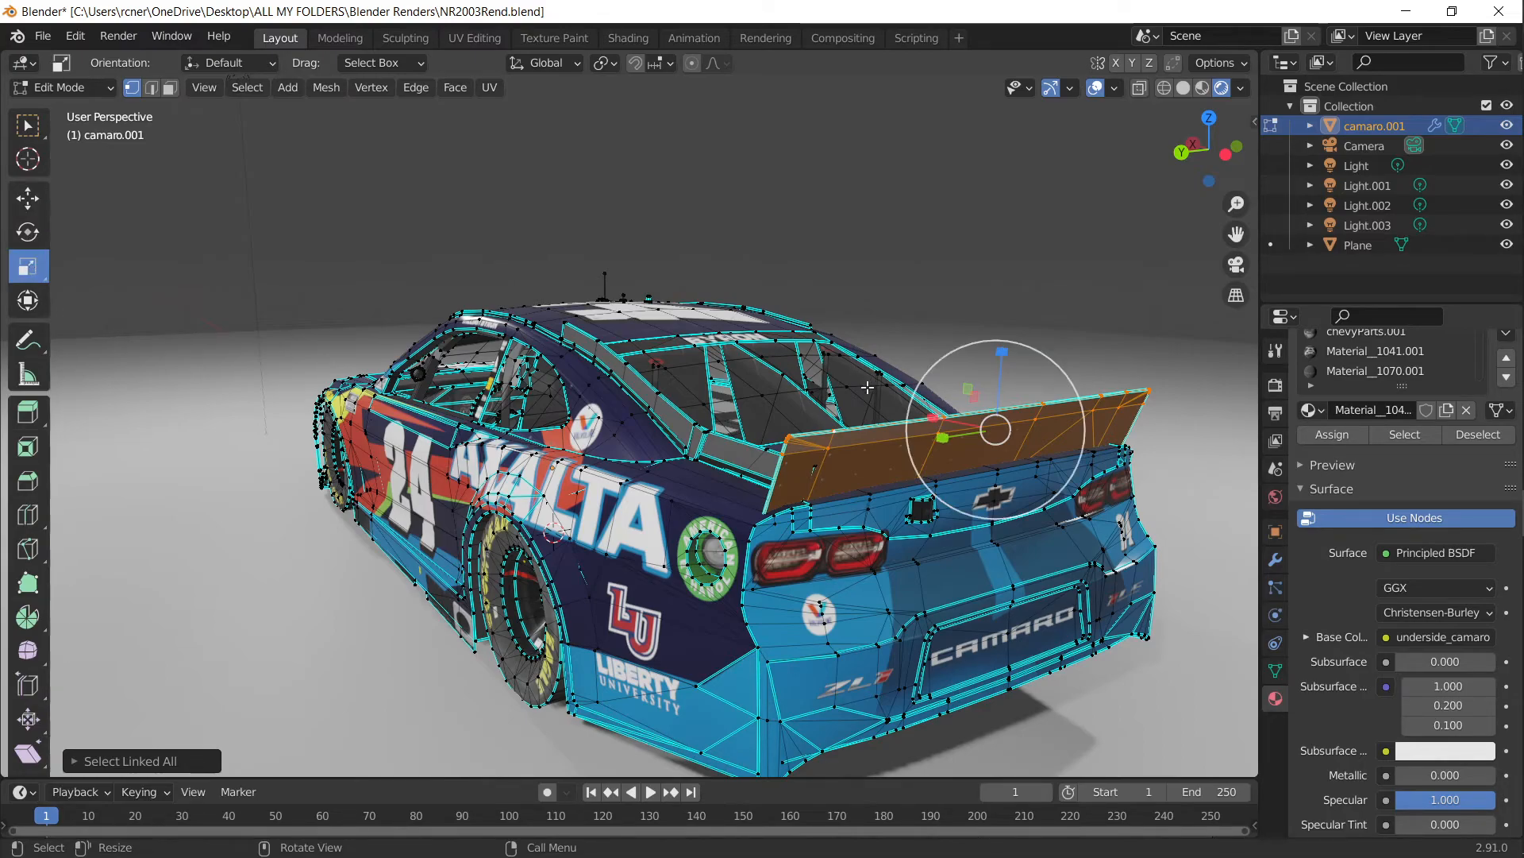
{"action": "key", "text": "s"}
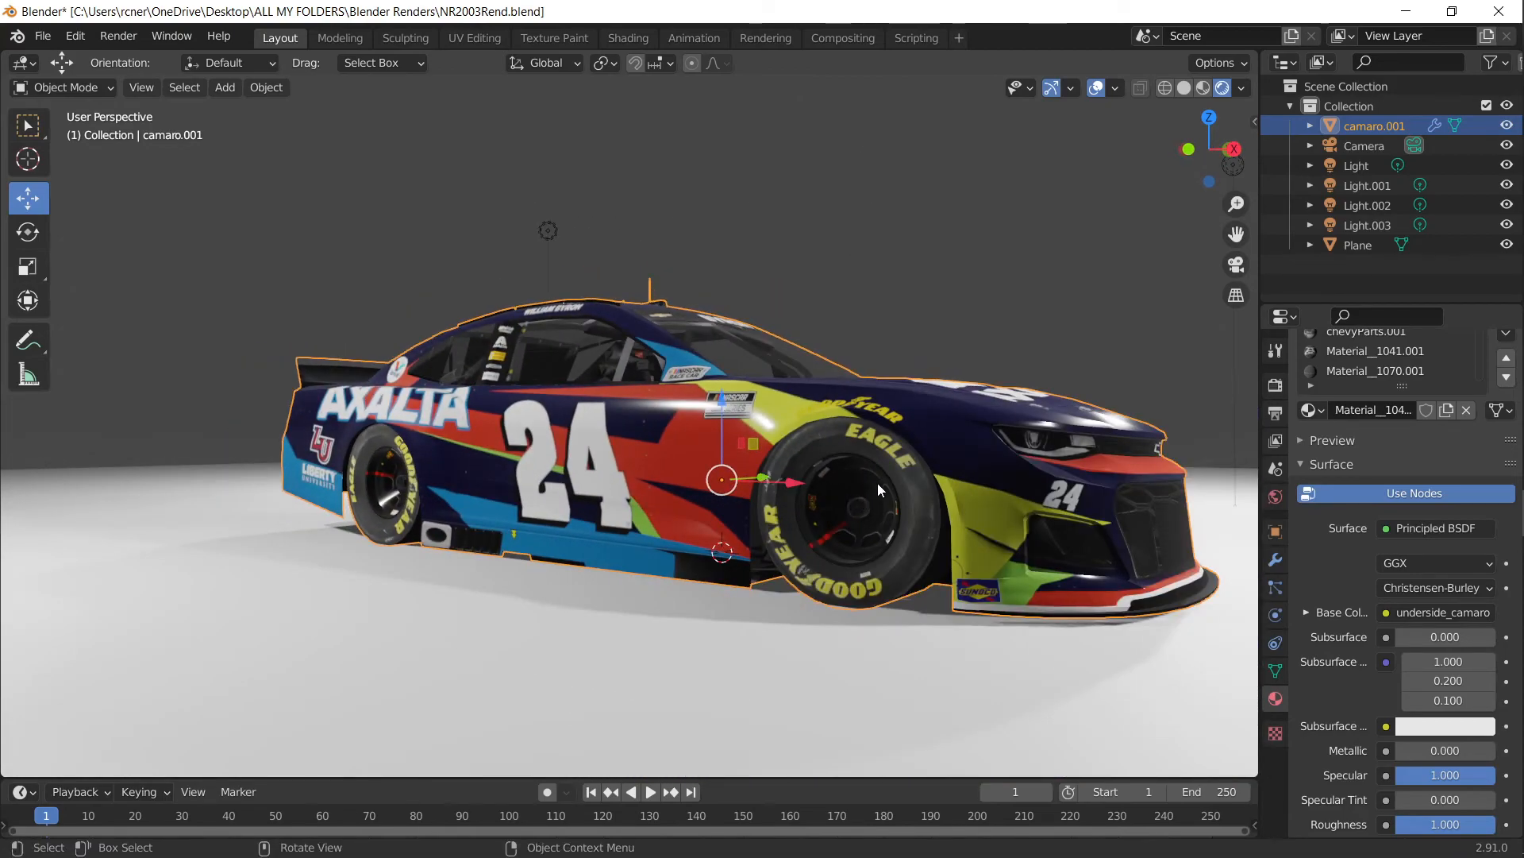
{"action": "mouse_move", "coordinate": [928, 501]}
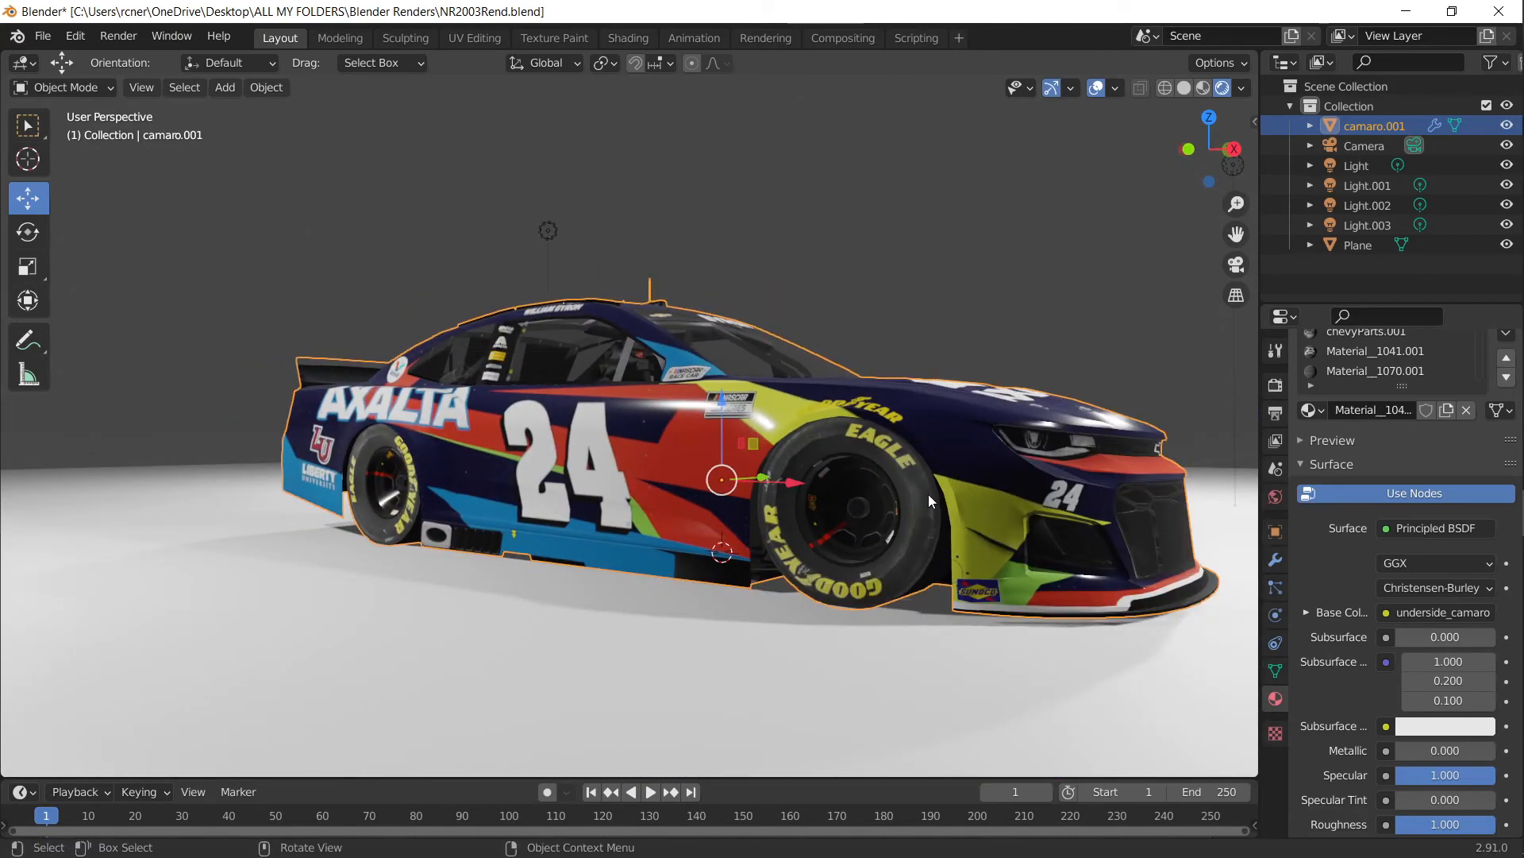
{"action": "key", "text": "Tab"}
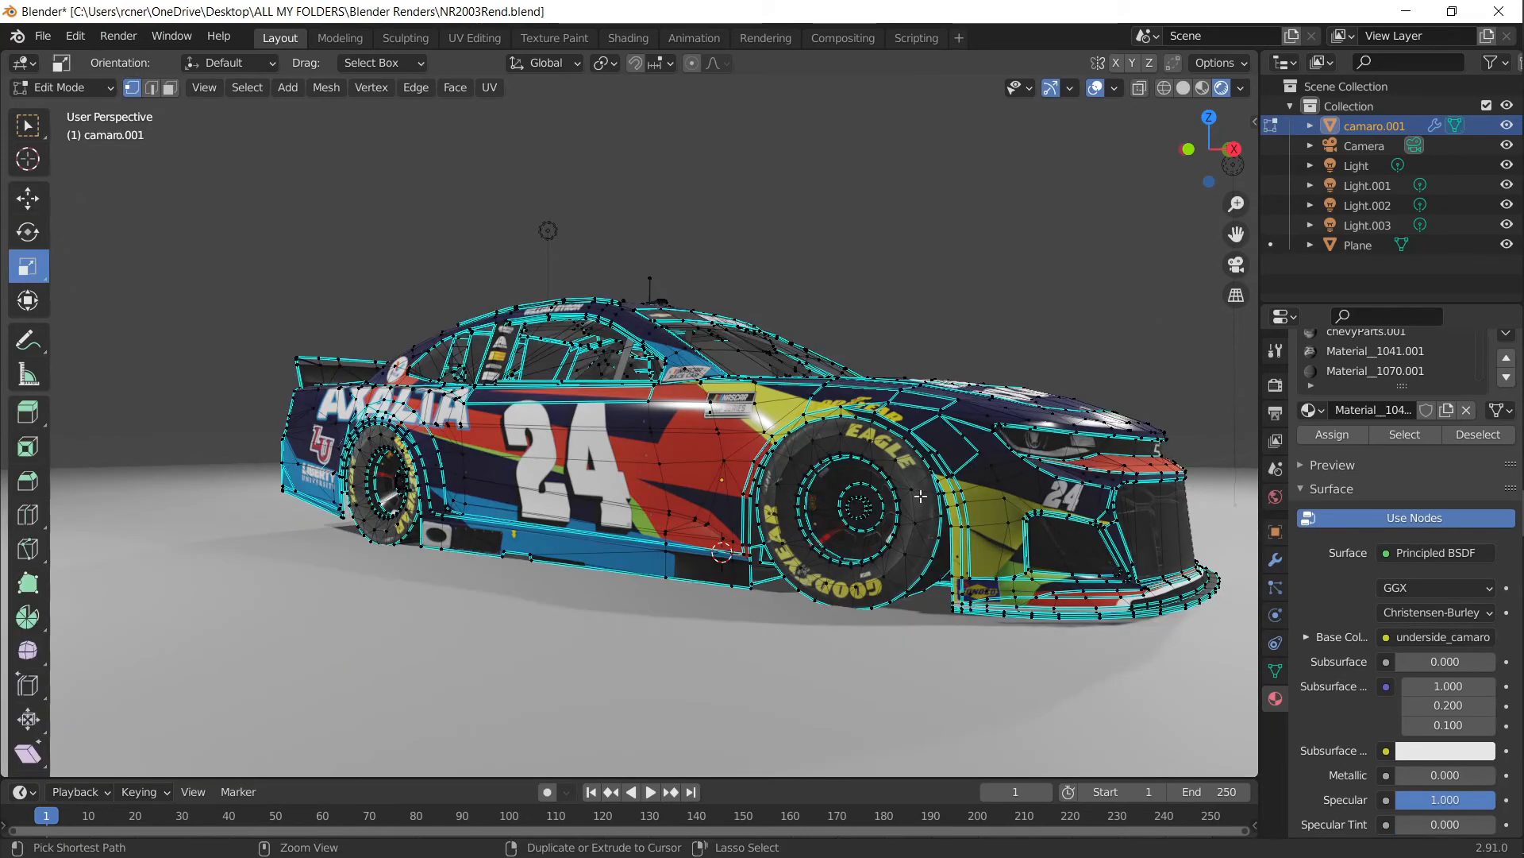